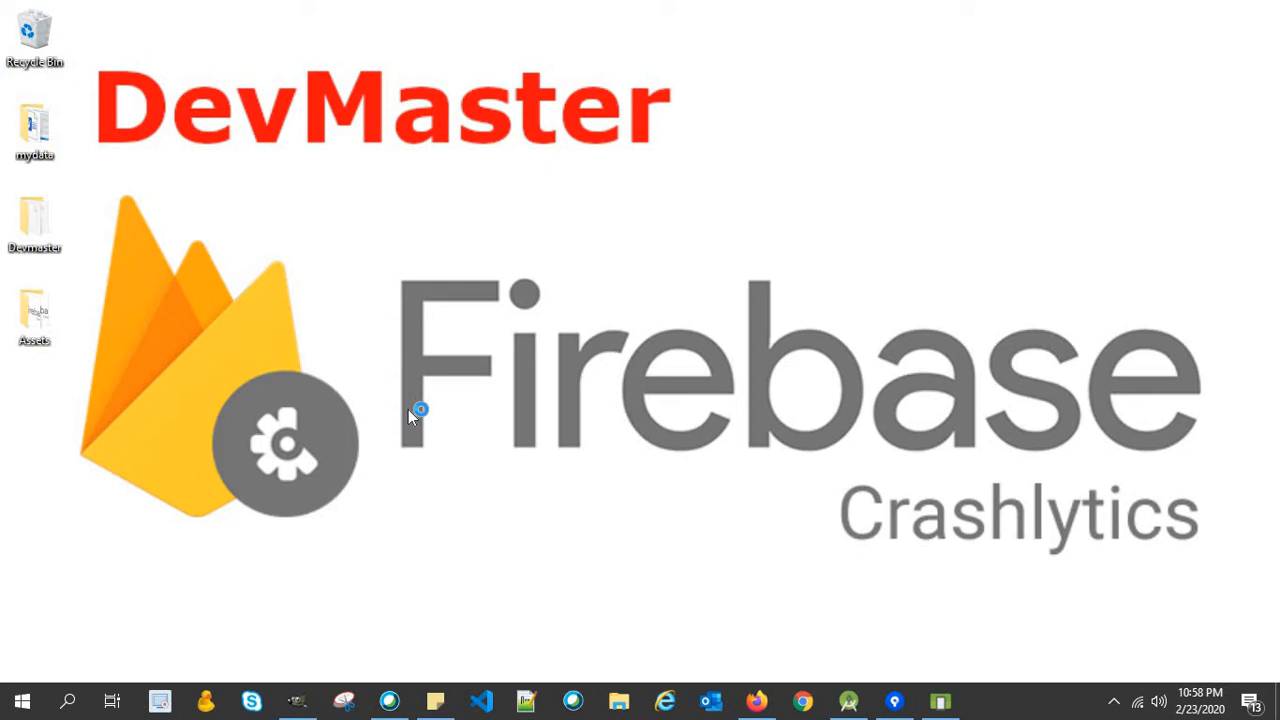
pyautogui.moveTo(410, 417)
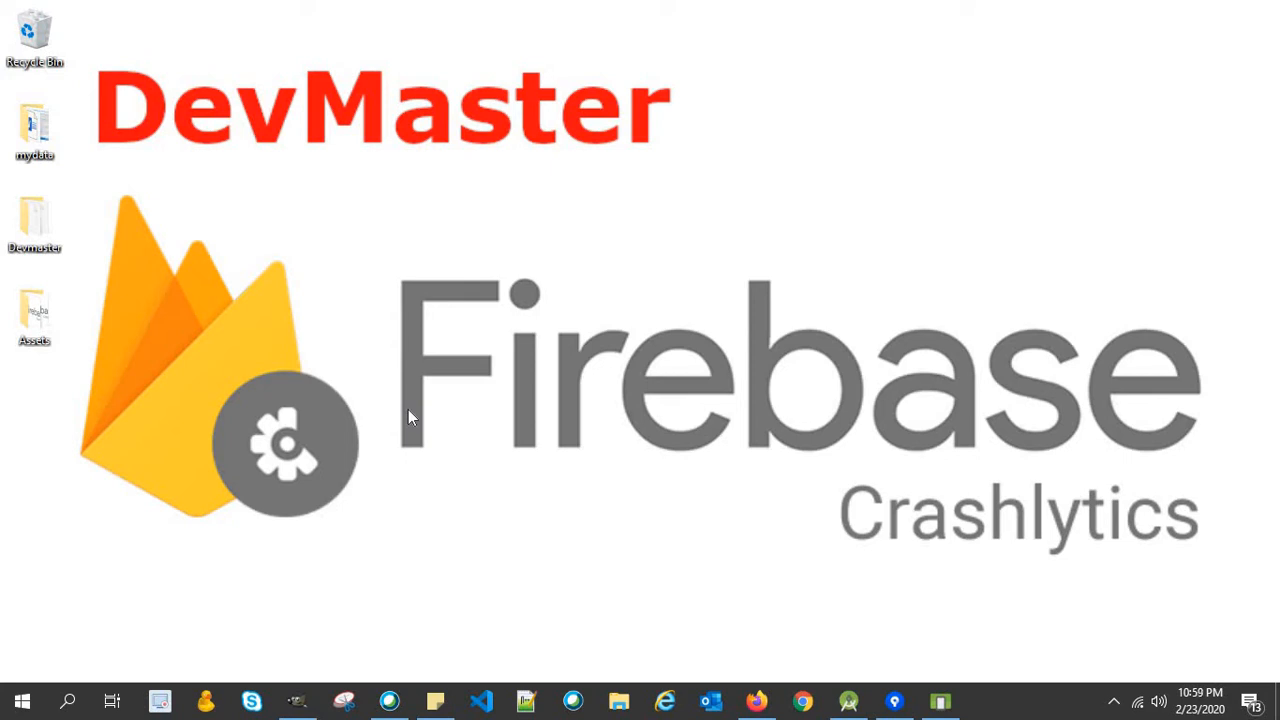
pyautogui.moveTo(1015, 702)
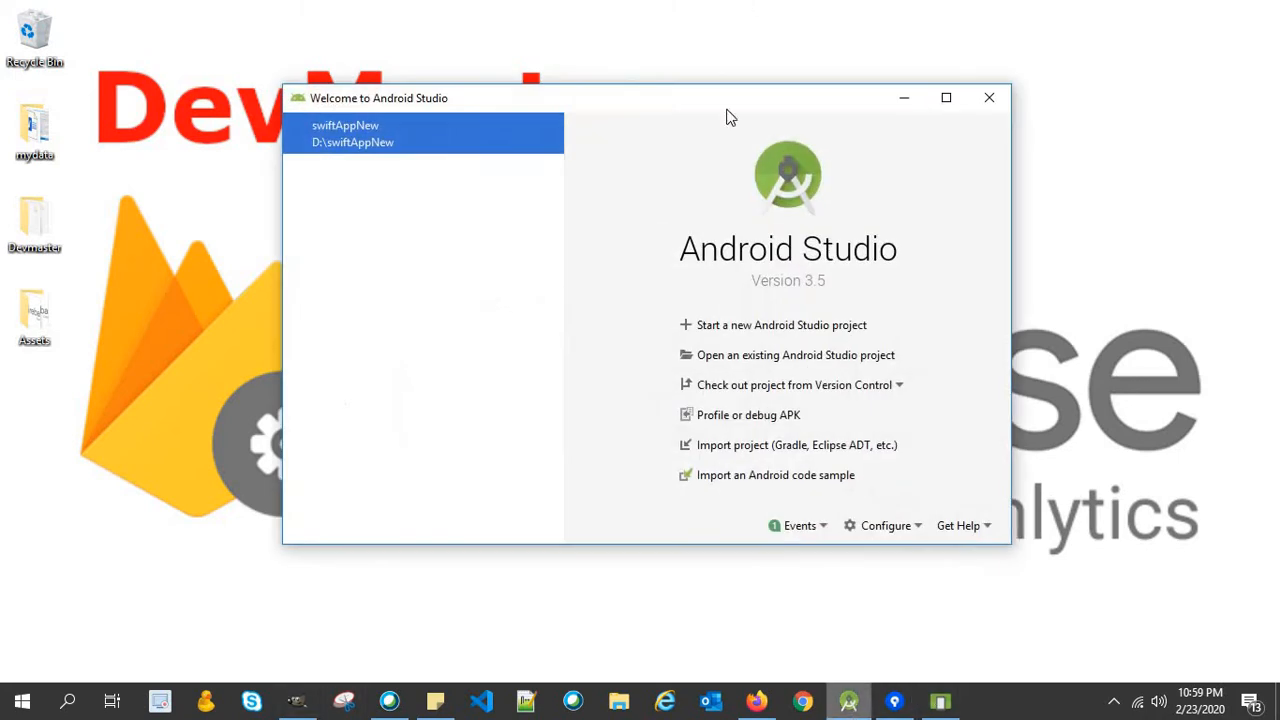
pyautogui.moveTo(815, 330)
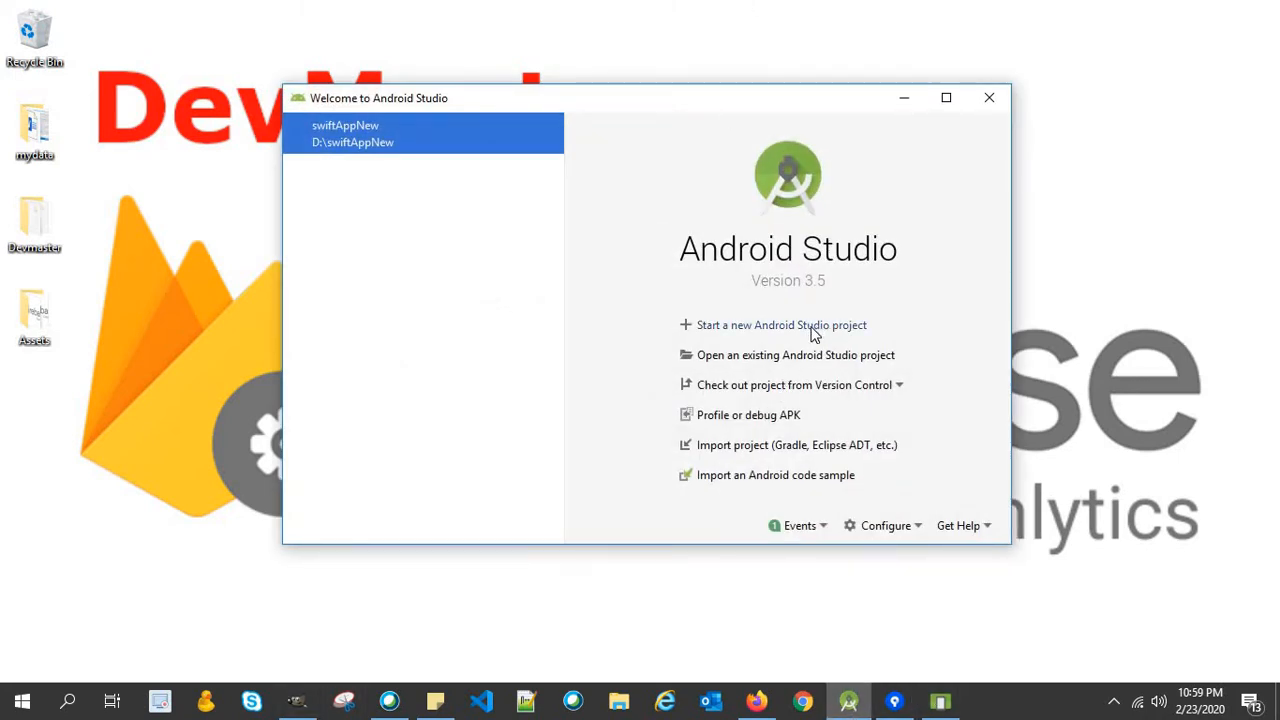
# Start a new Empty Activity project named CrashlyticsDemo, keeping Kotlin and minimum API 16.
pyautogui.click(781, 324)
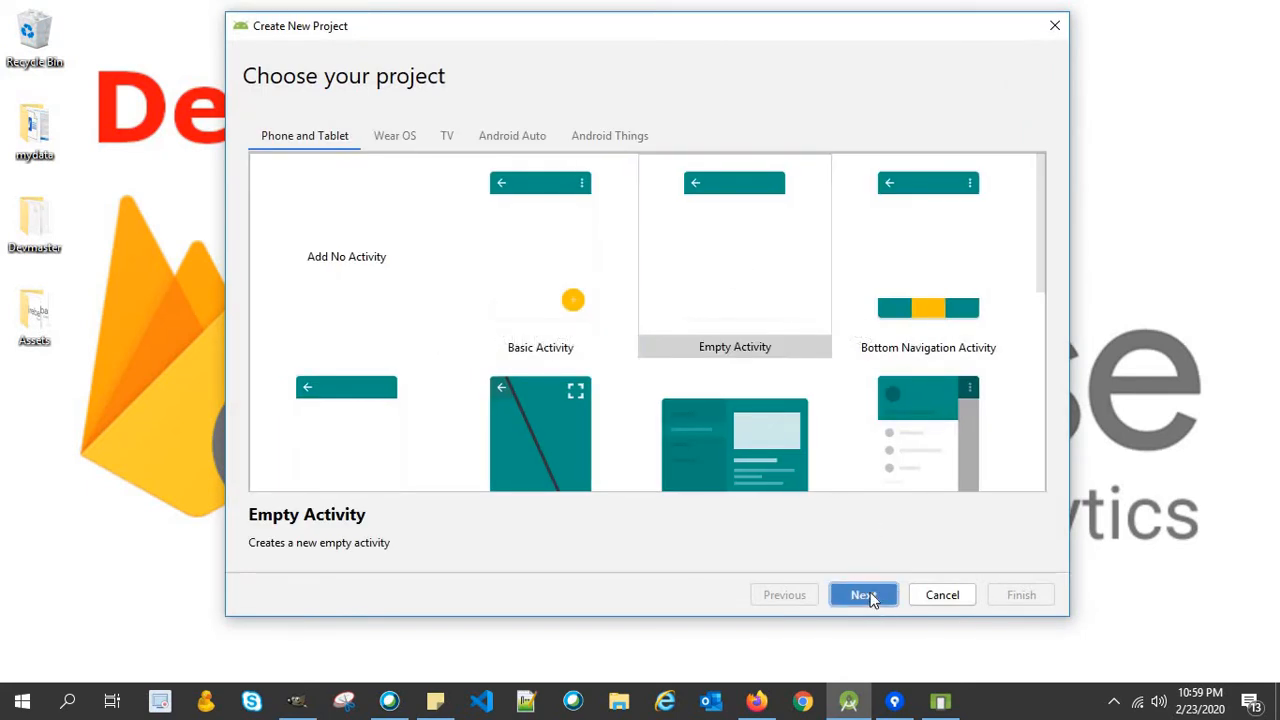
pyautogui.click(862, 594)
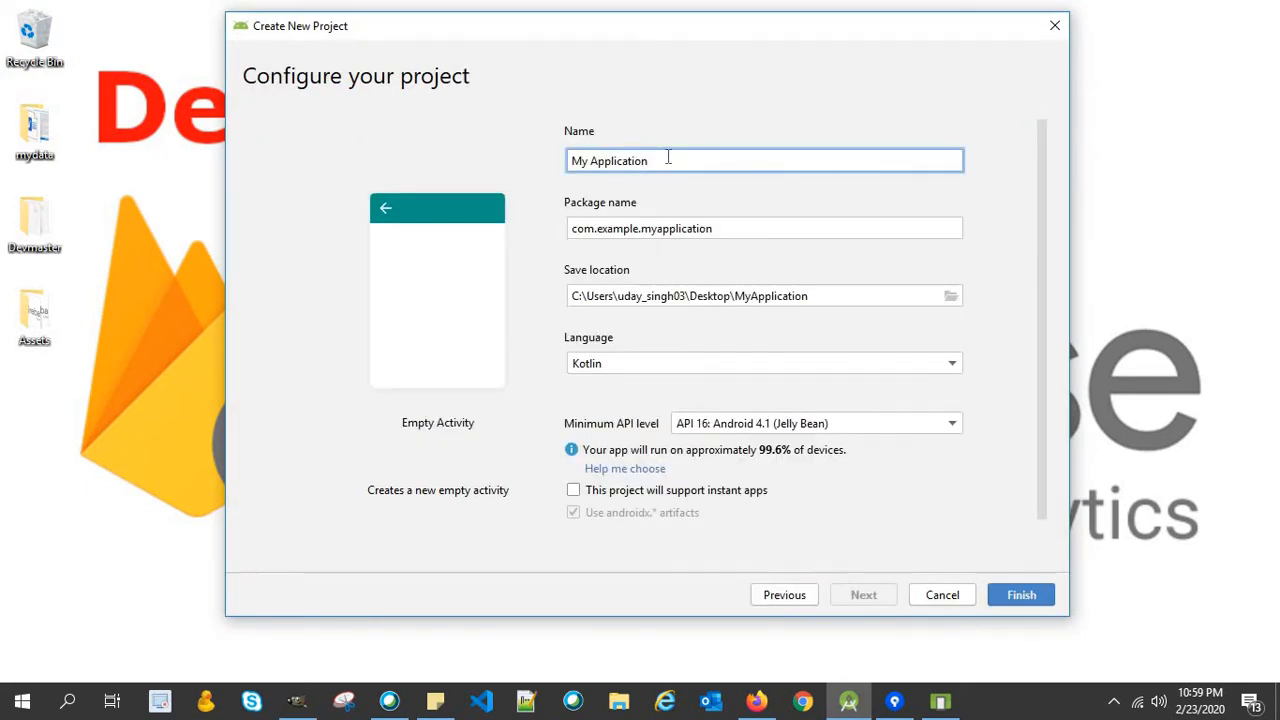
pyautogui.moveTo(668, 160)
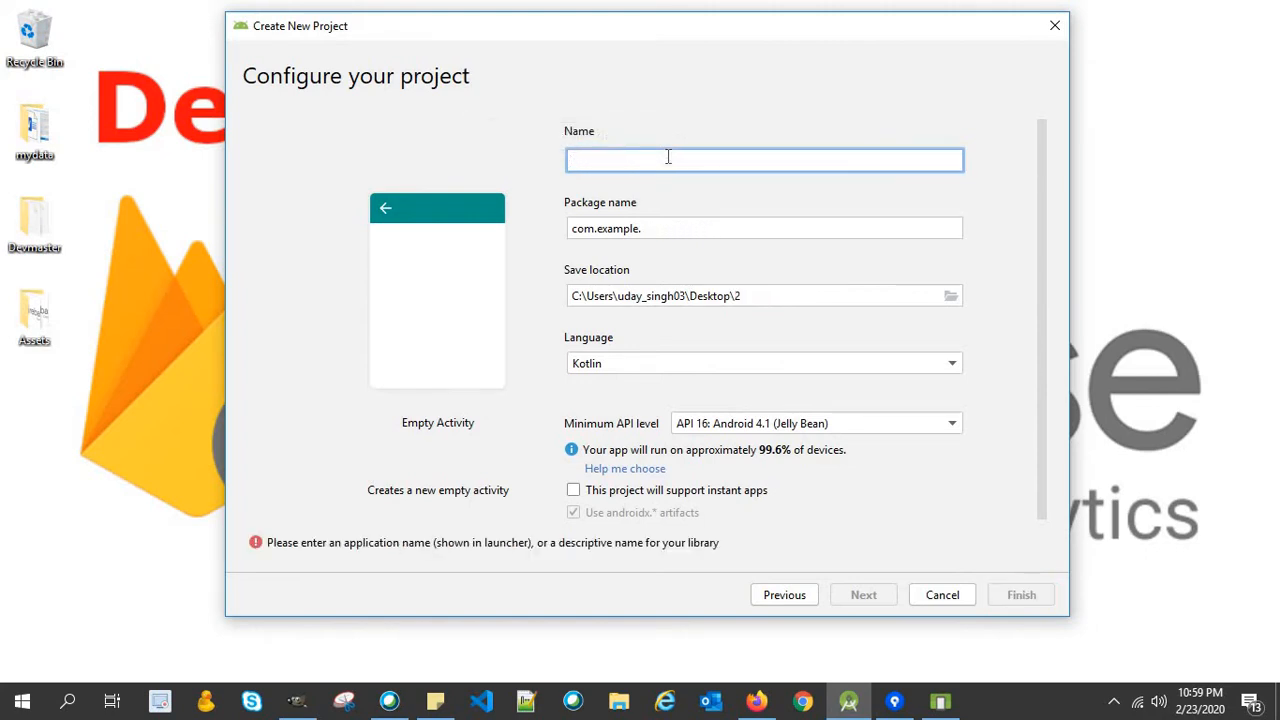
pyautogui.write('Crashl')
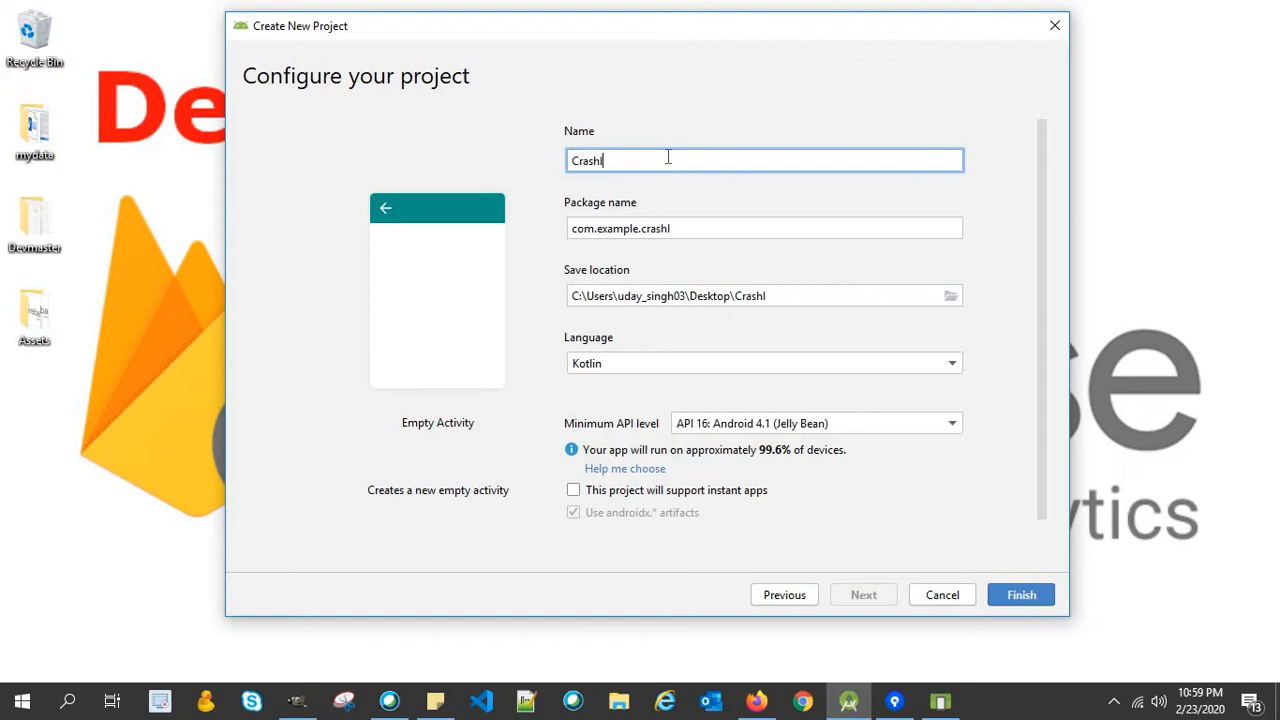
pyautogui.write('yticsDe')
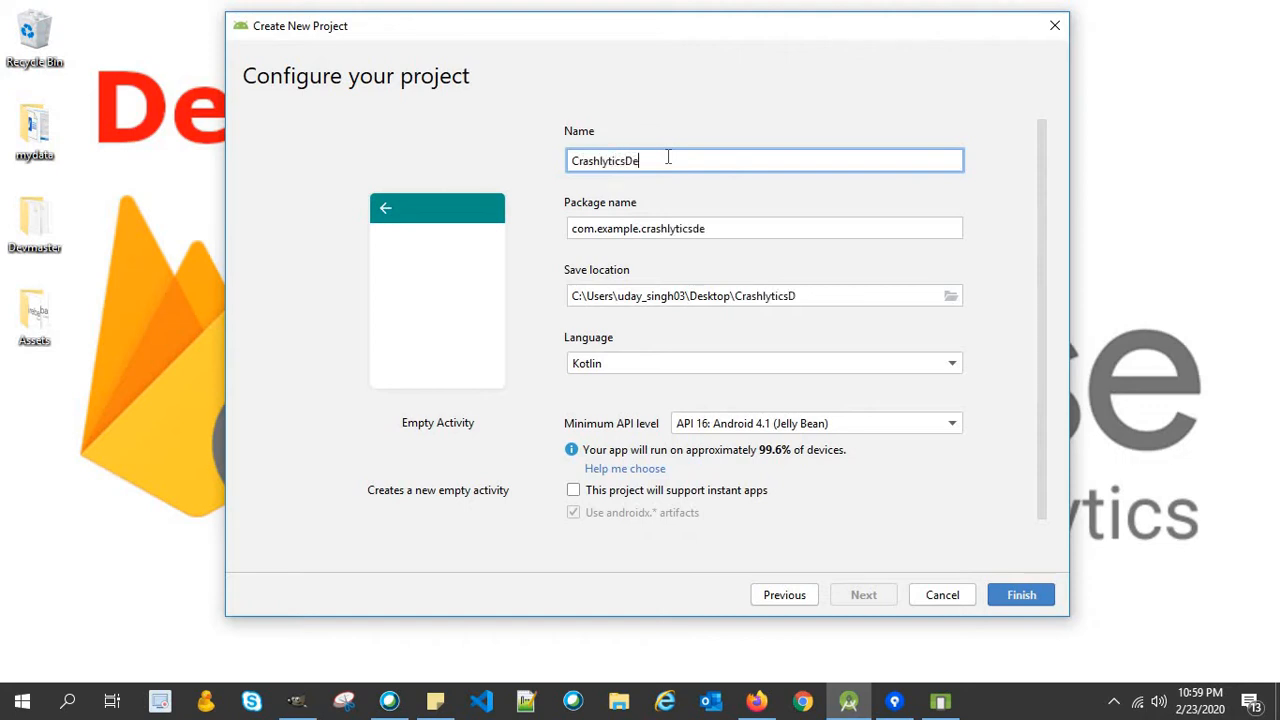
pyautogui.write('mo')
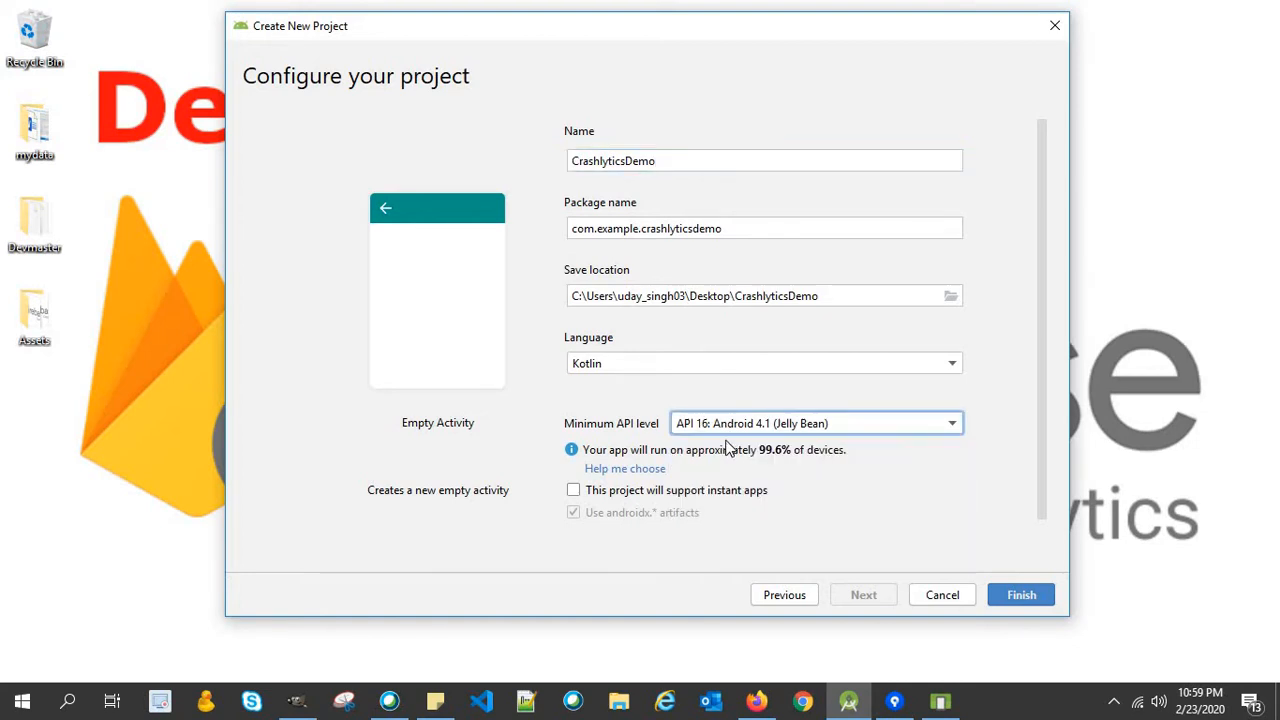
pyautogui.moveTo(740, 440)
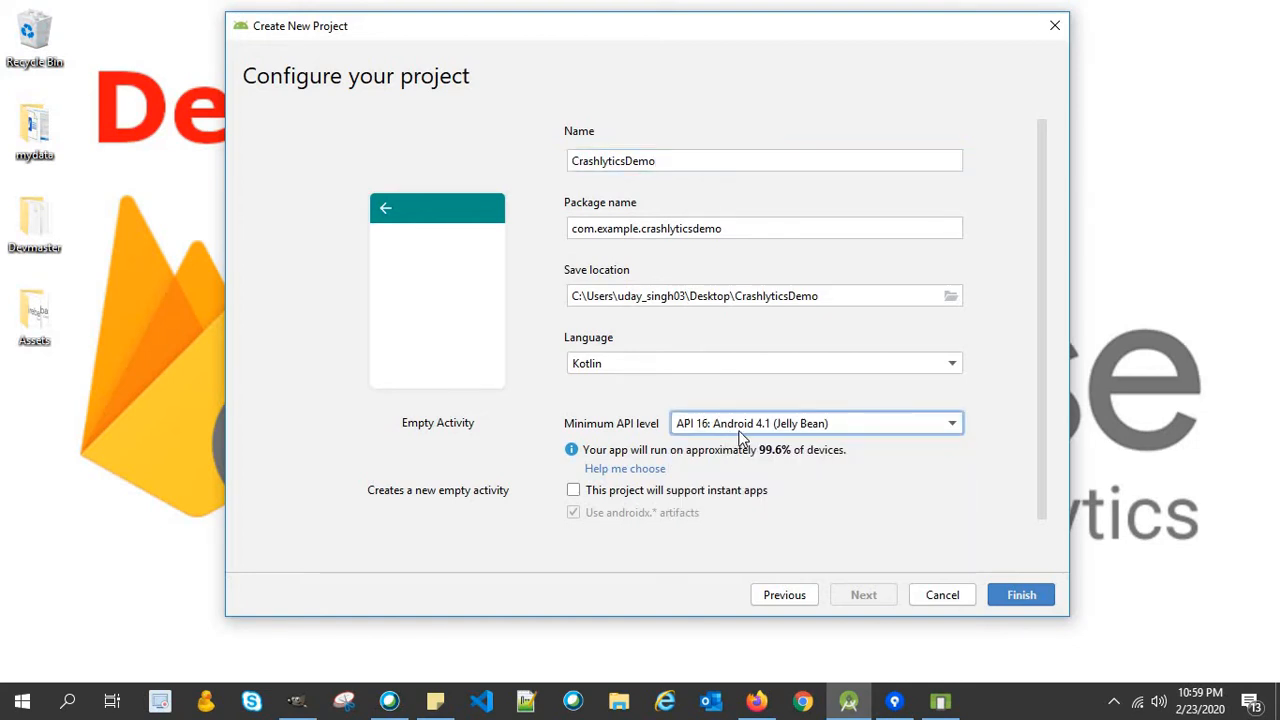
pyautogui.moveTo(783, 474)
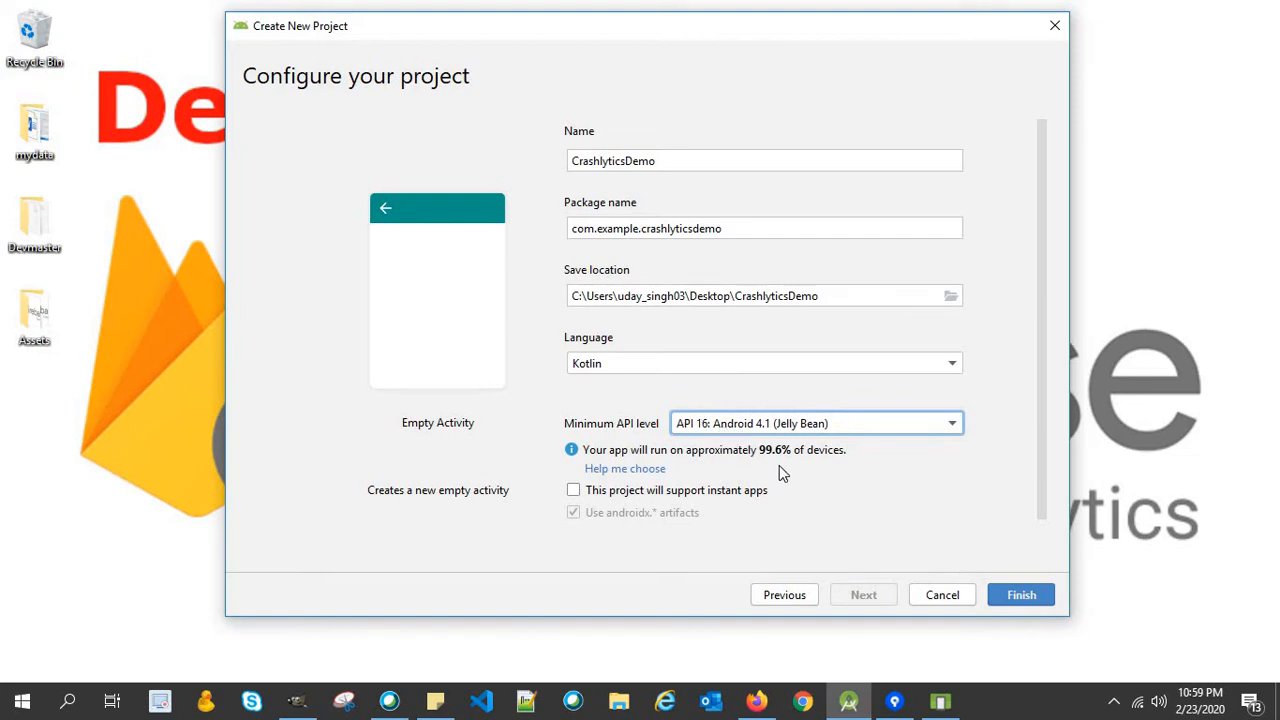
pyautogui.moveTo(778, 465)
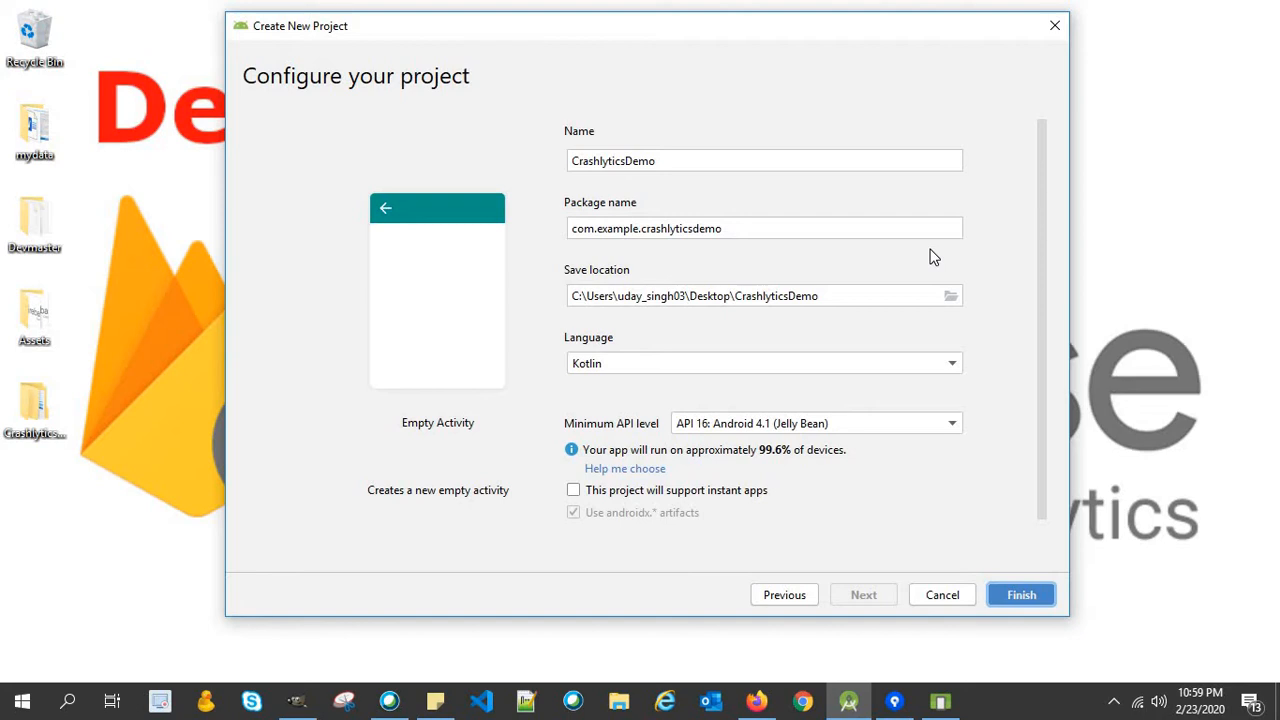
# Finish the wizard to create CrashlyticsDemo and show the Project tool window during Gradle sync.
pyautogui.click(1020, 594)
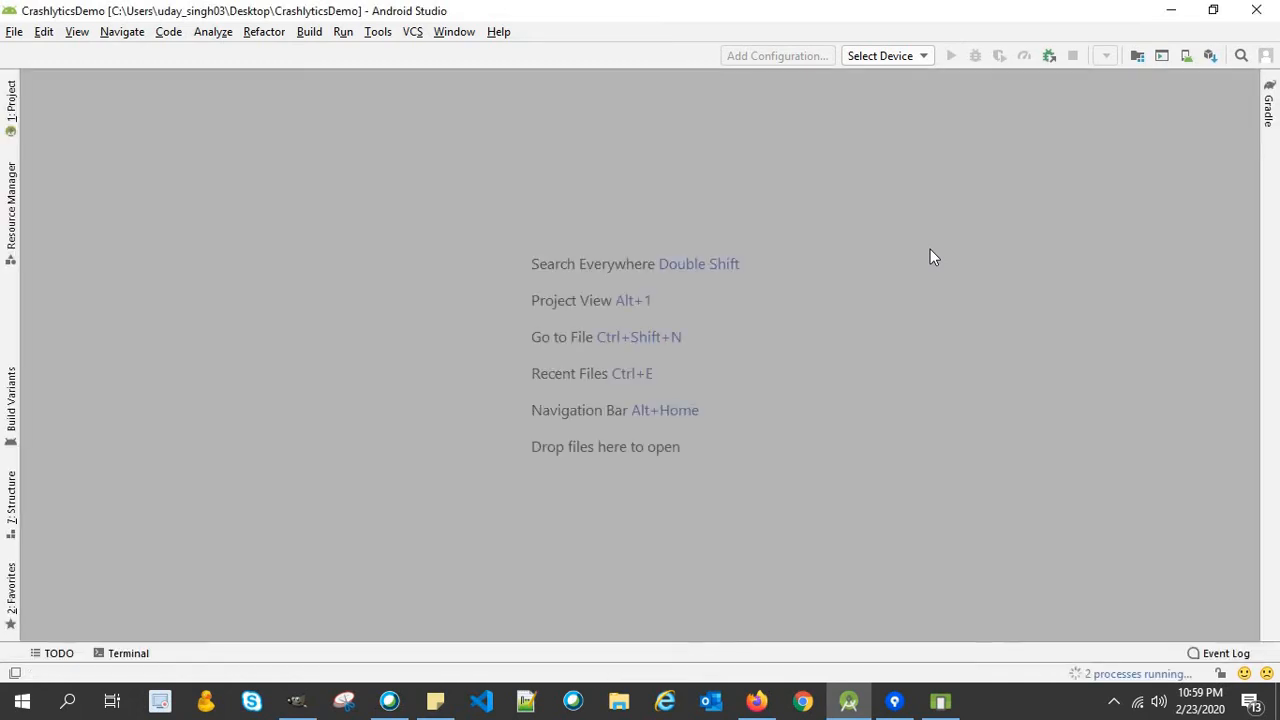
pyautogui.click(11, 100)
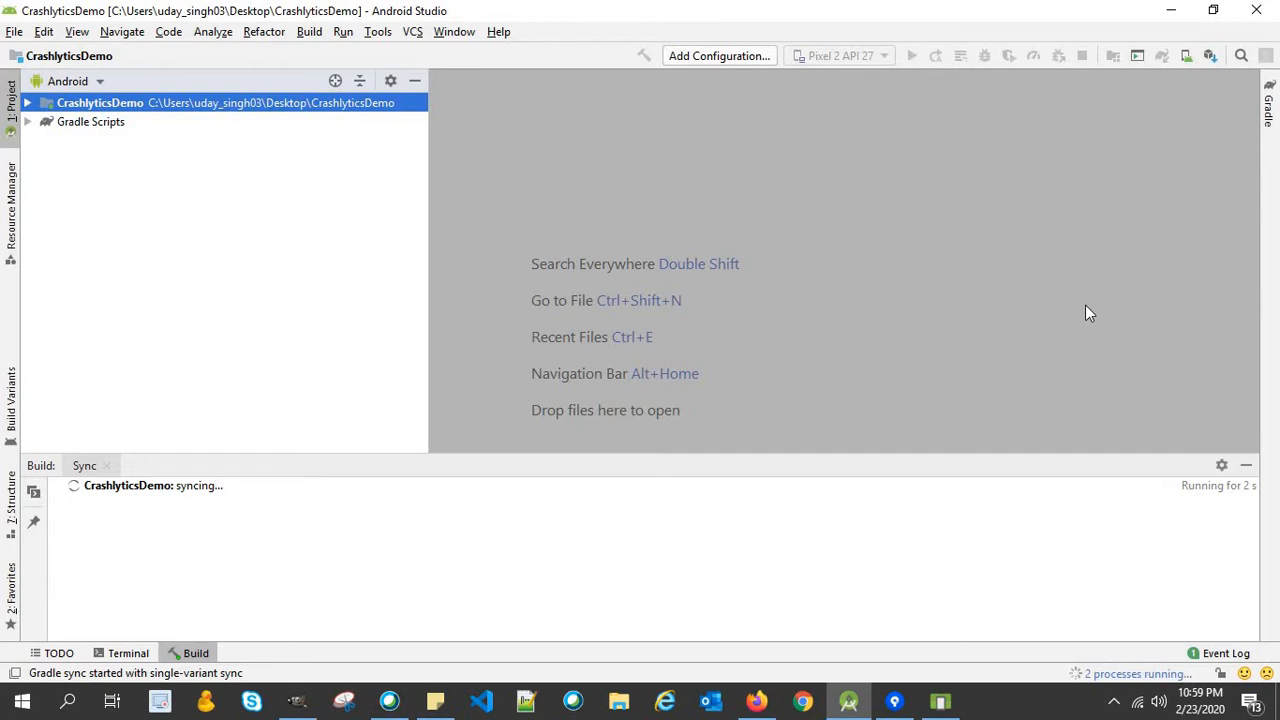
pyautogui.moveTo(1008, 232)
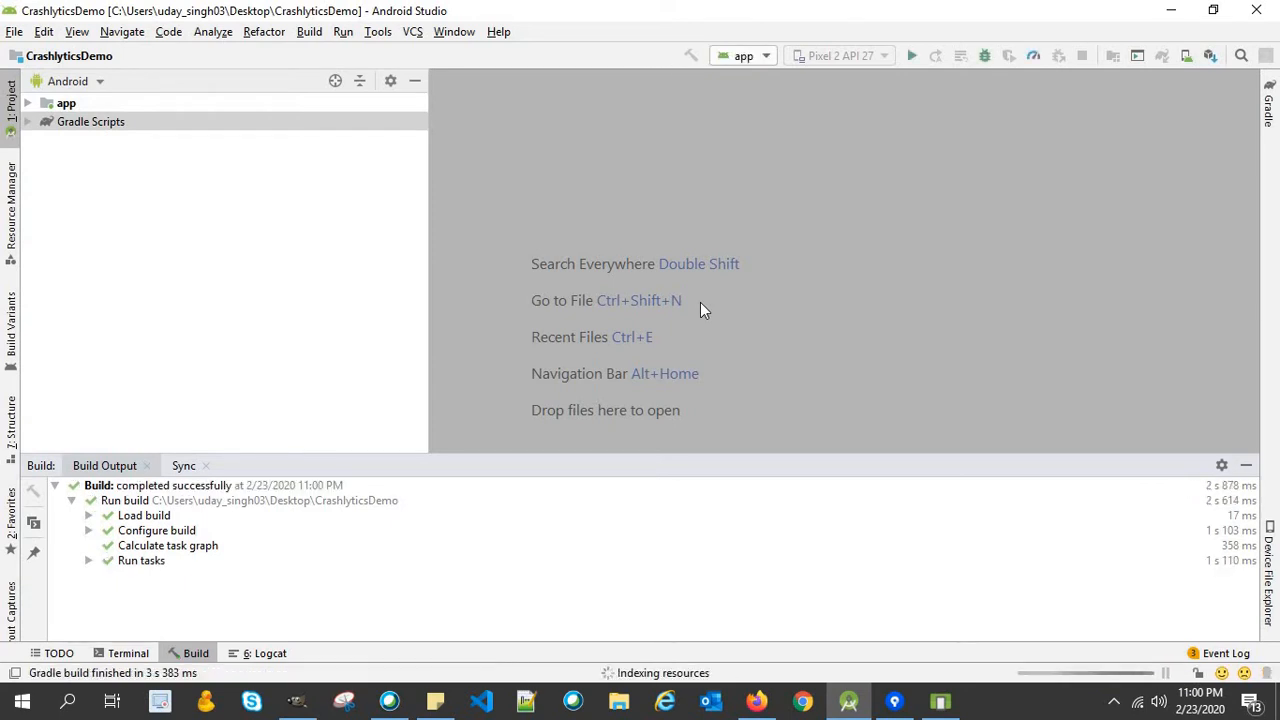
pyautogui.moveTo(15, 115)
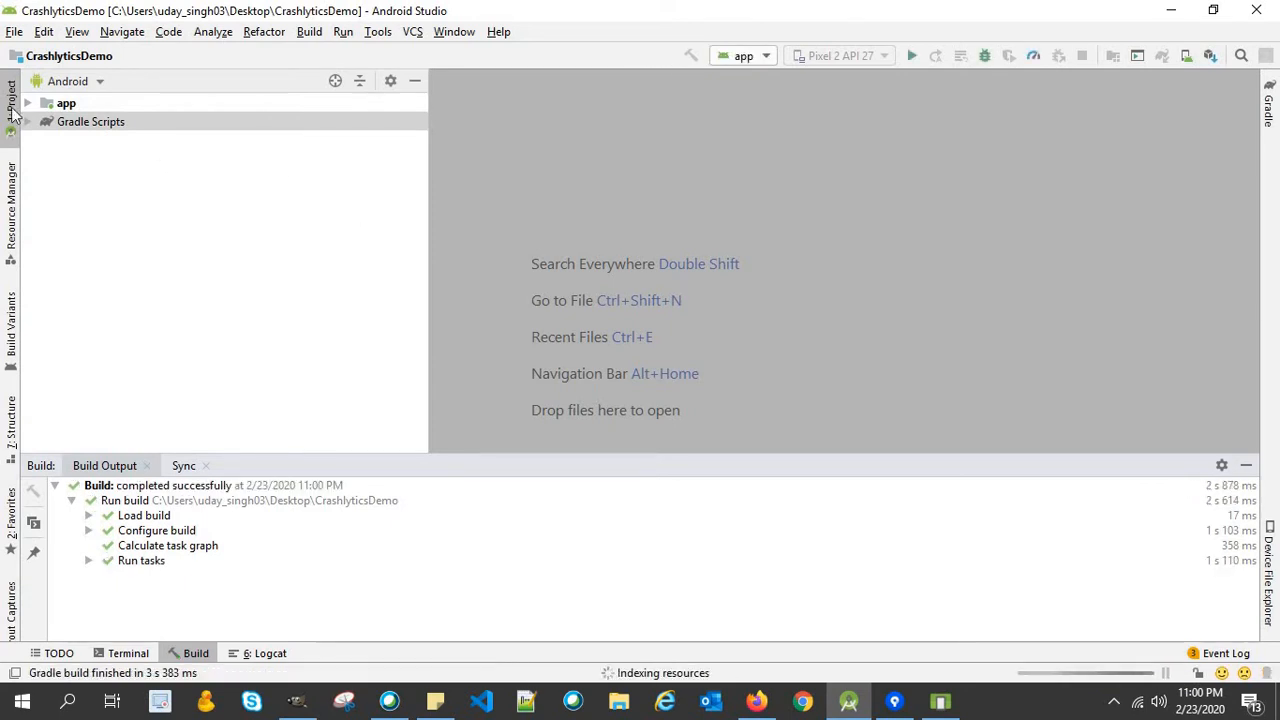
# Browse app > java to MainActivity, open activity_main from setContentView, and hide the Build panel.
pyautogui.click(66, 103)
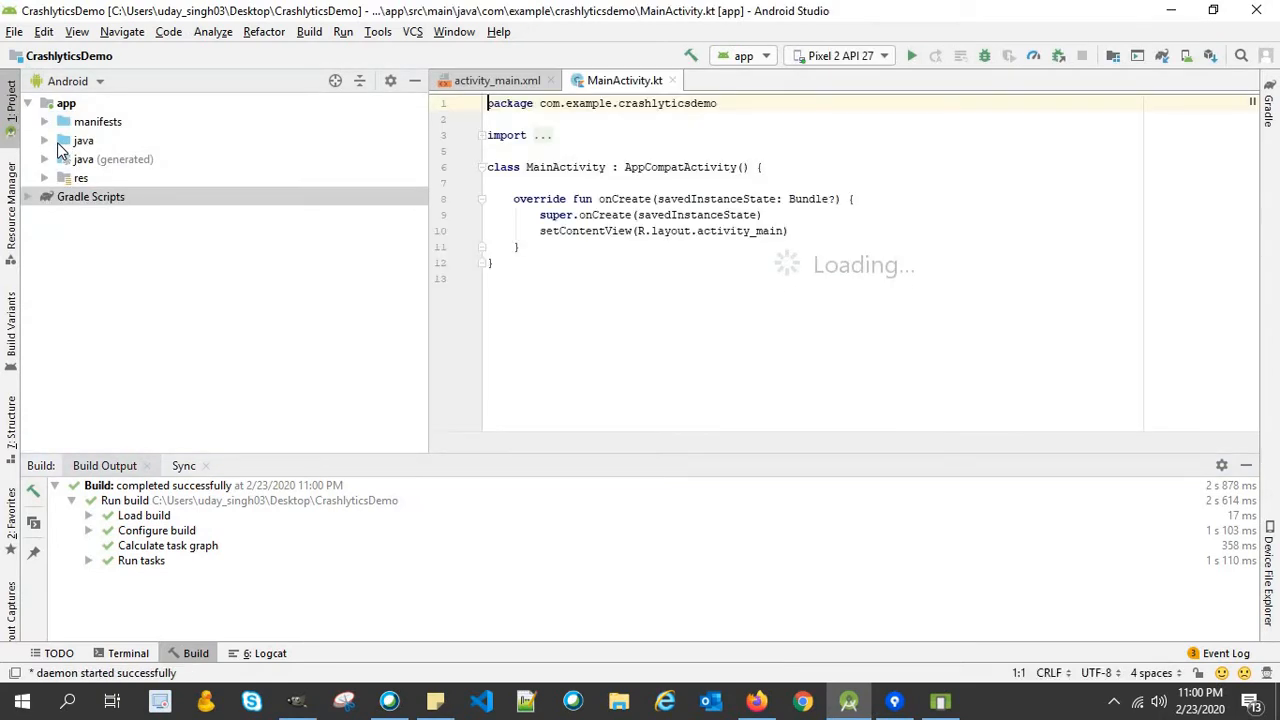
pyautogui.click(45, 140)
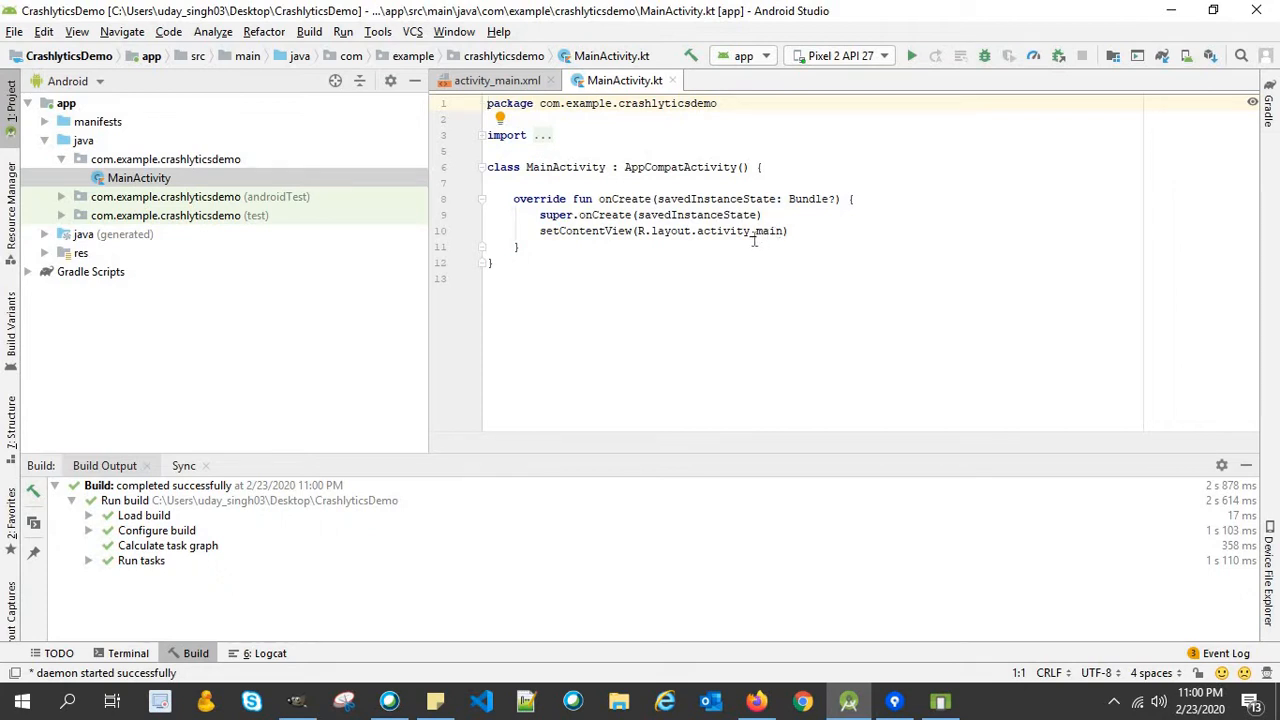
pyautogui.click(793, 231)
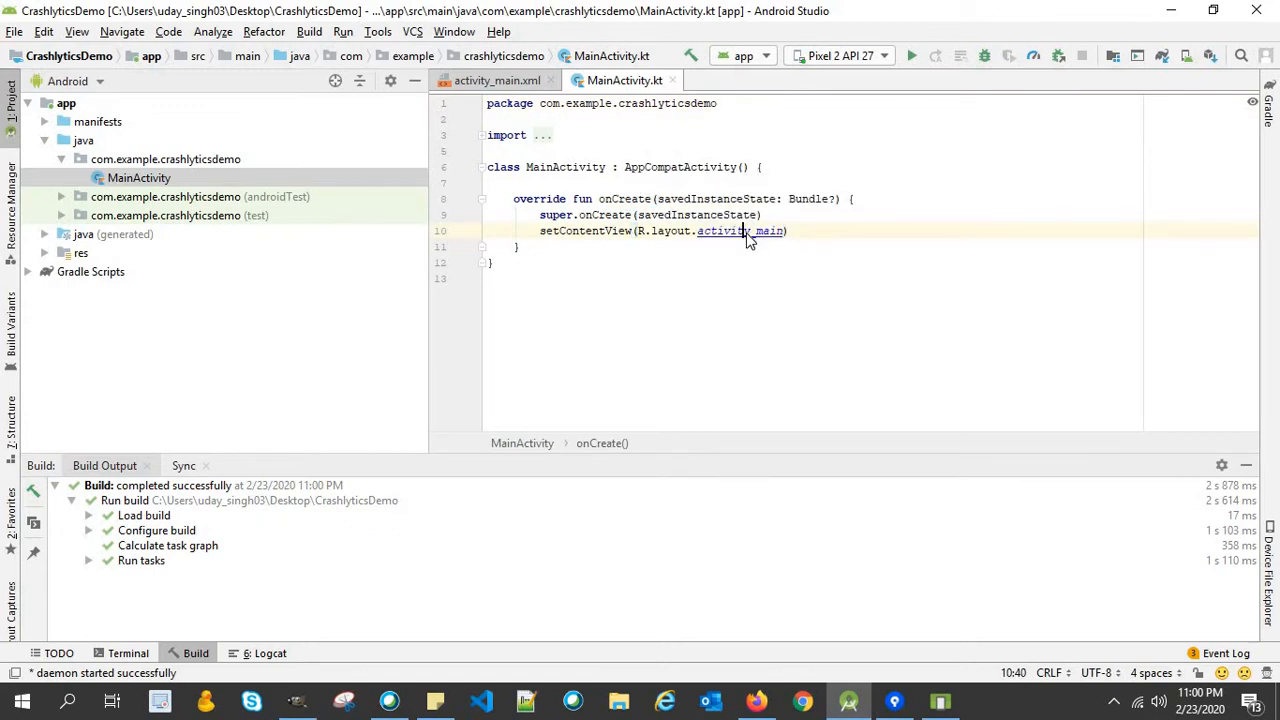
pyautogui.click(497, 80)
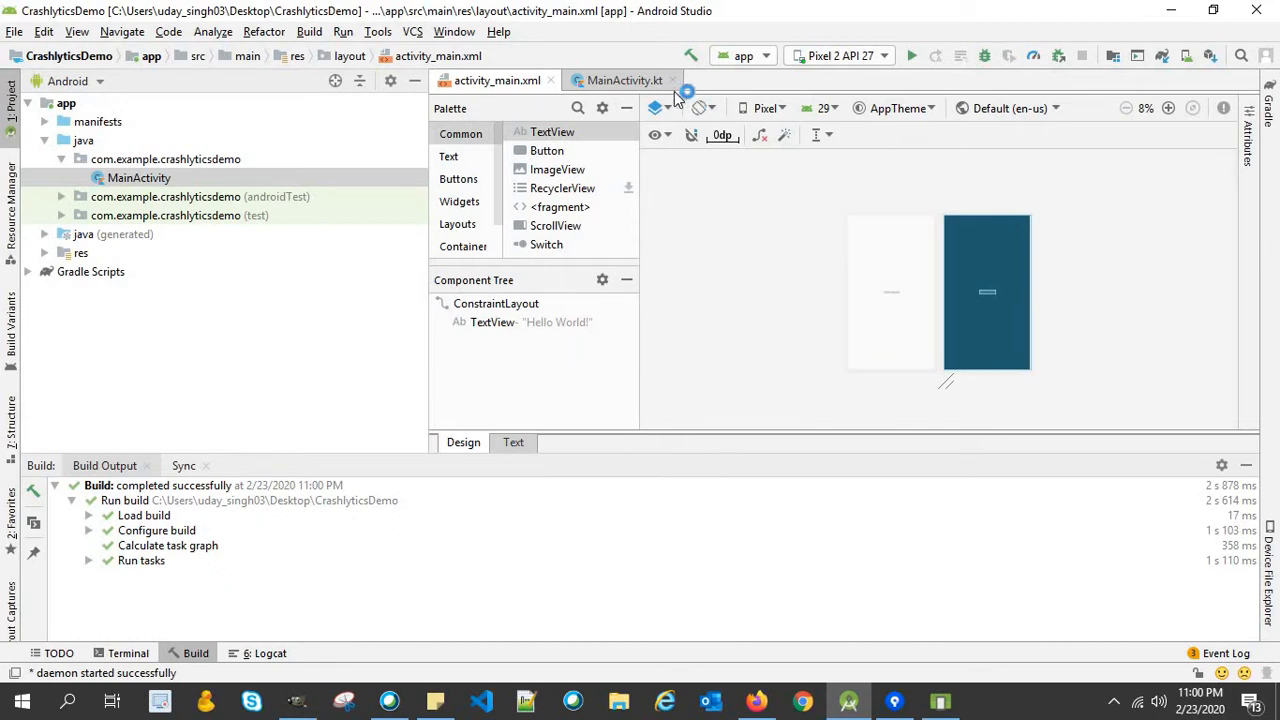
pyautogui.moveTo(1227, 85)
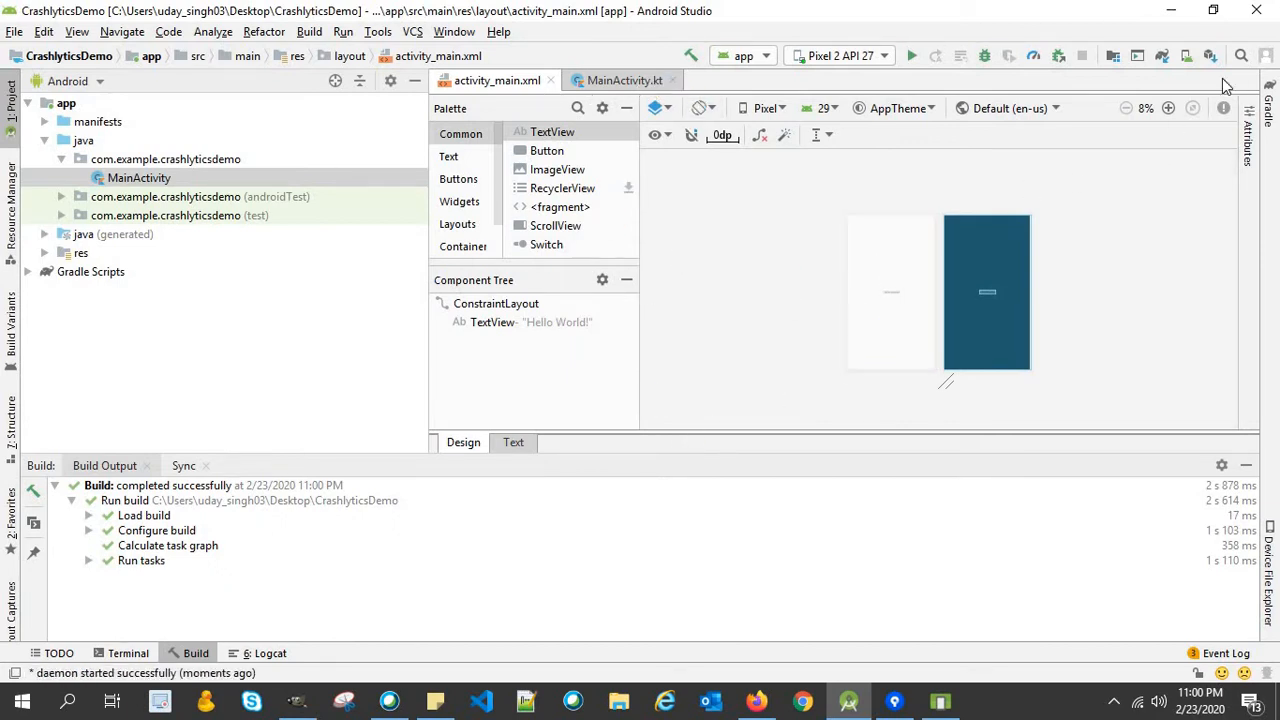
pyautogui.click(1168, 108)
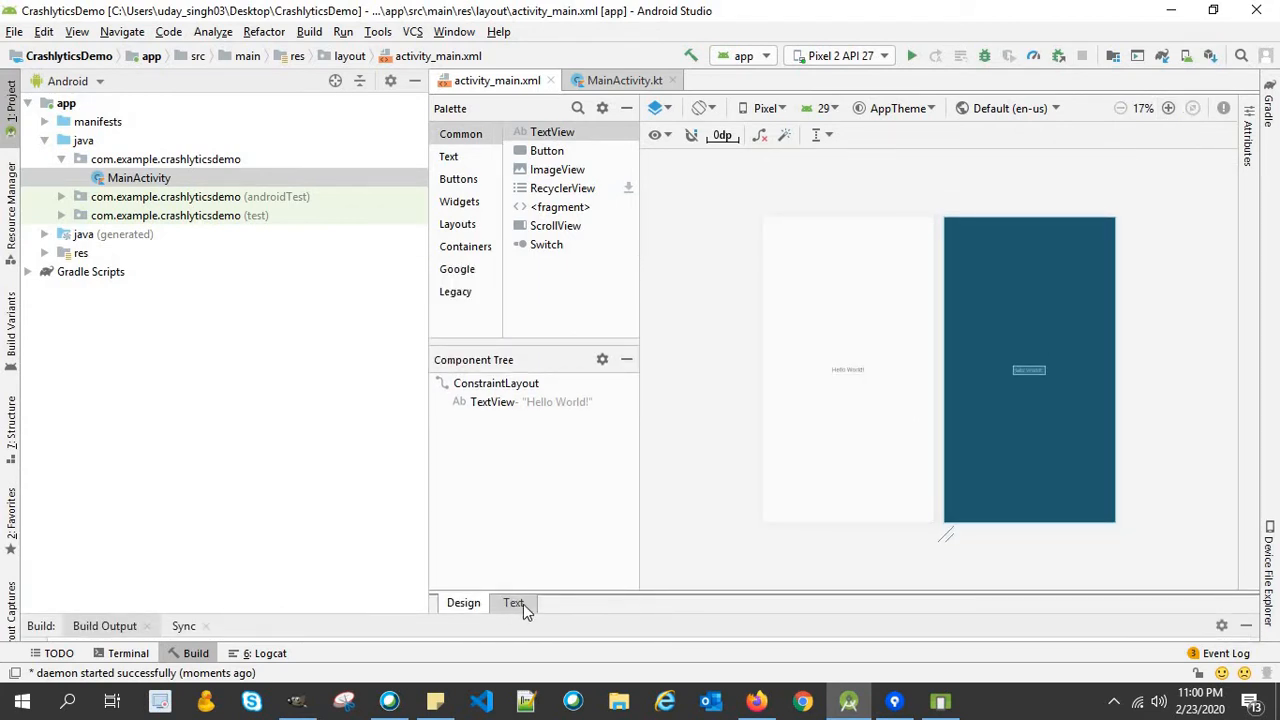
# In the XML source, turn the TextView into a Button with android:id @+id/crashBtn.
pyautogui.click(513, 602)
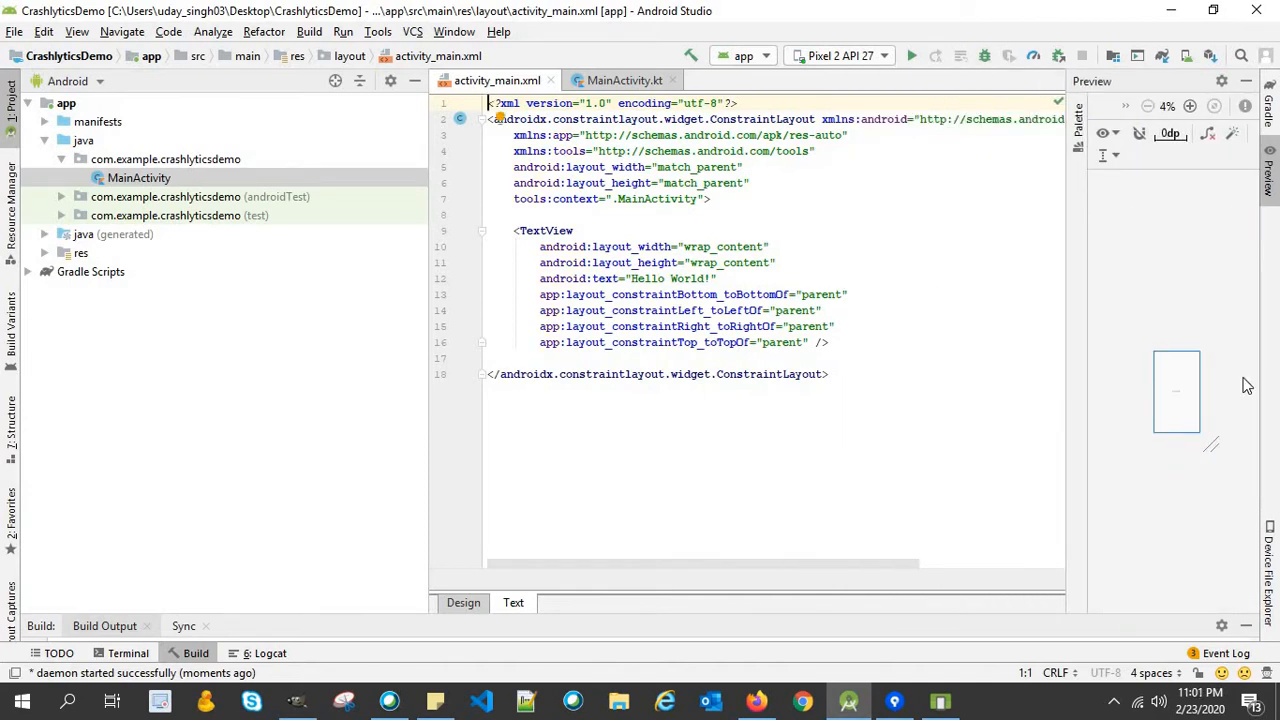
pyautogui.moveTo(541, 223)
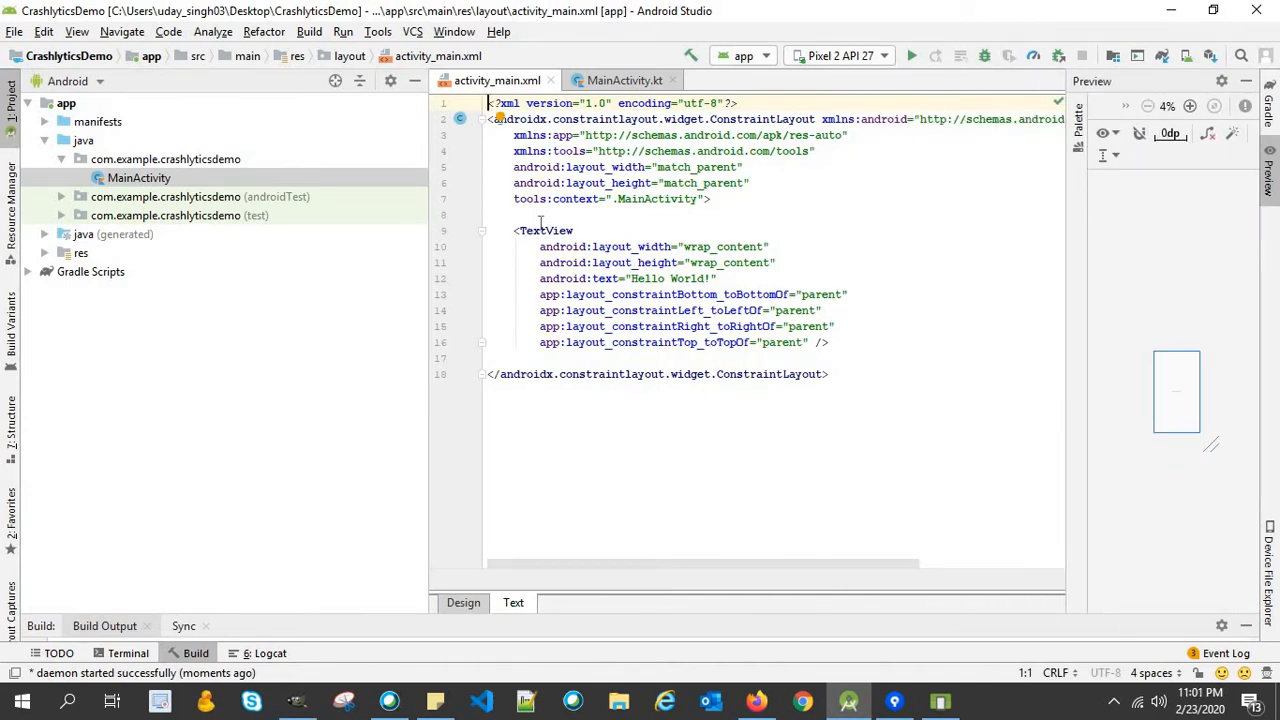
pyautogui.doubleClick(544, 230)
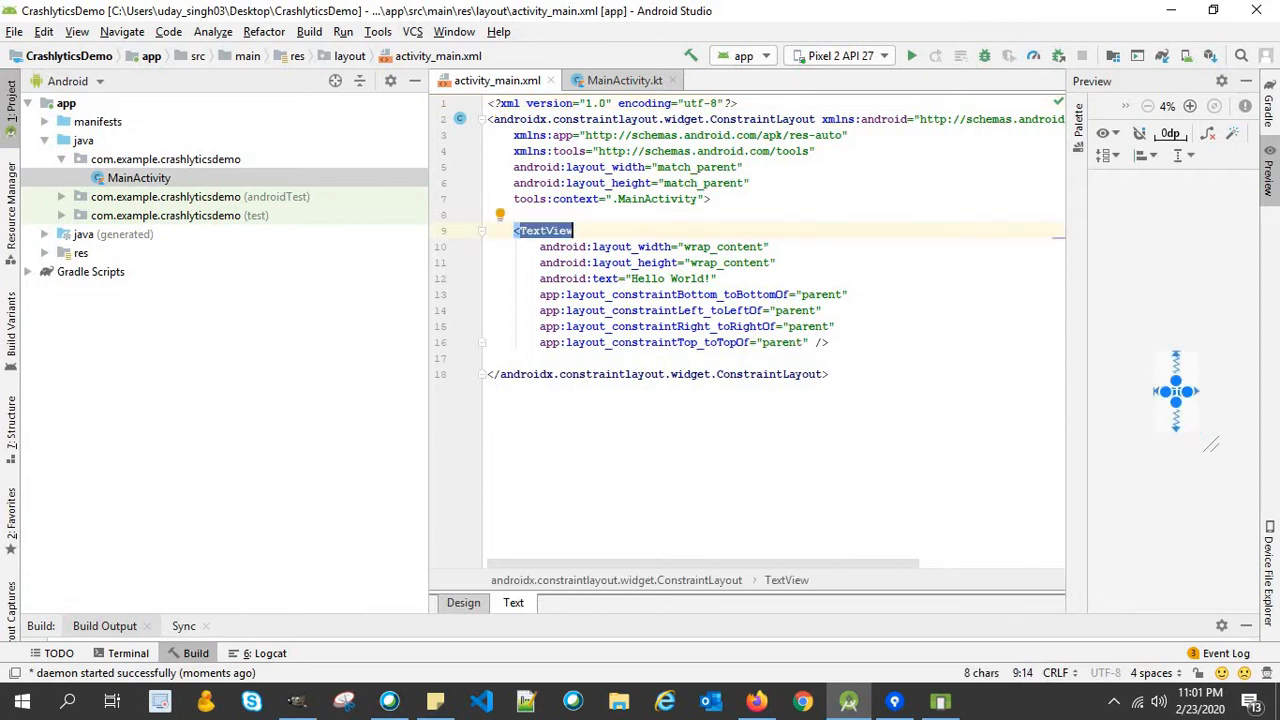
pyautogui.write('Bu')
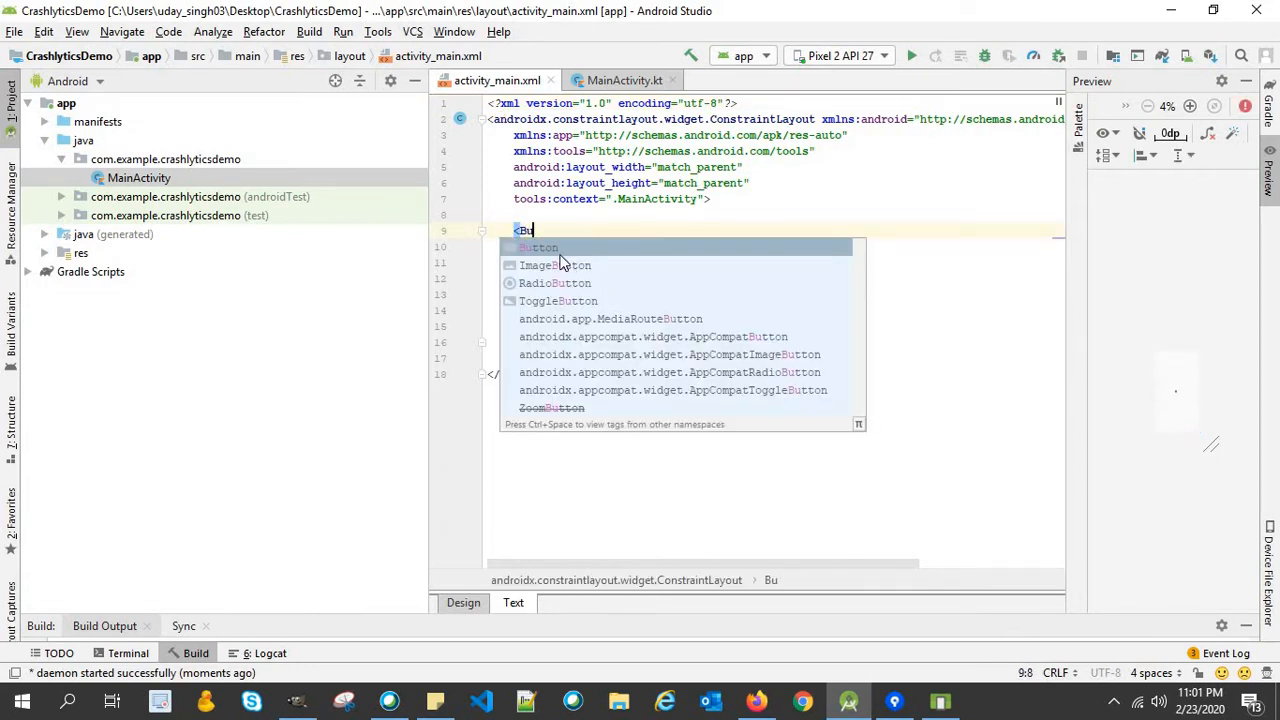
pyautogui.click(538, 247)
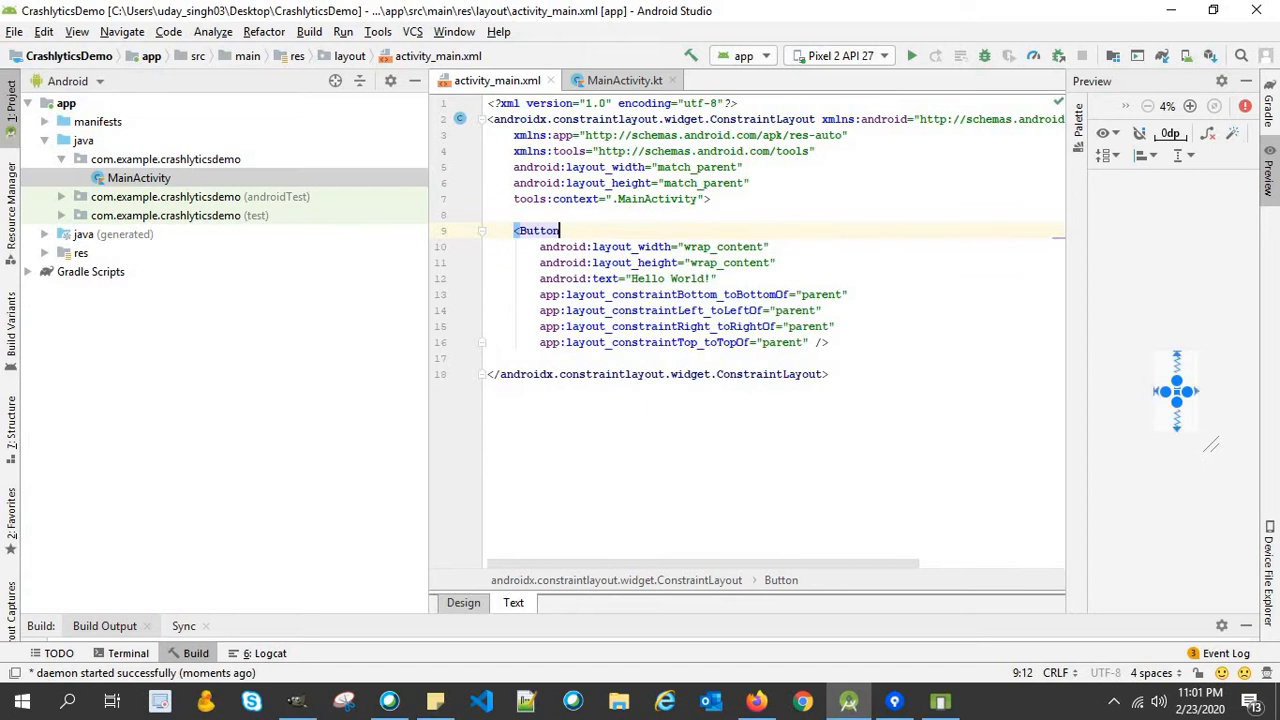
pyautogui.write('android:id="@+id/')
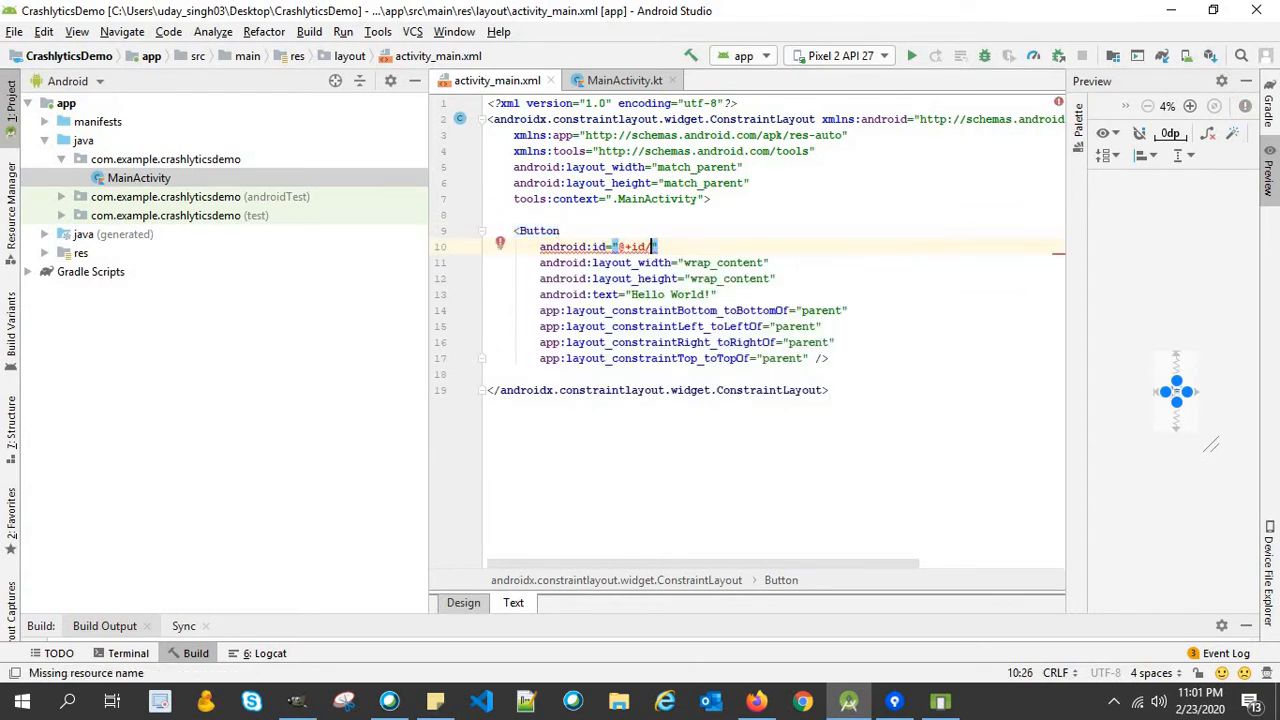
pyautogui.write('crash')
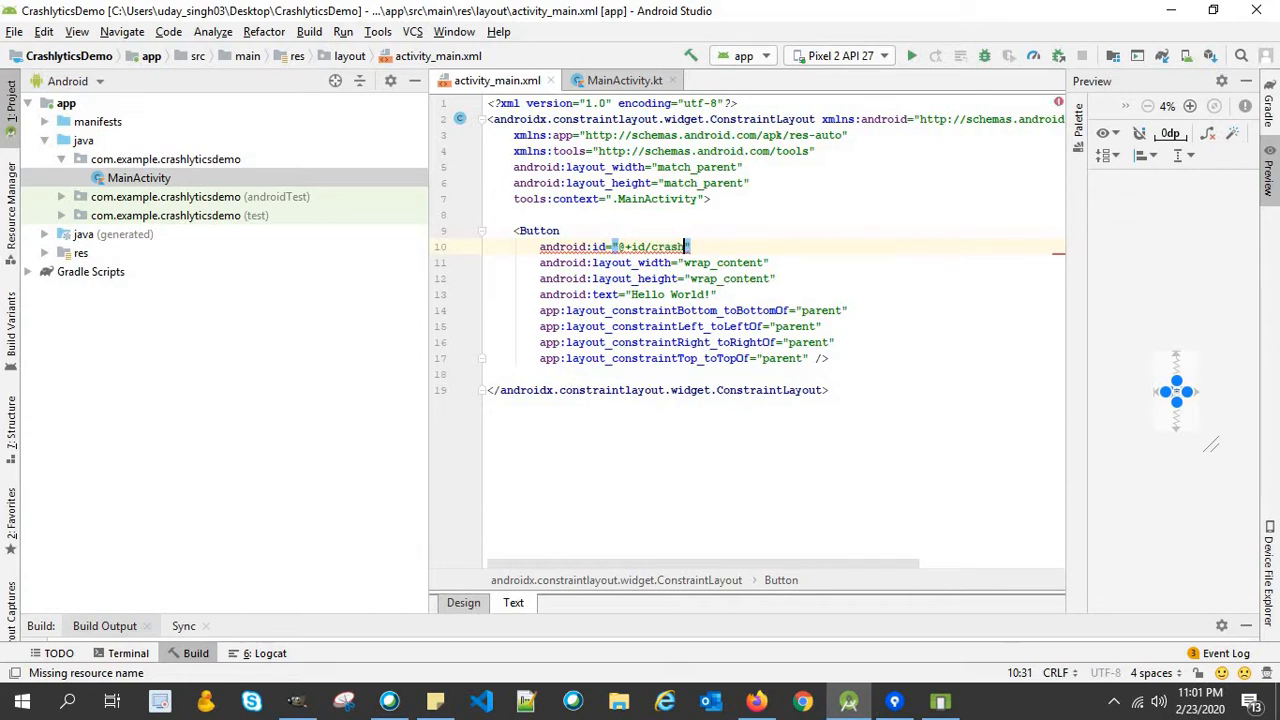
pyautogui.write('Now')
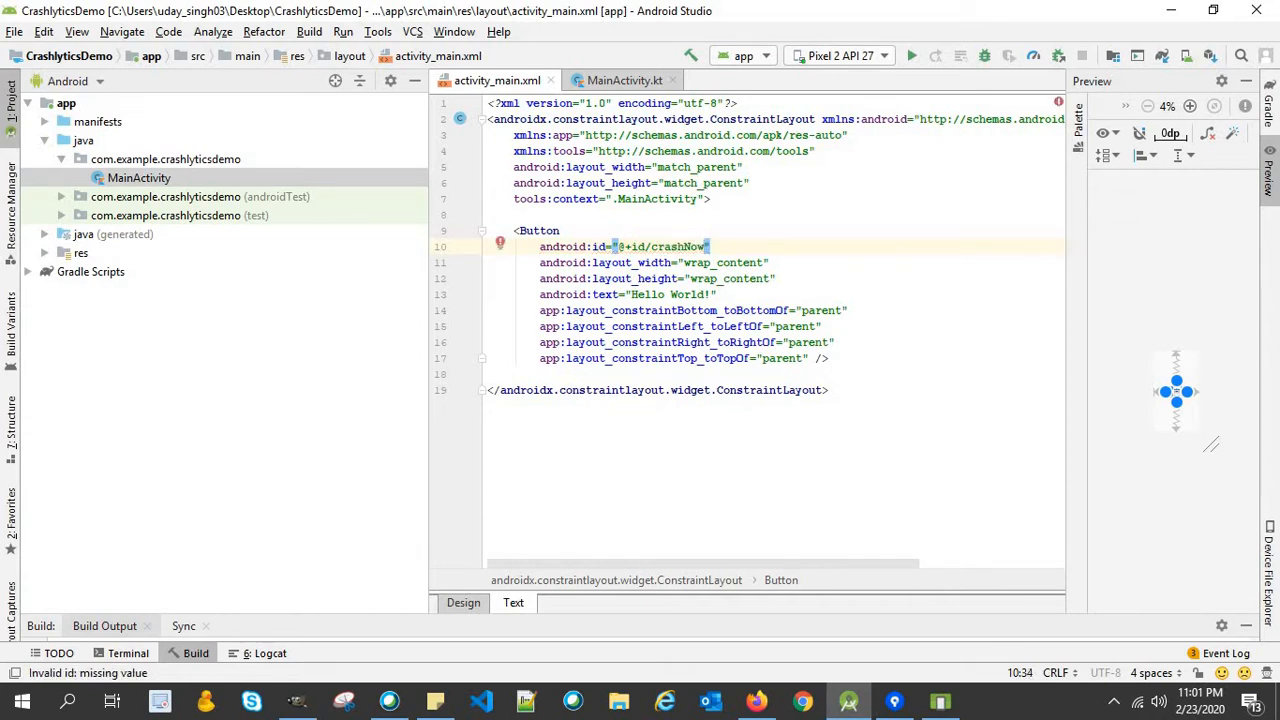
pyautogui.press('BackSpace')
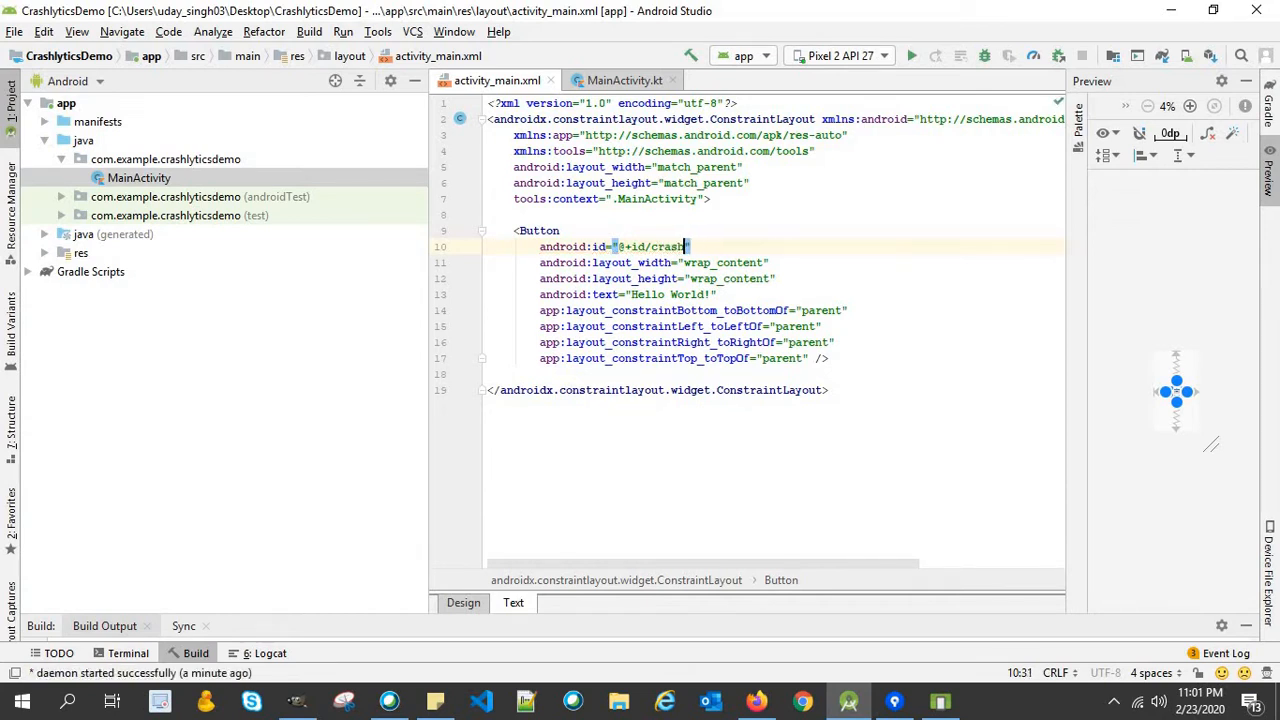
pyautogui.write('btn')
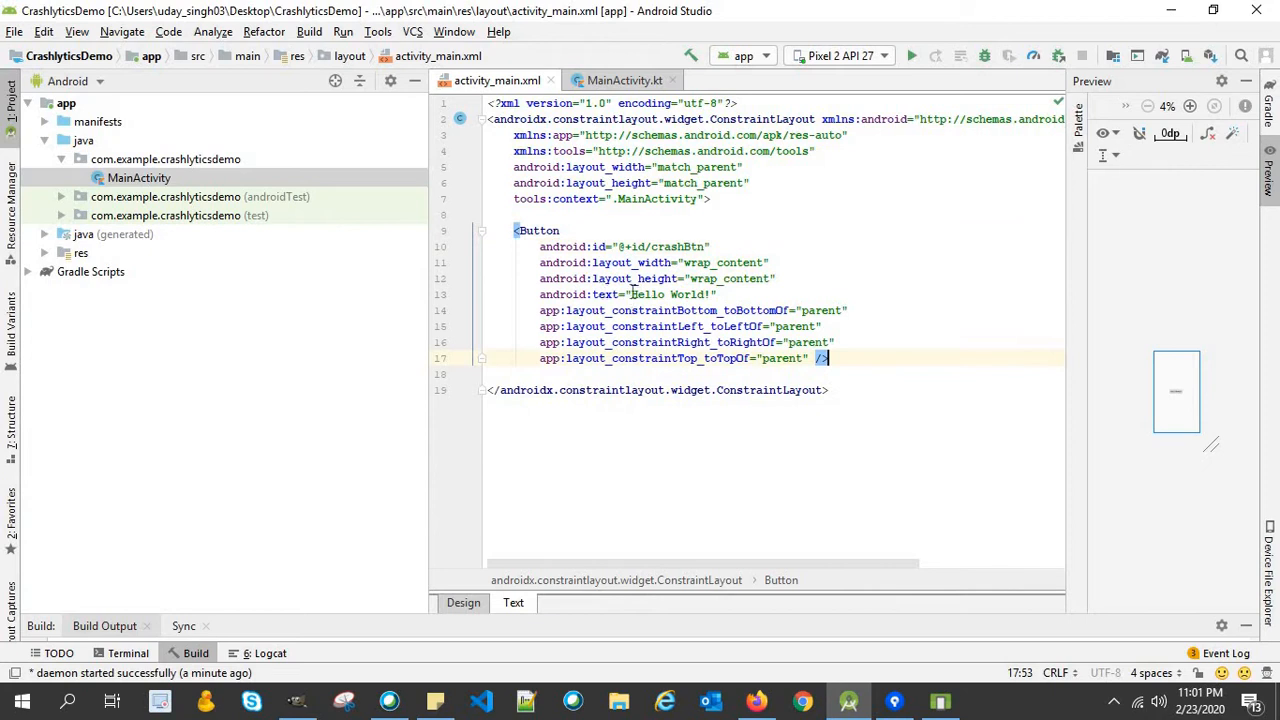
# Replace the button label 'Hello World!' with 'Click to Crash'.
pyautogui.doubleClick(668, 294)
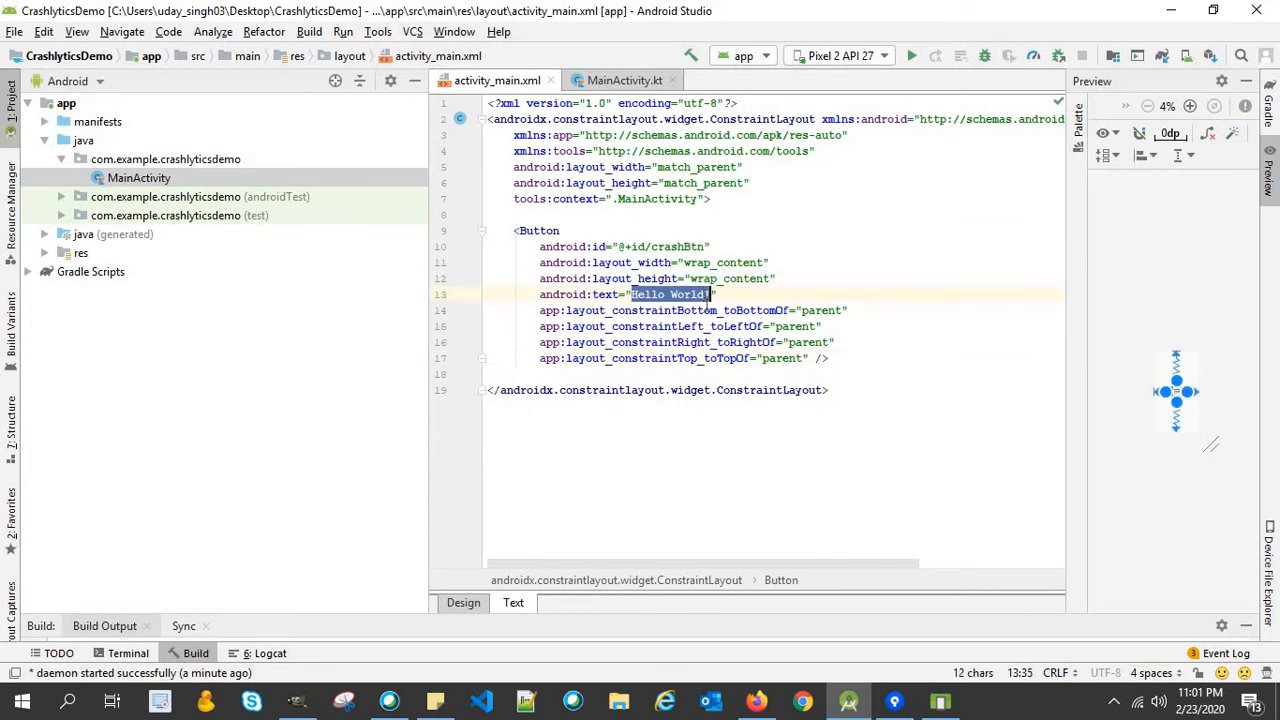
pyautogui.press('Delete')
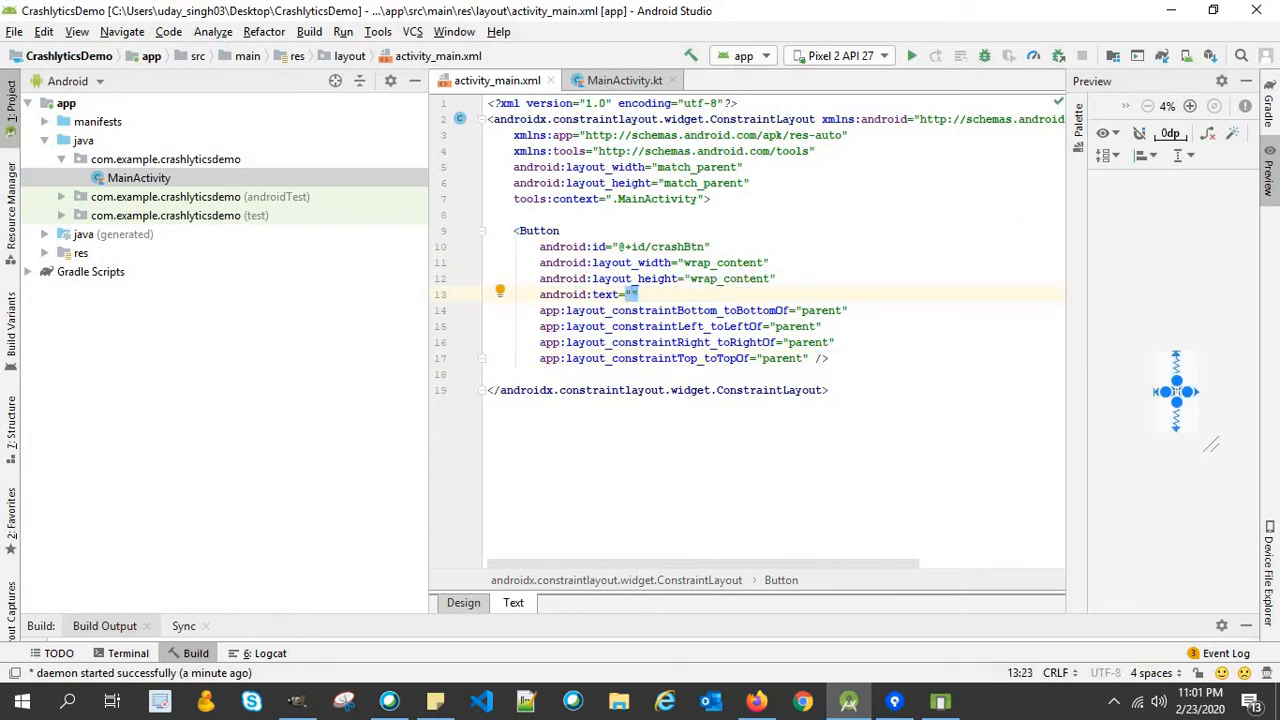
pyautogui.write('Click to Cr')
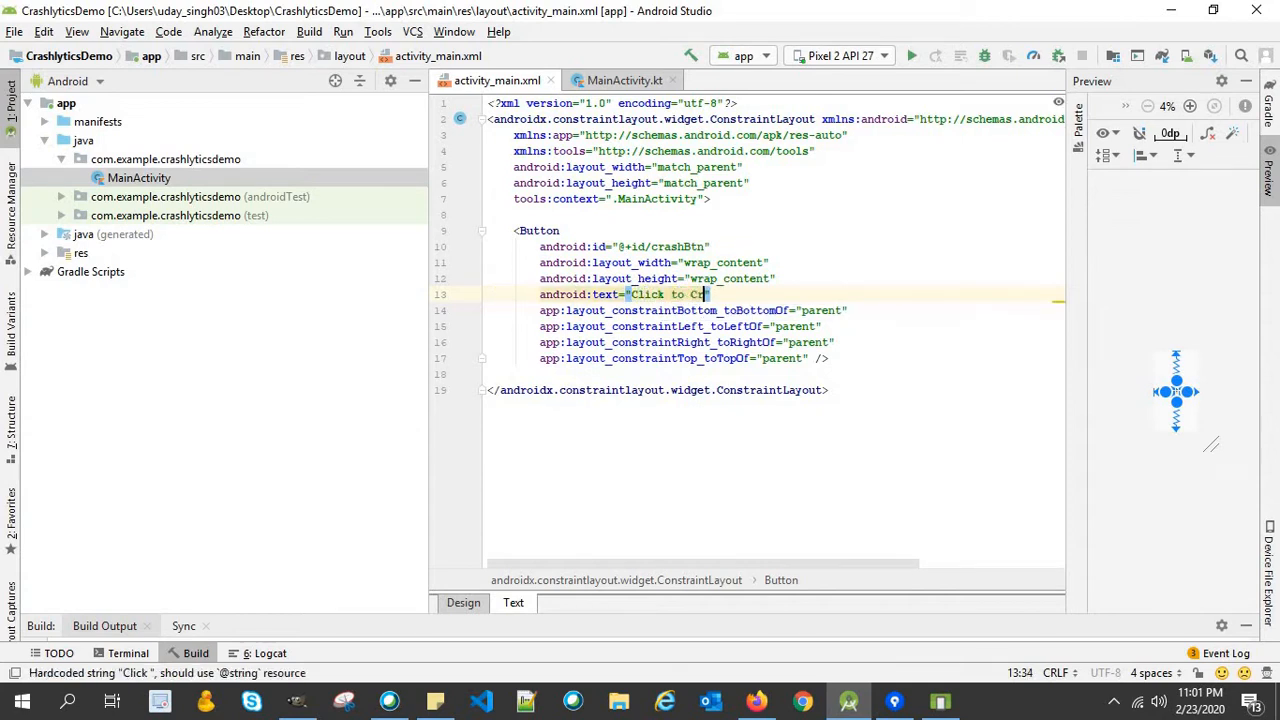
pyautogui.write('ash')
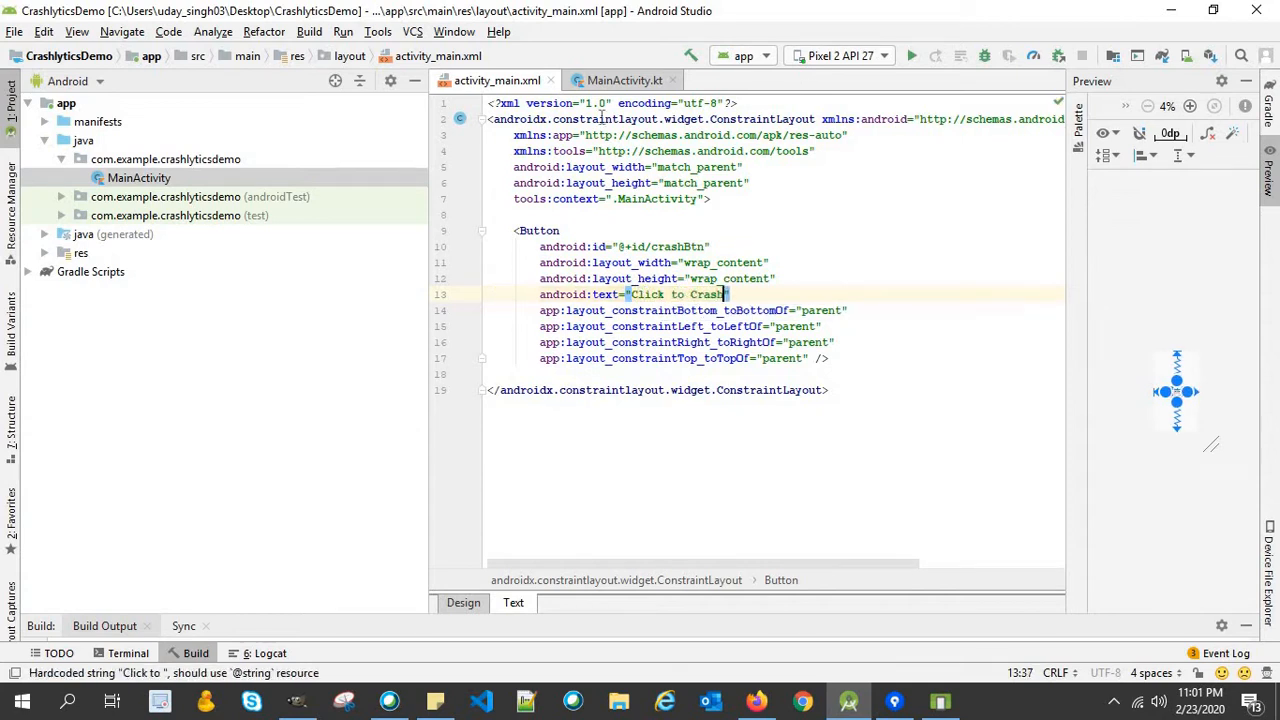
pyautogui.moveTo(624, 80)
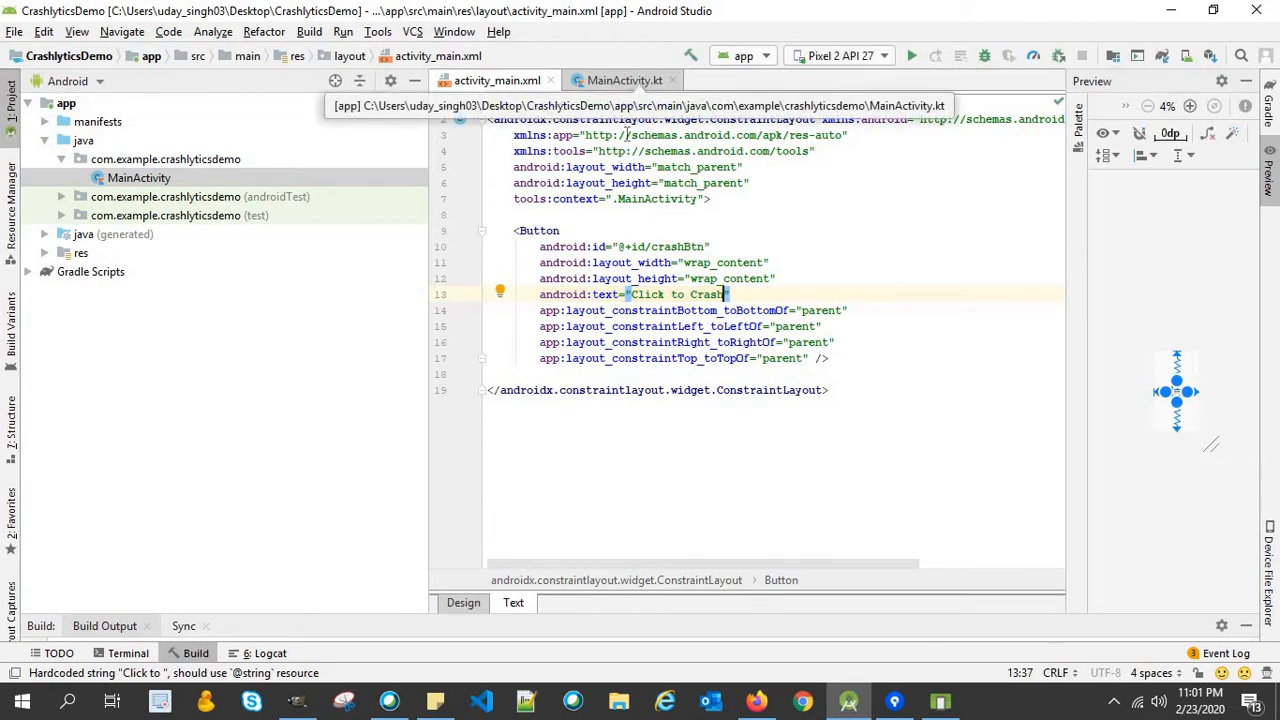
# In MainActivity.kt, add crashBtn.setOnClickListener { crashNow() }.
pyautogui.click(624, 80)
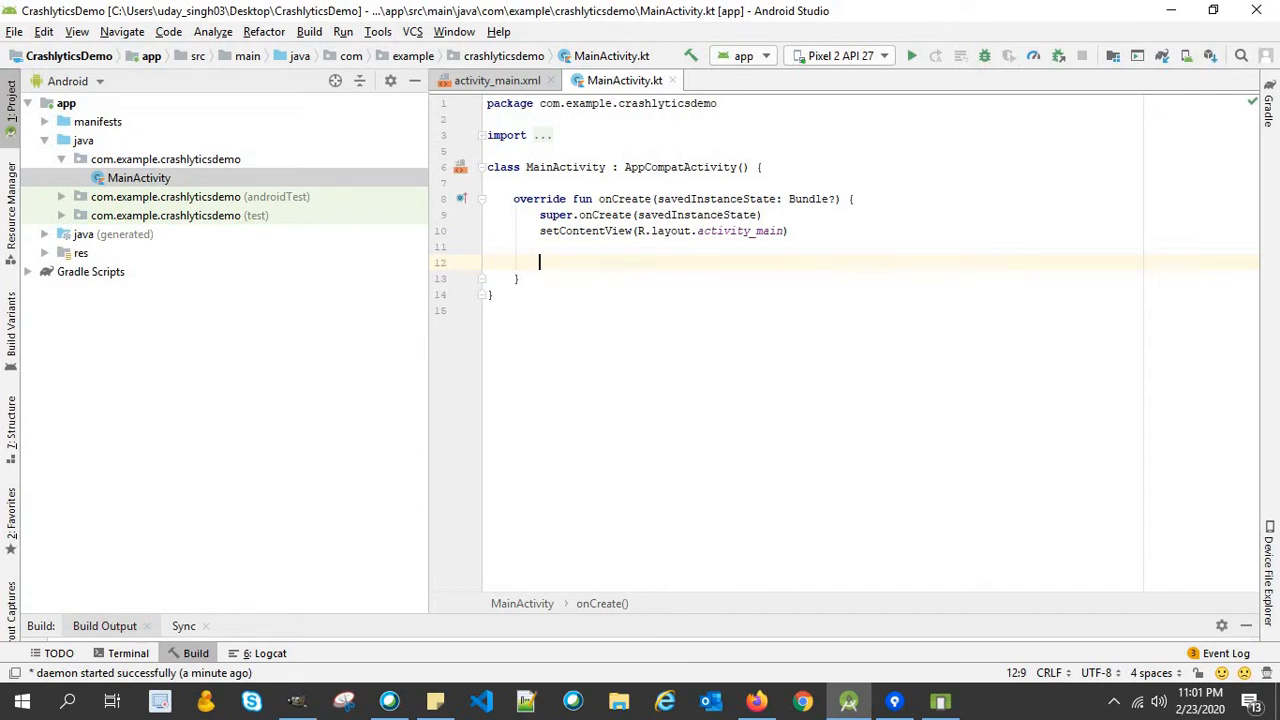
pyautogui.write('cre')
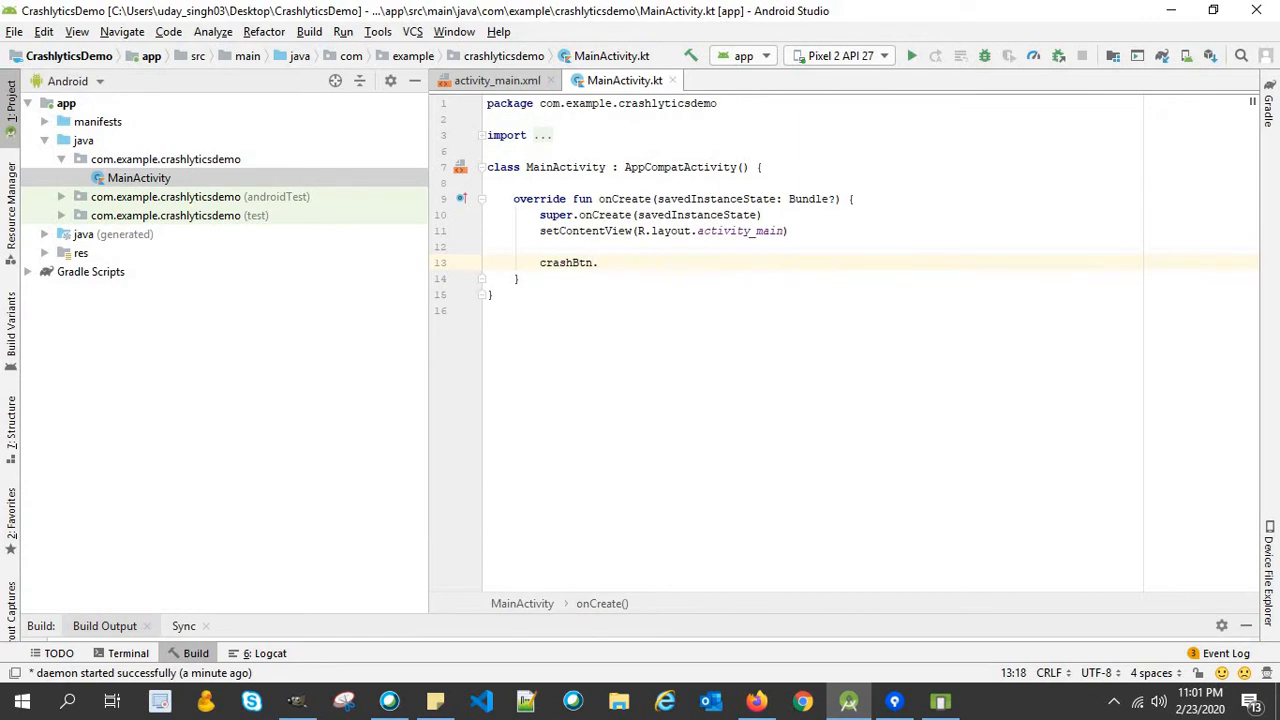
pyautogui.write('setoncl')
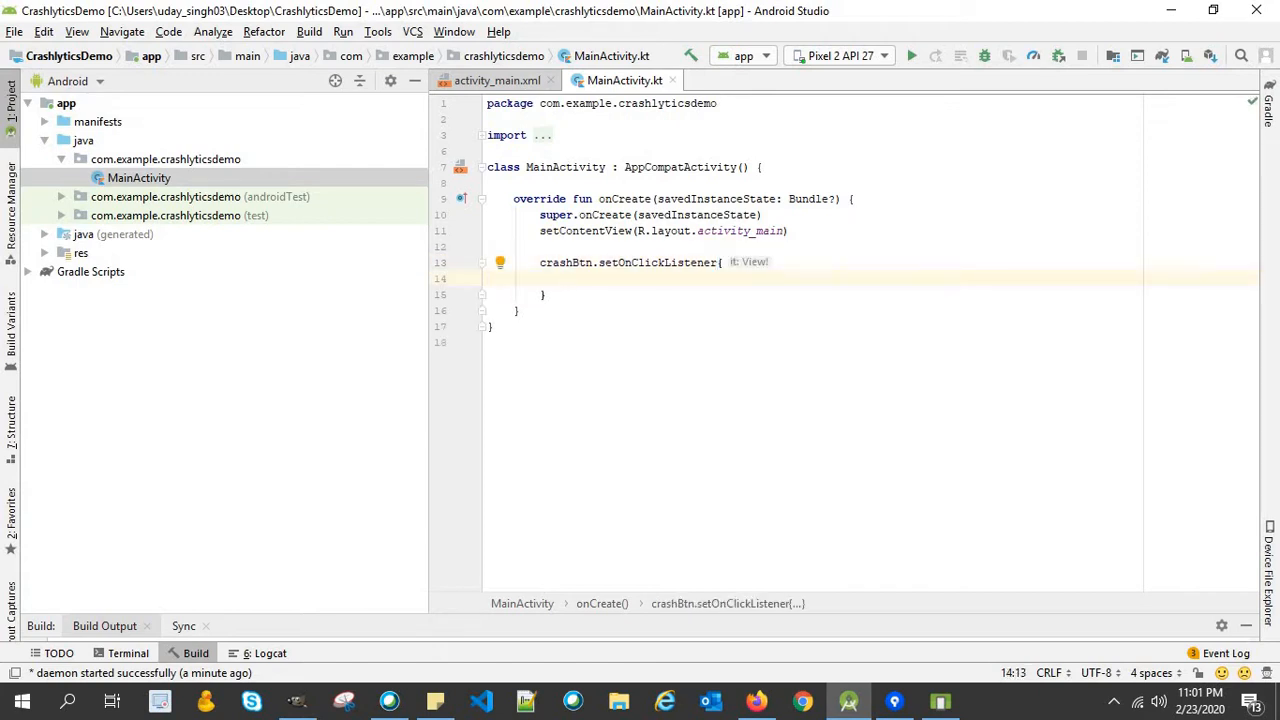
pyautogui.write('crashNow(')
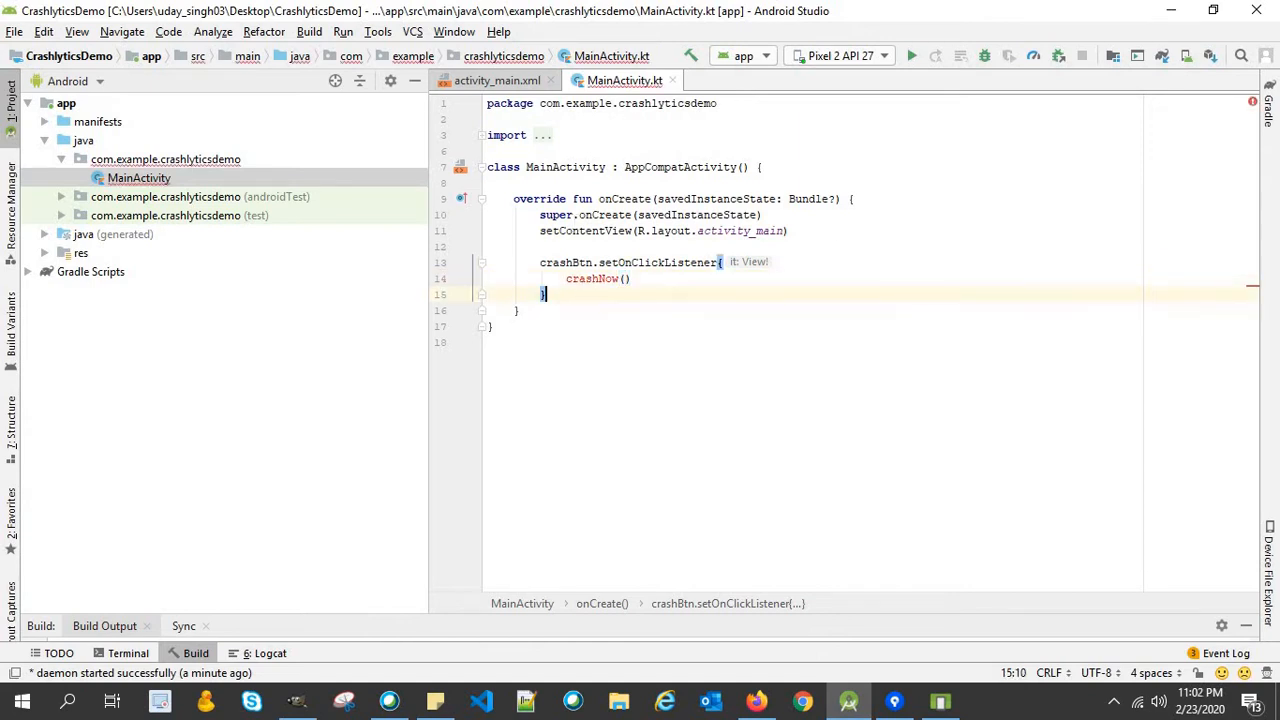
# Define private fun crashNow() that throws RuntimeException("App Crashed").
pyautogui.write('pr')
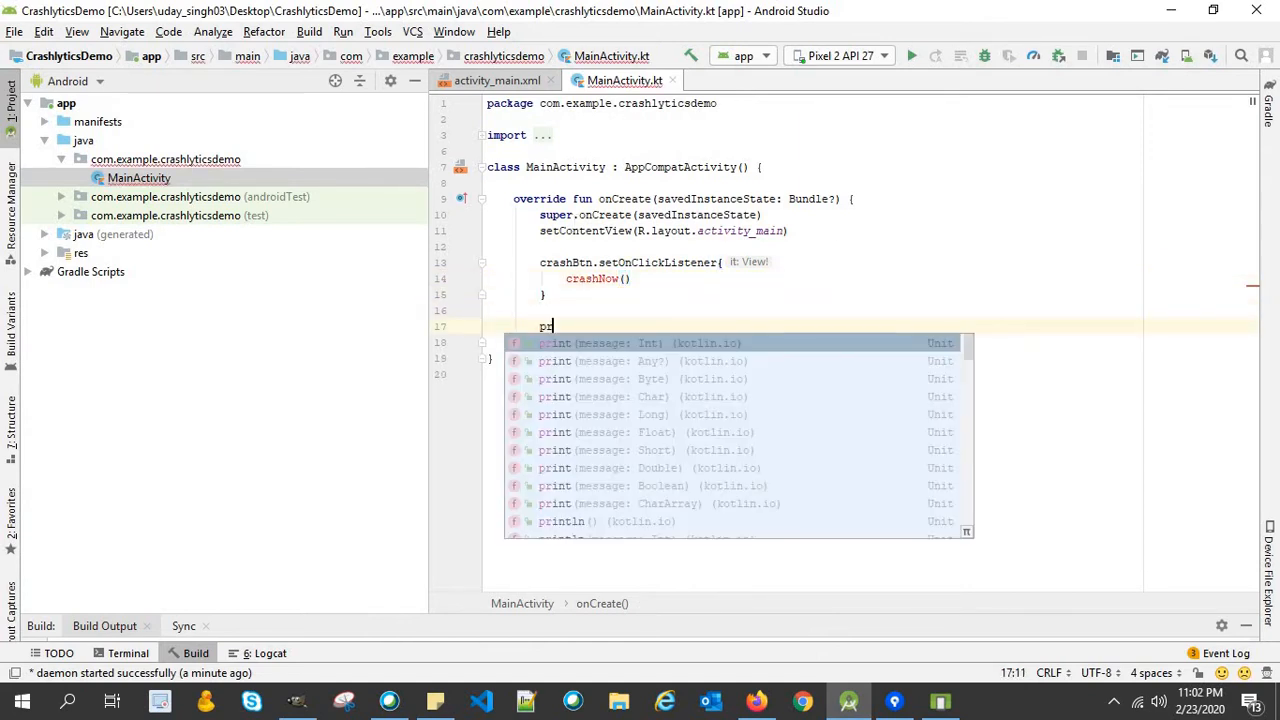
pyautogui.write('iva')
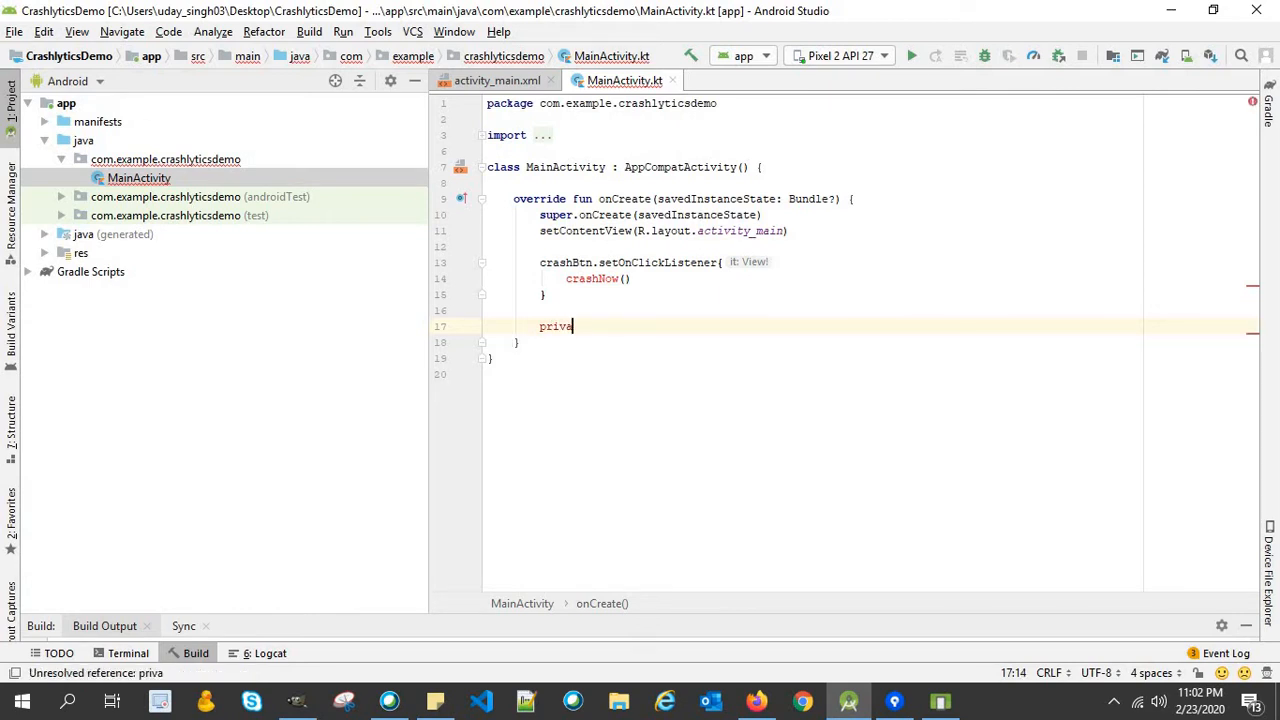
pyautogui.press('ctrl+z')
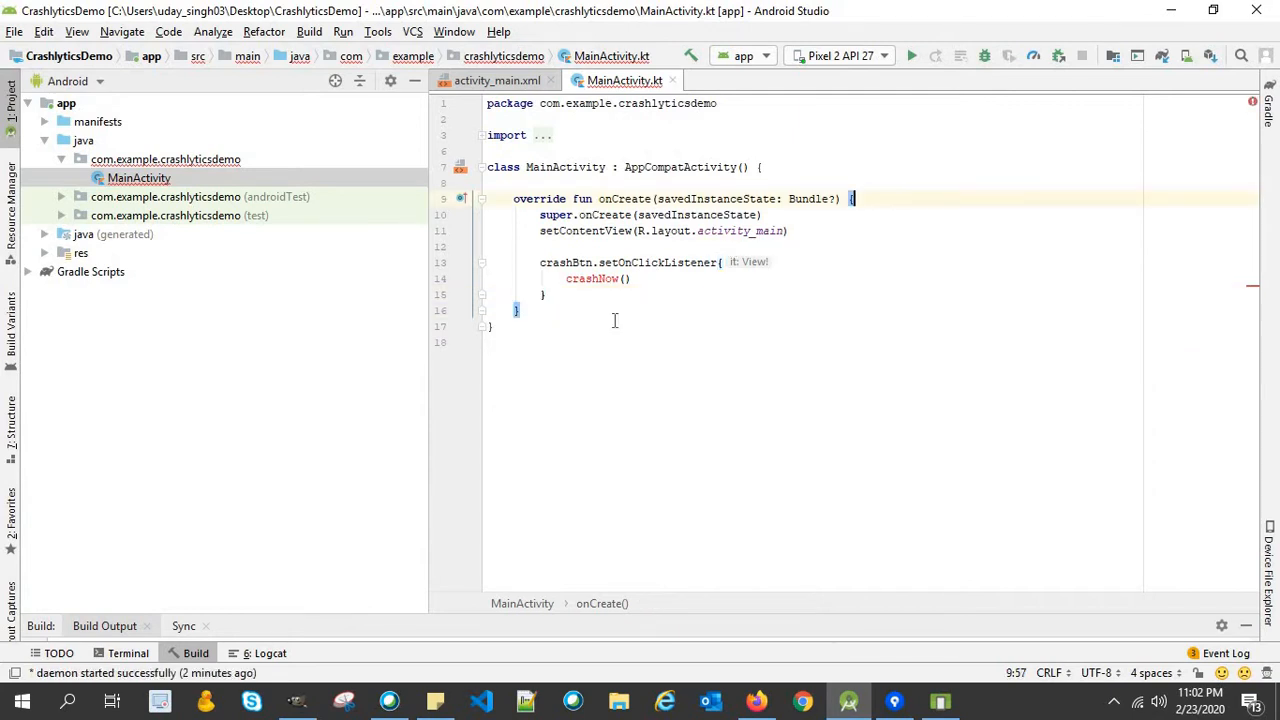
pyautogui.write('private fun')
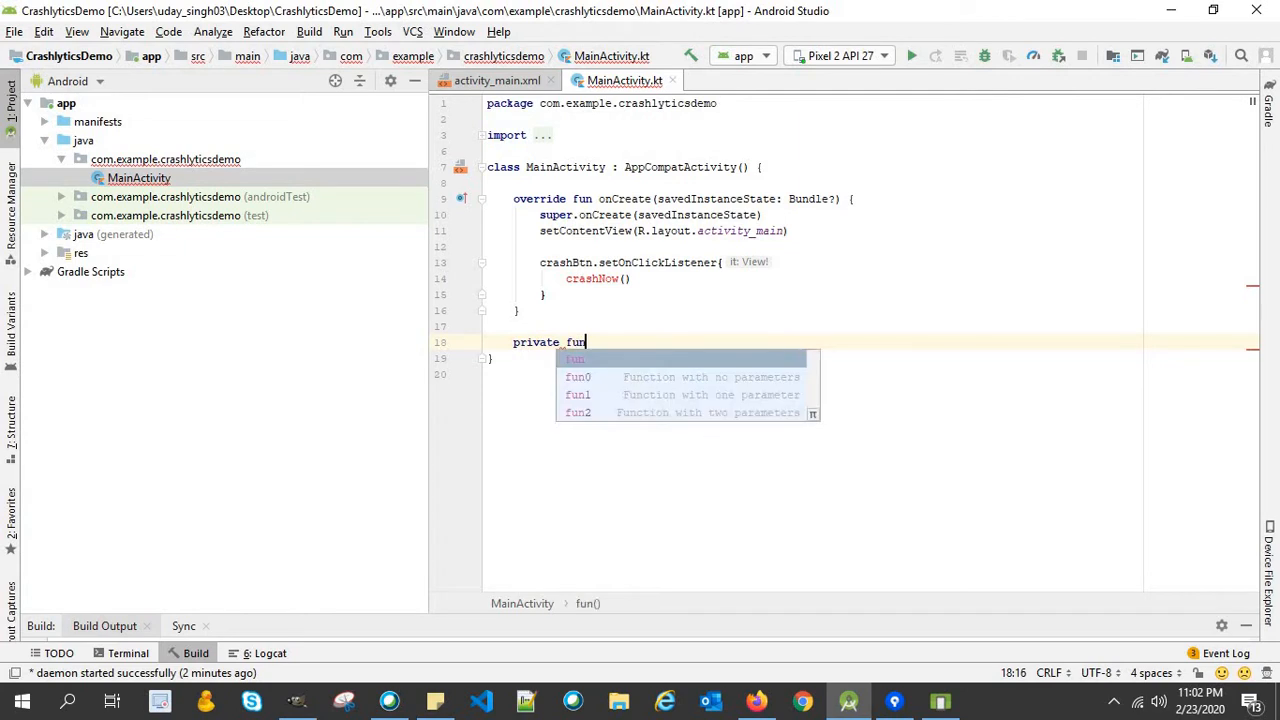
pyautogui.write('_crashNow')
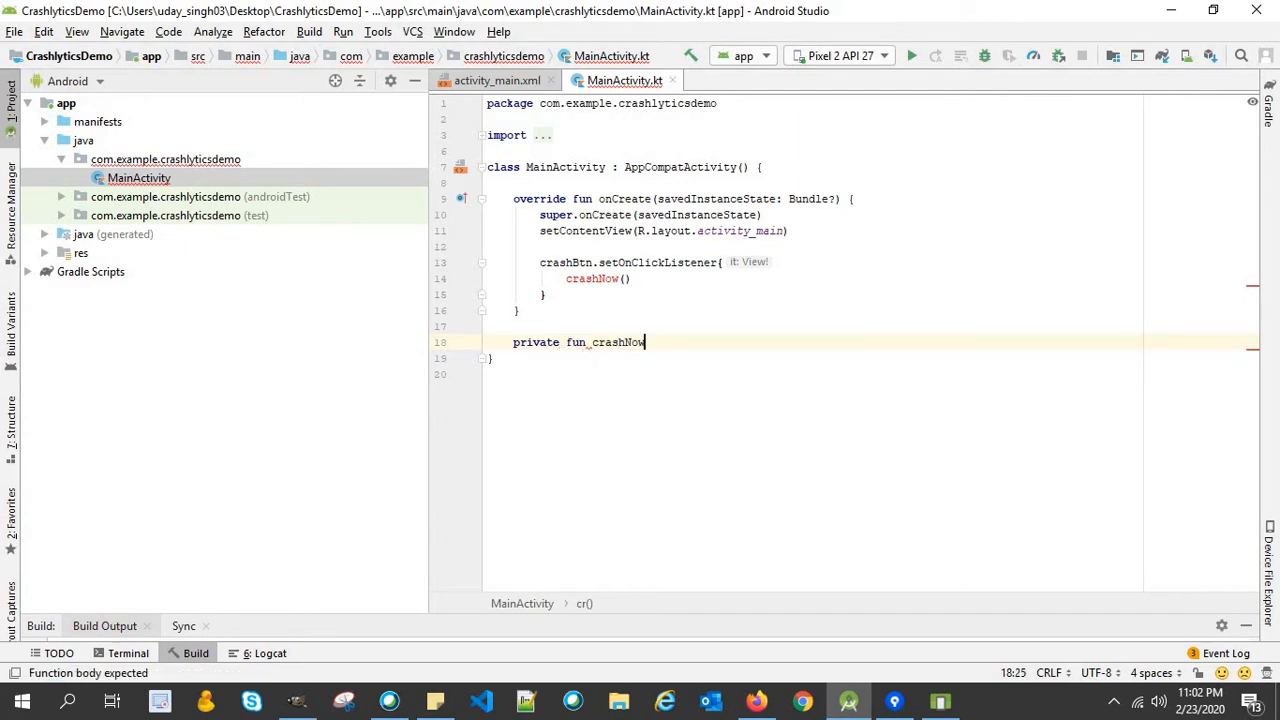
pyautogui.write('() {')
pyautogui.write('throw')
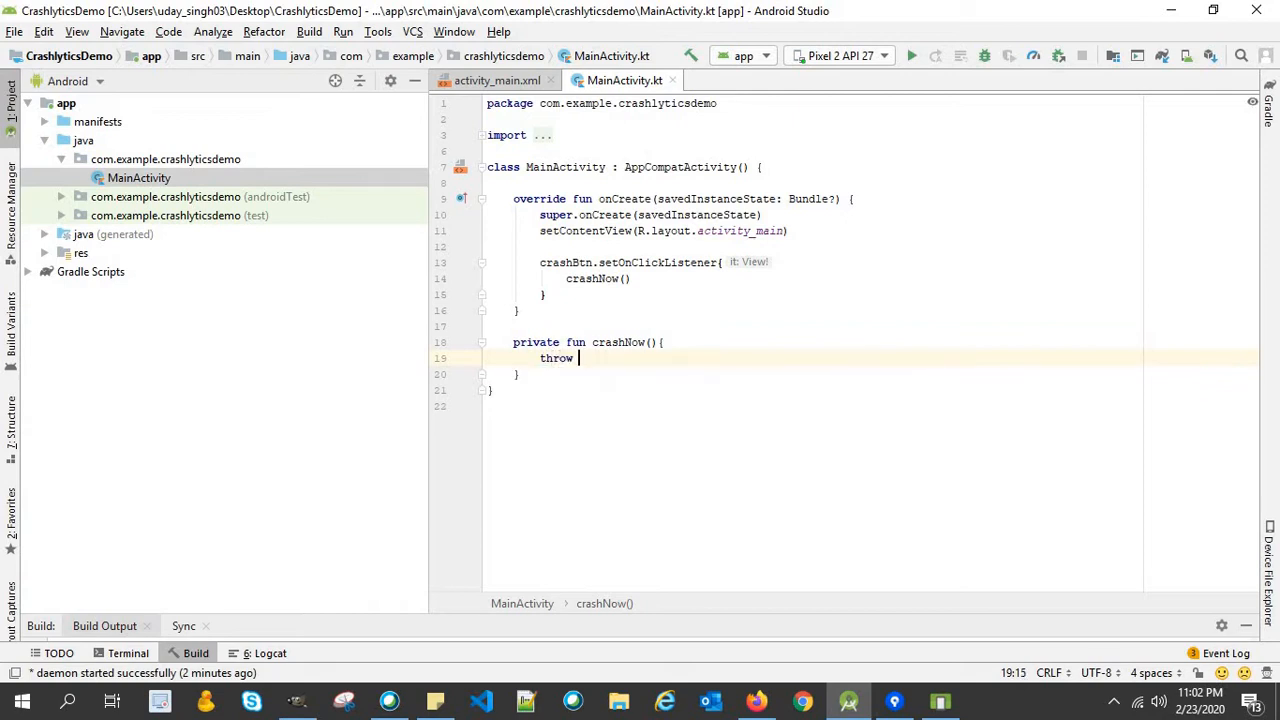
pyautogui.write('_Run')
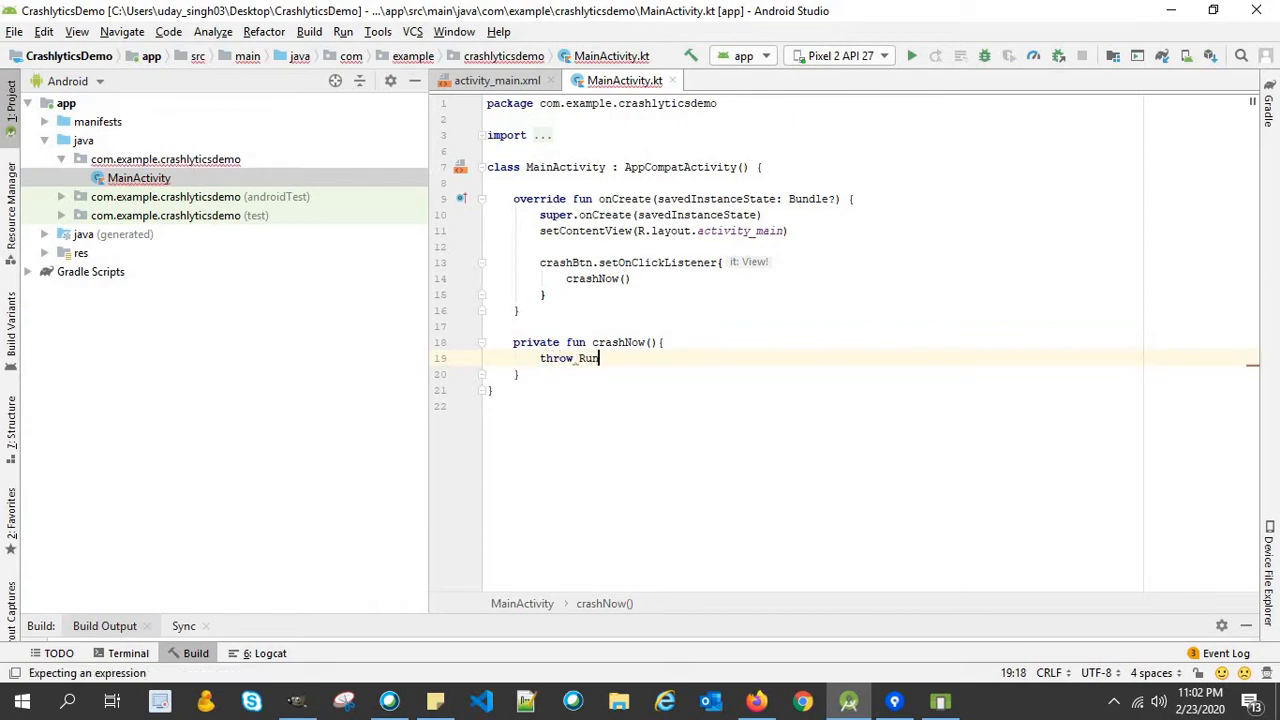
pyautogui.write('Run')
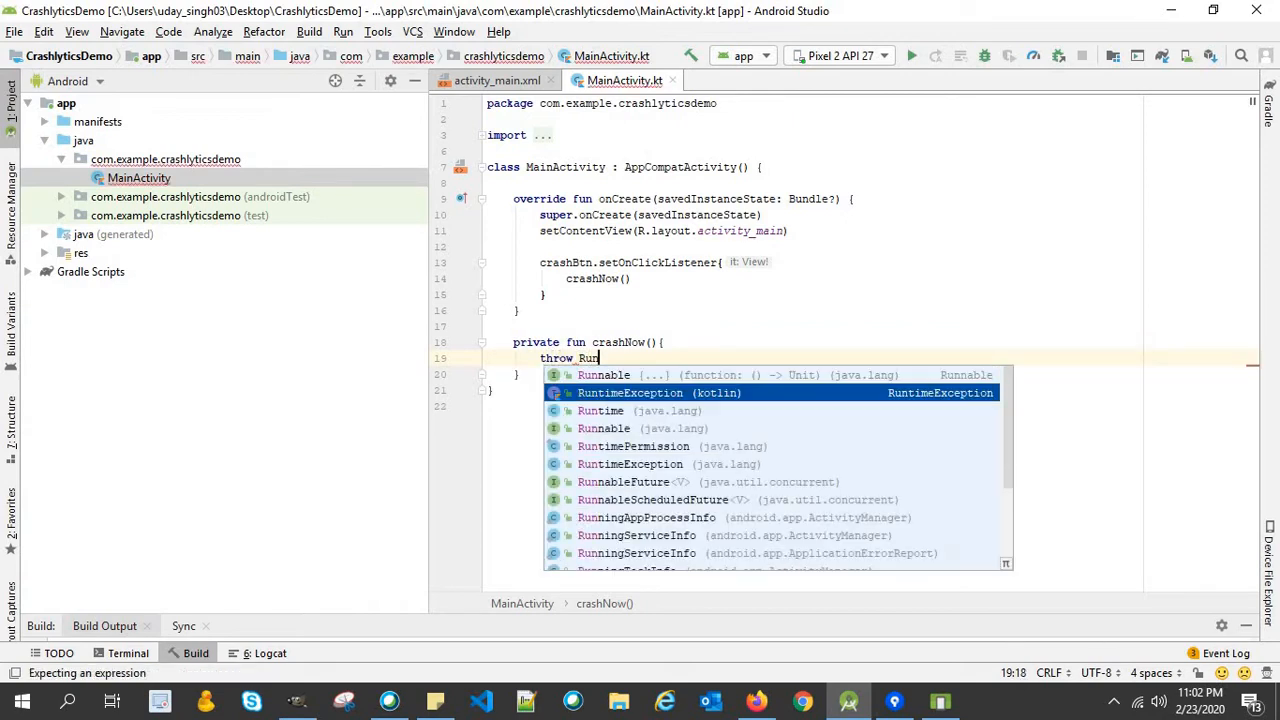
pyautogui.click(630, 392)
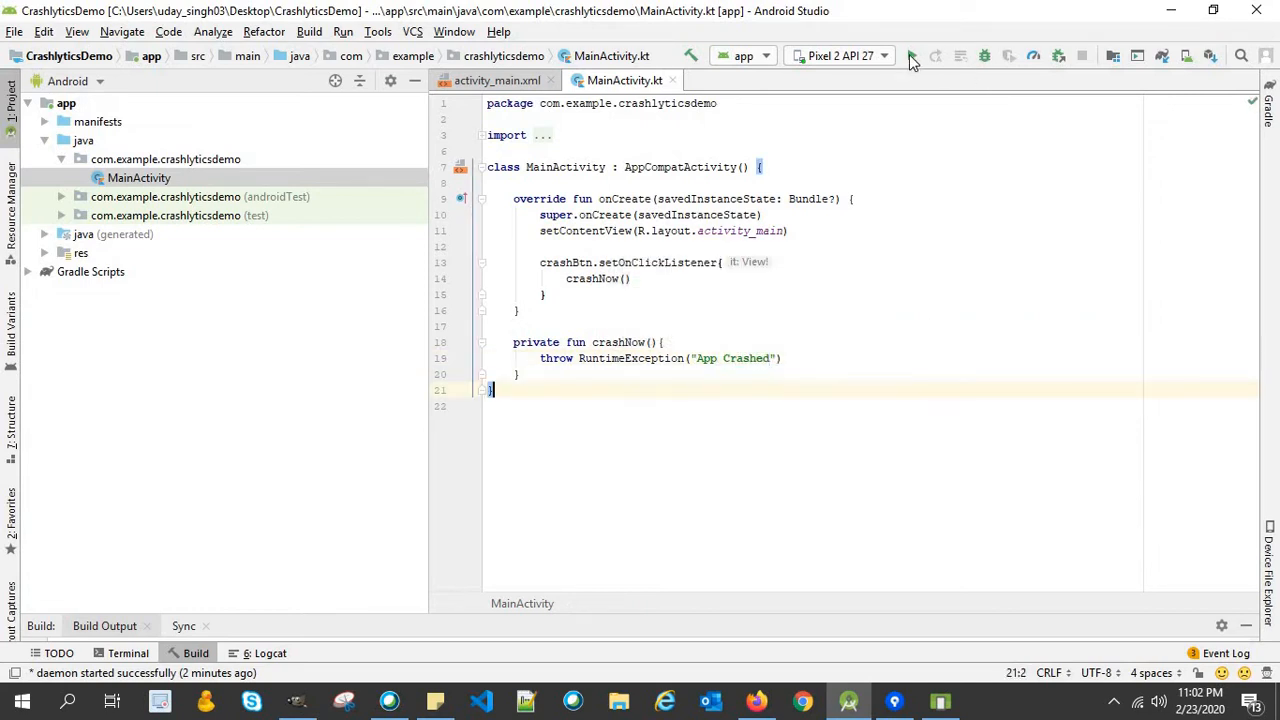
# Run the app on the Pixel 2 API 27 emulator.
pyautogui.click(910, 56)
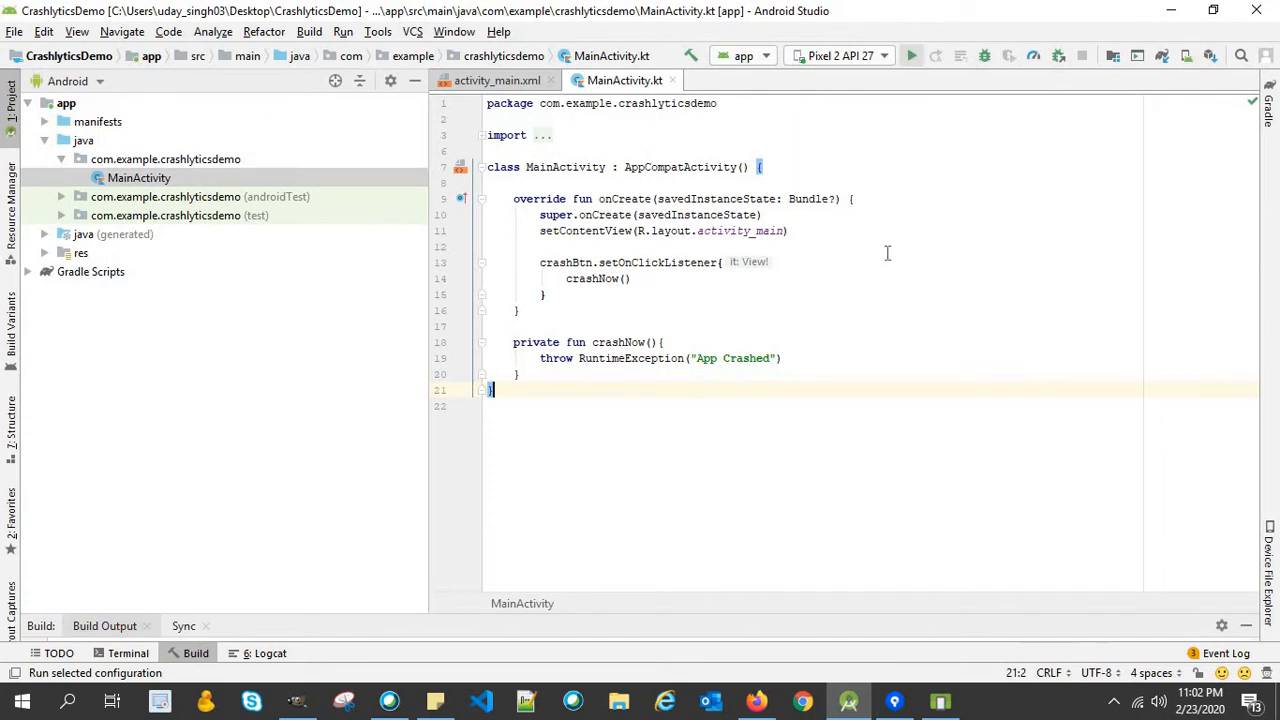
pyautogui.click(911, 55)
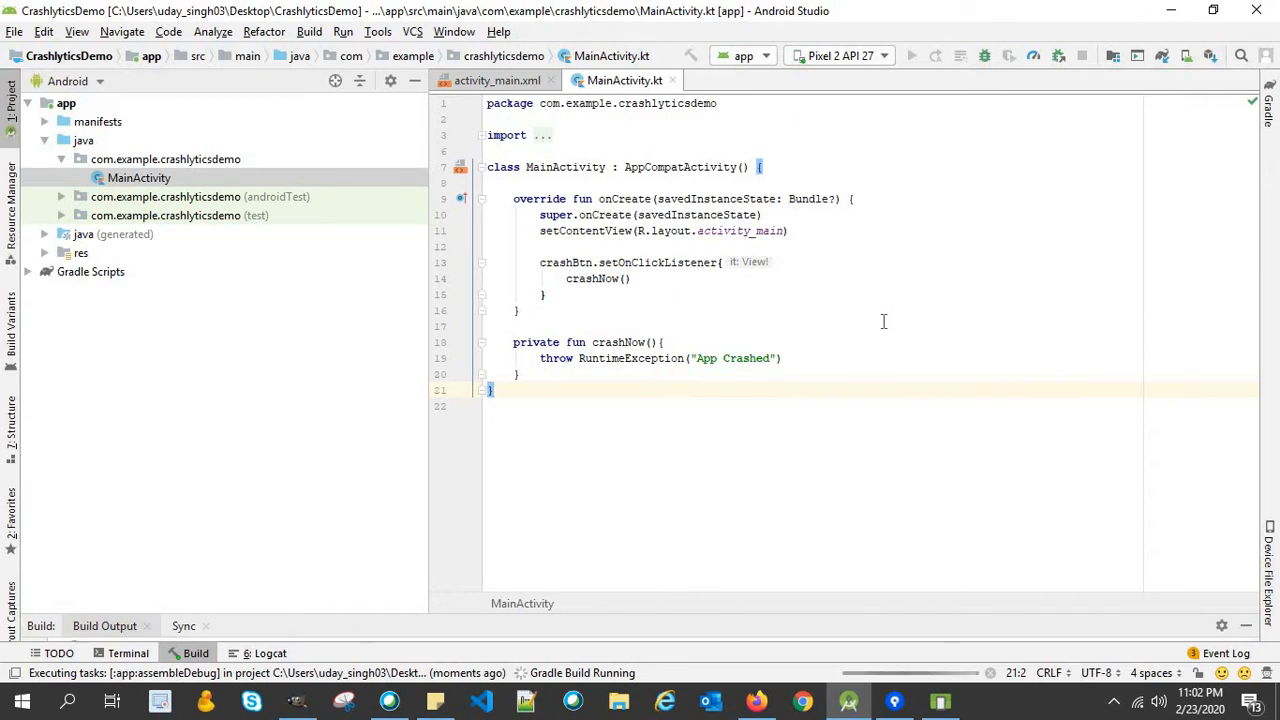
pyautogui.moveTo(900, 392)
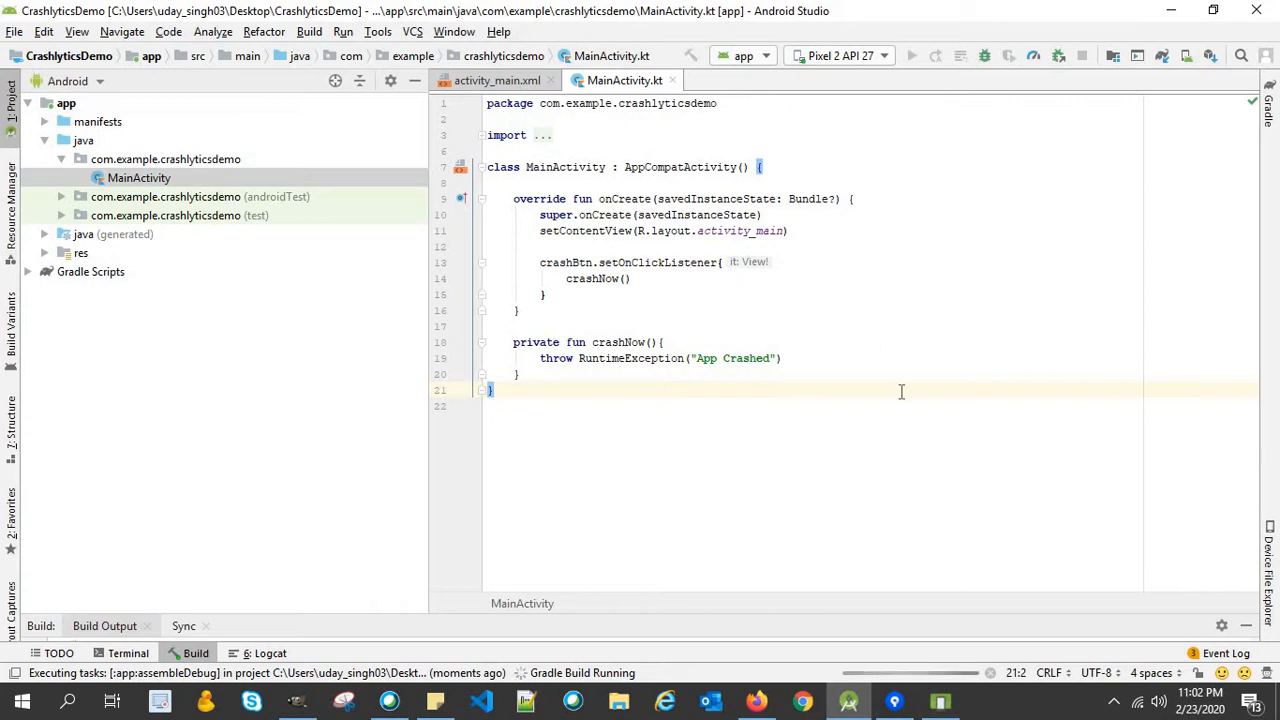
pyautogui.moveTo(877, 370)
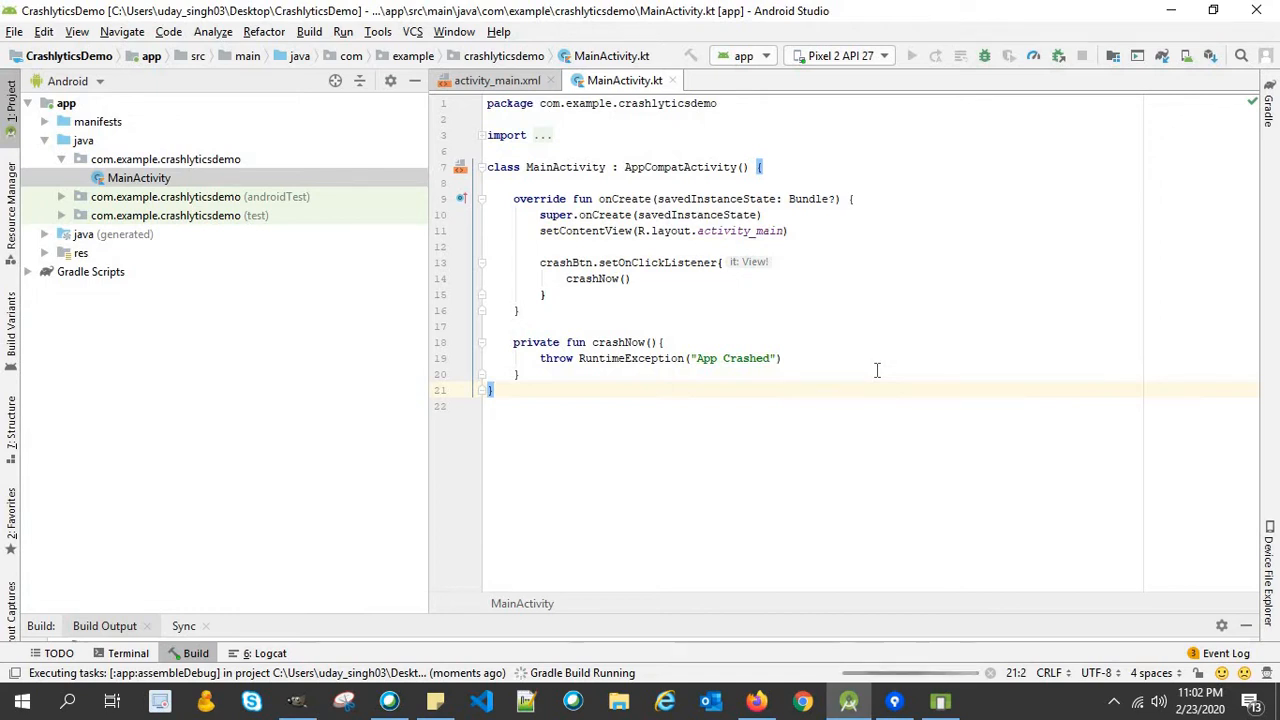
pyautogui.moveTo(839, 538)
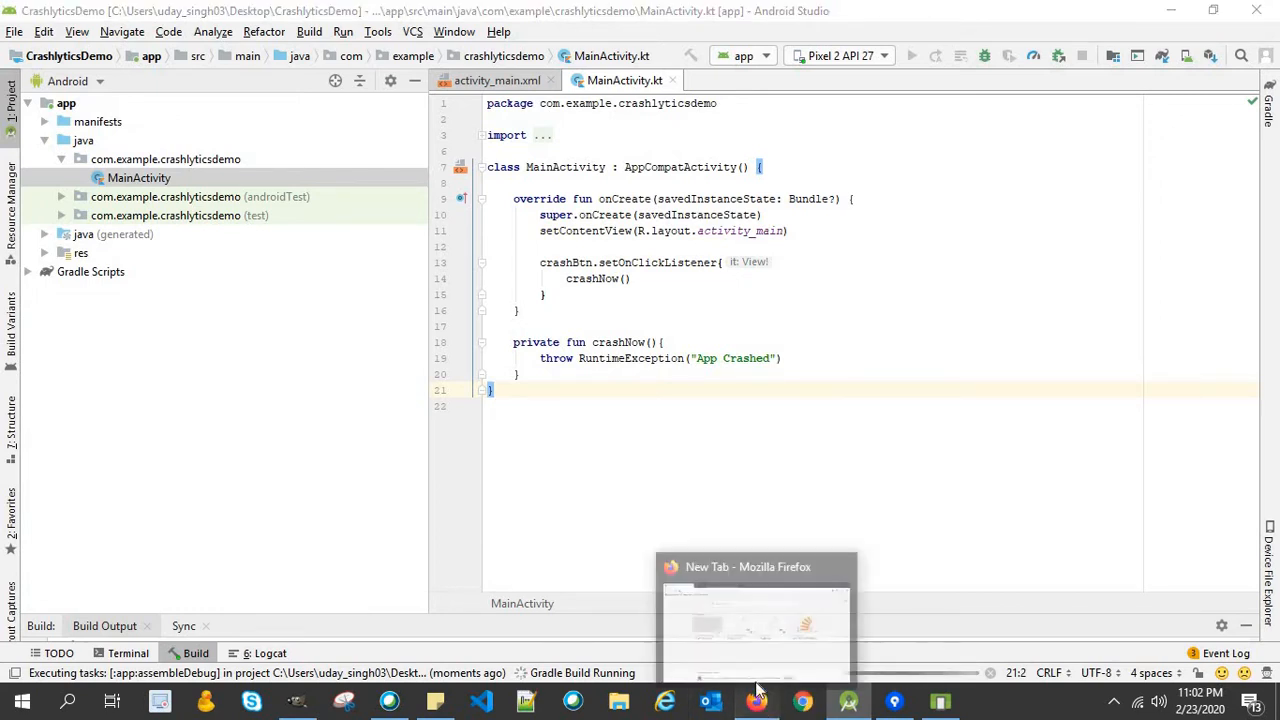
pyautogui.click(755, 615)
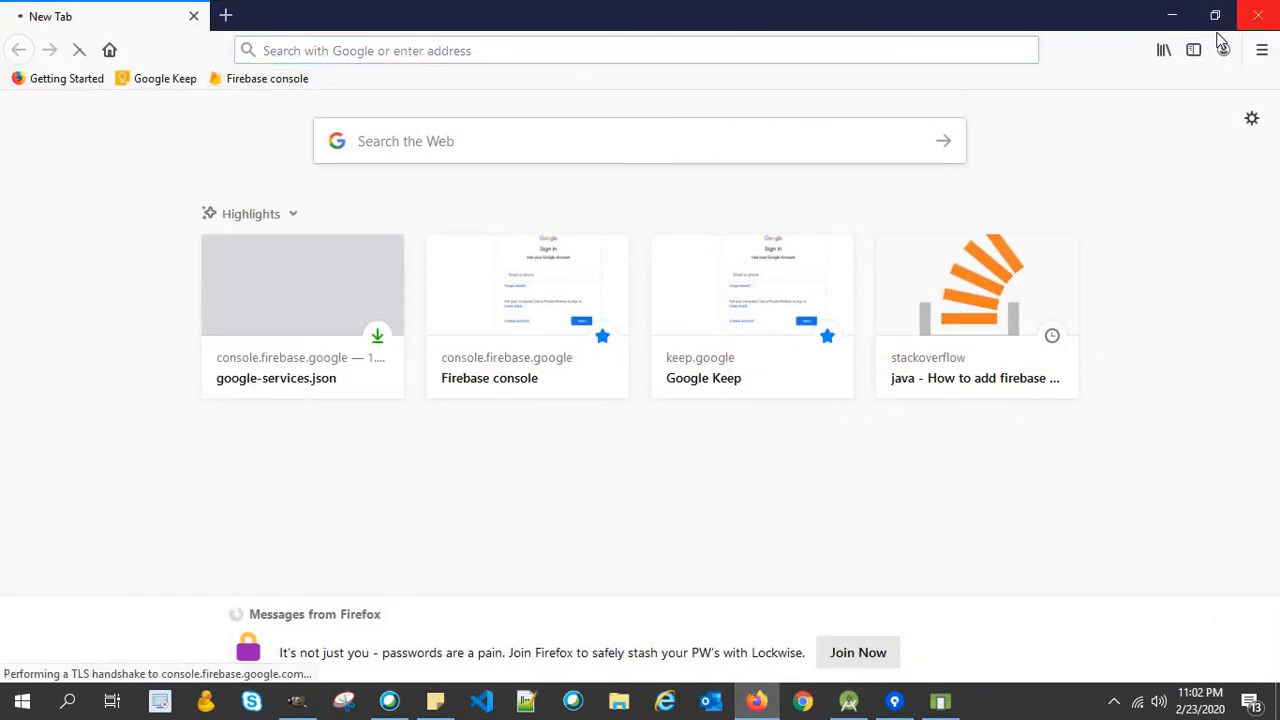
pyautogui.click(266, 78)
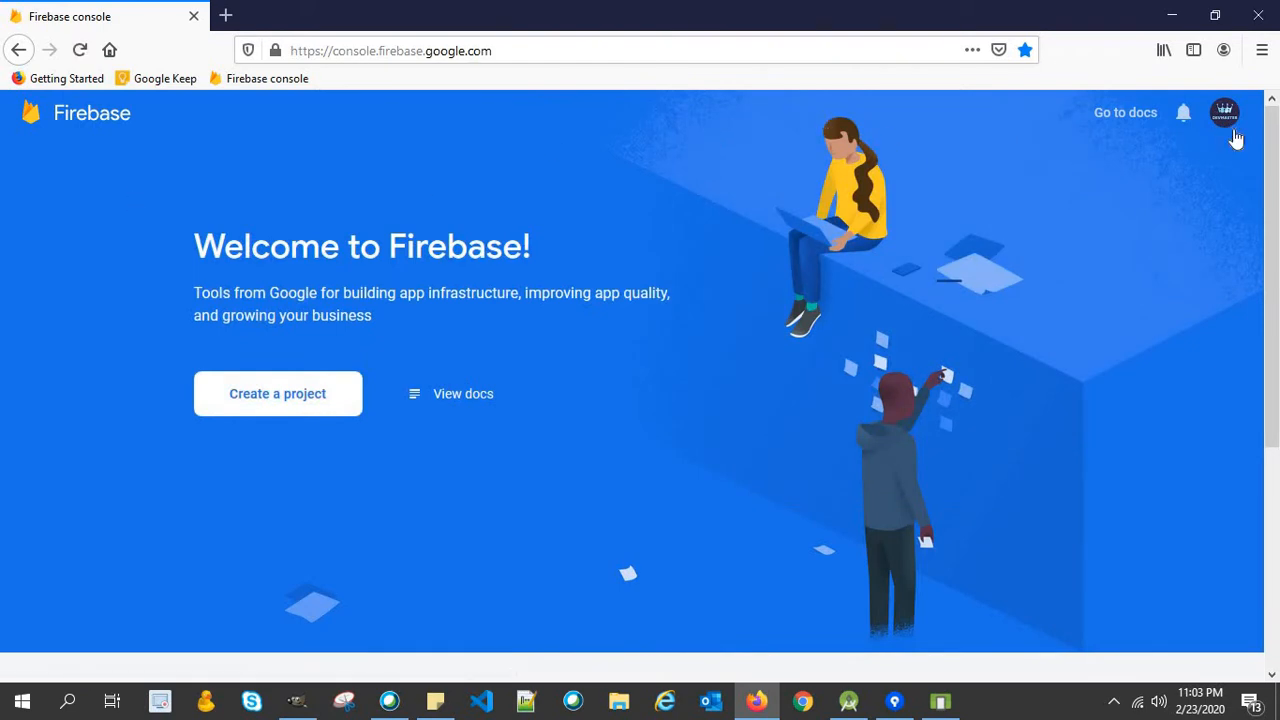
pyautogui.moveTo(1183, 194)
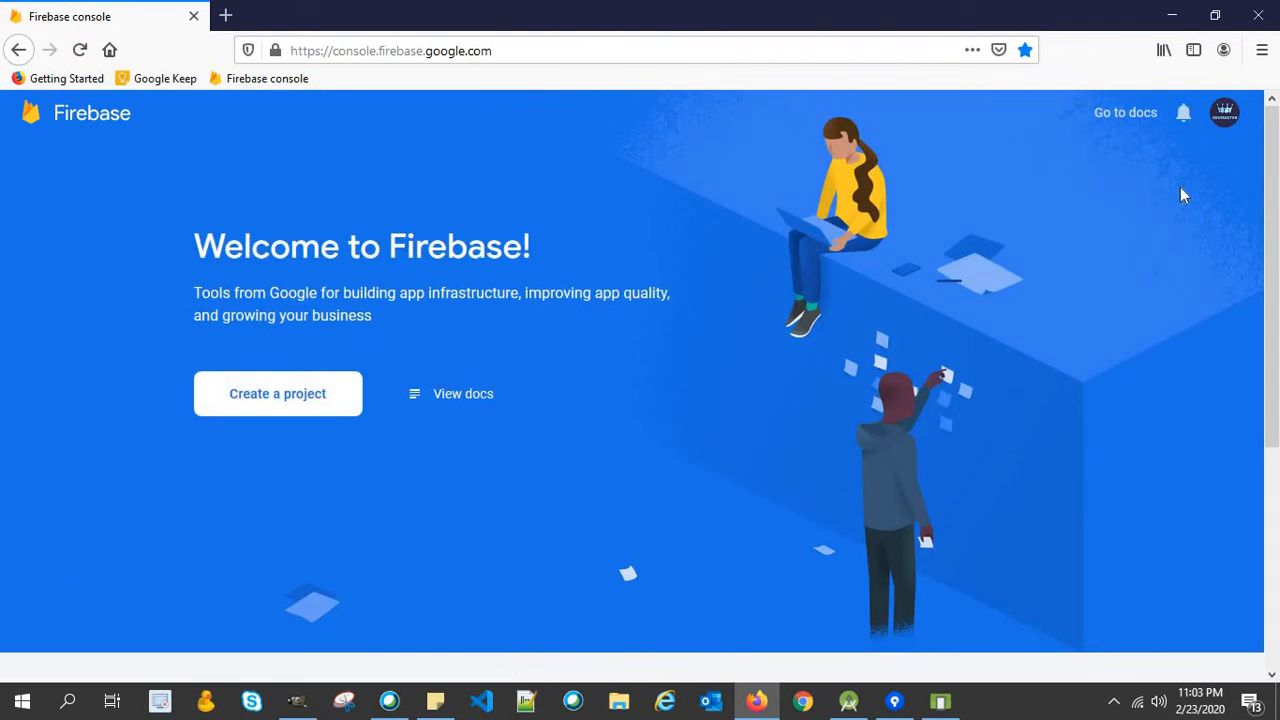
pyautogui.moveTo(303, 183)
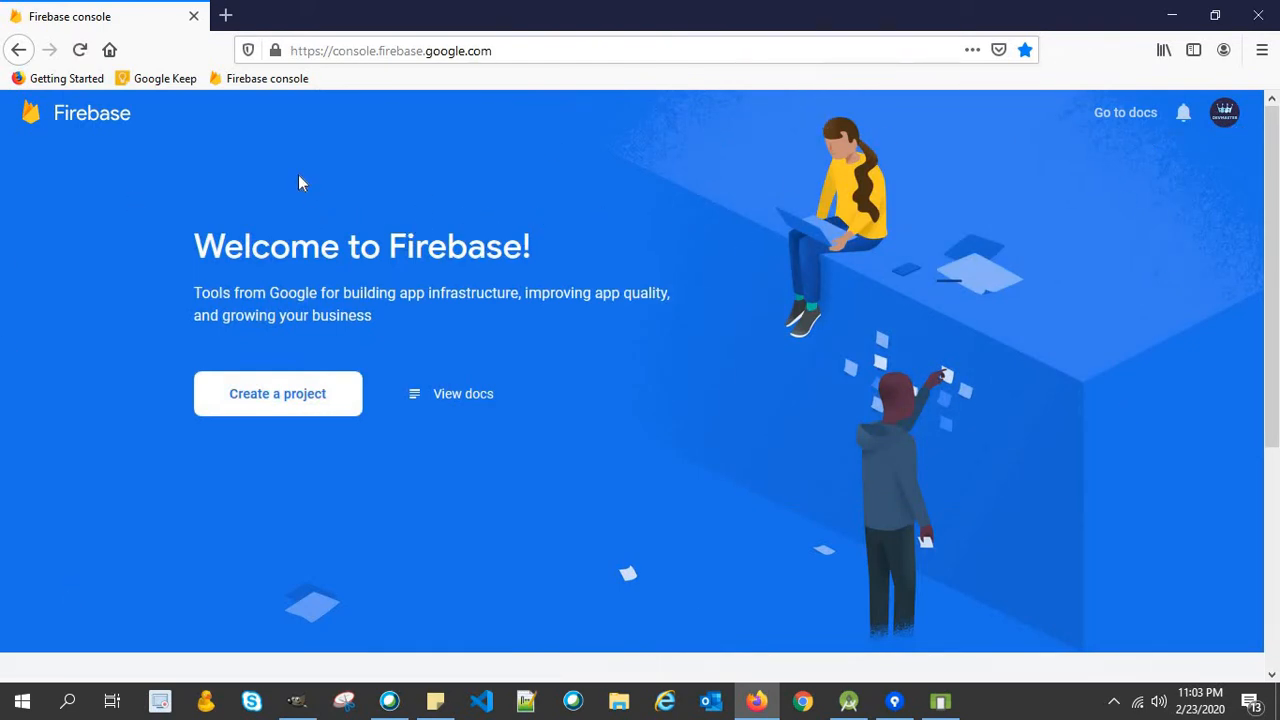
pyautogui.moveTo(53, 450)
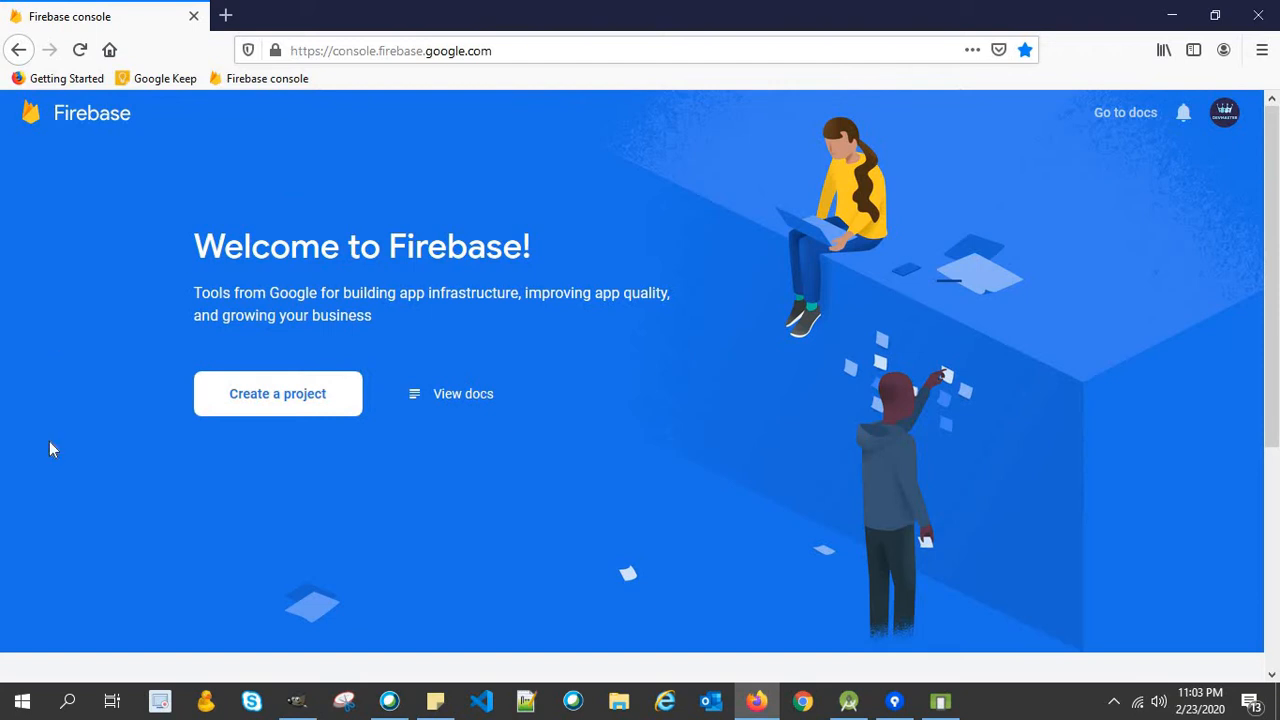
pyautogui.moveTo(793, 355)
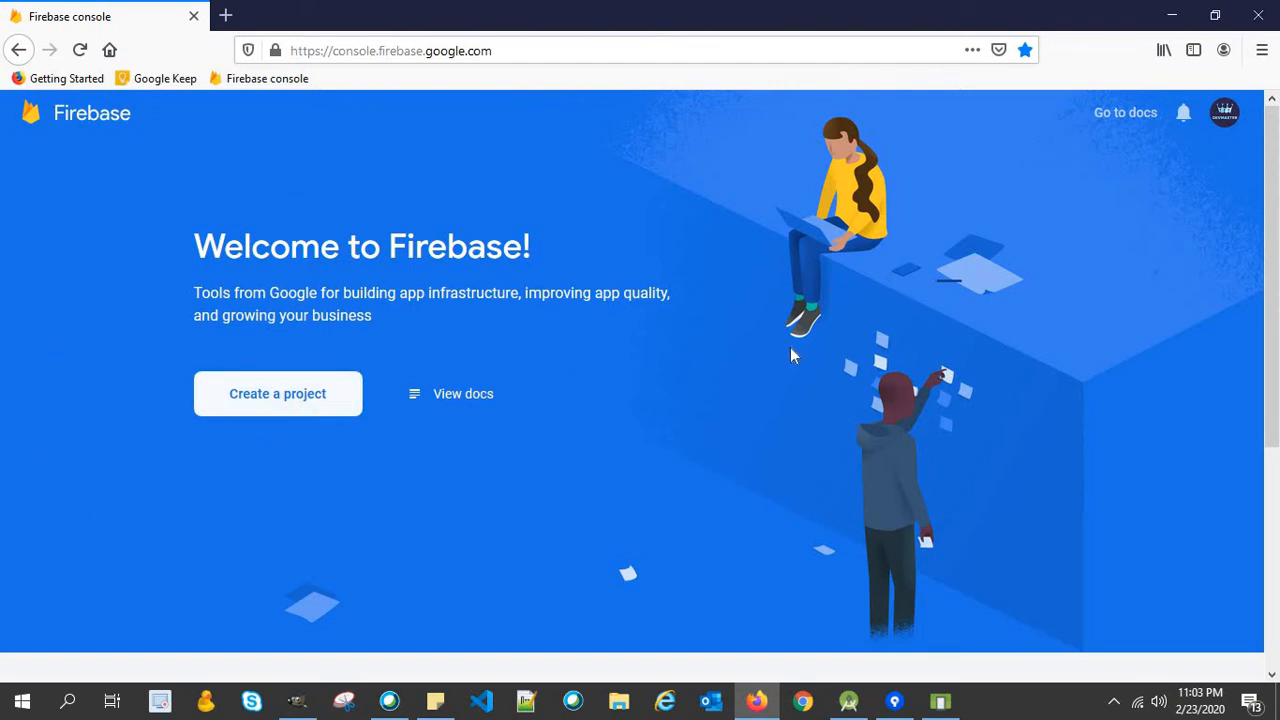
pyautogui.click(277, 393)
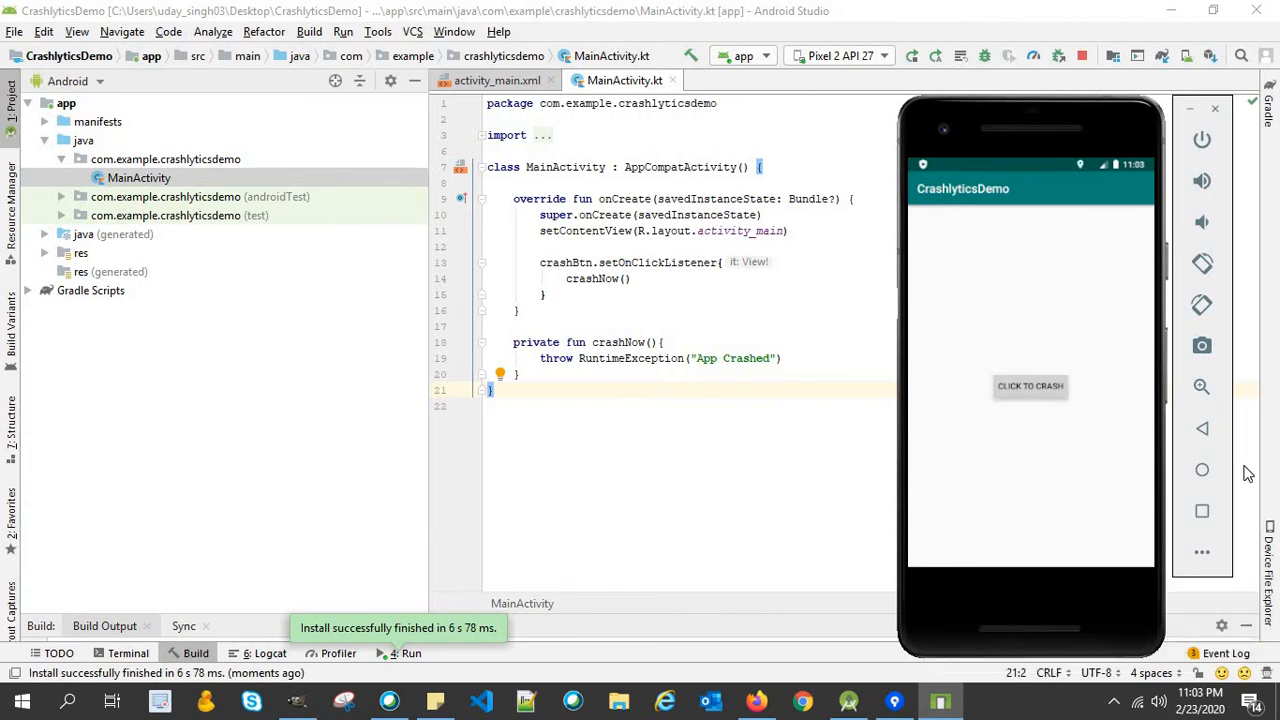
# Crash the app with 'Click to Crash', reopen it, and crash it again.
pyautogui.click(1030, 386)
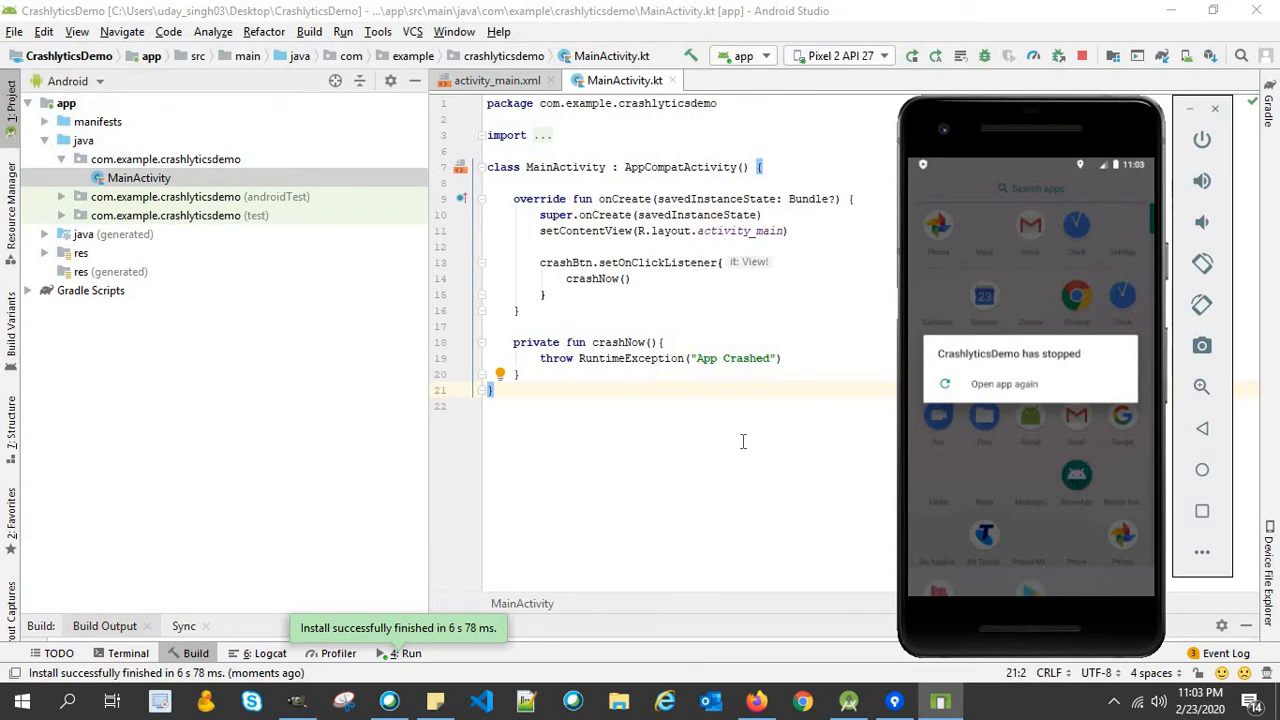
pyautogui.moveTo(1010, 385)
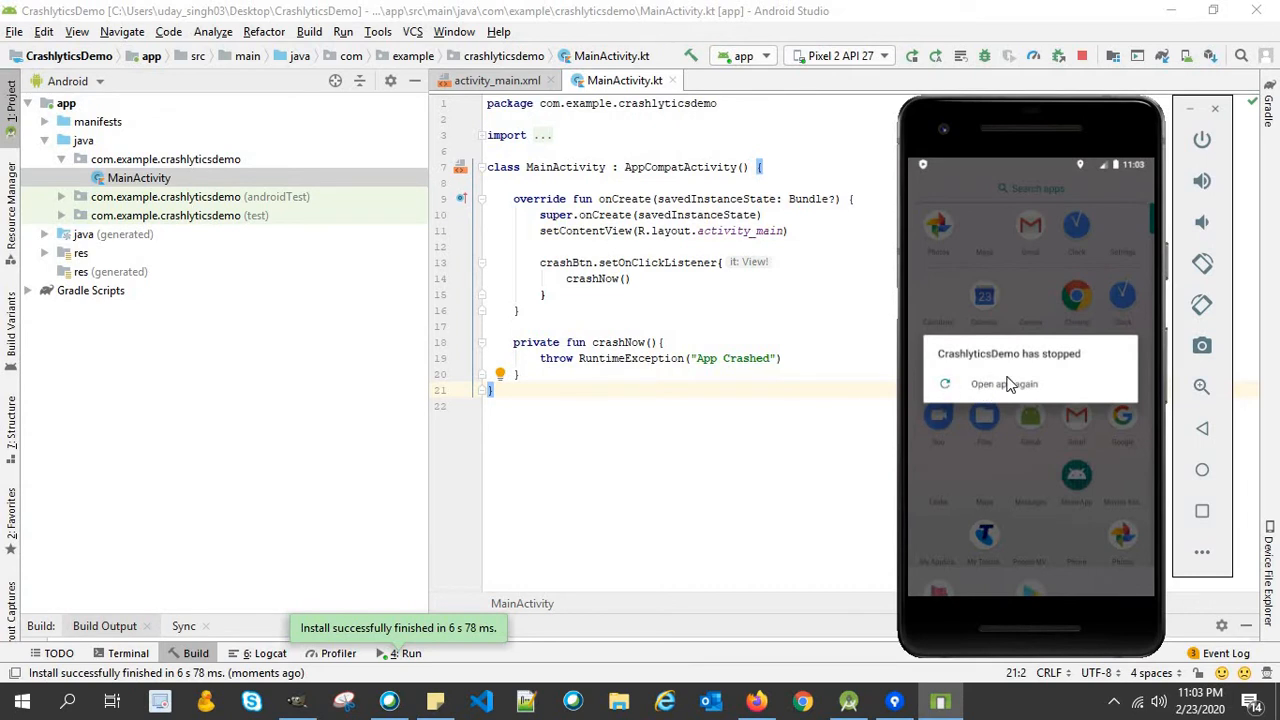
pyautogui.click(1003, 383)
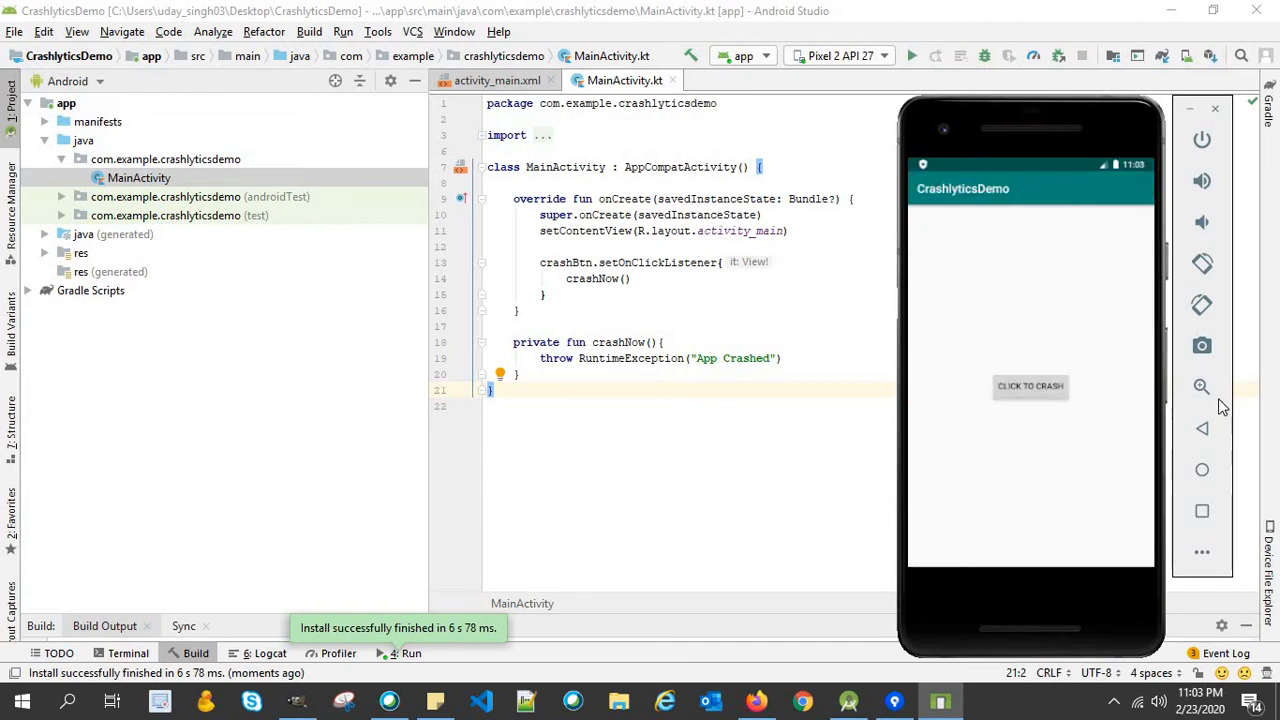
pyautogui.click(1030, 386)
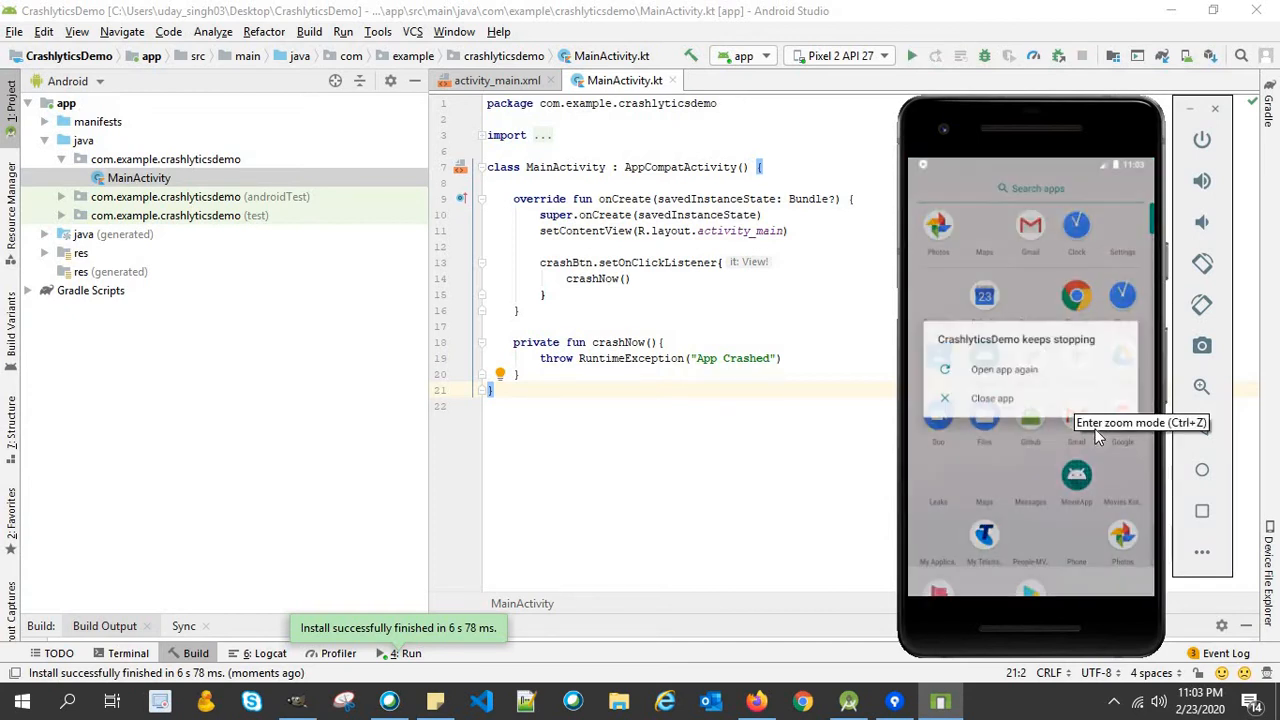
pyautogui.moveTo(741, 428)
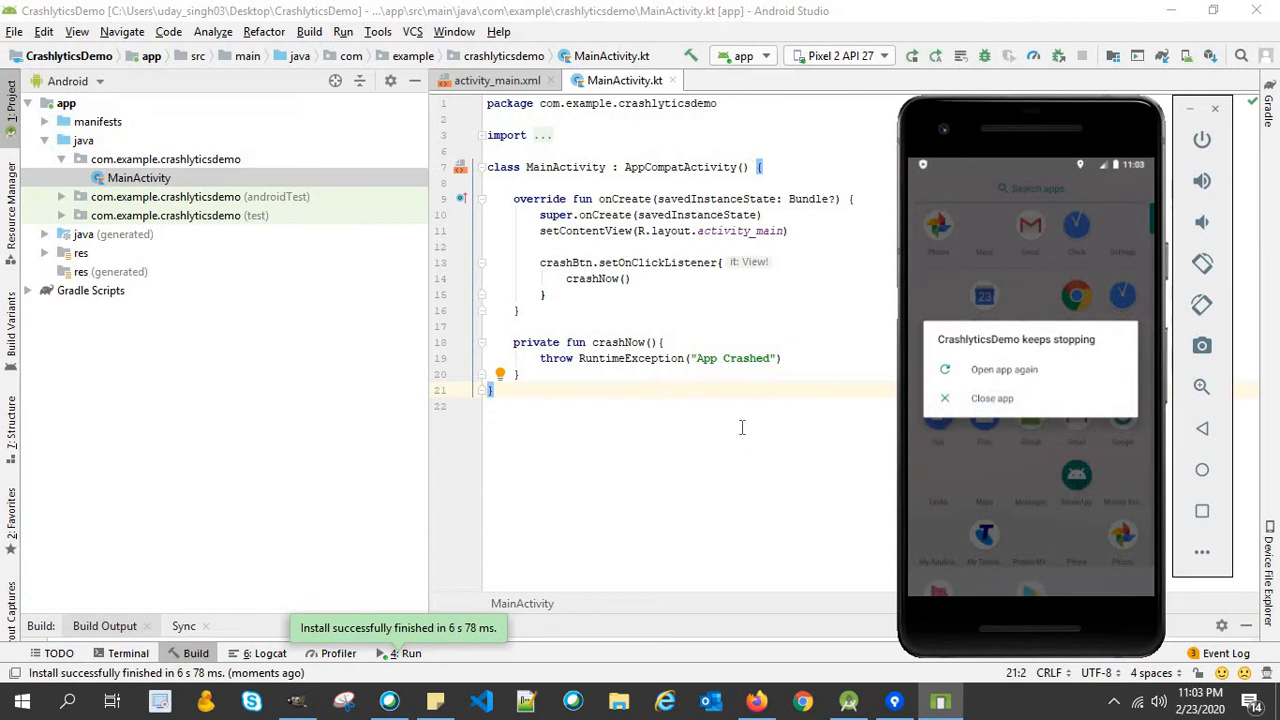
pyautogui.moveTo(710, 389)
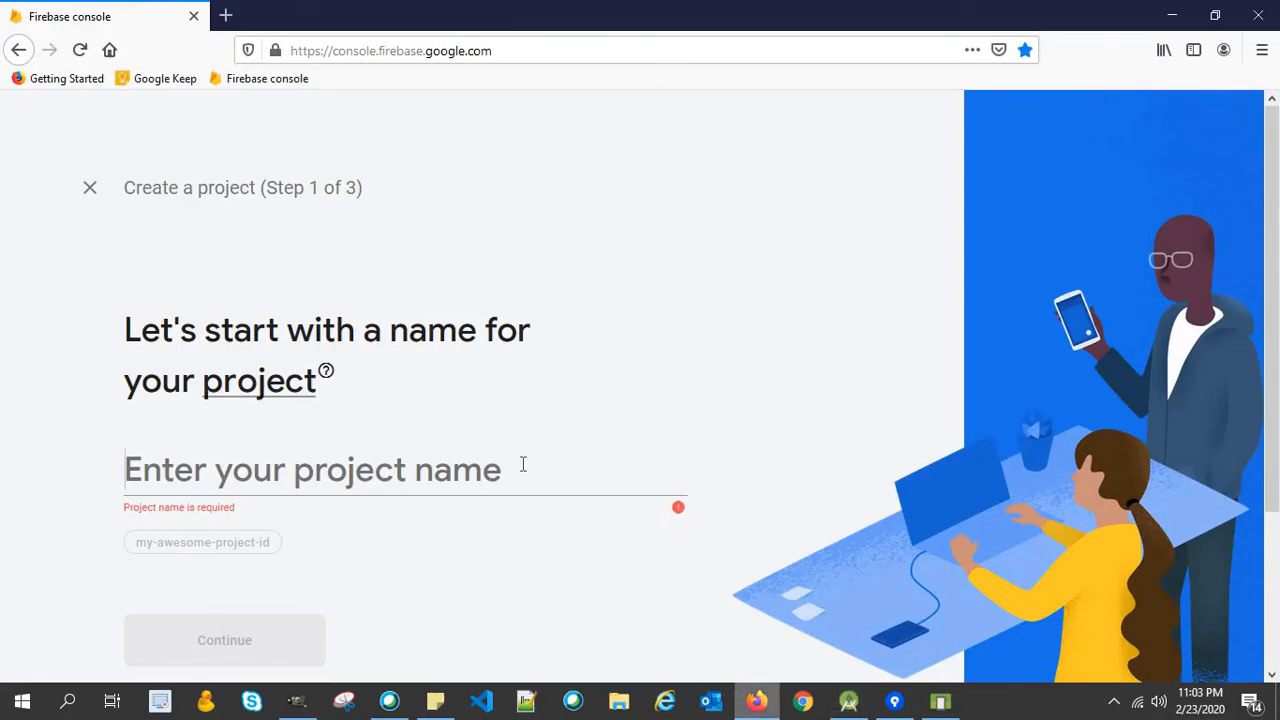
# Name the new Firebase project DevMaster and continue.
pyautogui.write('DevMast')
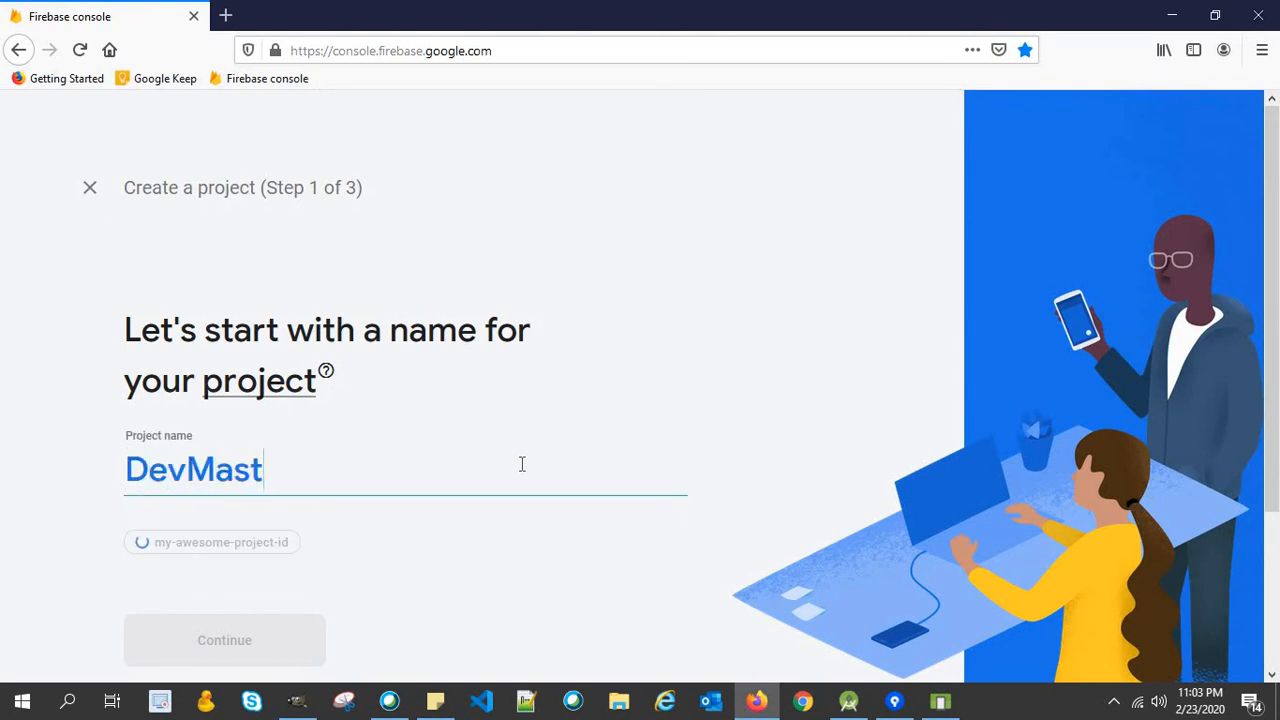
pyautogui.write('er')
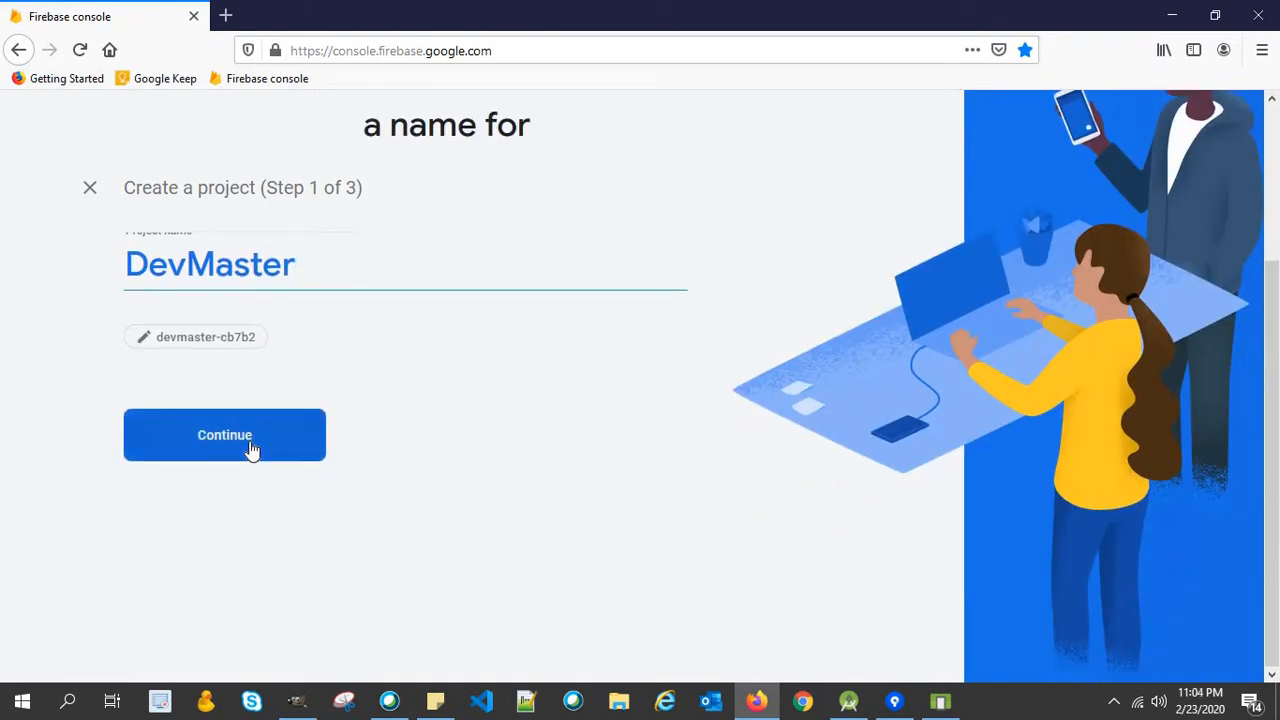
pyautogui.click(224, 434)
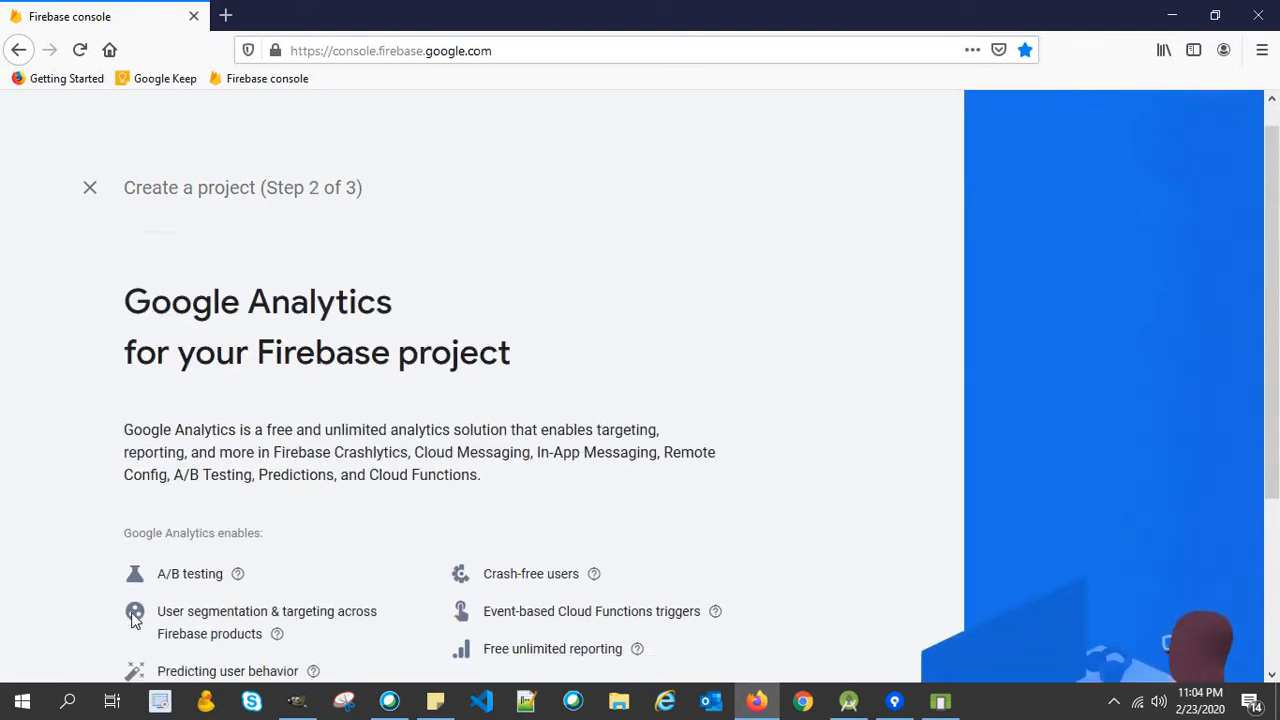
pyautogui.scroll(-3)
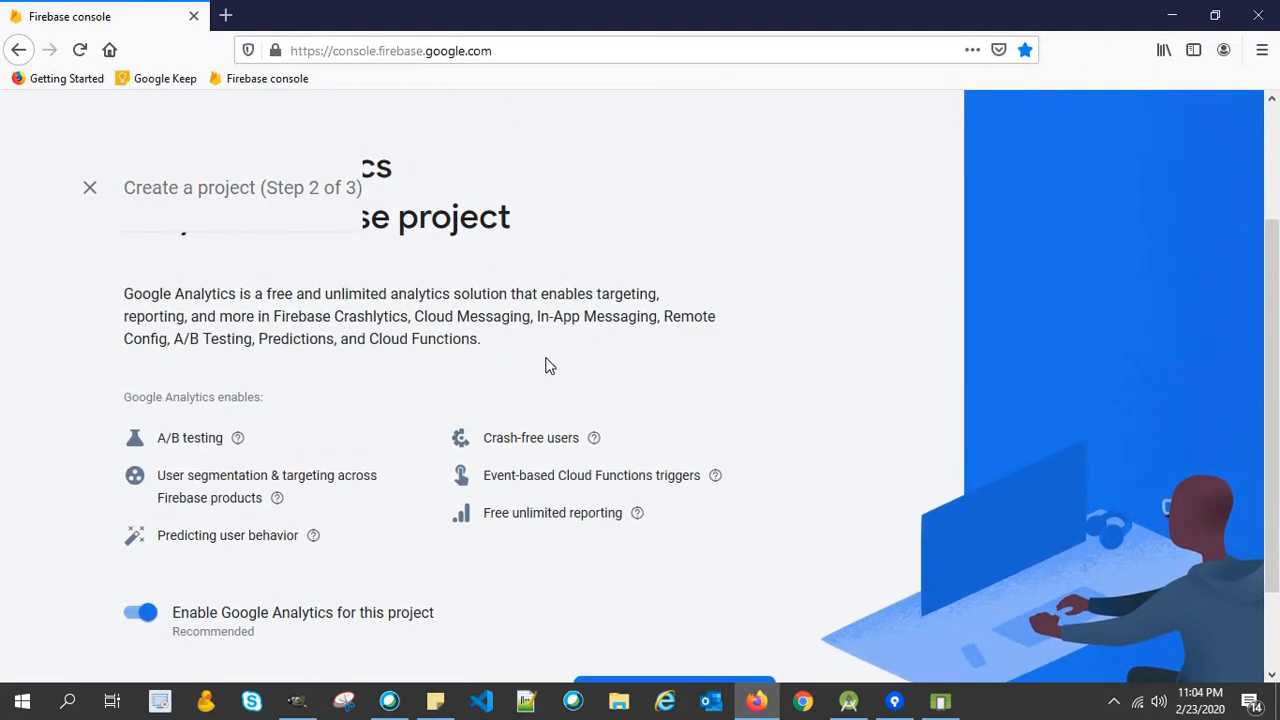
pyautogui.scroll(3)
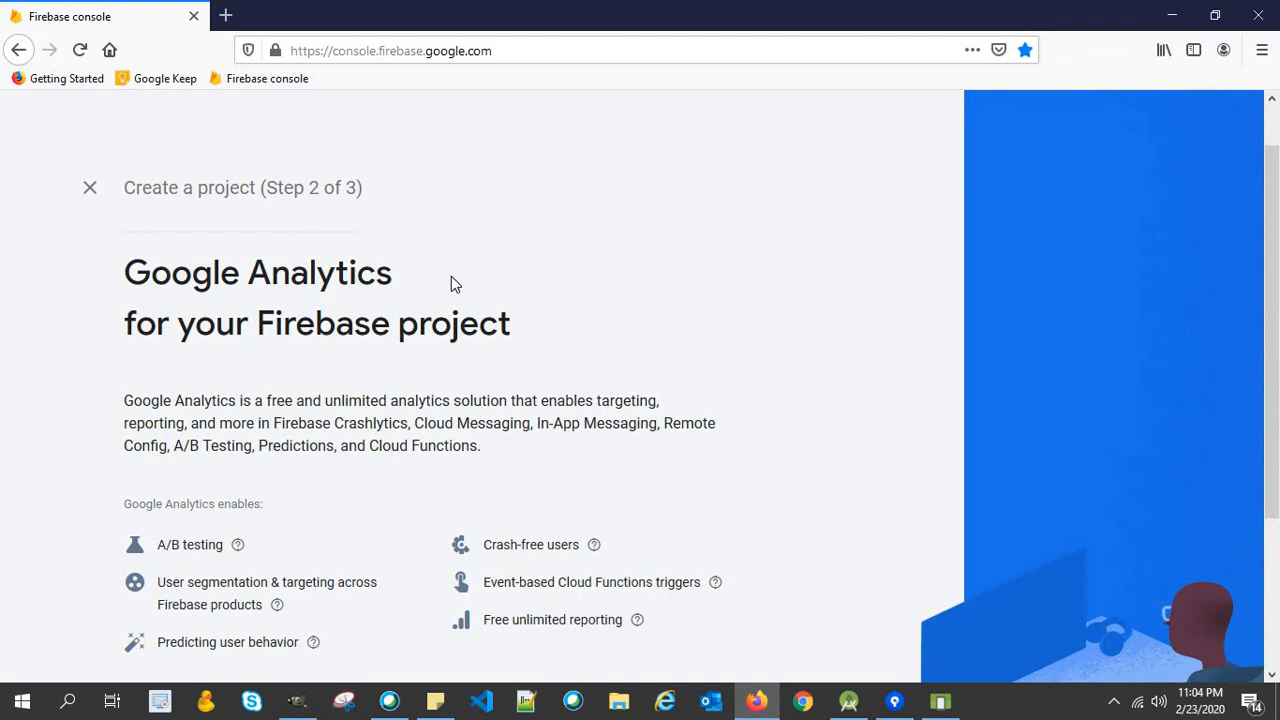
pyautogui.scroll(-3)
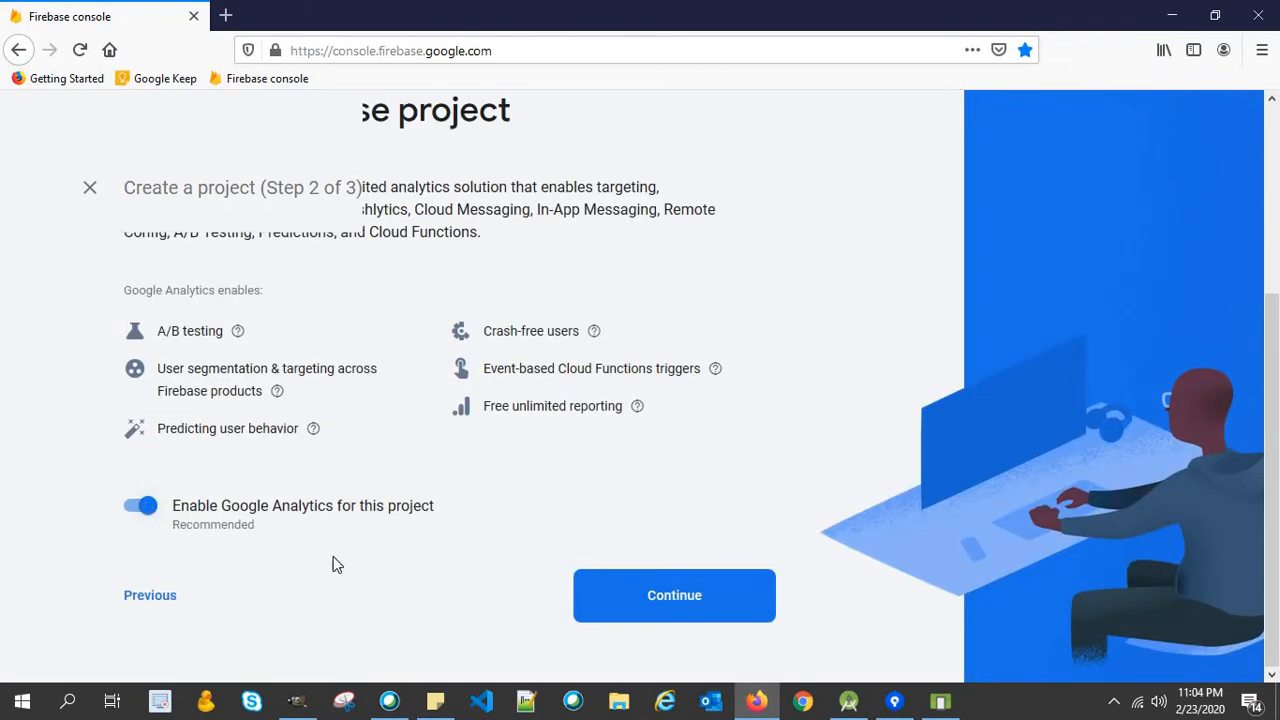
# Keep Google Analytics enabled, finish creating the project, and open DevMaster.
pyautogui.click(674, 595)
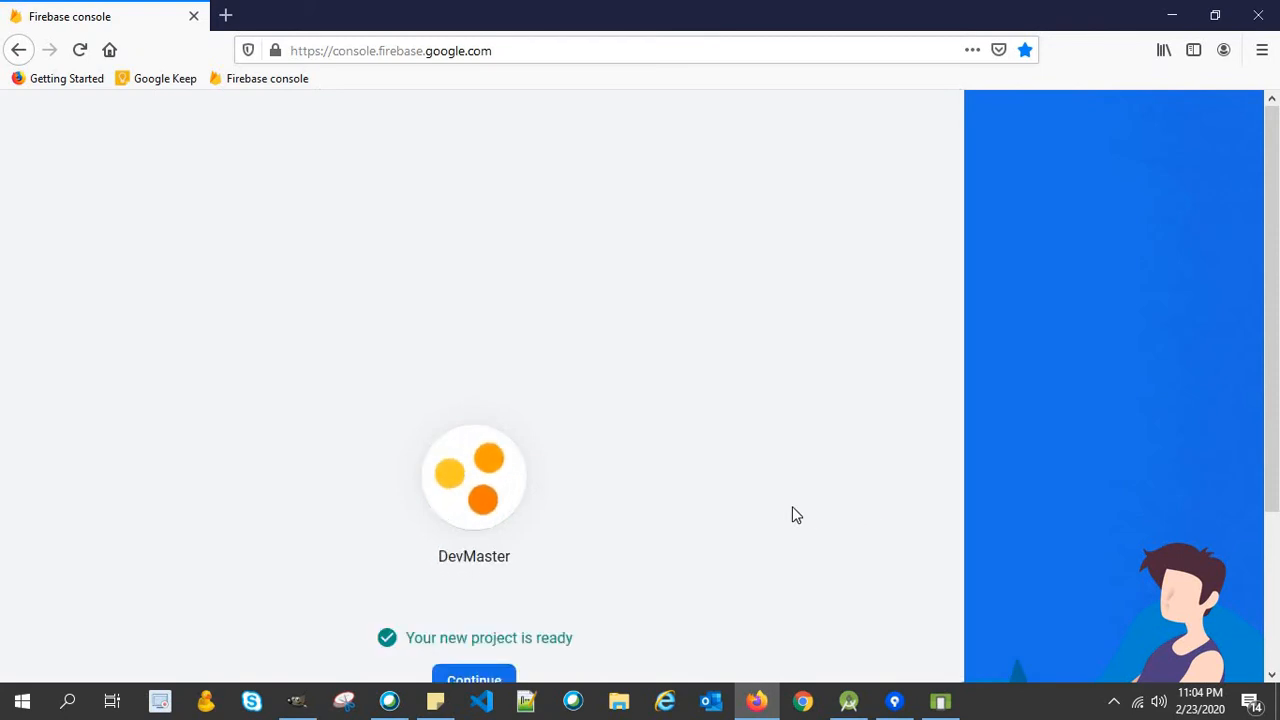
pyautogui.scroll(3)
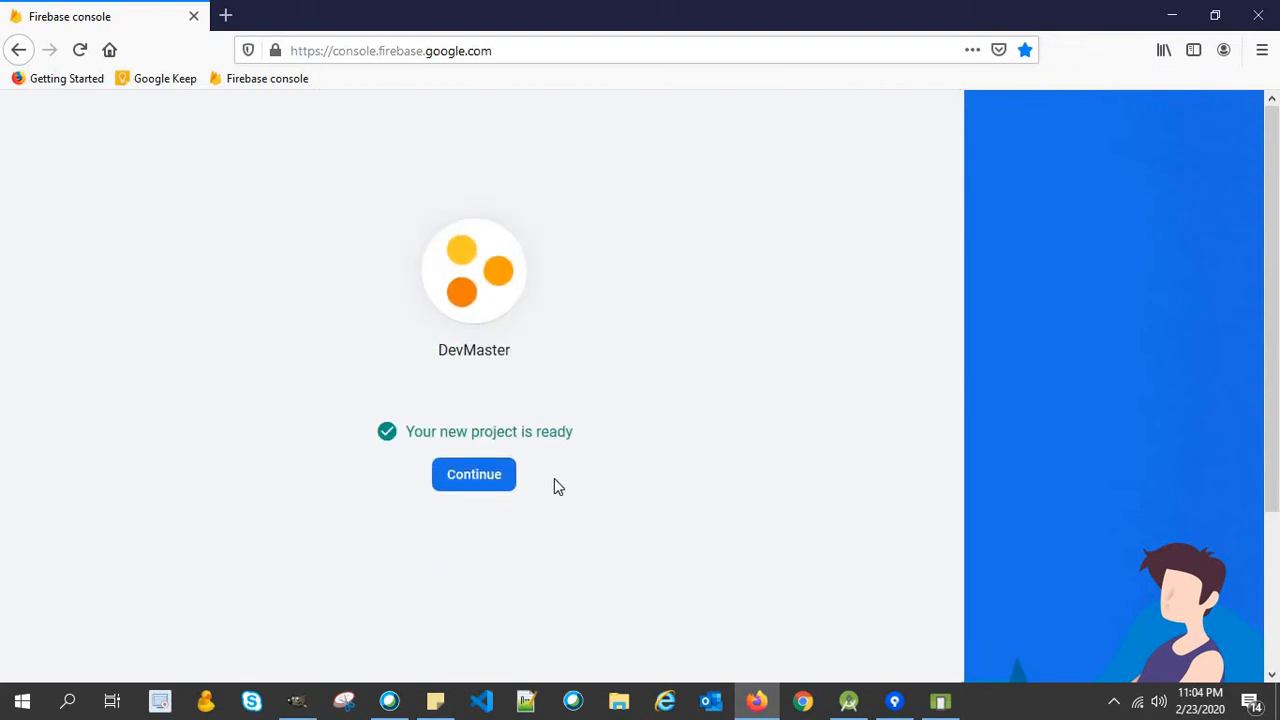
pyautogui.click(473, 474)
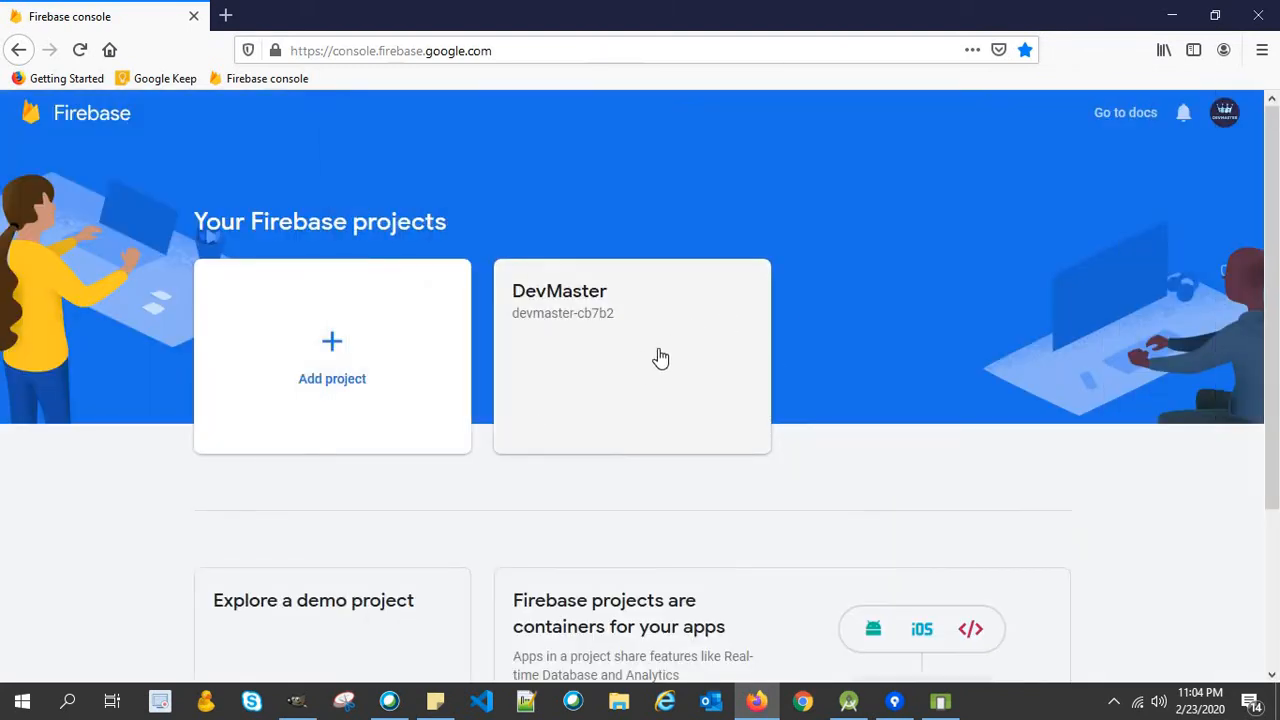
pyautogui.click(632, 356)
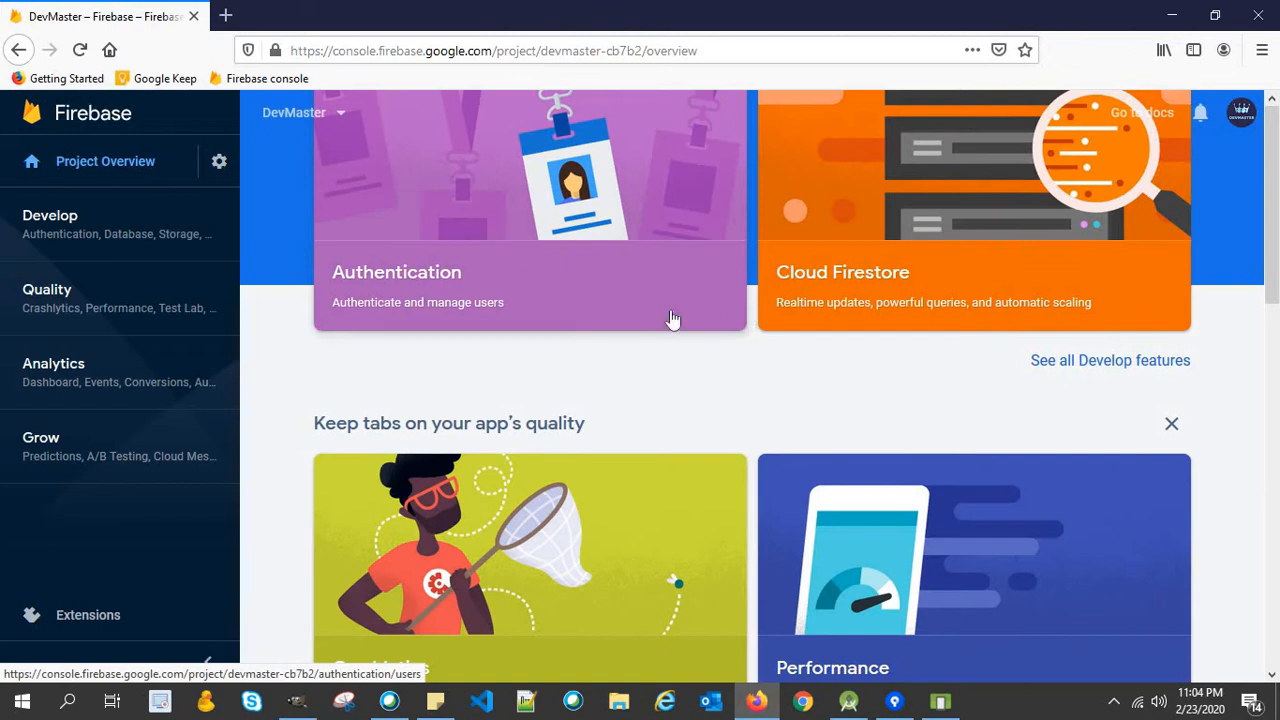
pyautogui.scroll(3)
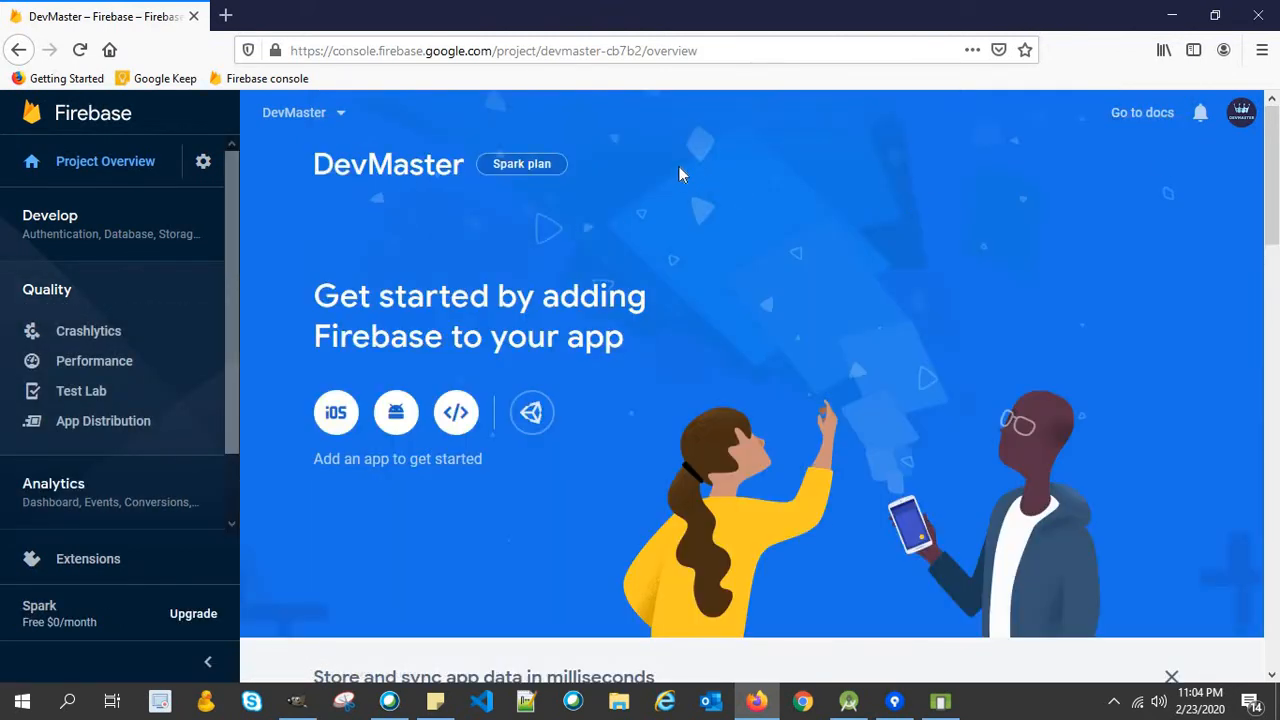
pyautogui.moveTo(285, 577)
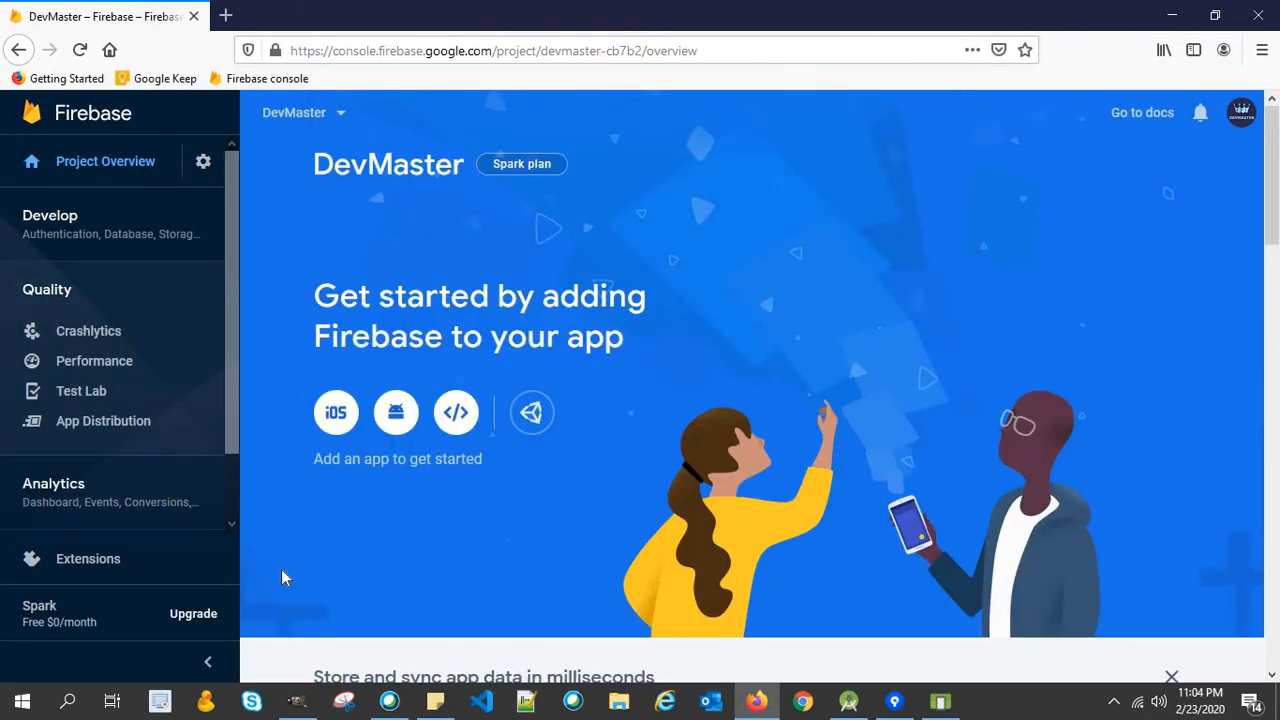
pyautogui.moveTo(863, 340)
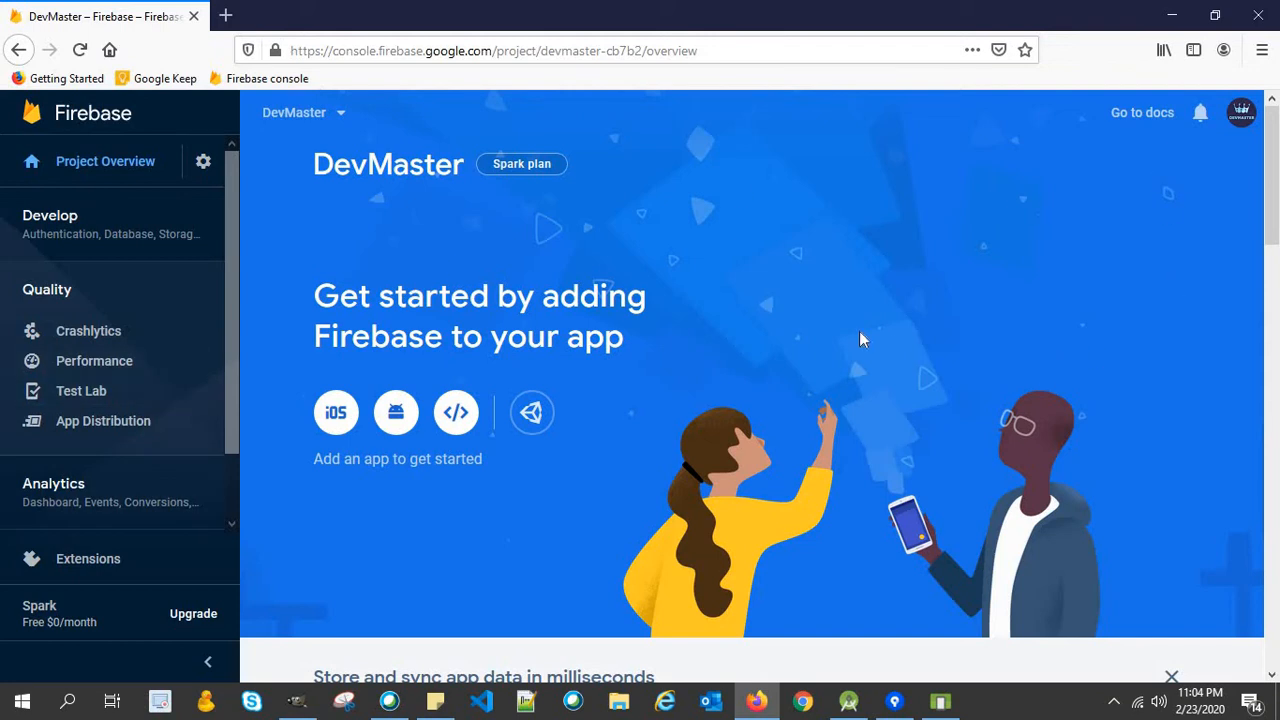
pyautogui.moveTo(88, 331)
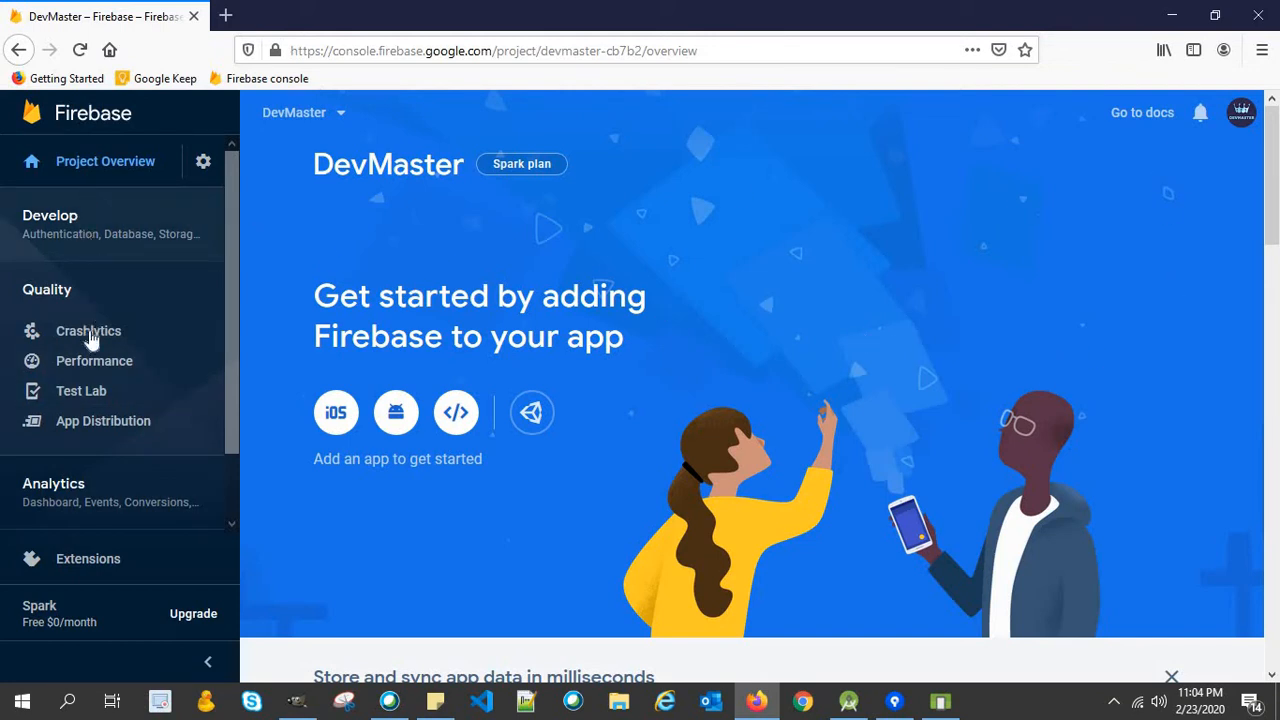
pyautogui.moveTo(88, 331)
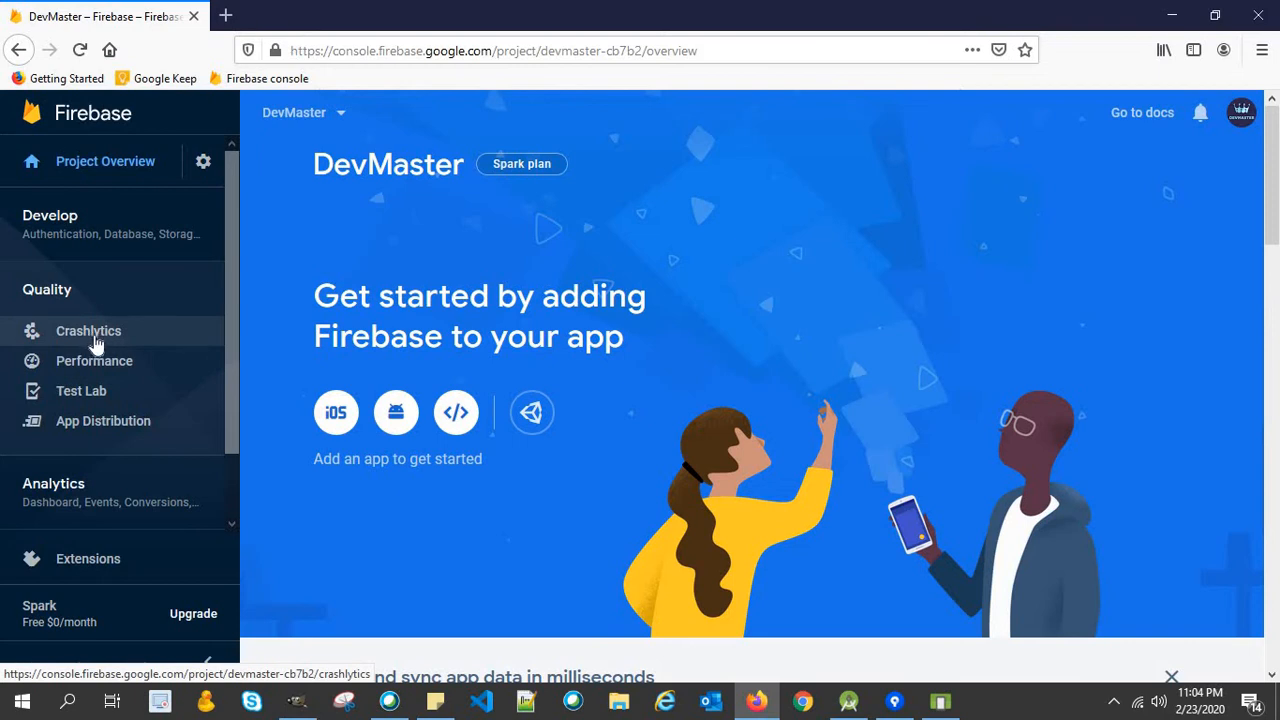
# Choose Crashlytics under Quality in the DevMaster sidebar.
pyautogui.click(88, 330)
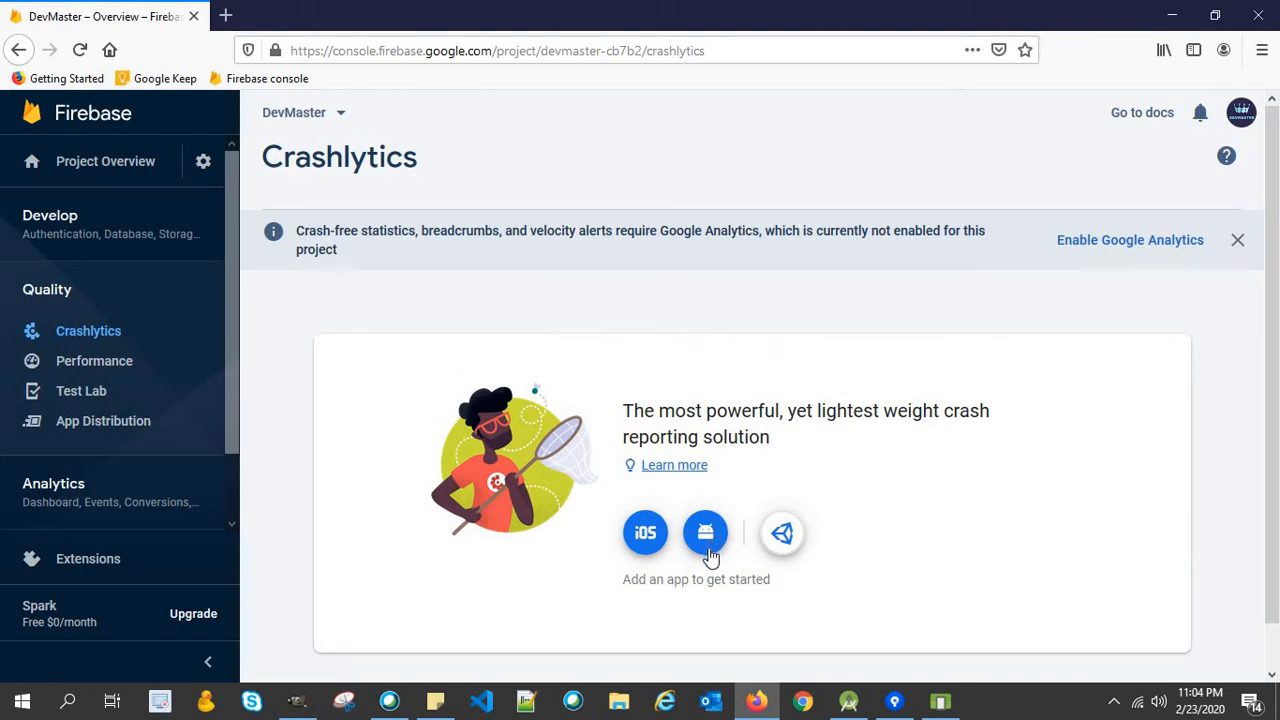
# Start adding an Android app and focus the package name field.
pyautogui.click(705, 532)
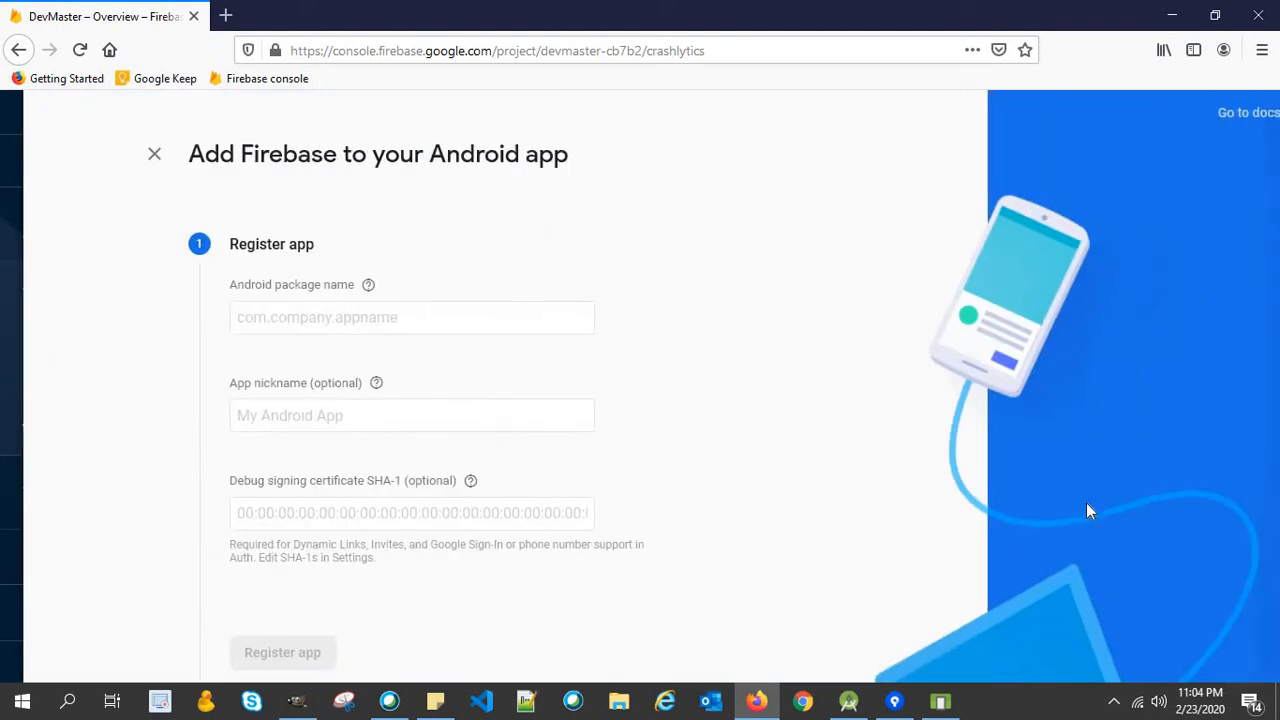
pyautogui.click(388, 317)
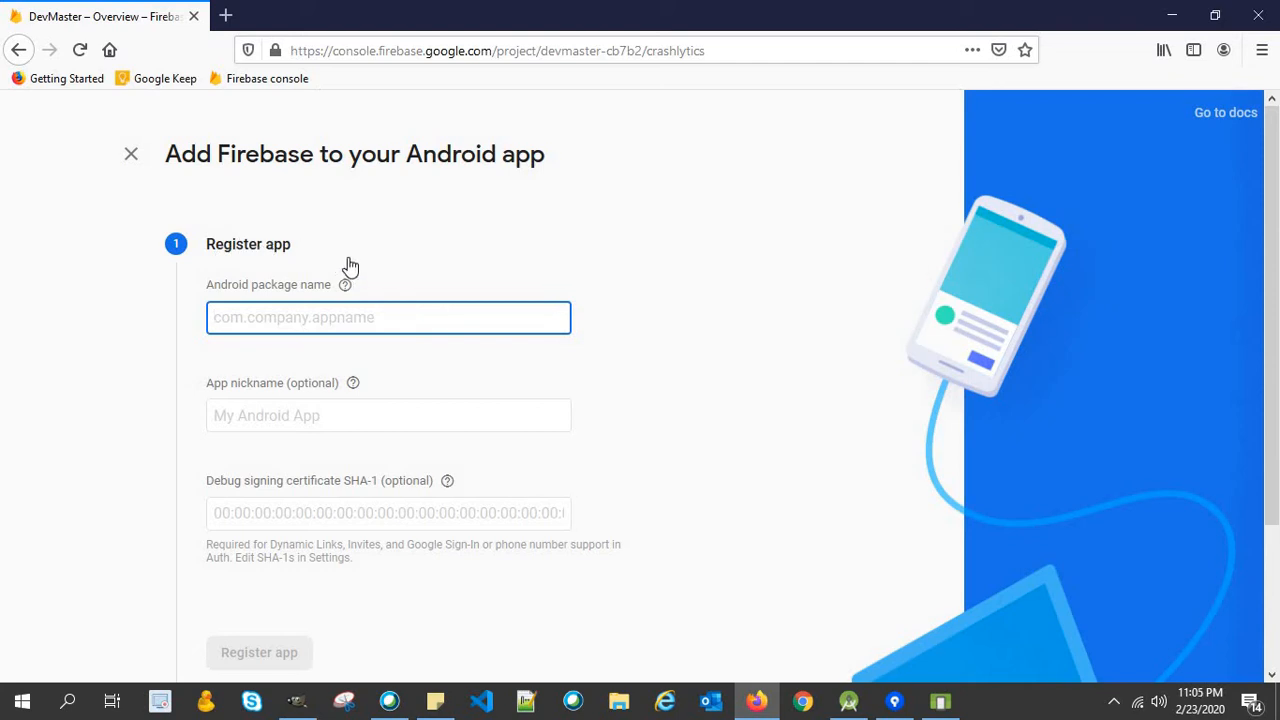
pyautogui.moveTo(800, 693)
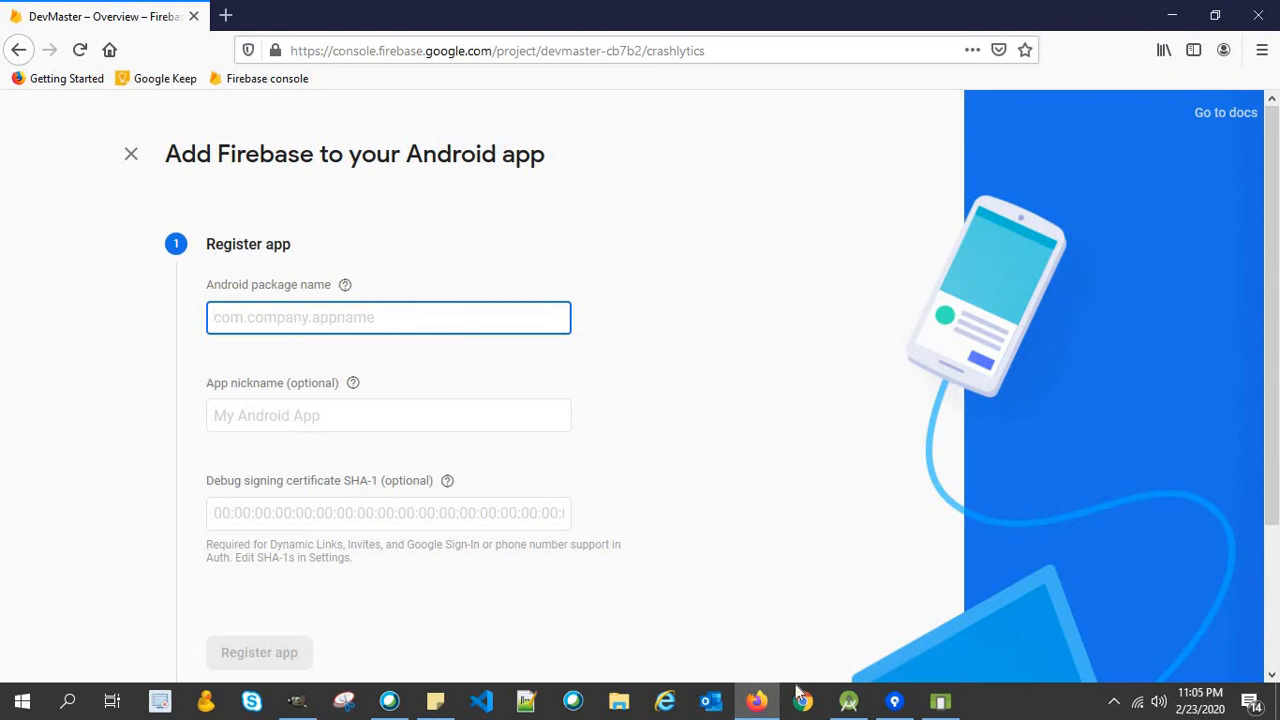
pyautogui.moveTo(338, 287)
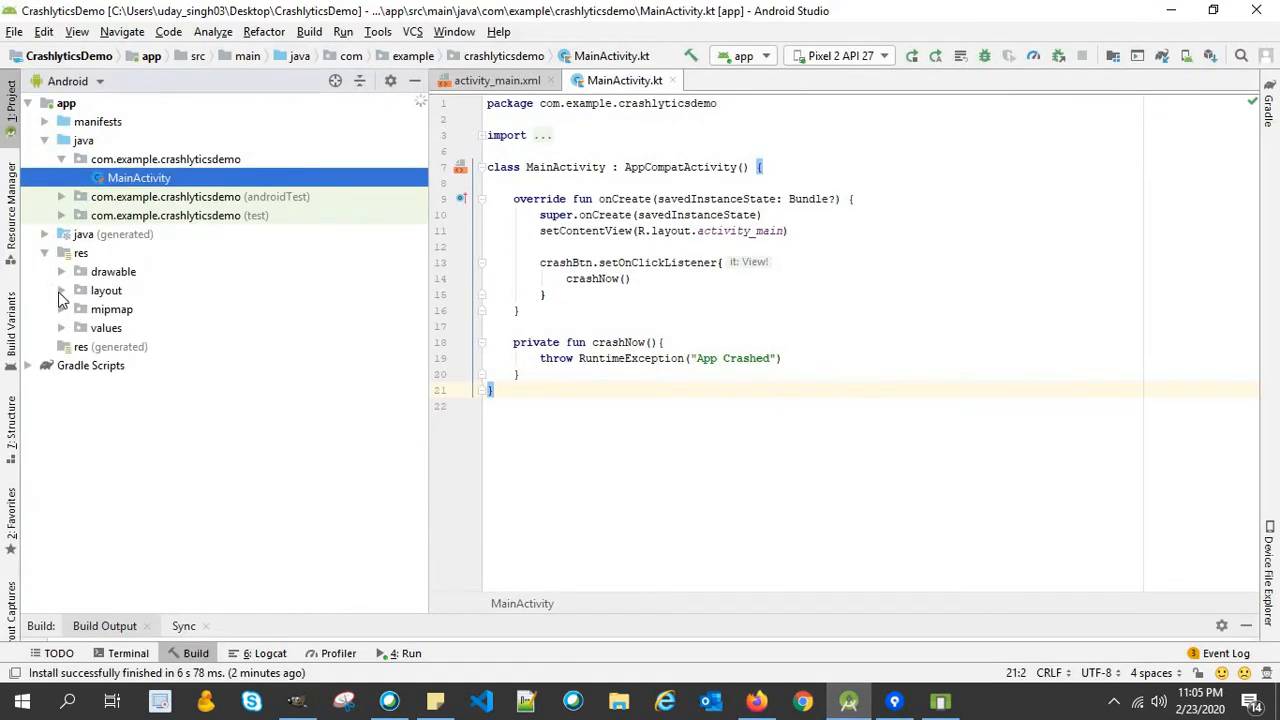
# Open the app module's build.gradle and select applicationId com.example.crashlyticsdemo.
pyautogui.click(45, 365)
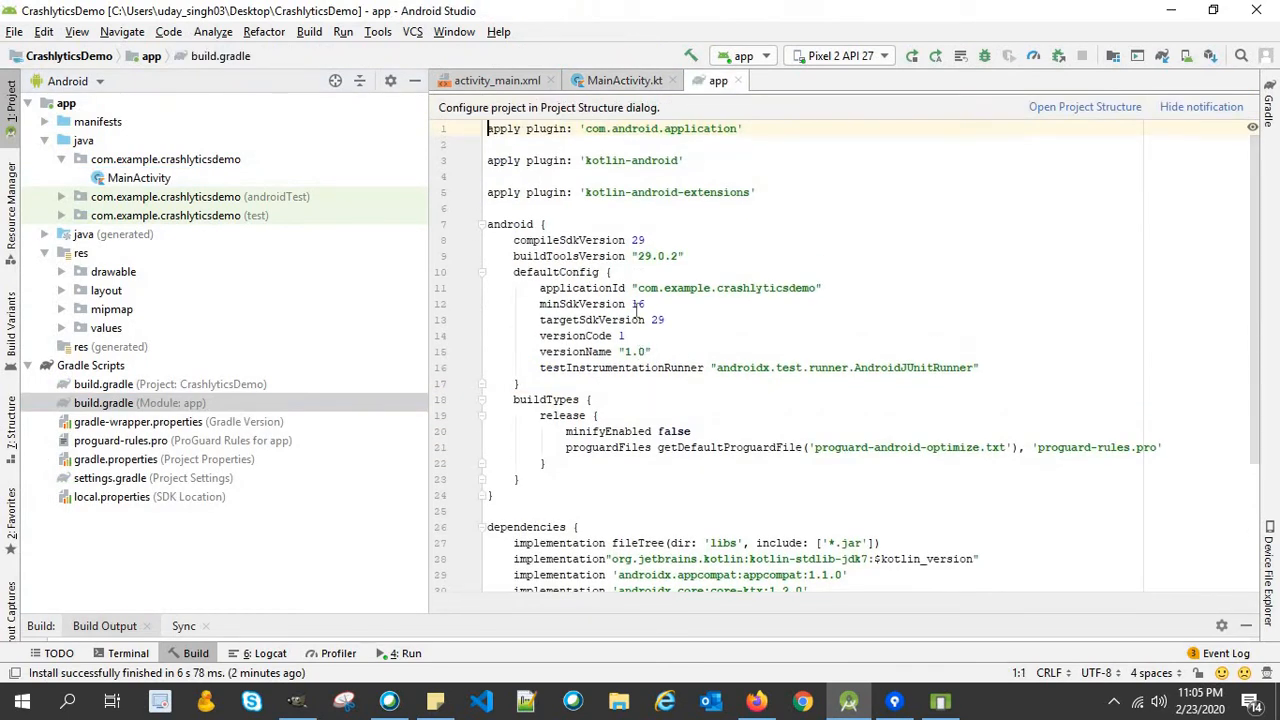
pyautogui.moveTo(685, 256); pyautogui.dragTo(824, 288)
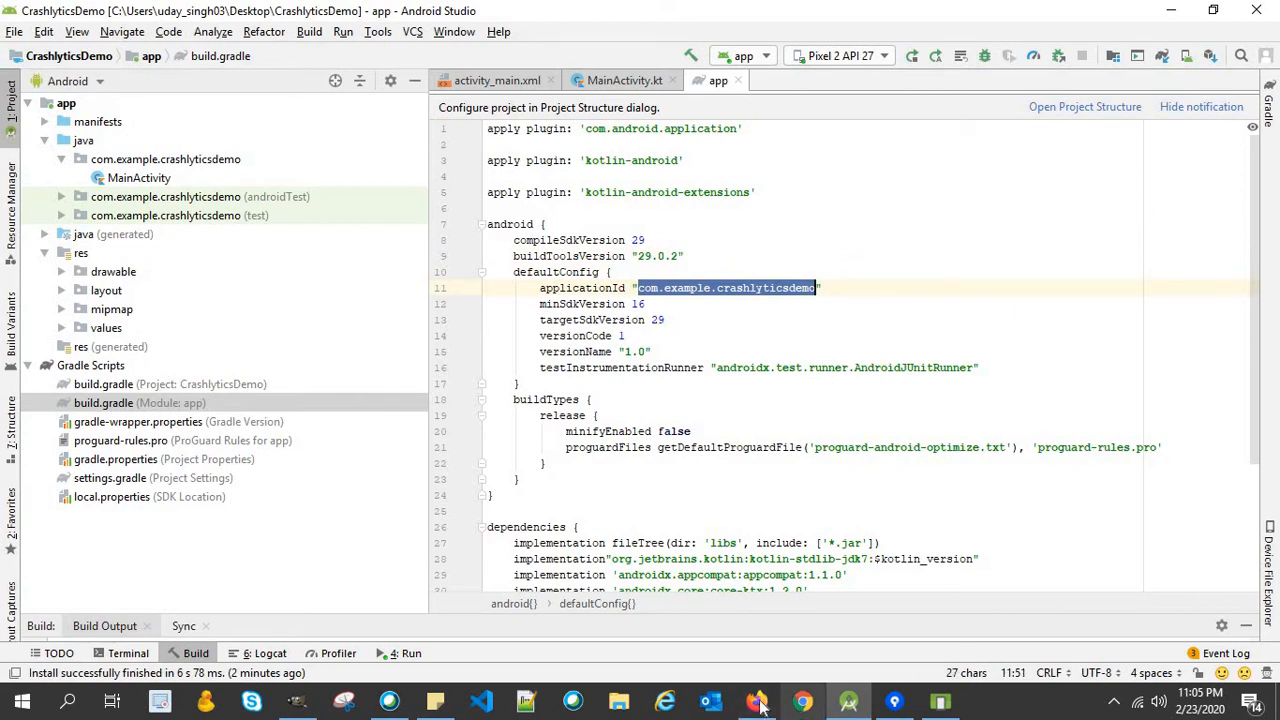
# Register the Android app with package name com.example.crashlyticsdemo in Firebase.
pyautogui.click(757, 700)
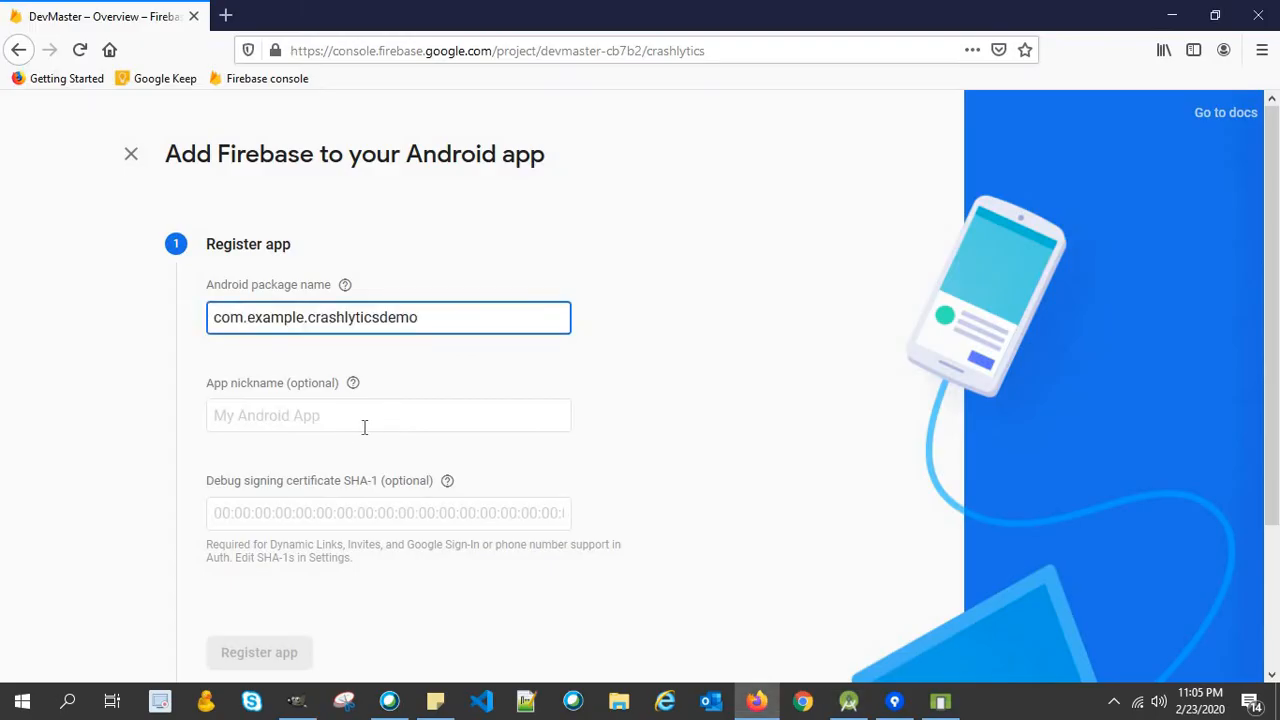
pyautogui.click(388, 415)
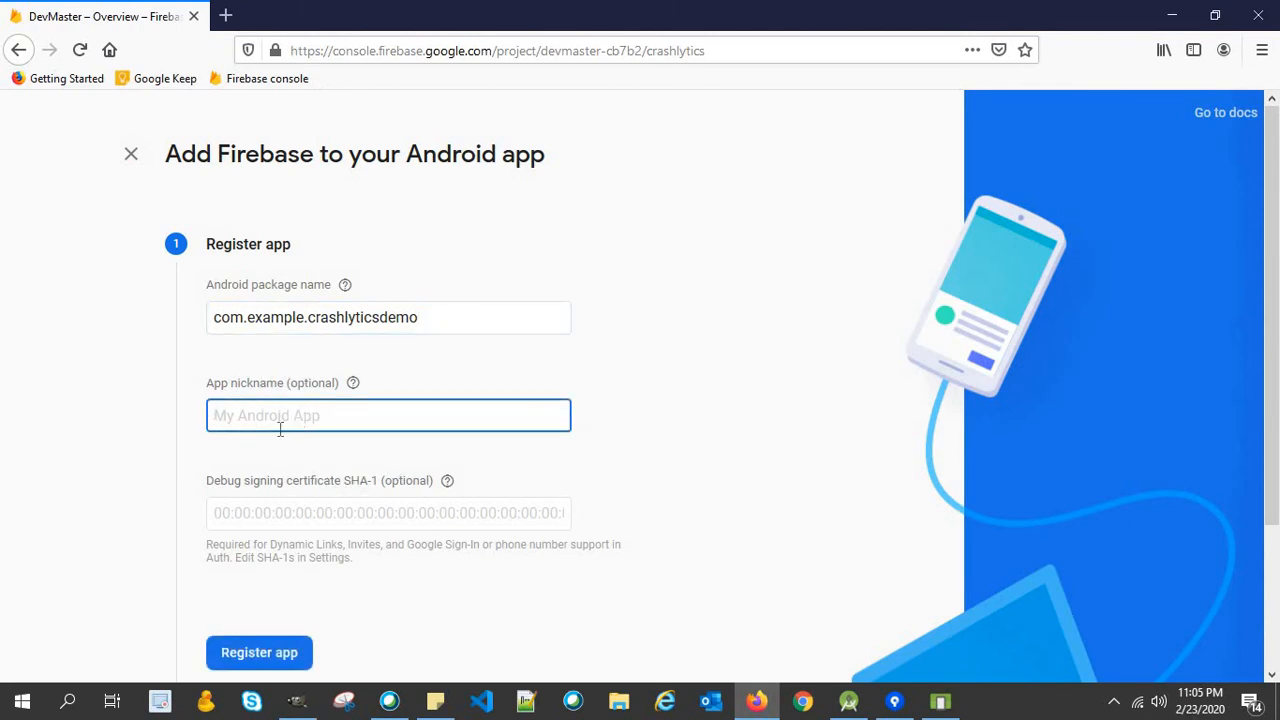
pyautogui.scroll(-3)
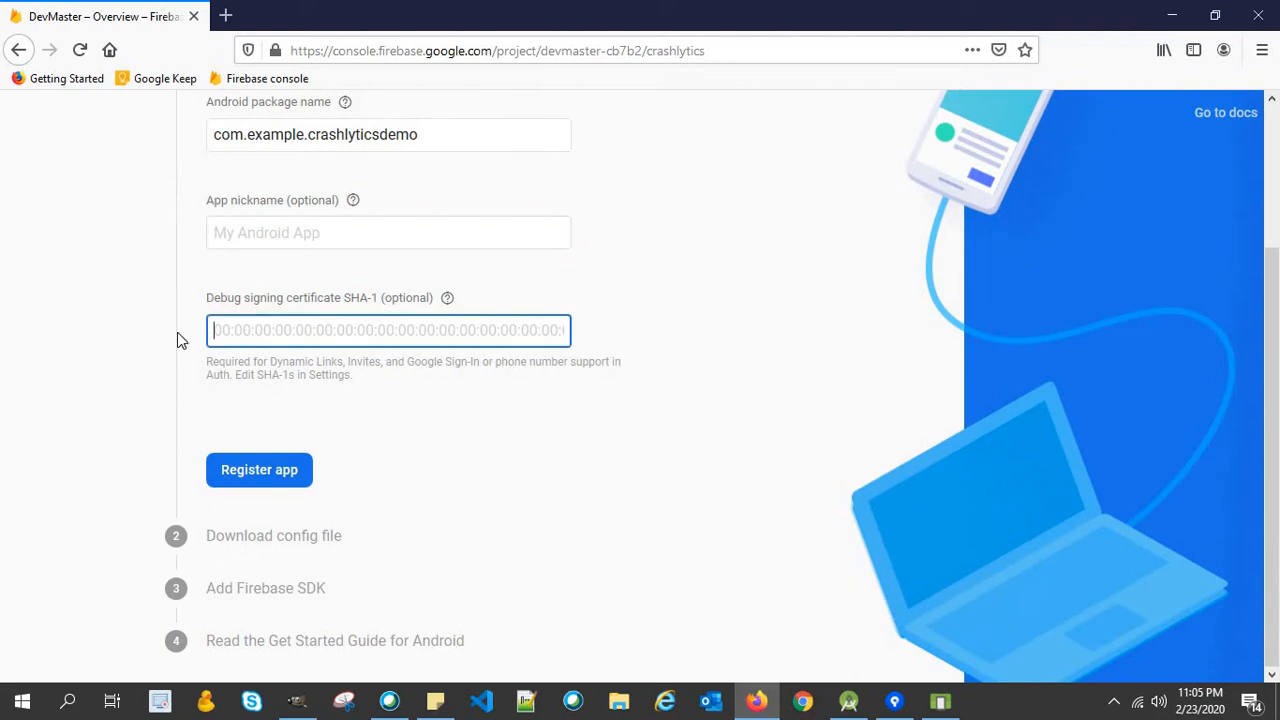
pyautogui.click(259, 469)
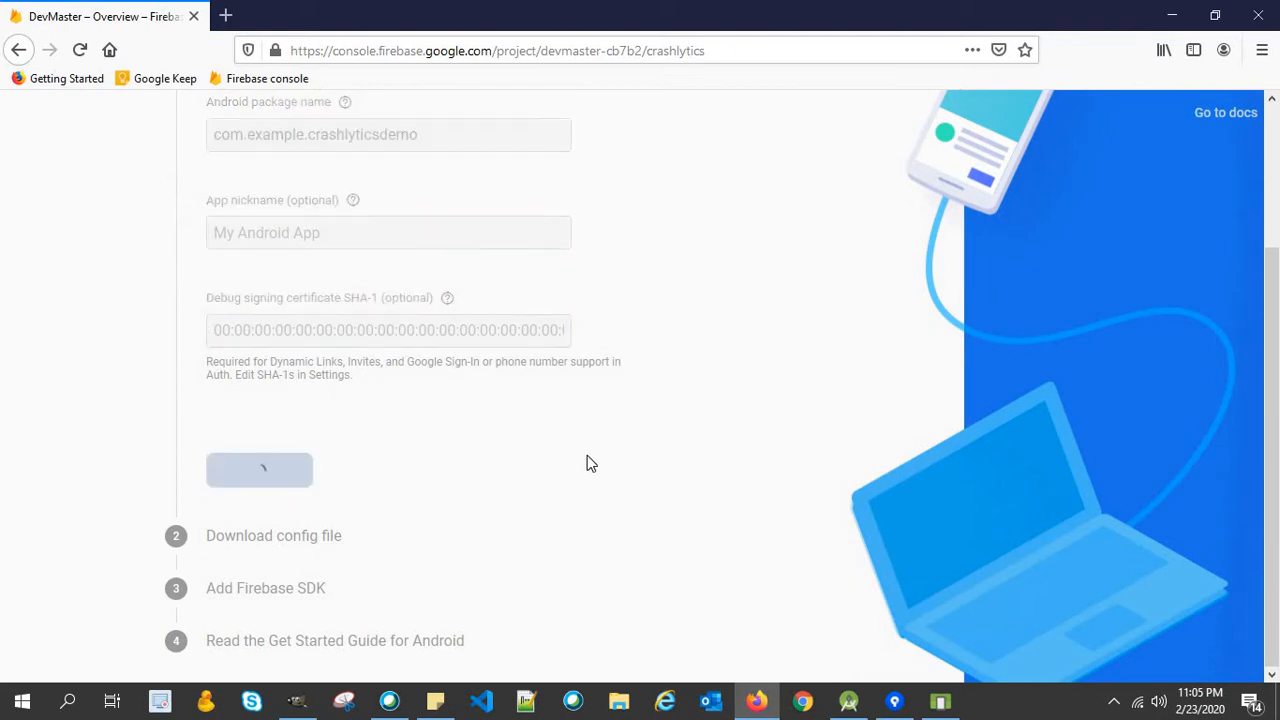
pyautogui.moveTo(658, 457)
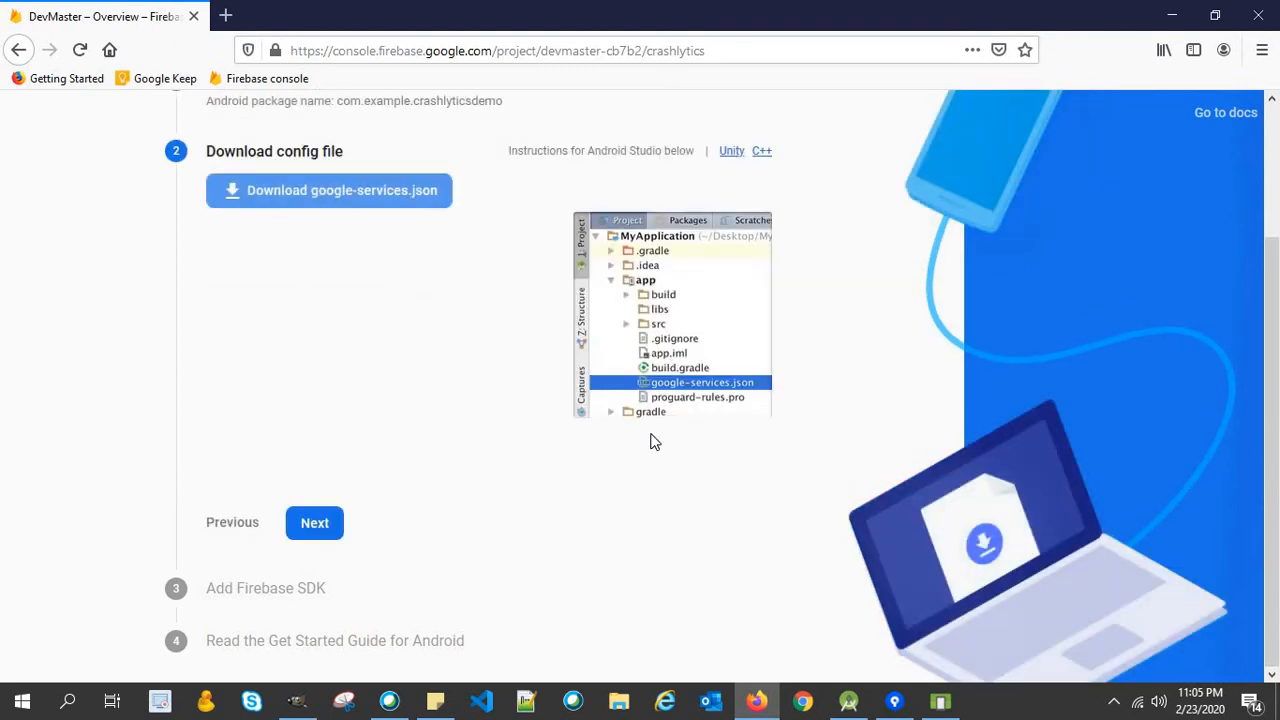
# Download google-services.json and confirm saving the file.
pyautogui.scroll(3)
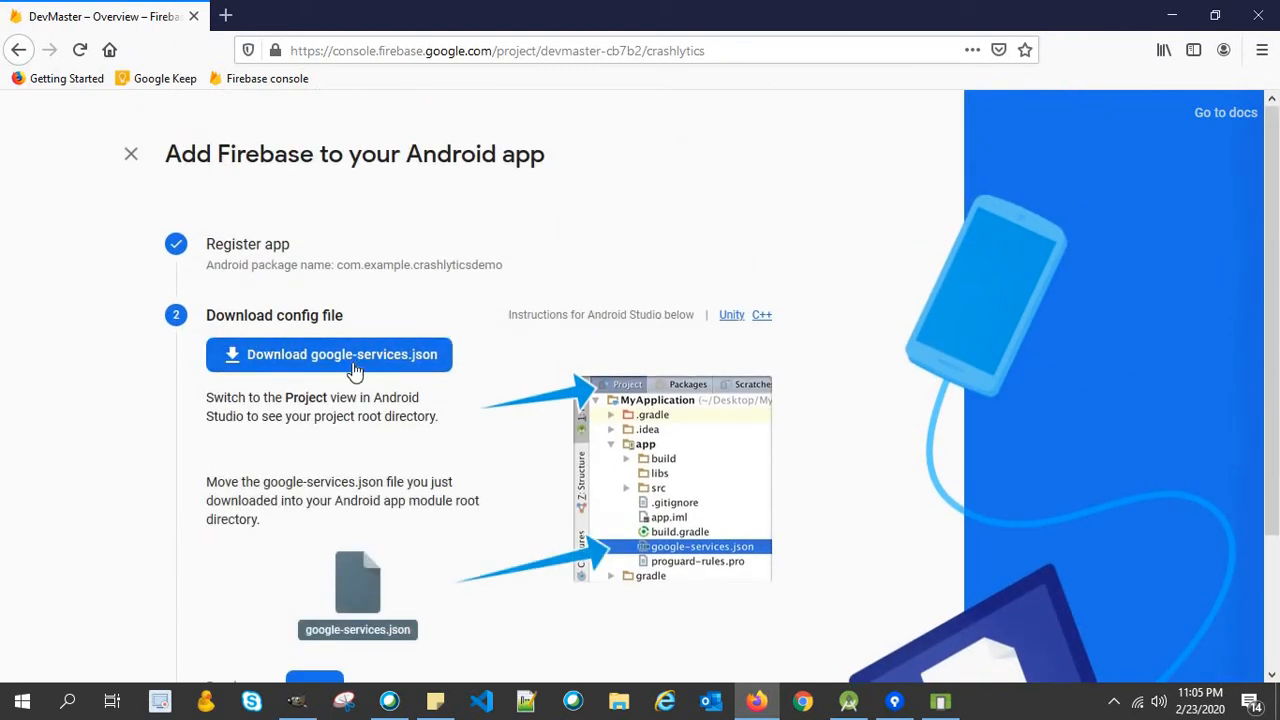
pyautogui.moveTo(487, 375)
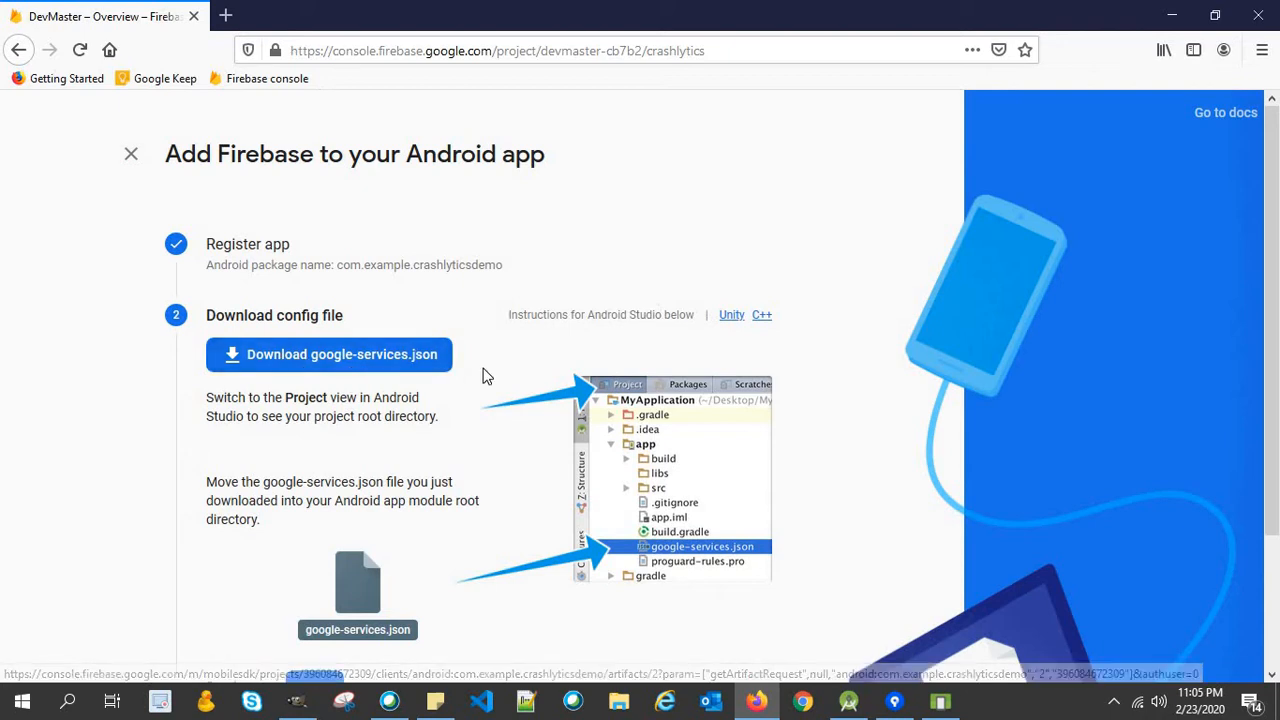
pyautogui.scroll(-3)
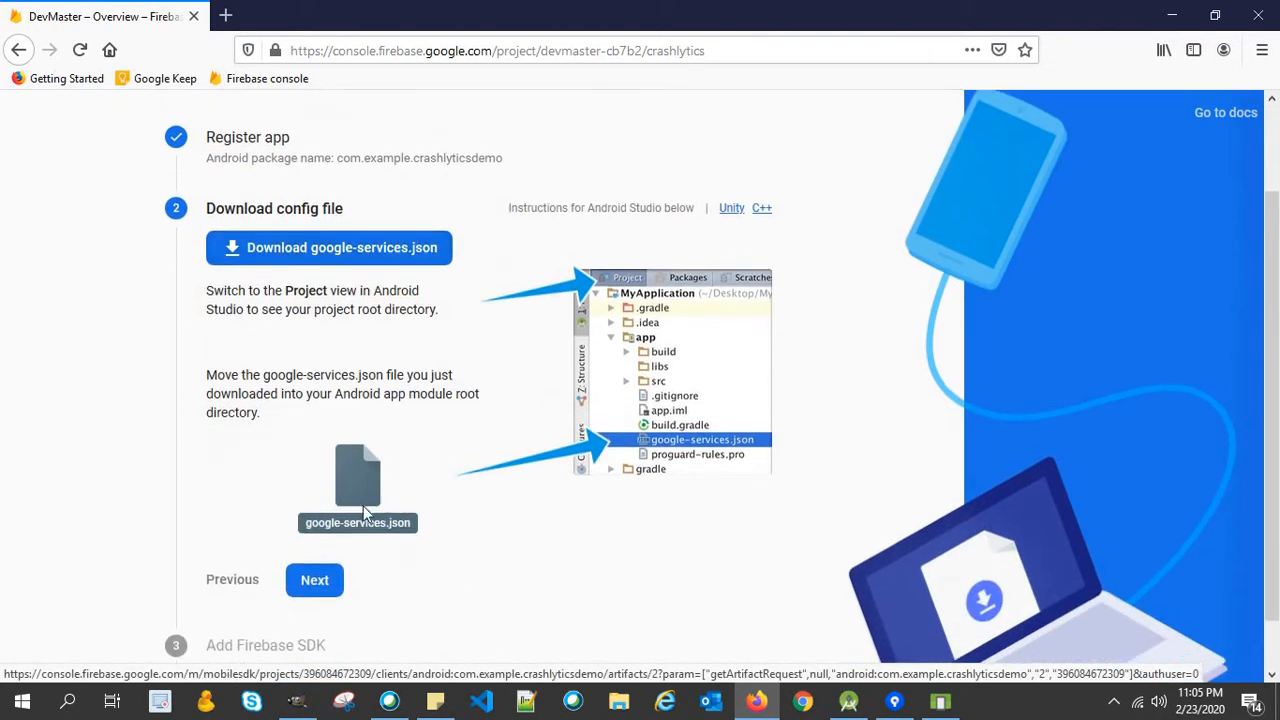
pyautogui.moveTo(675, 368)
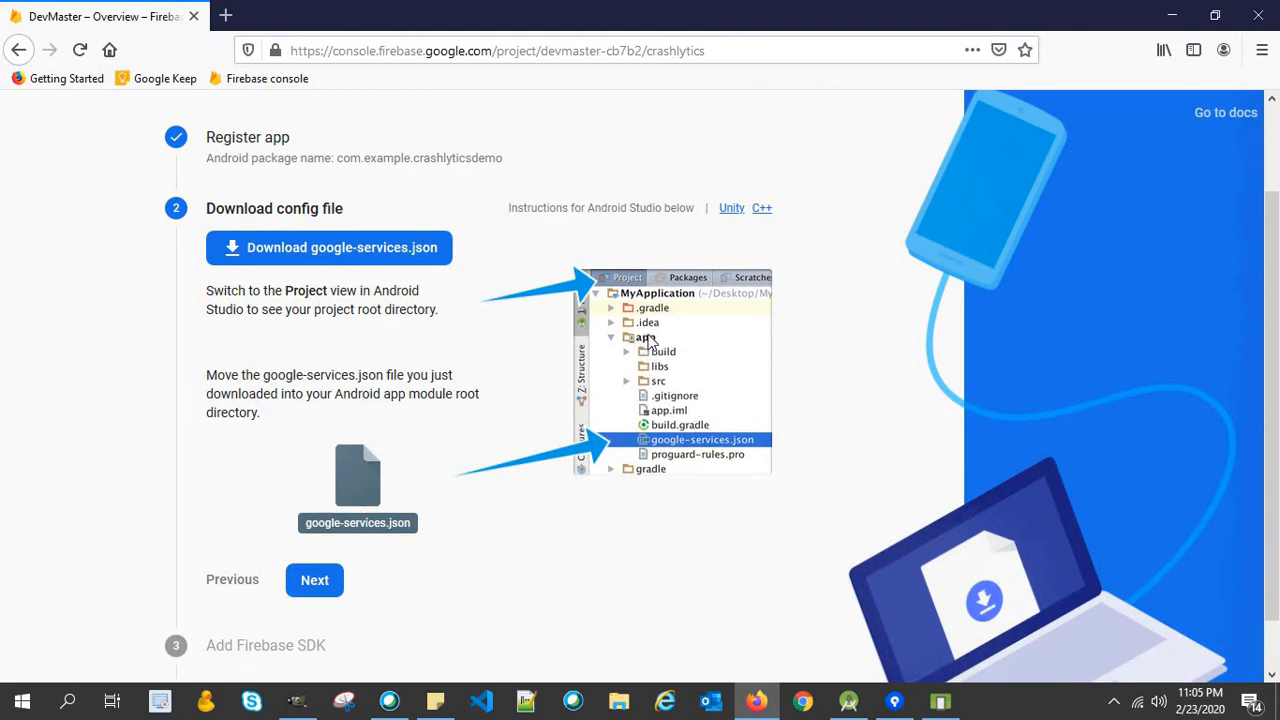
pyautogui.moveTo(676, 444)
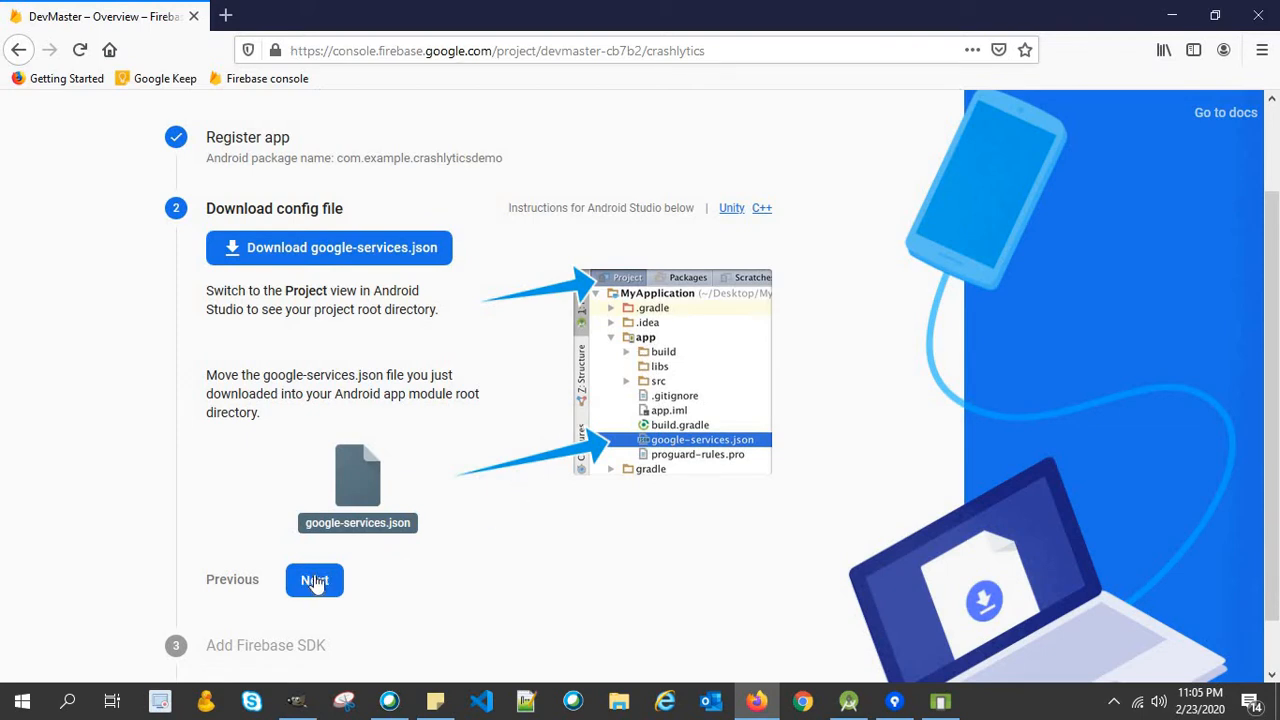
pyautogui.moveTo(828, 378)
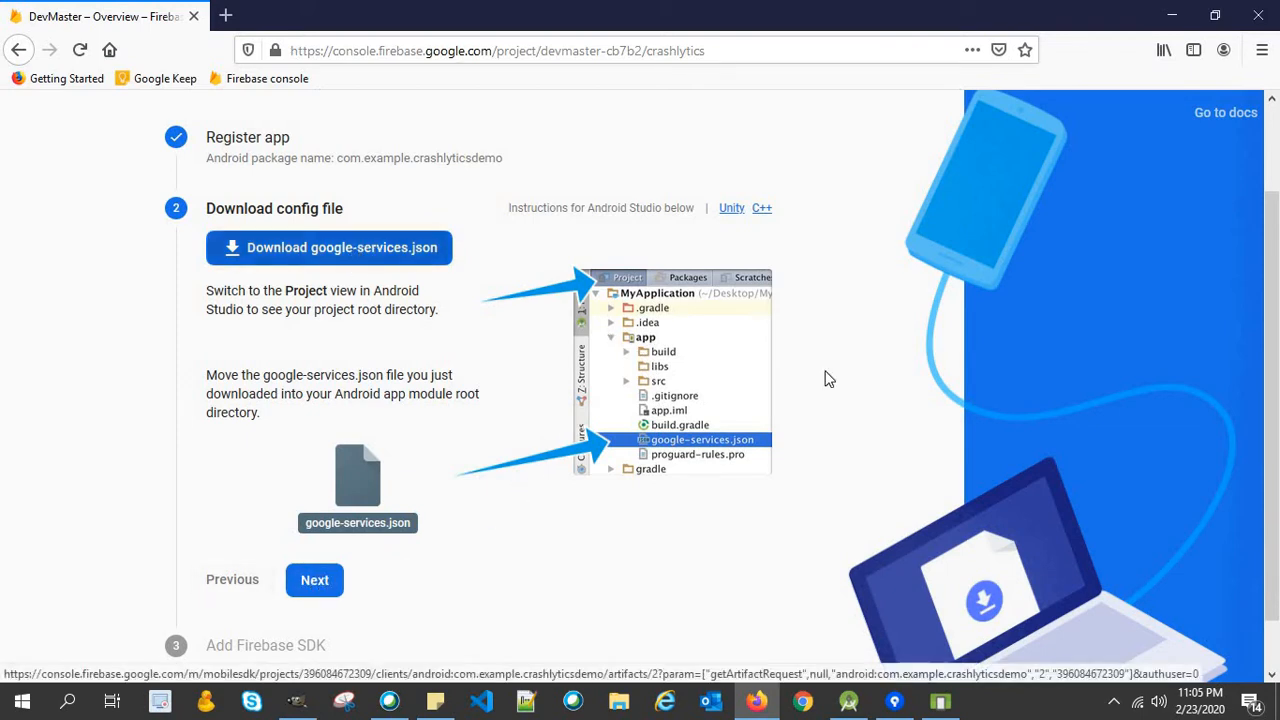
pyautogui.click(329, 247)
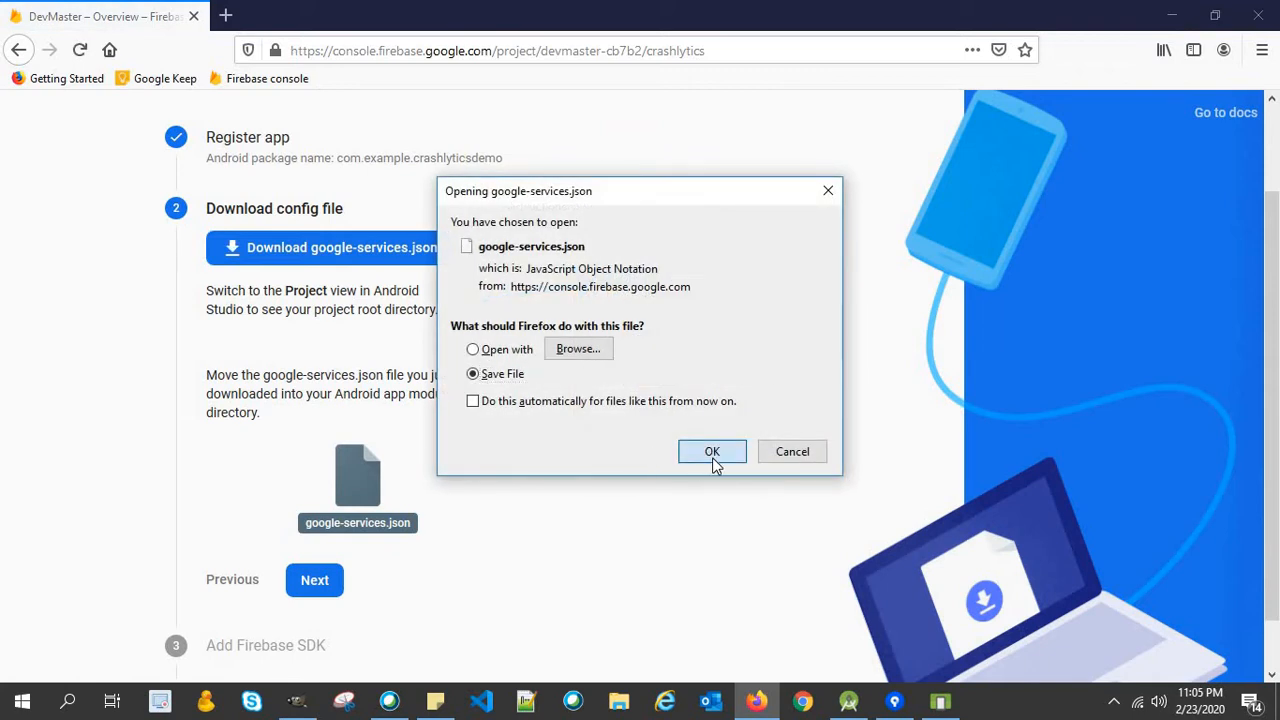
pyautogui.click(712, 451)
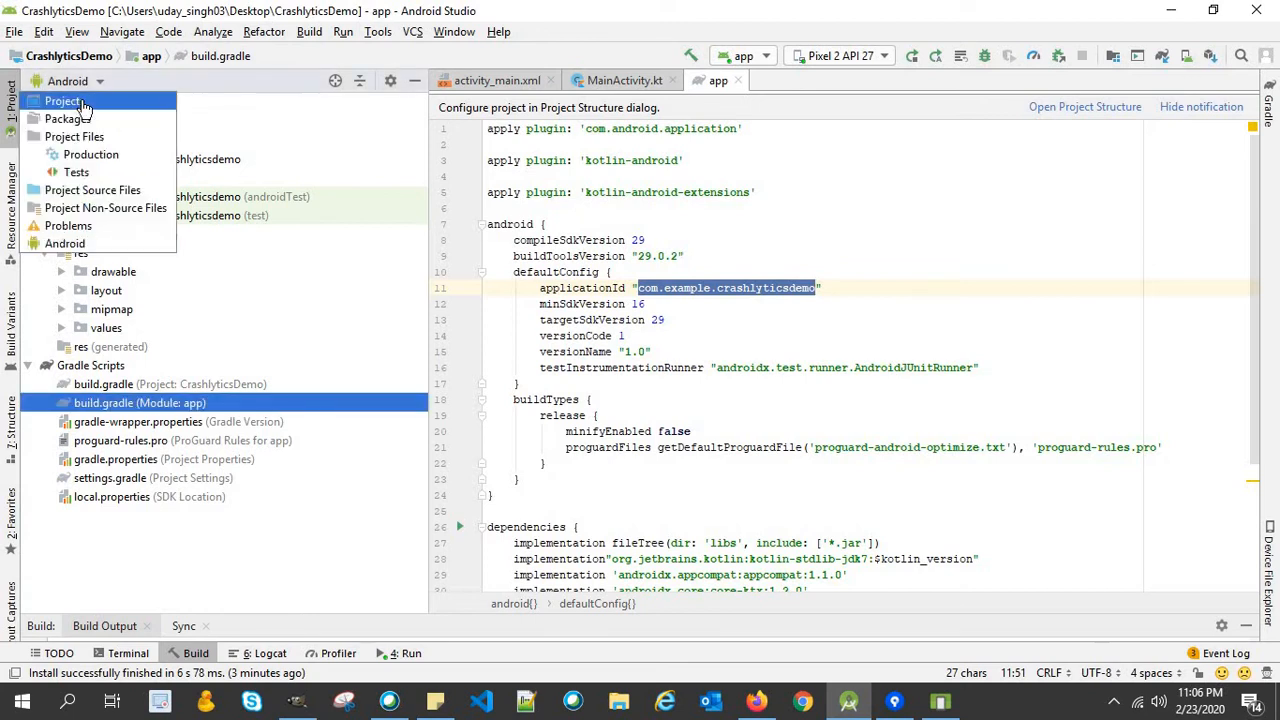
# Switch to the Project view, expand app, and copy google-services.json into it.
pyautogui.click(64, 101)
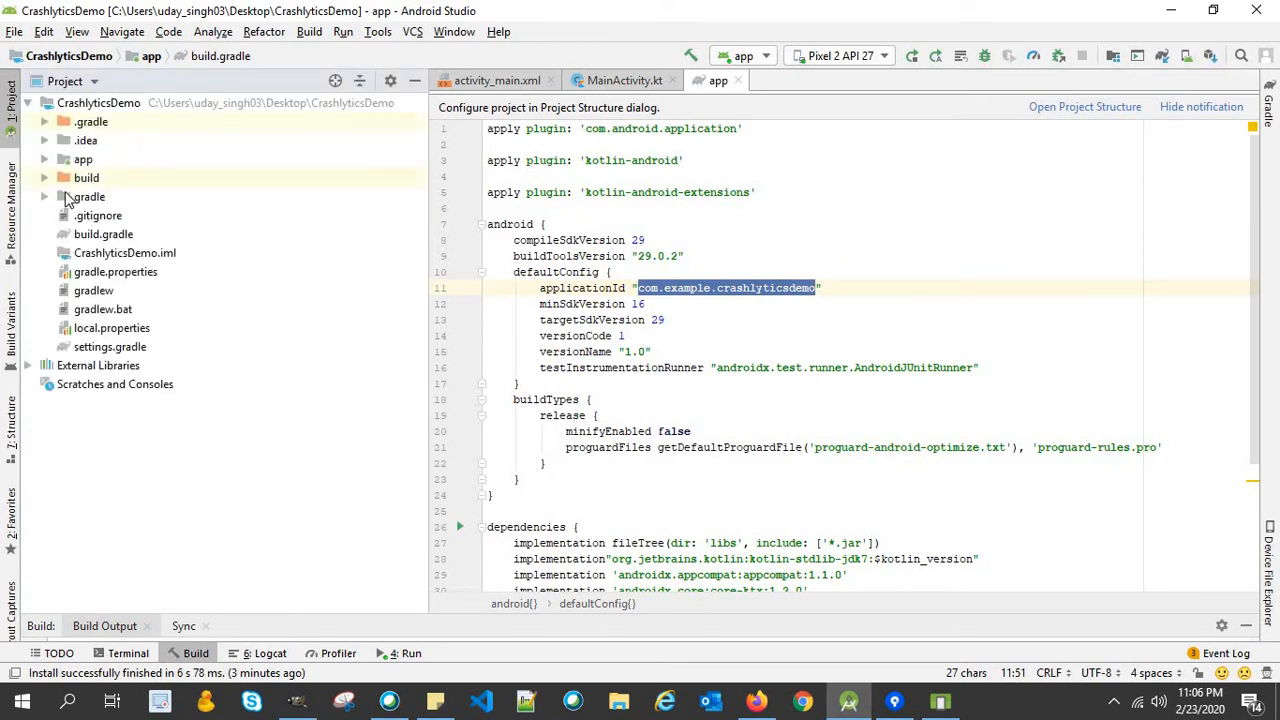
pyautogui.click(82, 159)
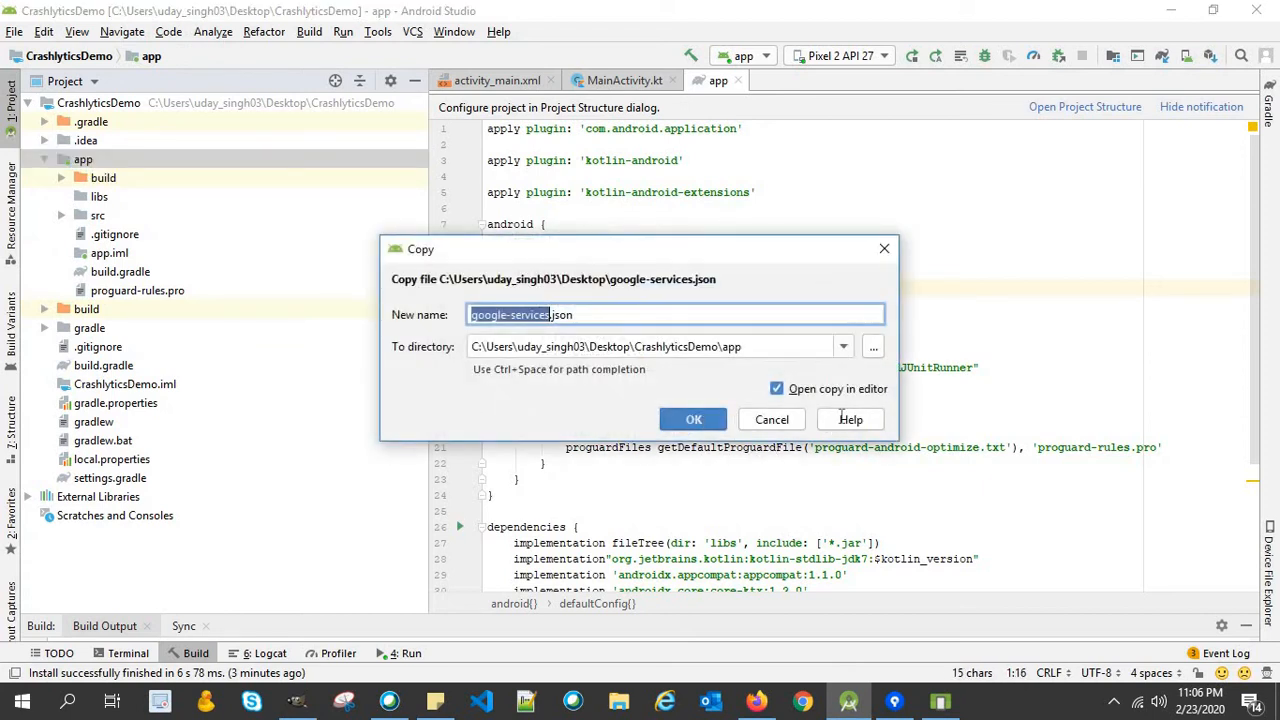
pyautogui.click(693, 419)
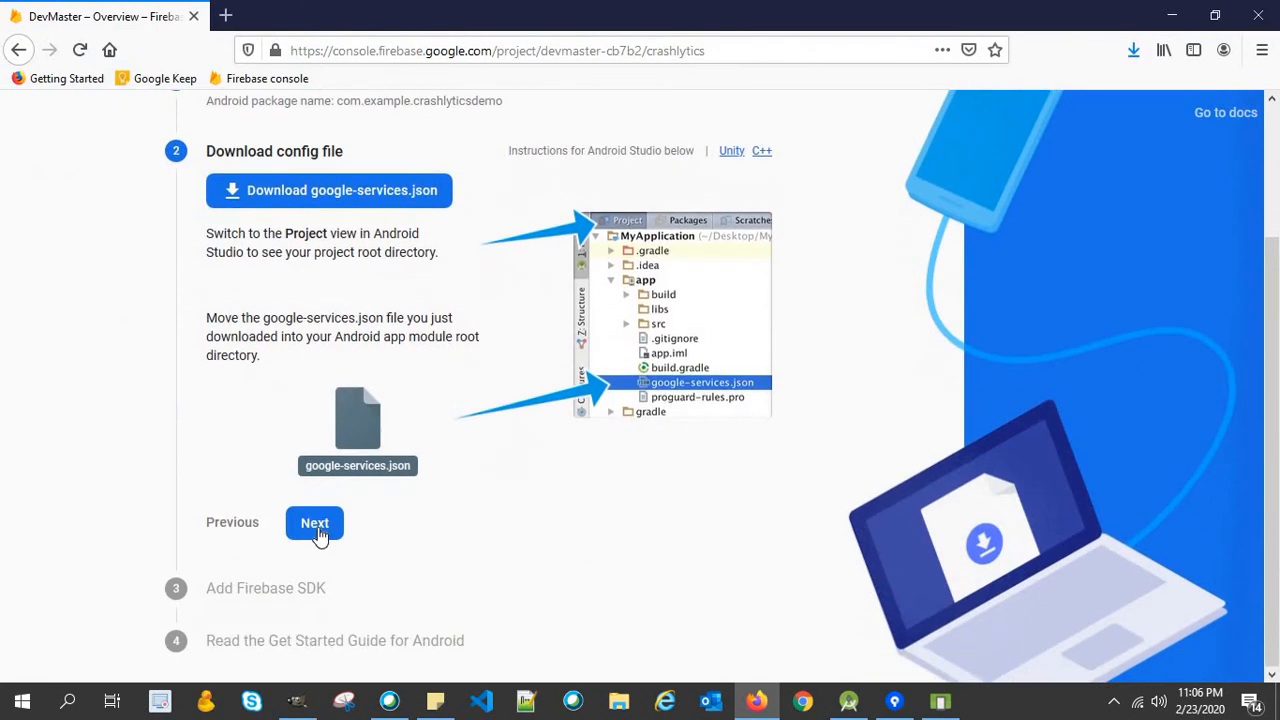
# Go to the Add Firebase SDK step and scroll through its build.gradle snippets.
pyautogui.click(314, 522)
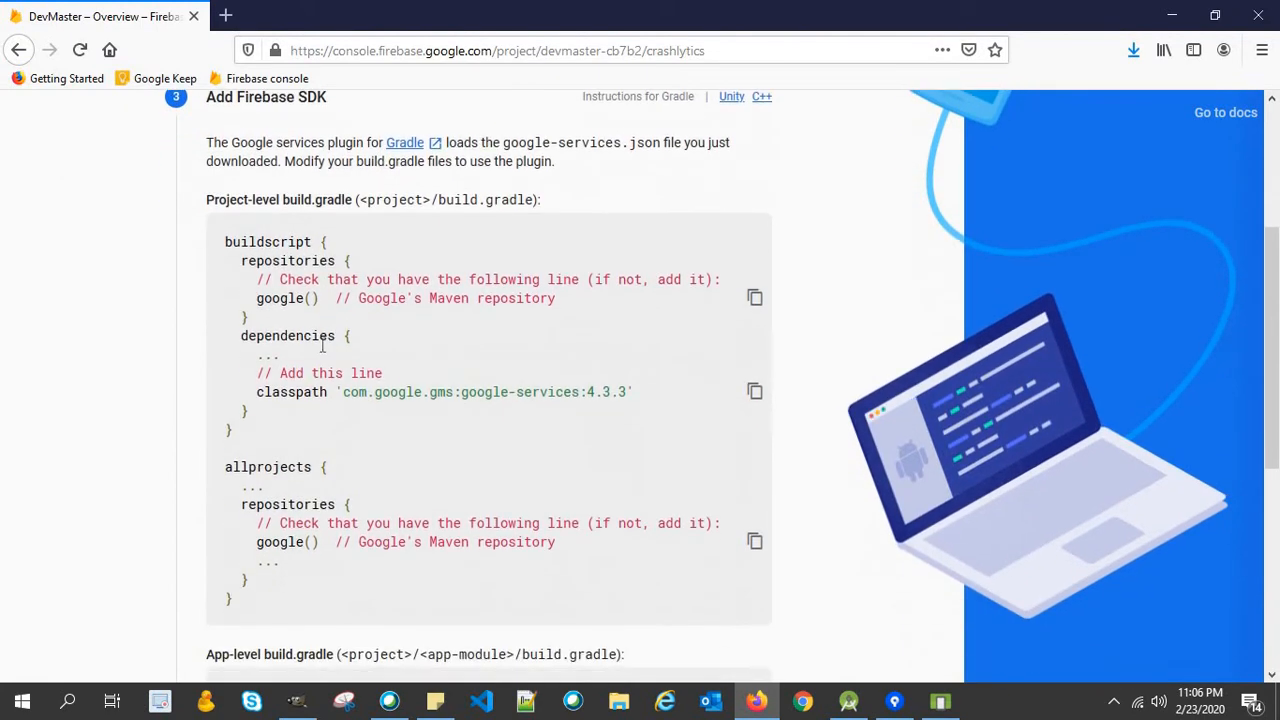
pyautogui.scroll(3)
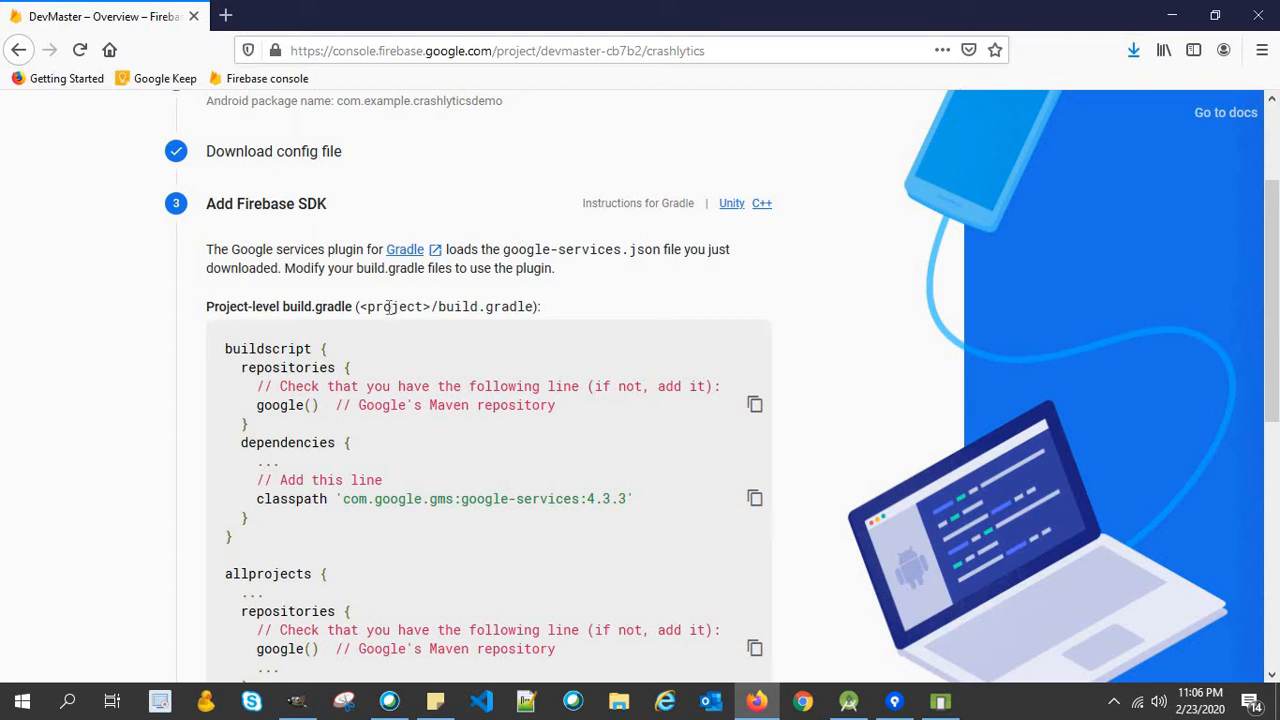
pyautogui.moveTo(372, 362)
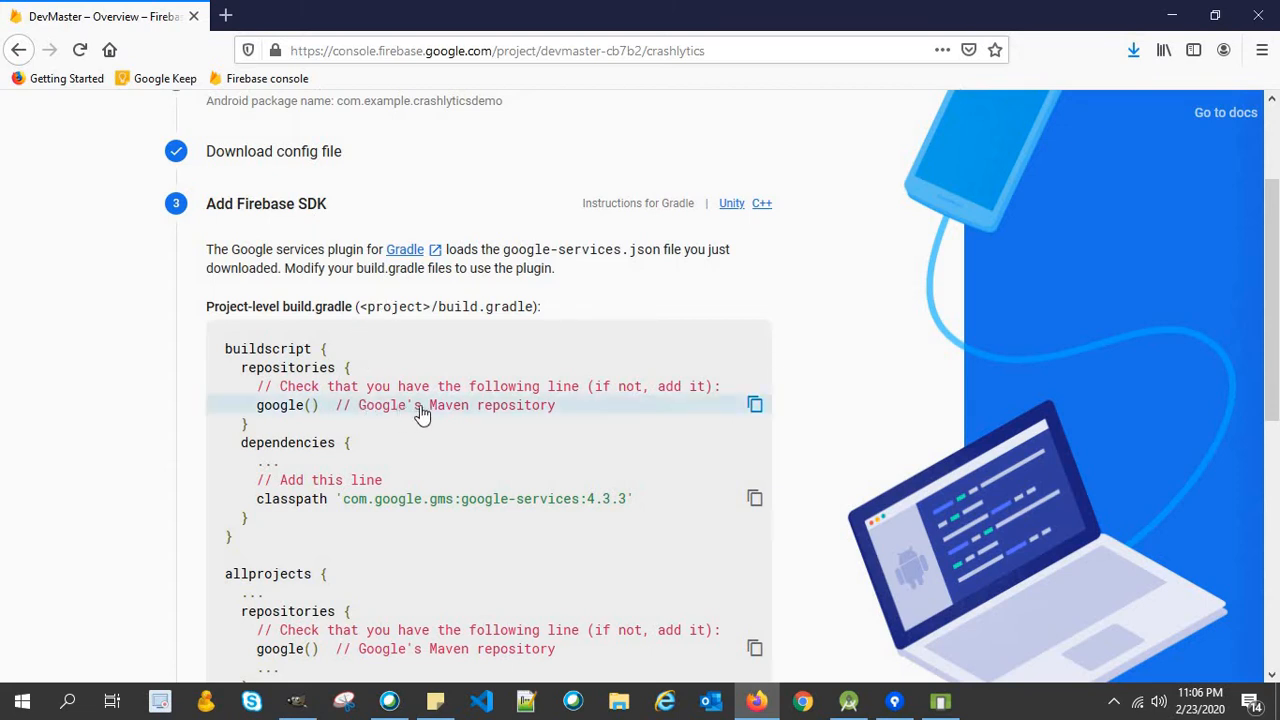
pyautogui.moveTo(383, 413)
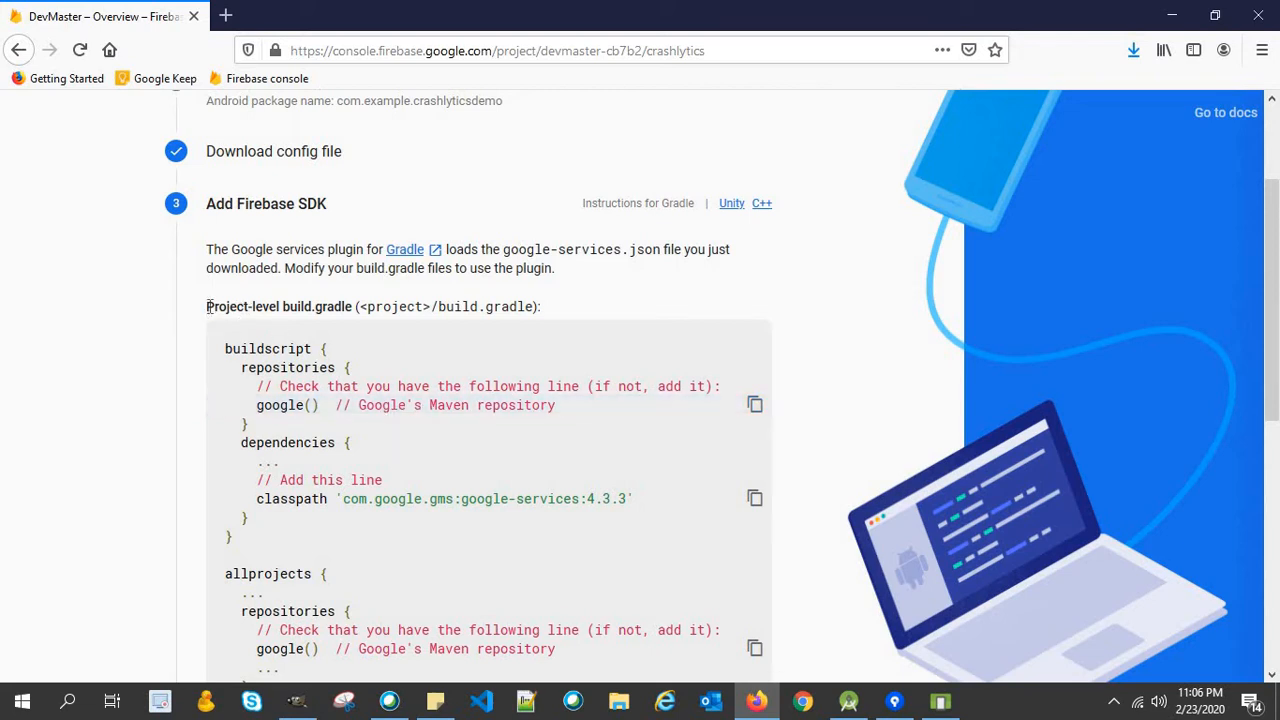
pyautogui.moveTo(363, 338)
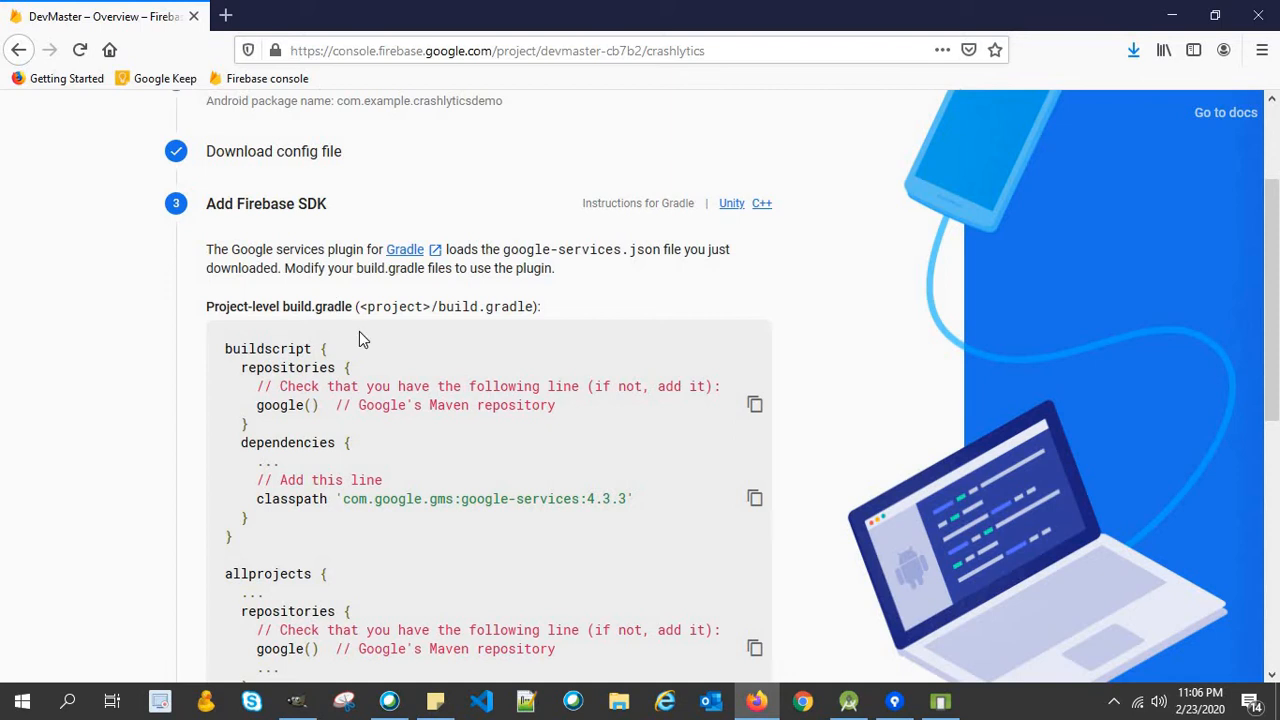
pyautogui.moveTo(340, 370)
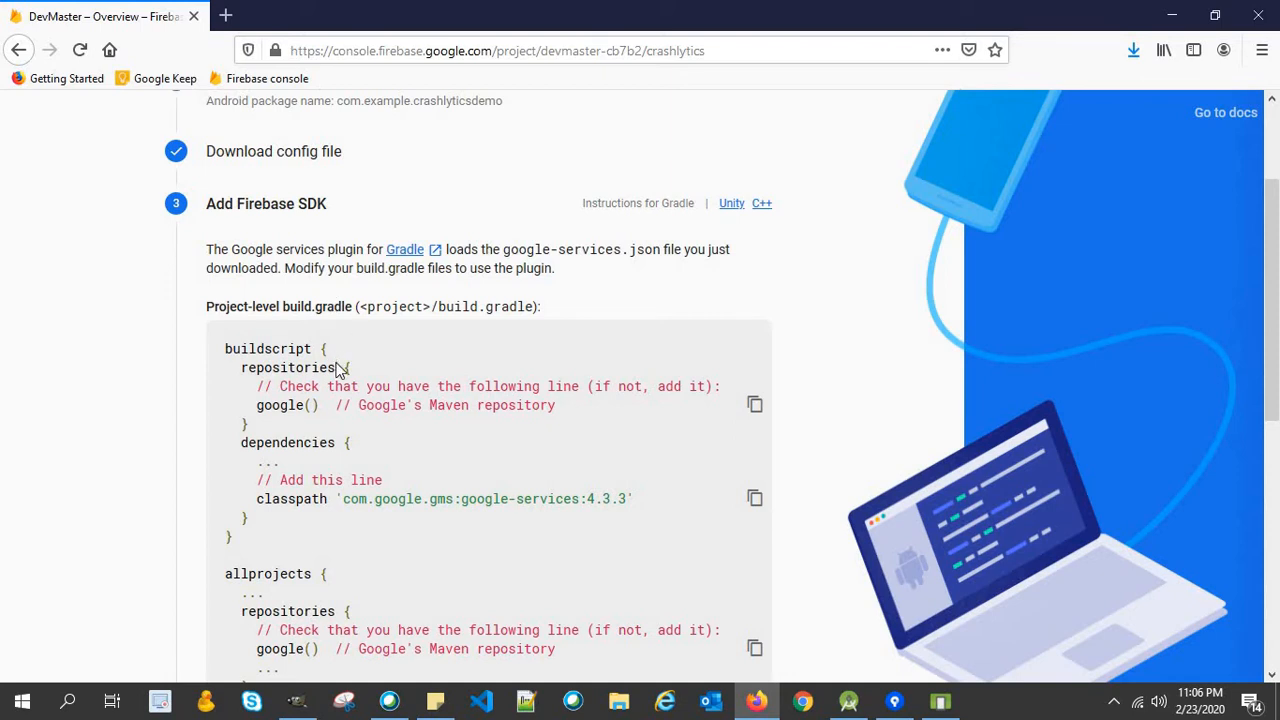
pyautogui.scroll(-3)
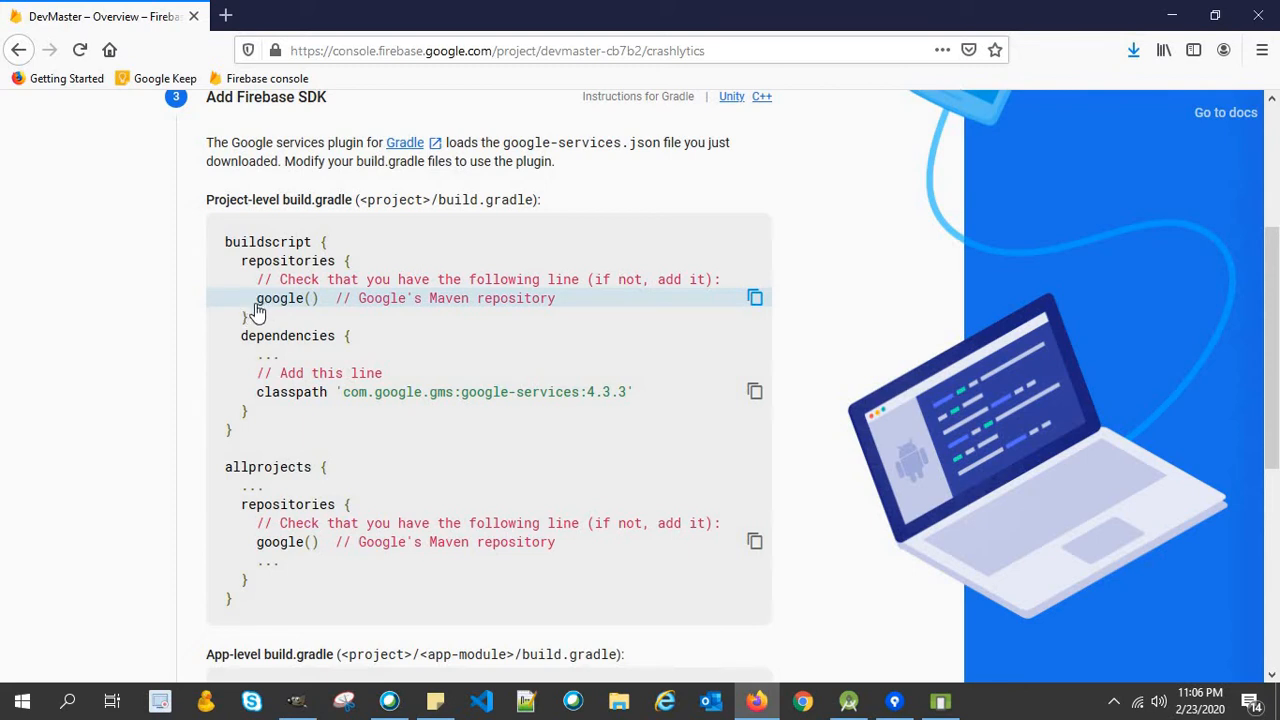
pyautogui.moveTo(325, 398)
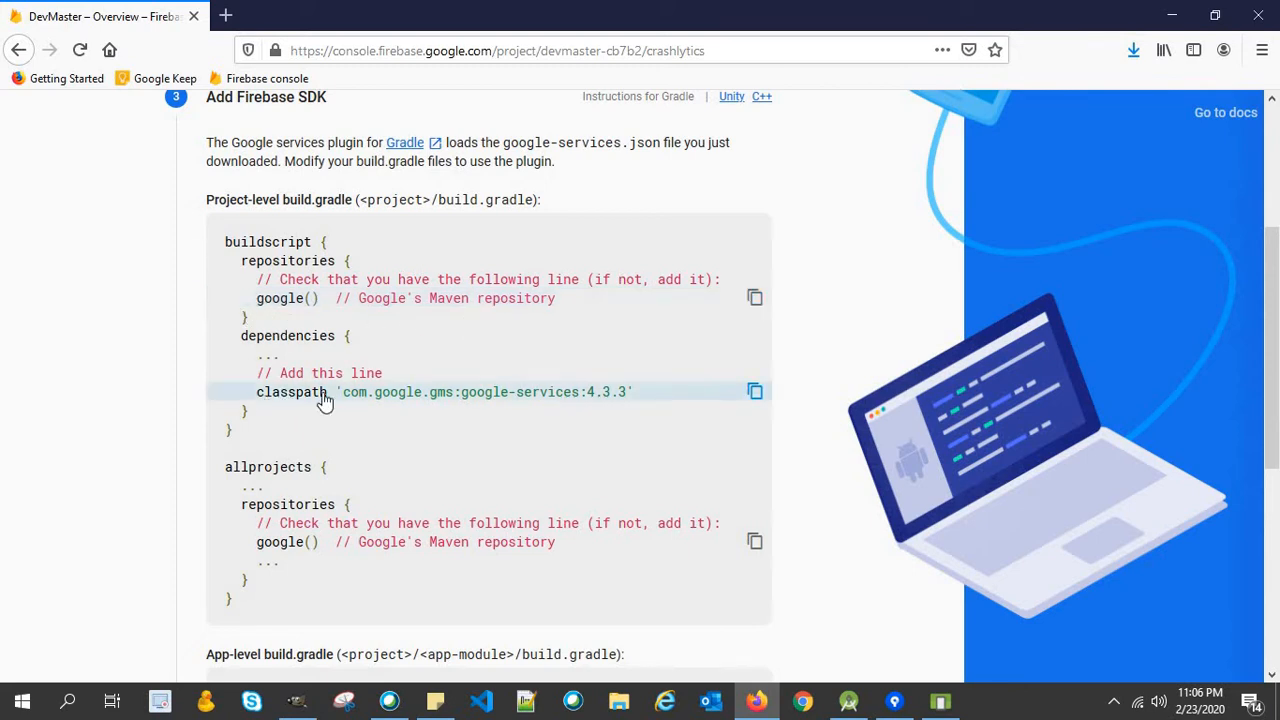
pyautogui.scroll(-3)
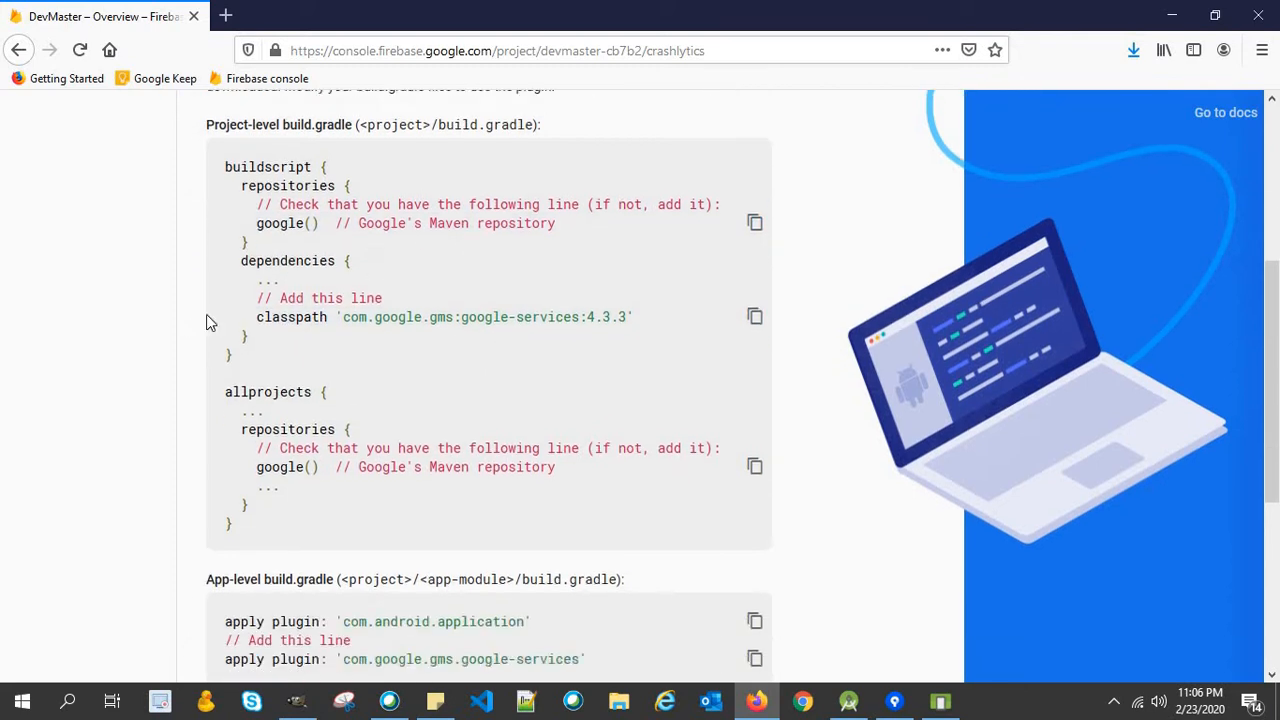
pyautogui.scroll(3)
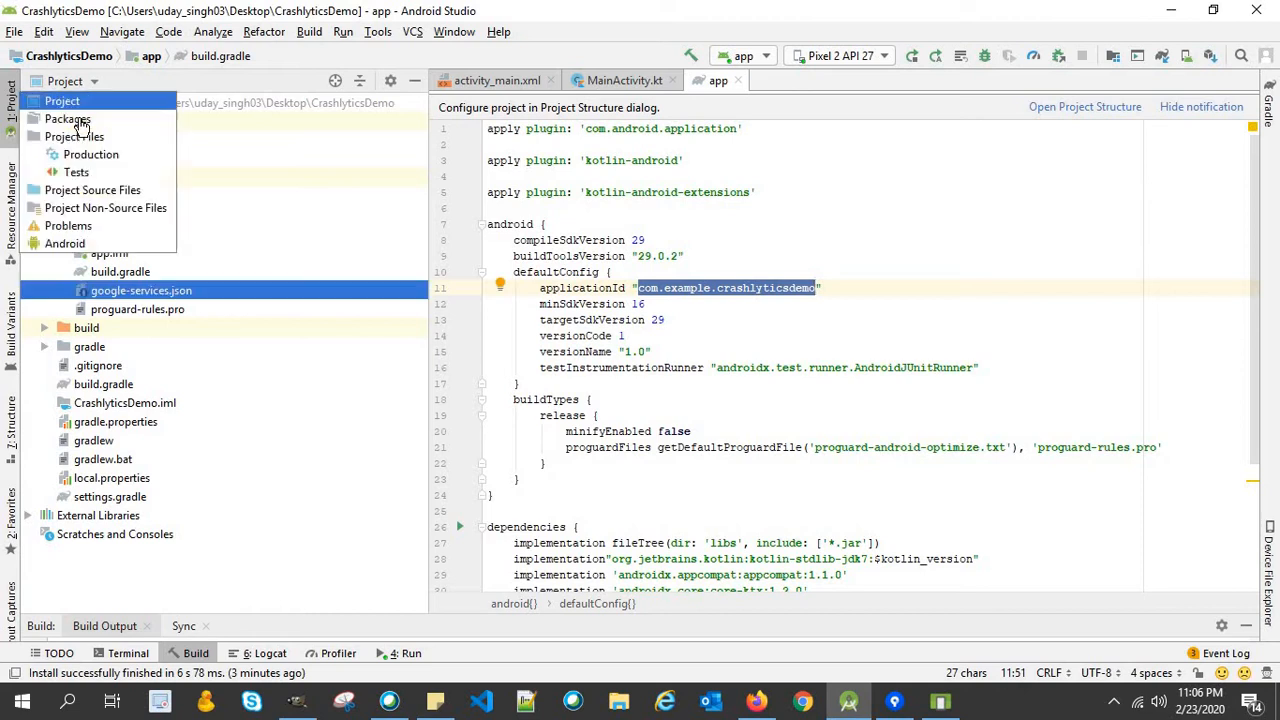
# Switch the project tool window to the Android view.
pyautogui.click(64, 243)
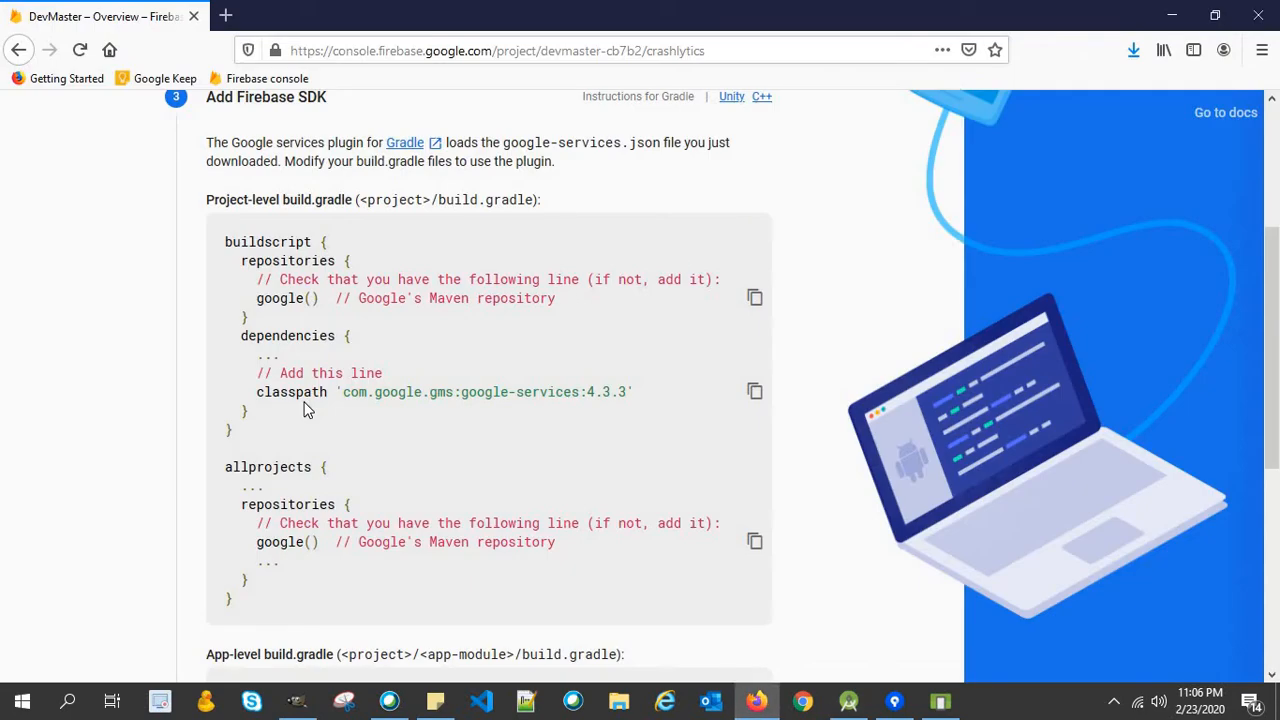
# Copy the classpath 'com.google.gms:google-services:4.3.3' line.
pyautogui.click(755, 391)
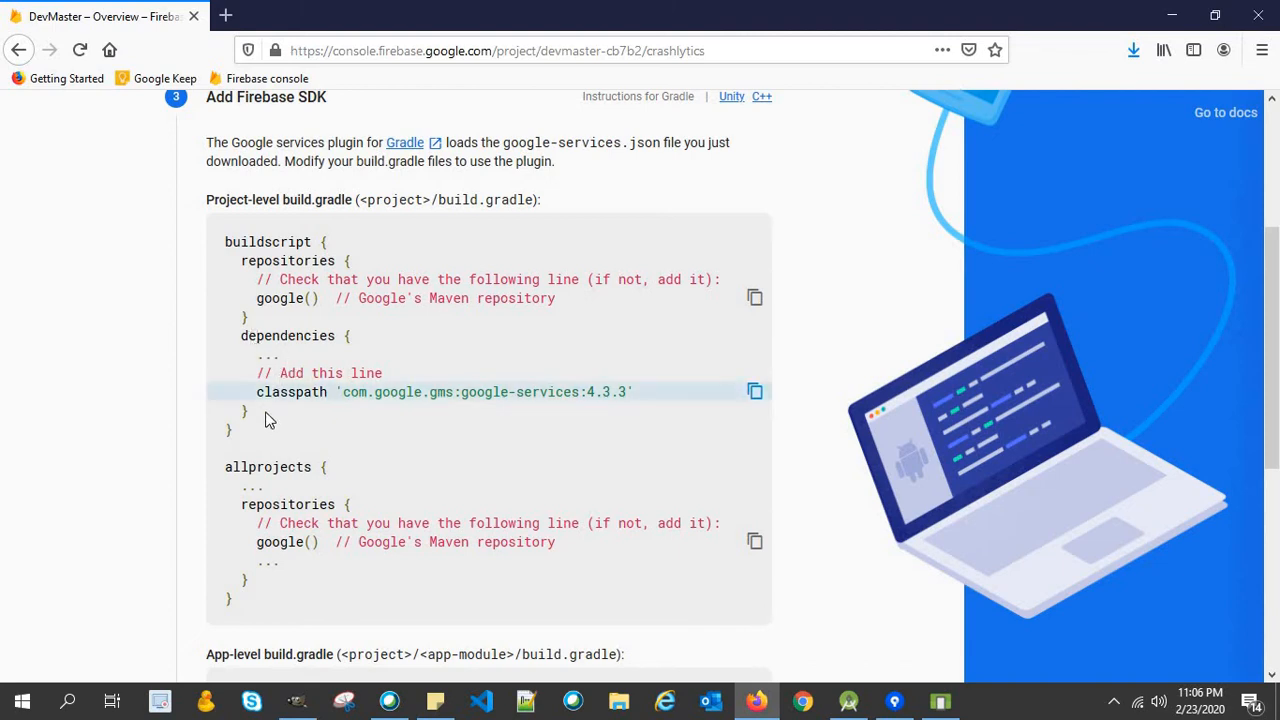
pyautogui.moveTo(563, 457)
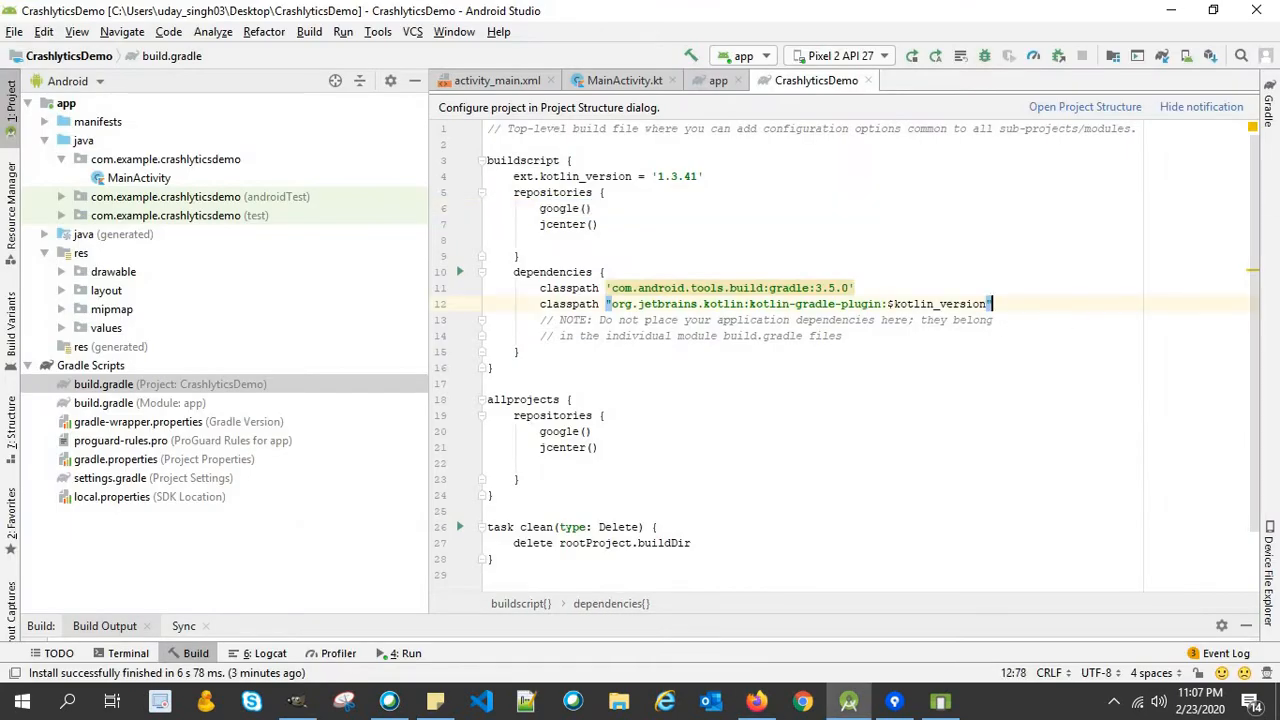
# Add classpath 'com.google.gms:google-services:4.3.3' to the project-level build.gradle.
pyautogui.write("classpath 'com.google.gms:google-services:4.3.3'")
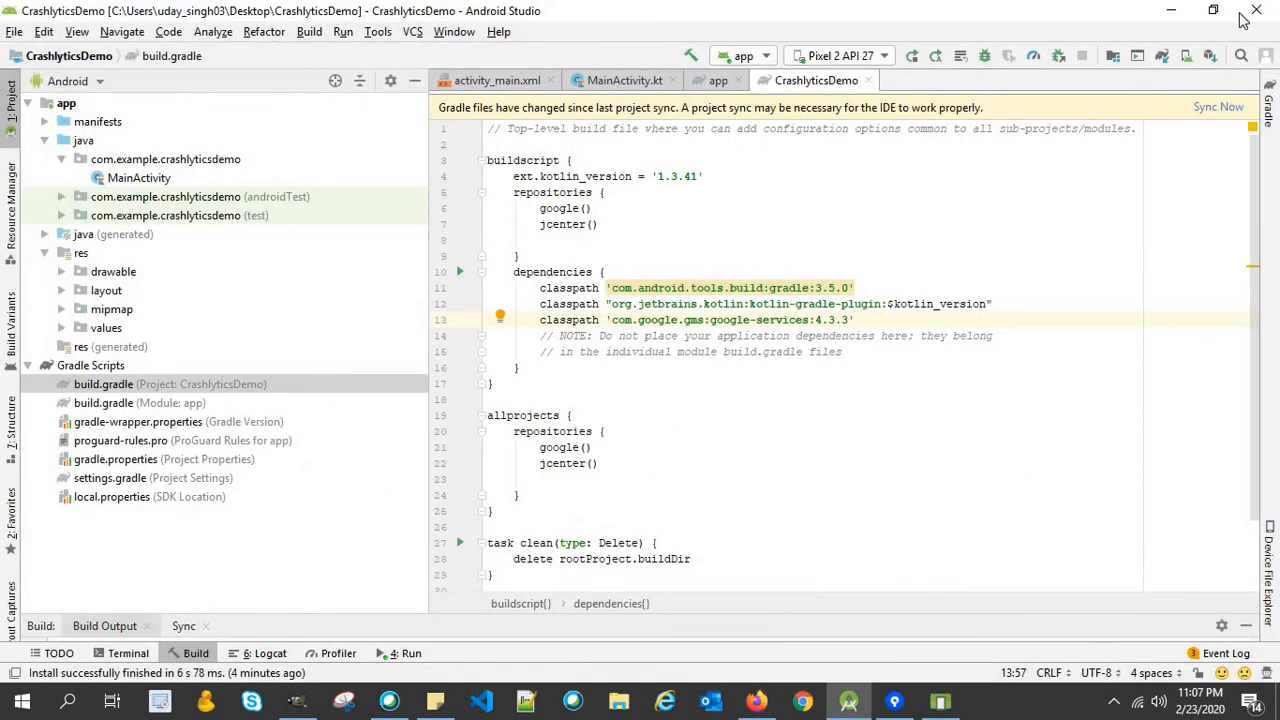
pyautogui.click(1218, 107)
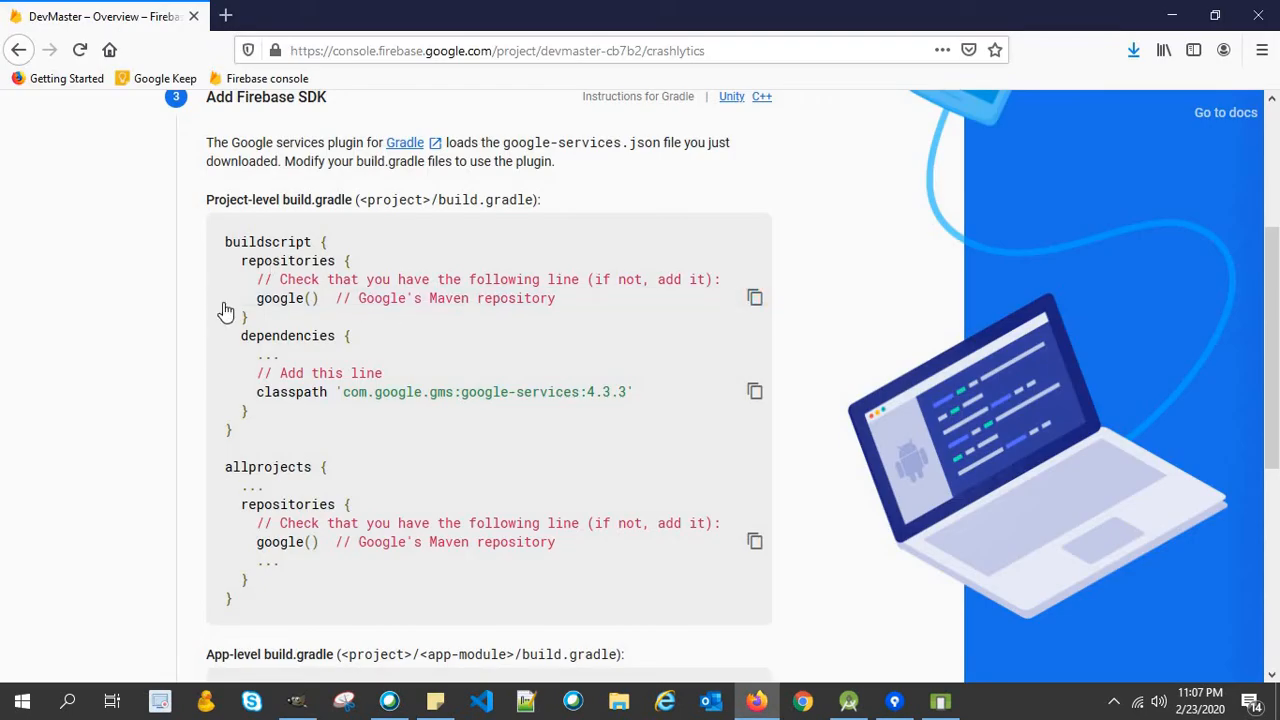
pyautogui.moveTo(287, 410)
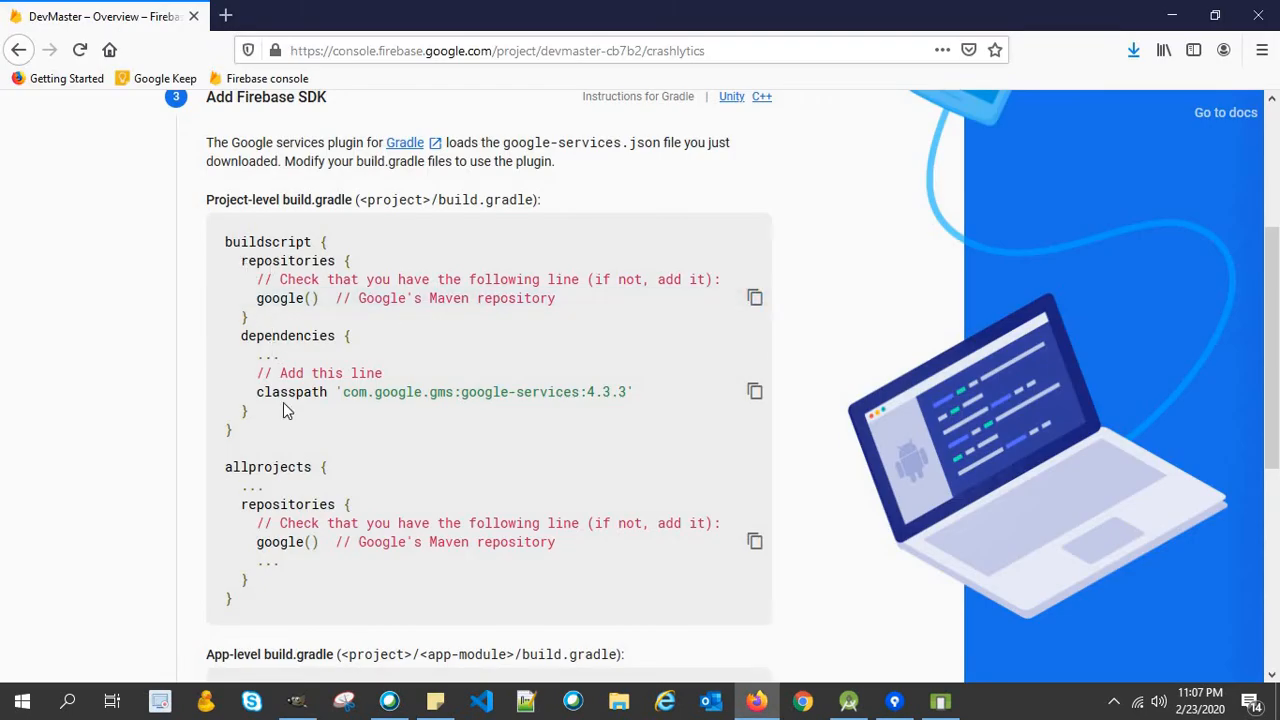
# Copy the apply plugin 'com.google.gms.google-services' line from the app-level snippet.
pyautogui.scroll(-3)
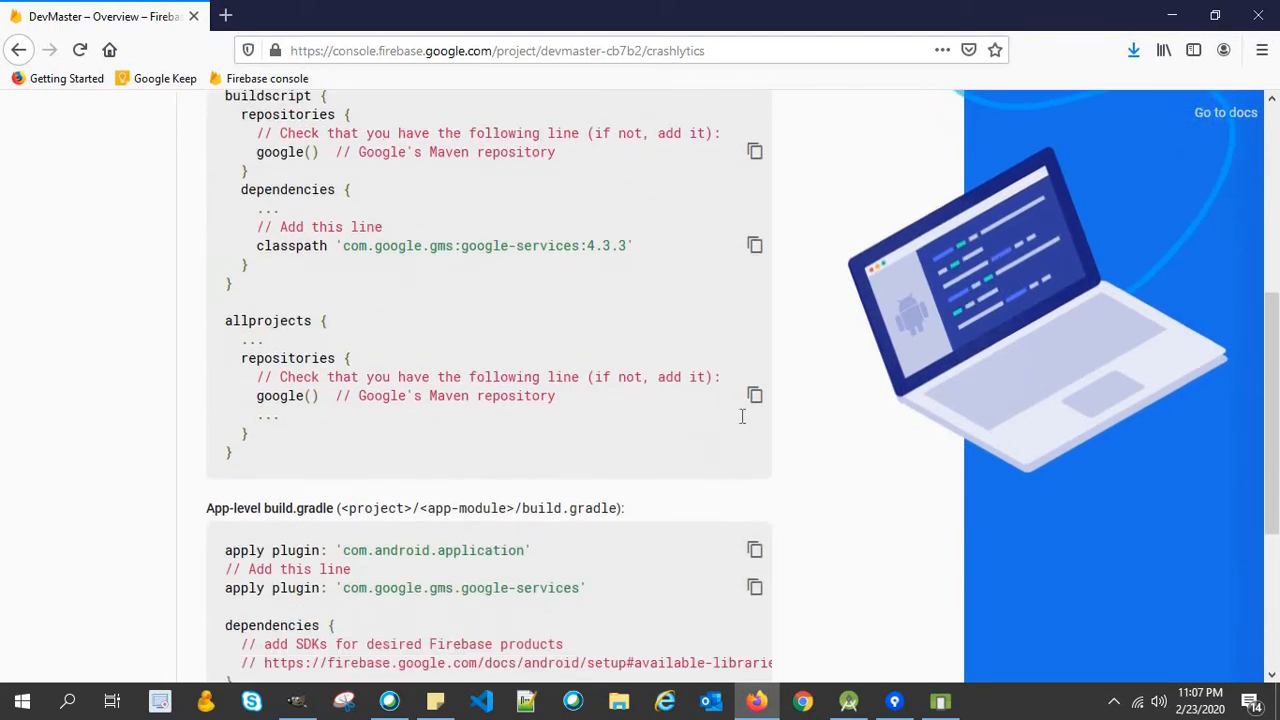
pyautogui.scroll(-3)
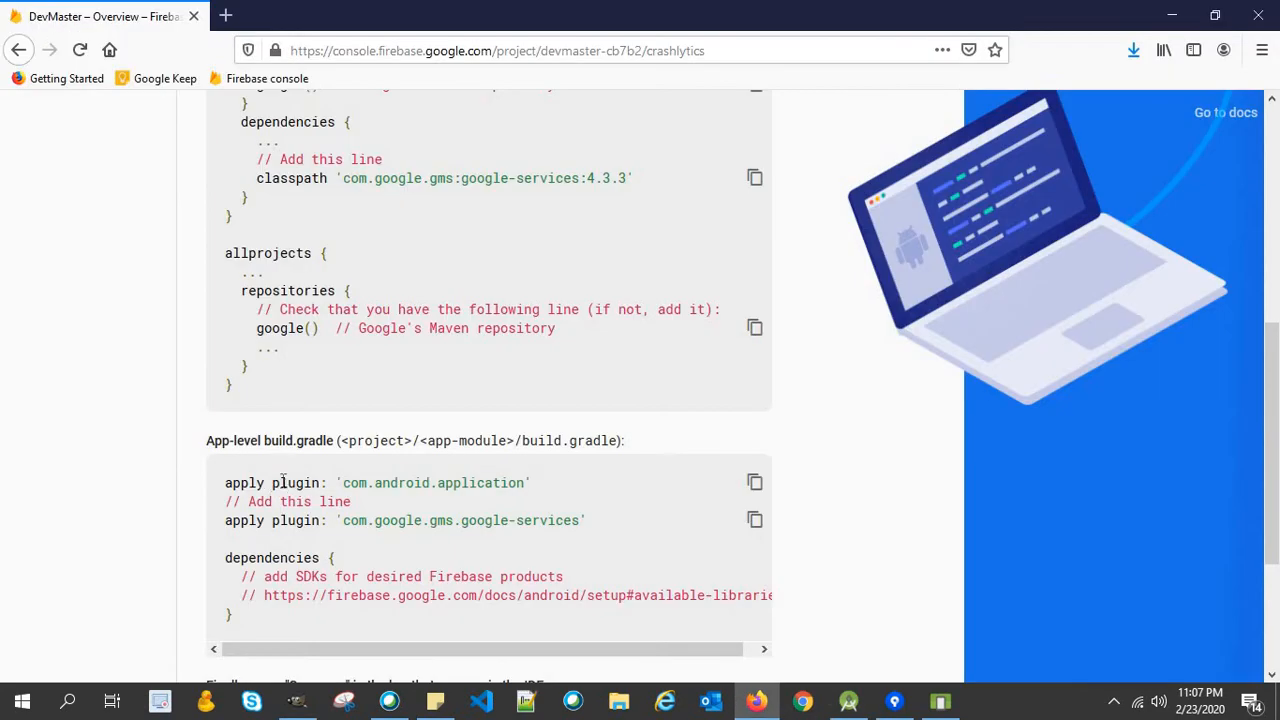
pyautogui.scroll(-3)
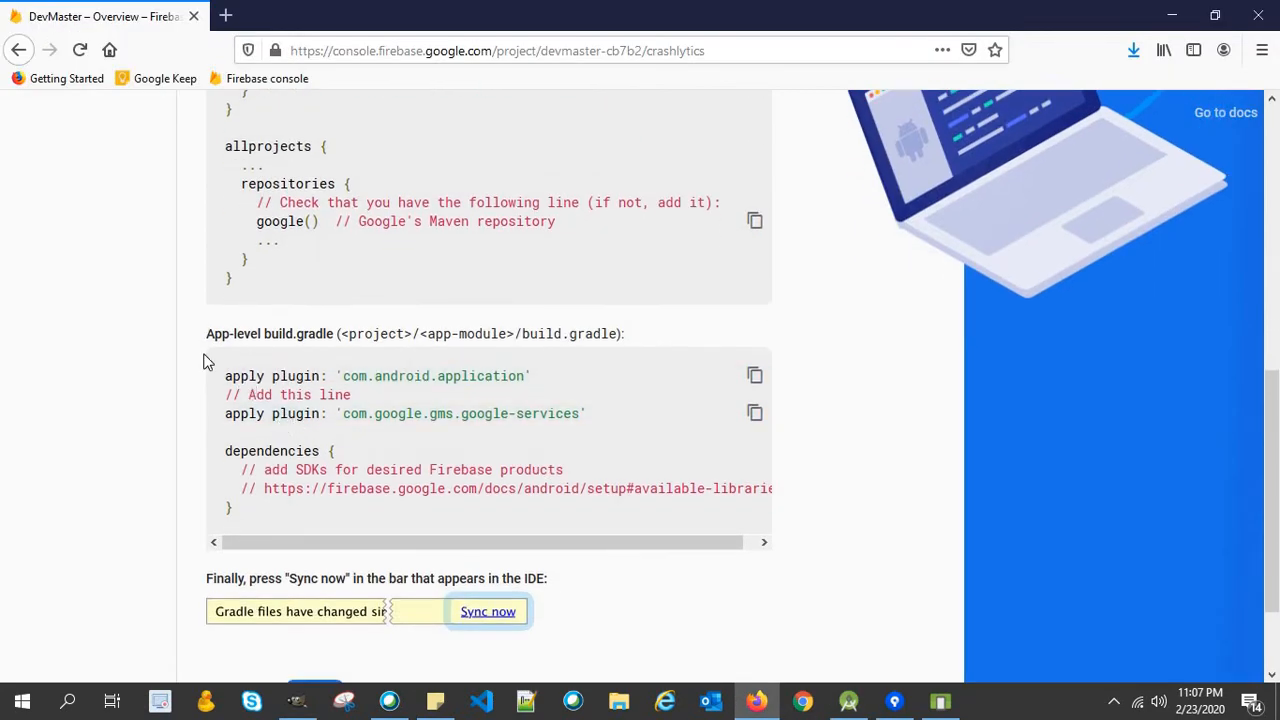
pyautogui.moveTo(262, 329)
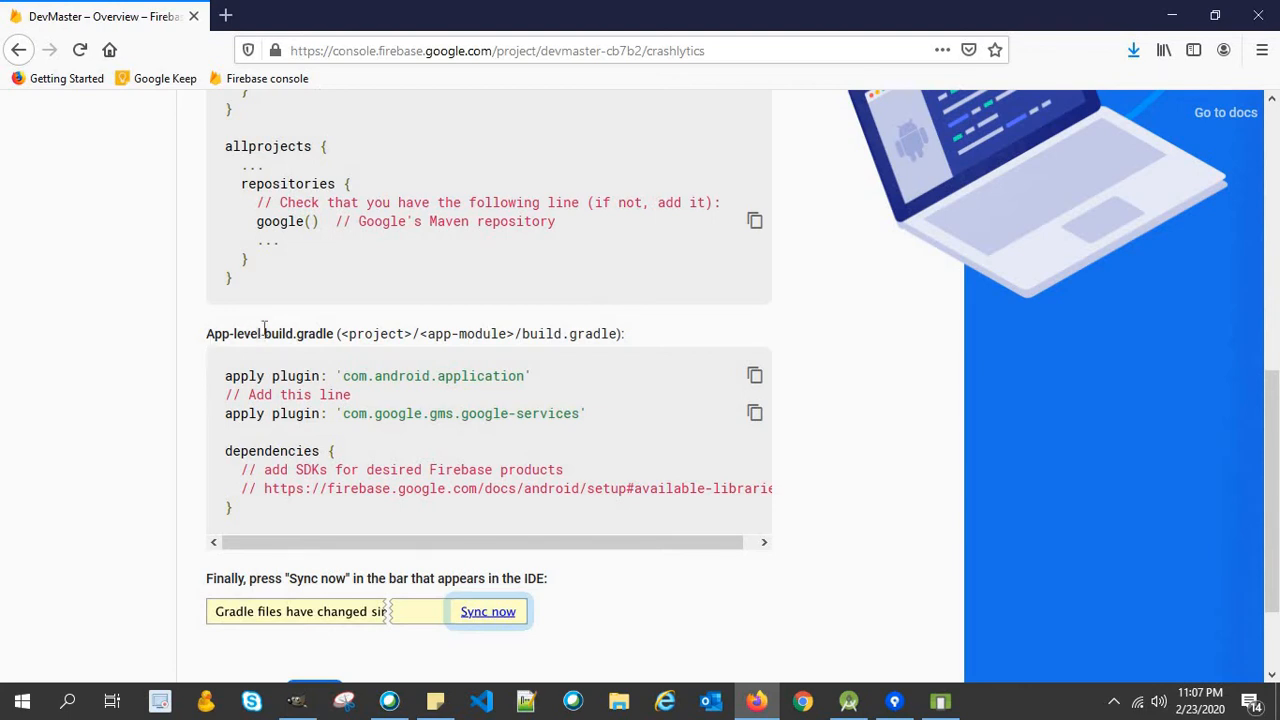
pyautogui.moveTo(420, 434)
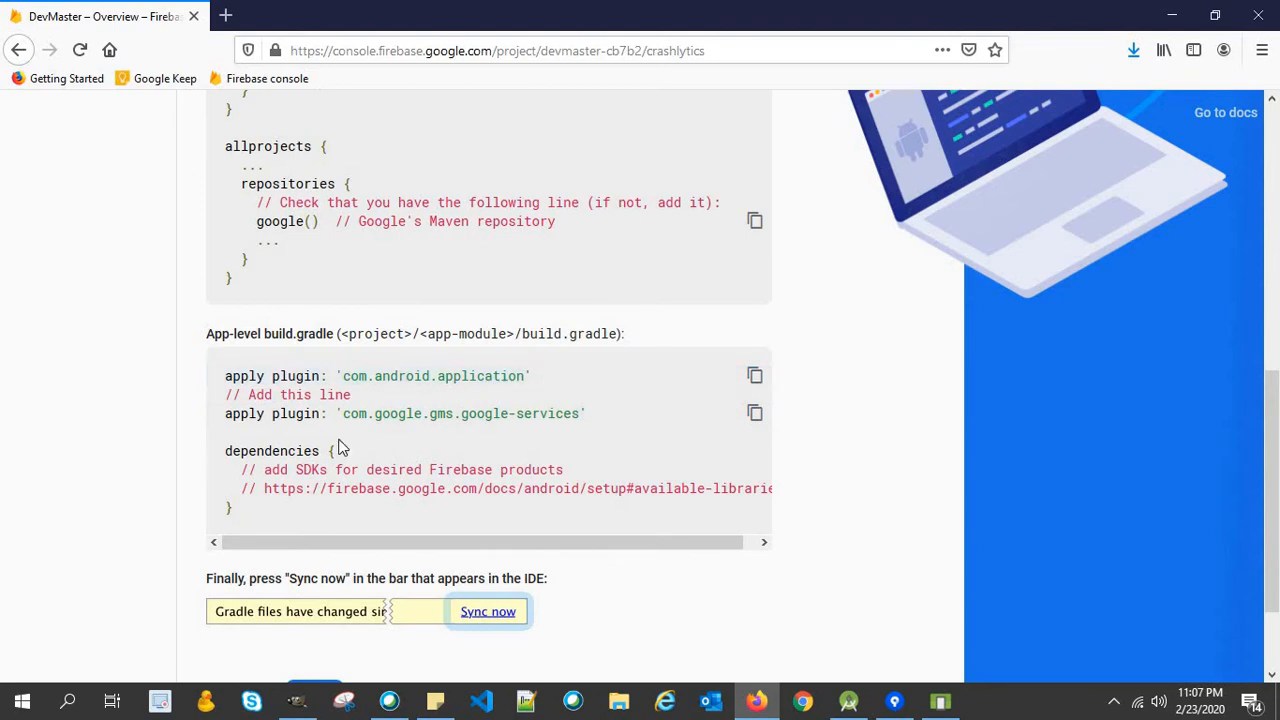
pyautogui.moveTo(756, 413)
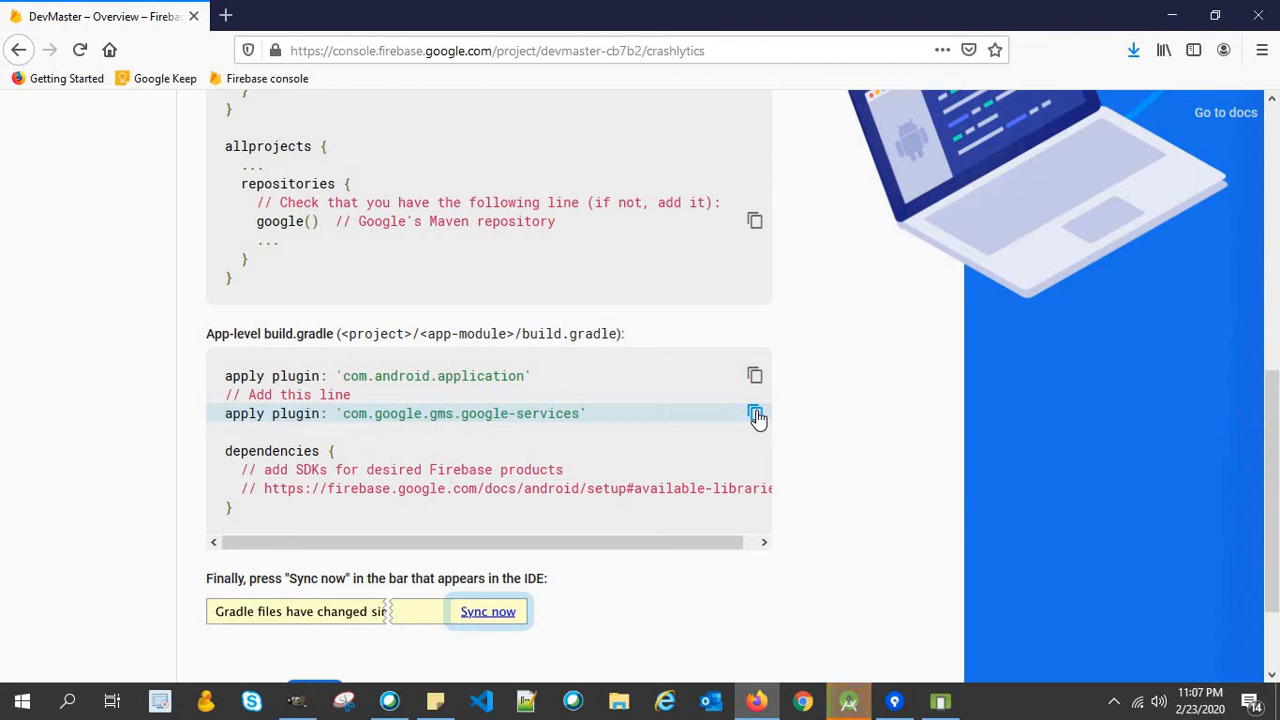
pyautogui.click(755, 413)
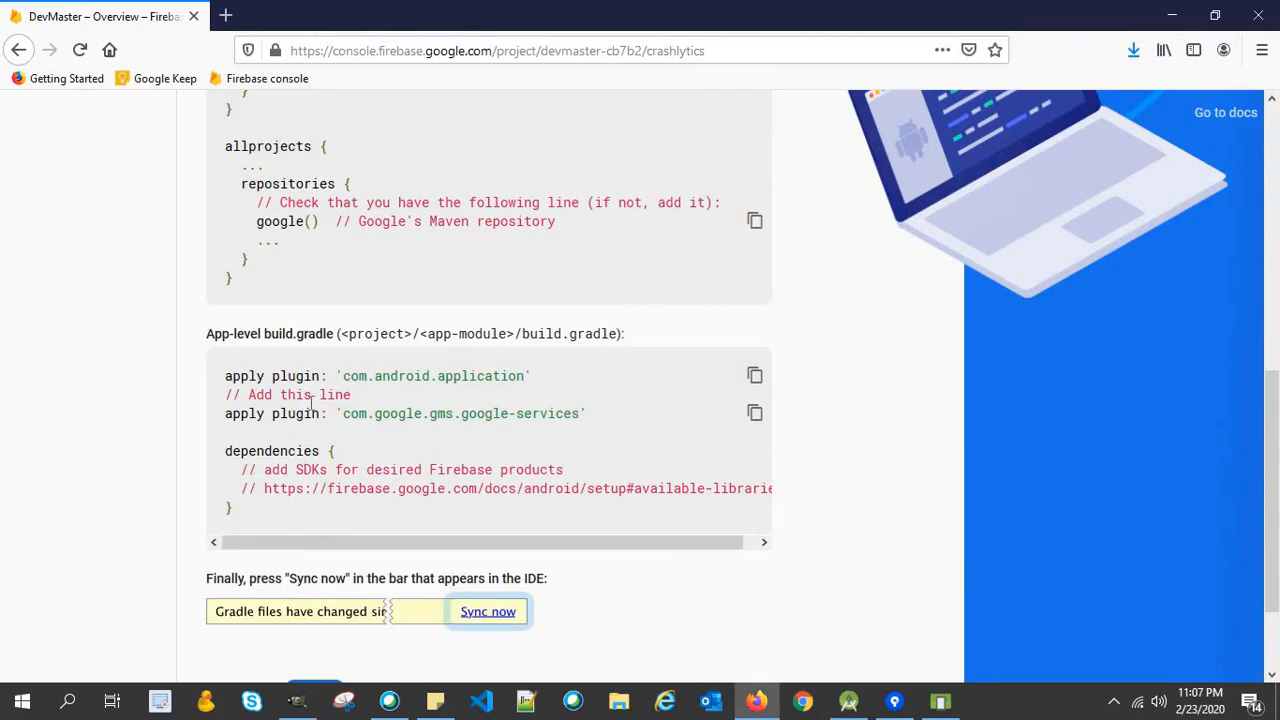
pyautogui.moveTo(380, 407)
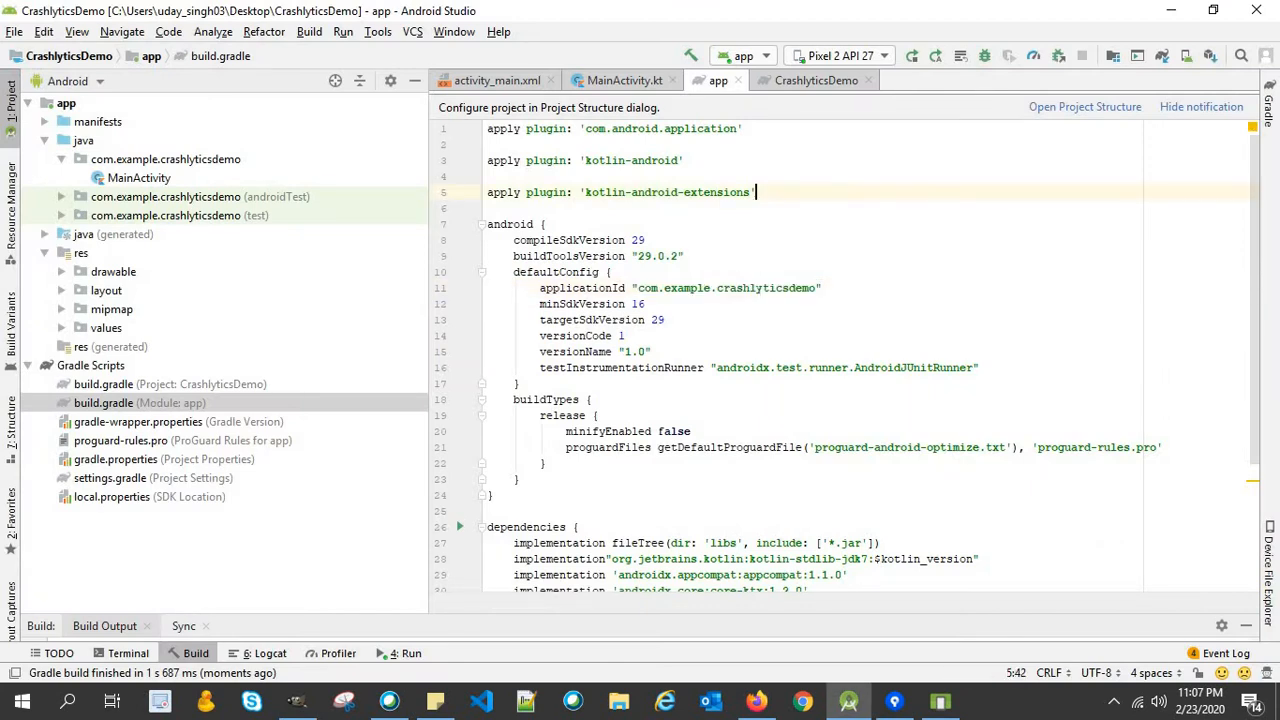
# Apply the com.google.gms.google-services plugin in the app build.gradle and sync Gradle.
pyautogui.press('alt+tab')
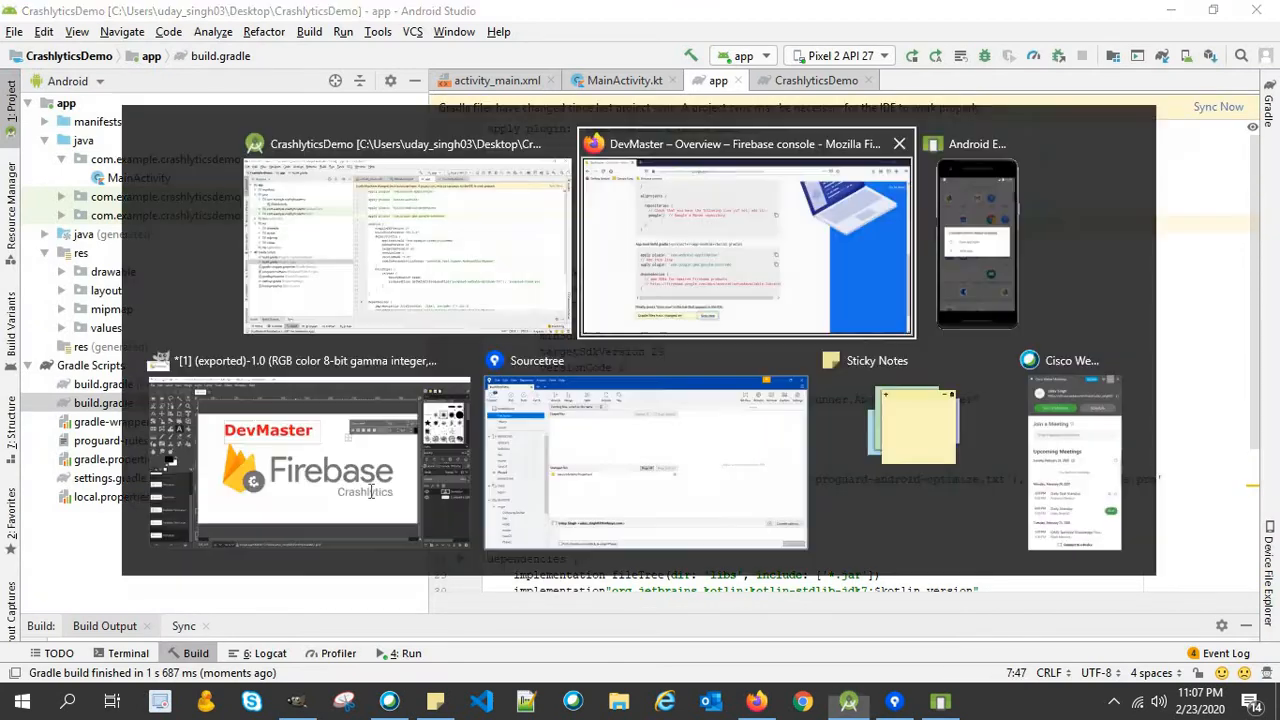
pyautogui.click(745, 240)
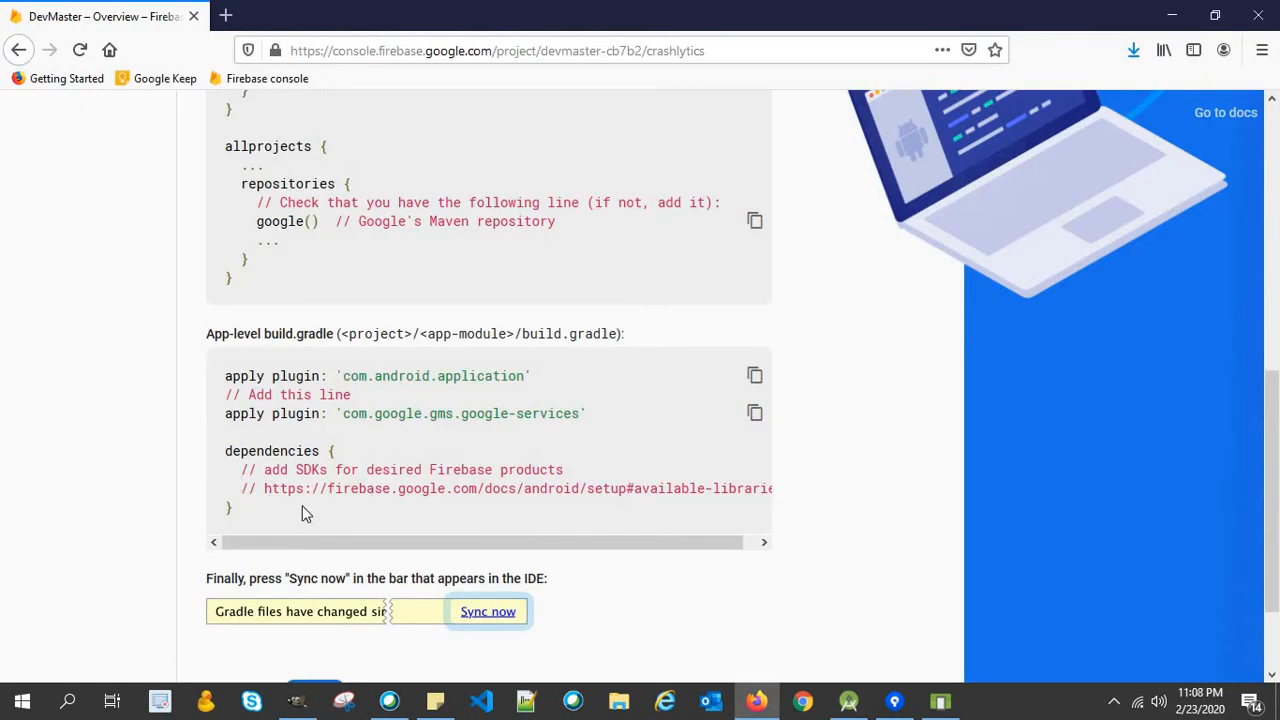
pyautogui.moveTo(430, 465)
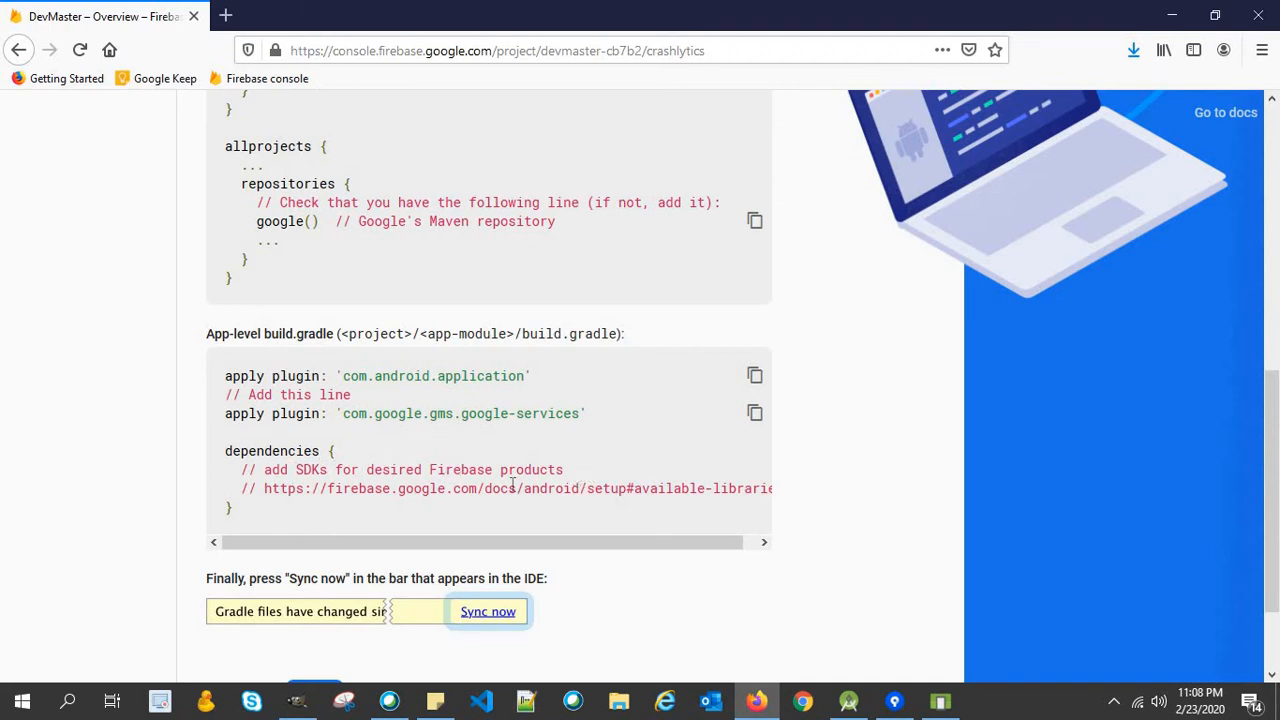
pyautogui.scroll(-3)
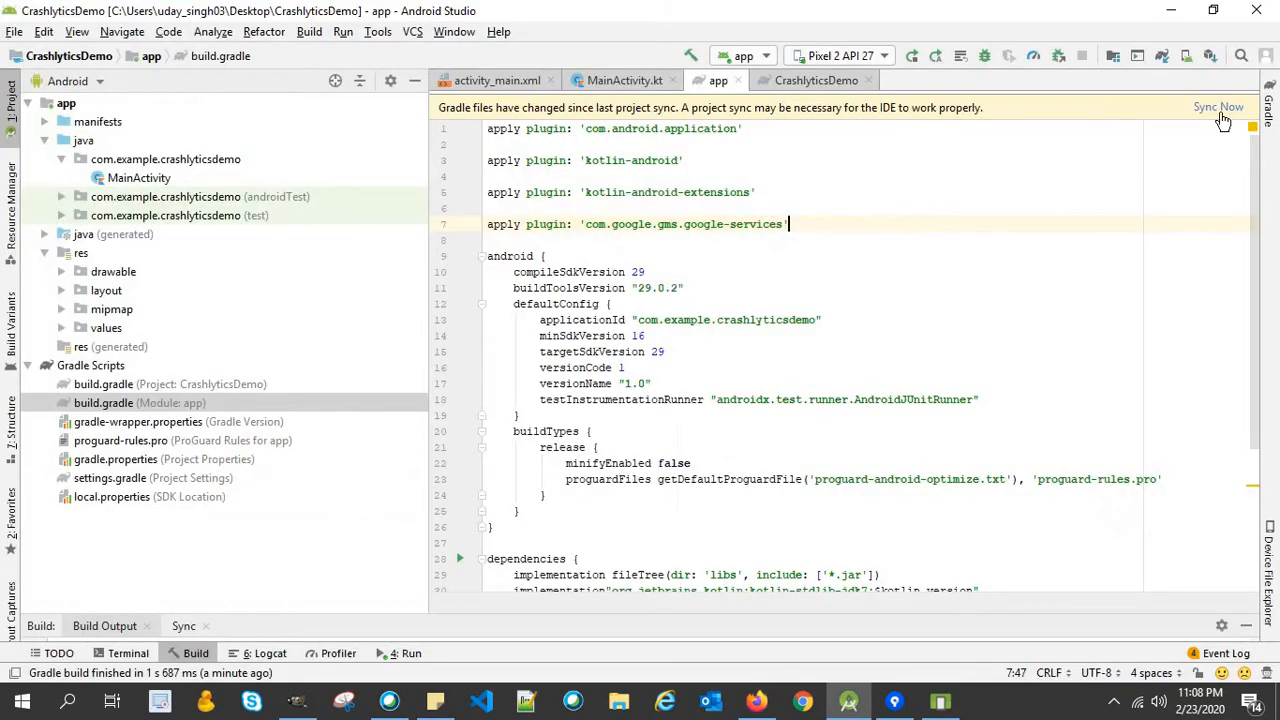
pyautogui.click(1218, 107)
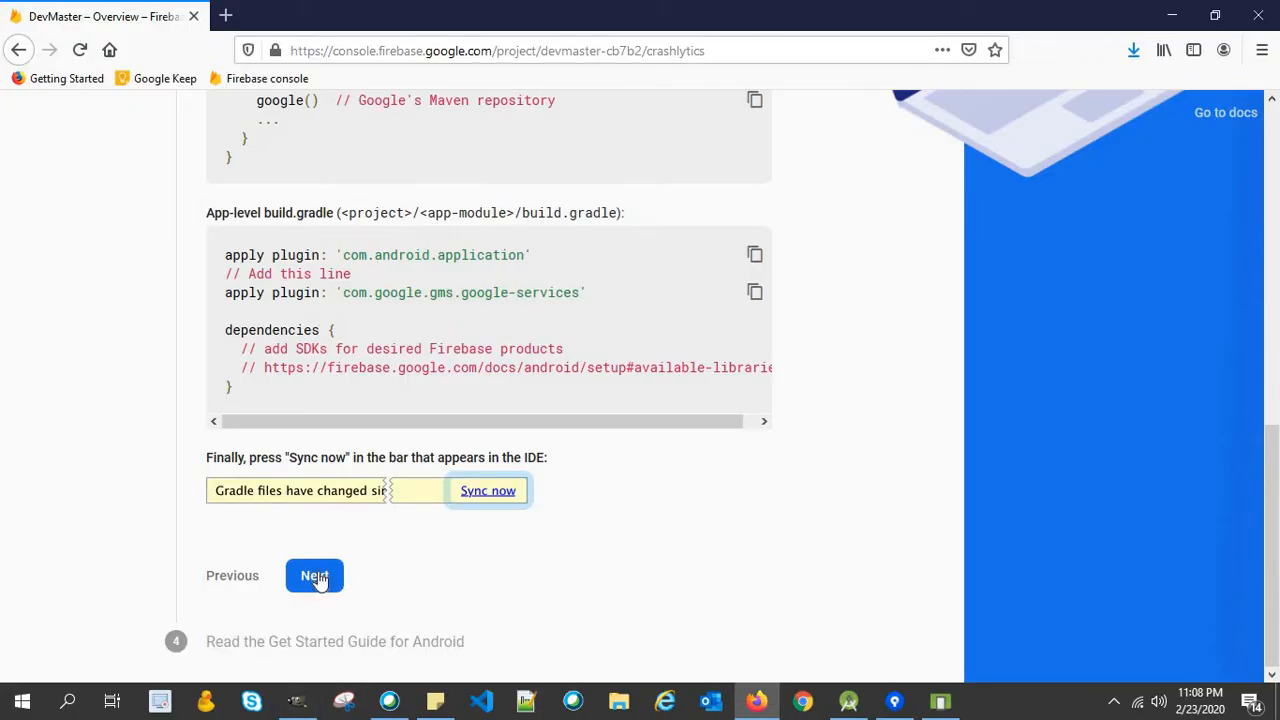
# Complete the Add Firebase SDK step and continue to the Firebase console.
pyautogui.click(315, 575)
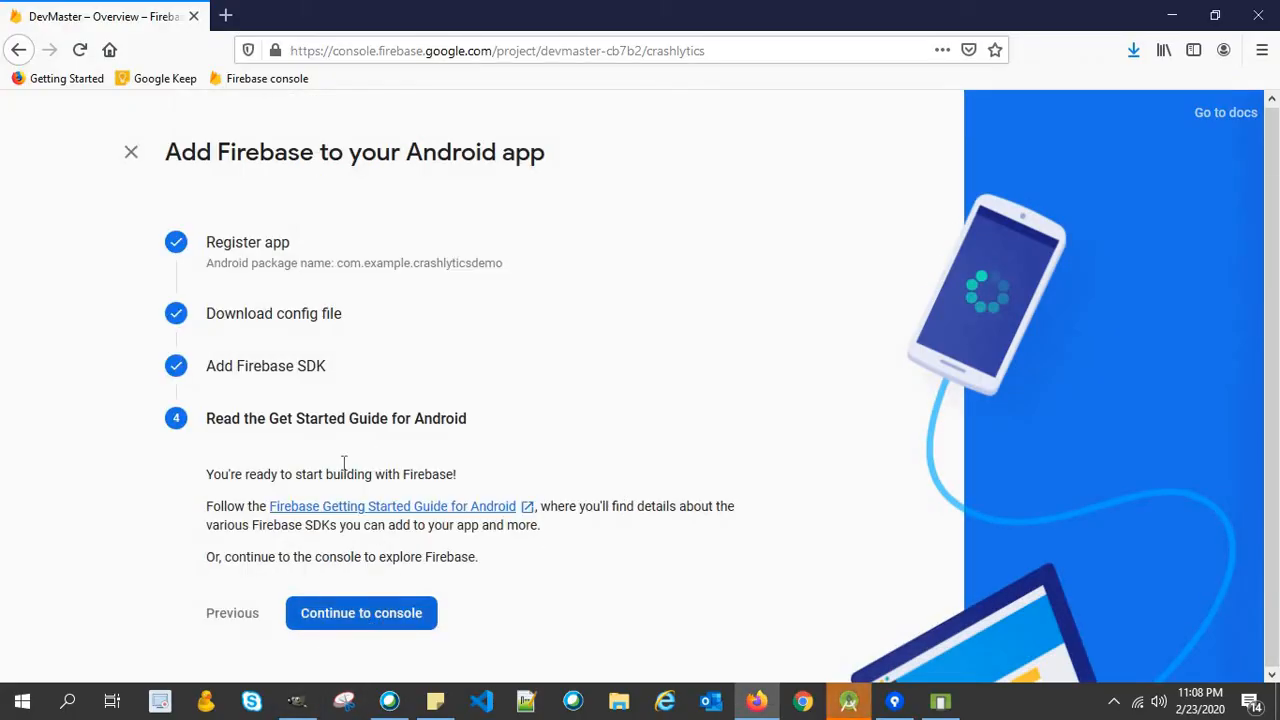
pyautogui.moveTo(171, 435)
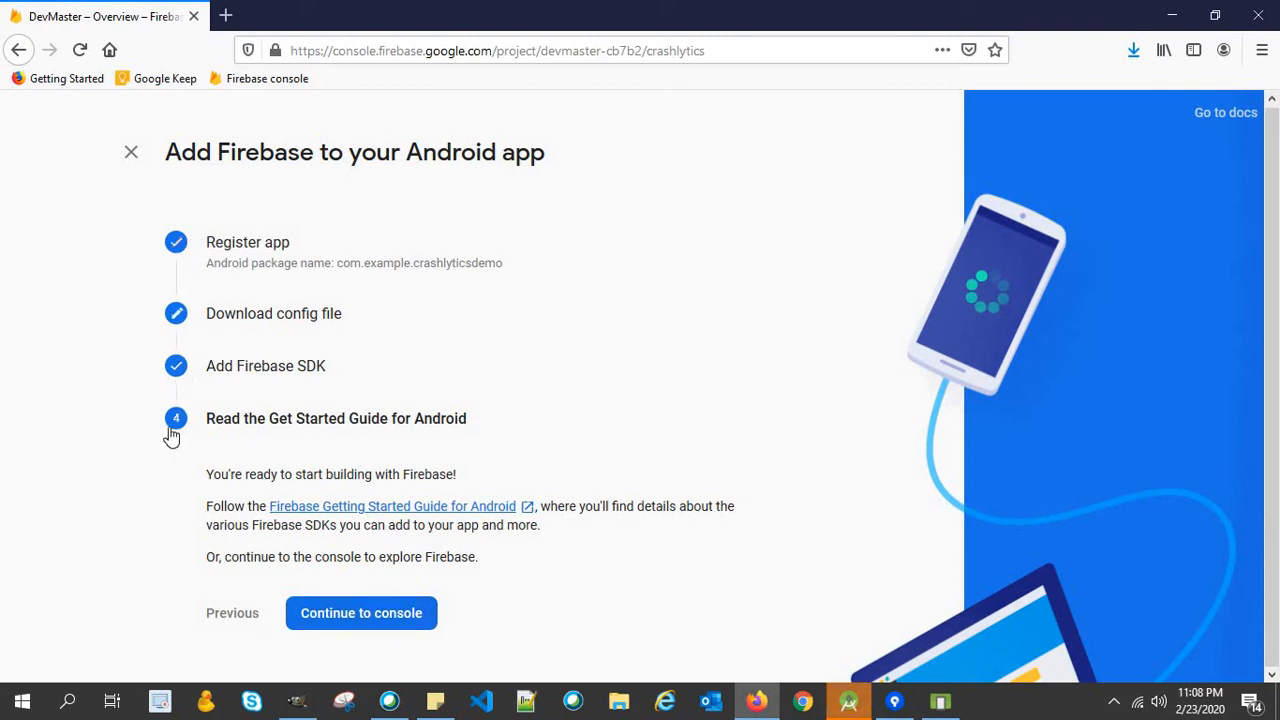
pyautogui.moveTo(207, 252)
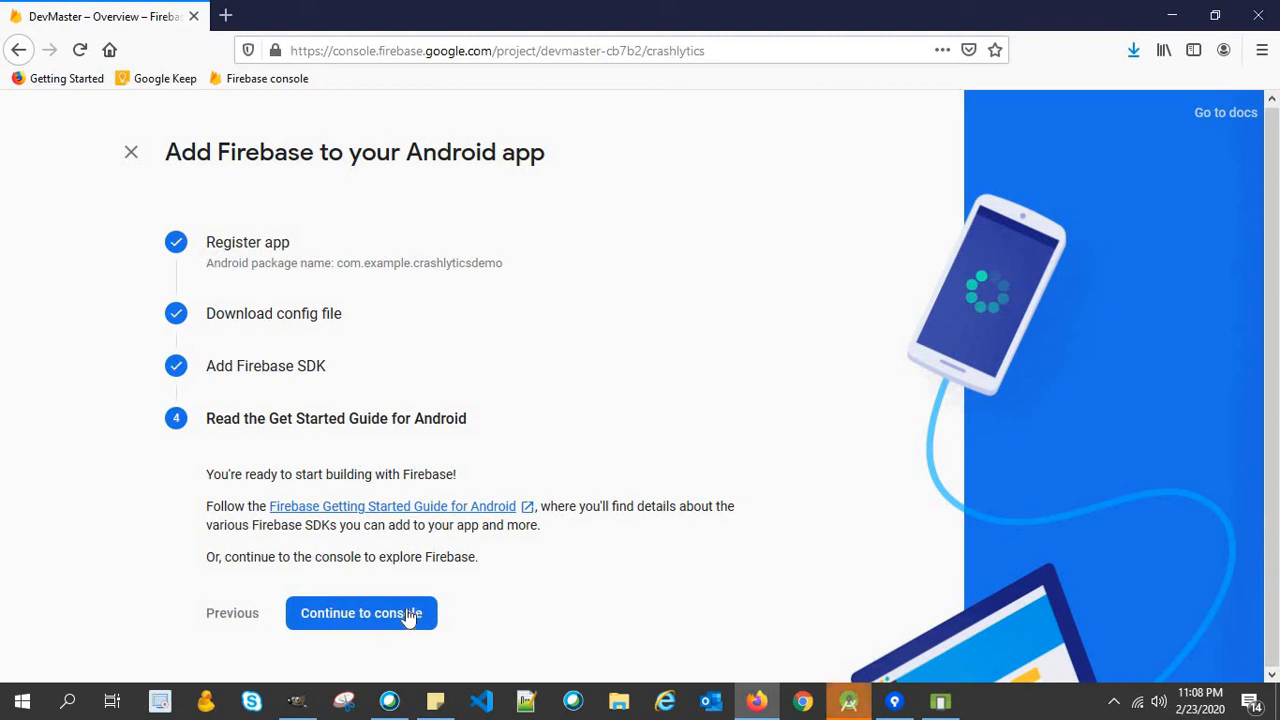
pyautogui.click(361, 613)
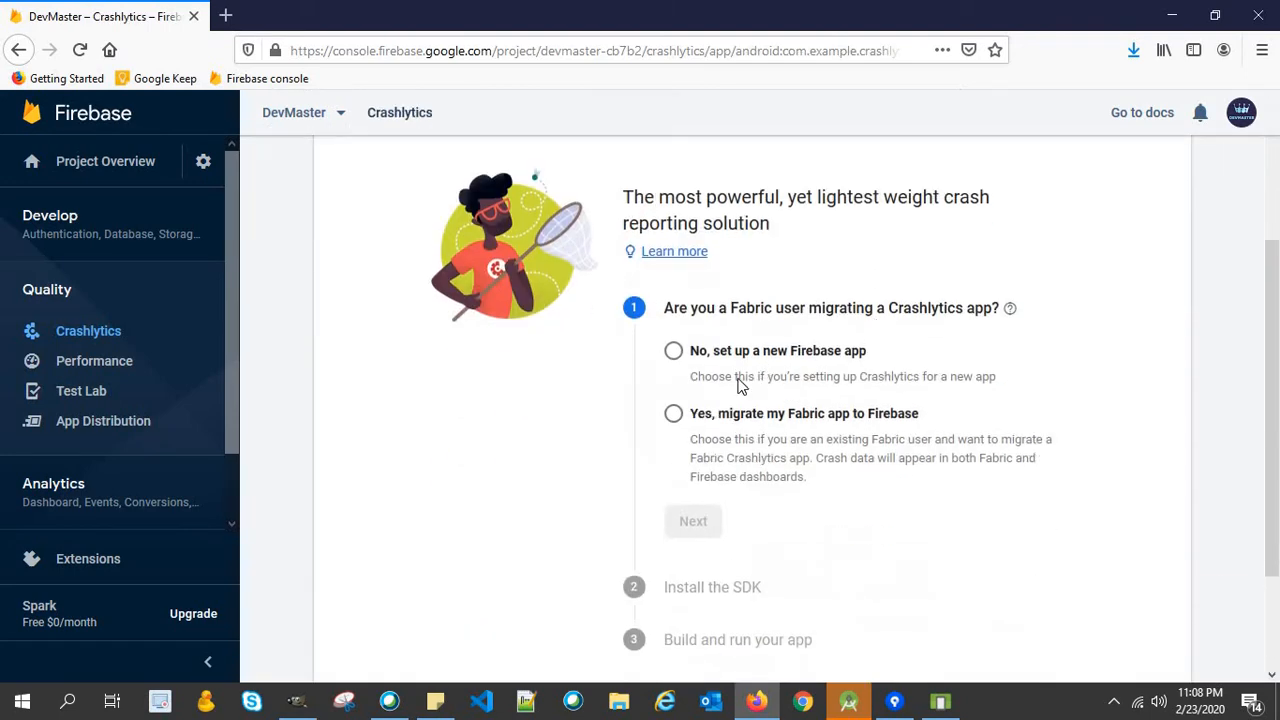
# Choose 'No, set up a new Firebase app' and advance to Install the SDK.
pyautogui.scroll(3)
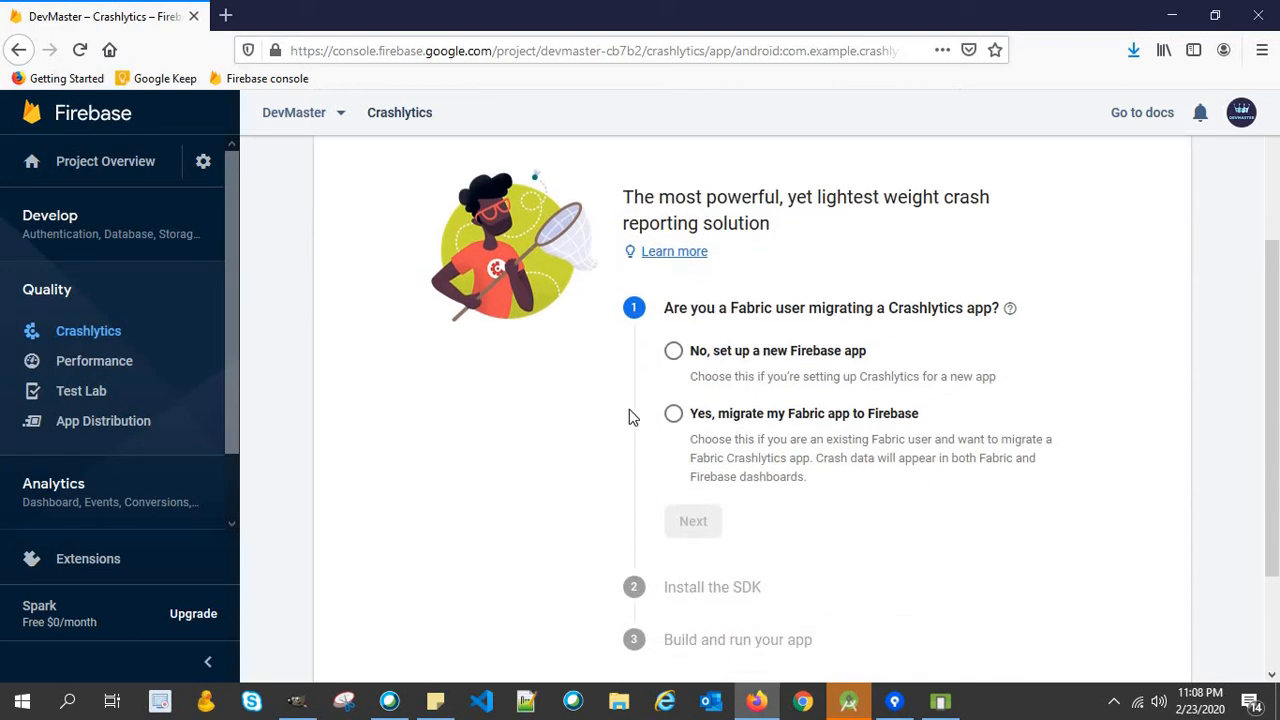
pyautogui.moveTo(674, 361)
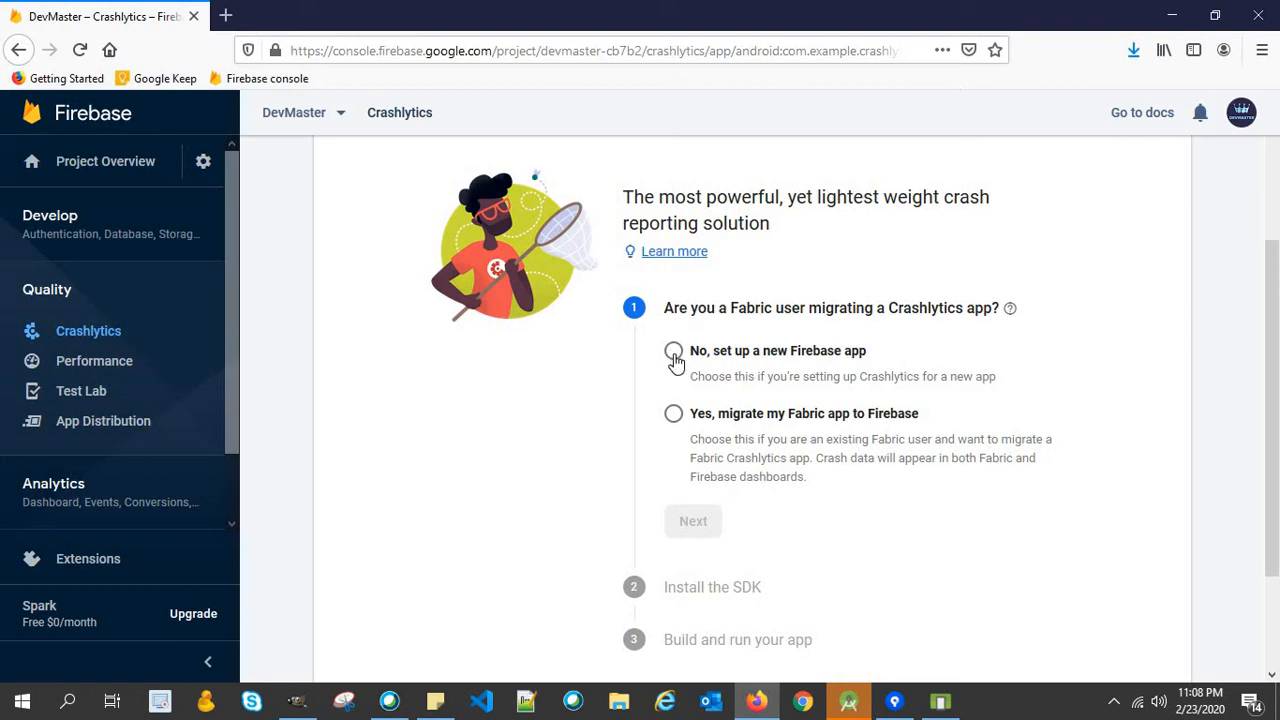
pyautogui.click(673, 351)
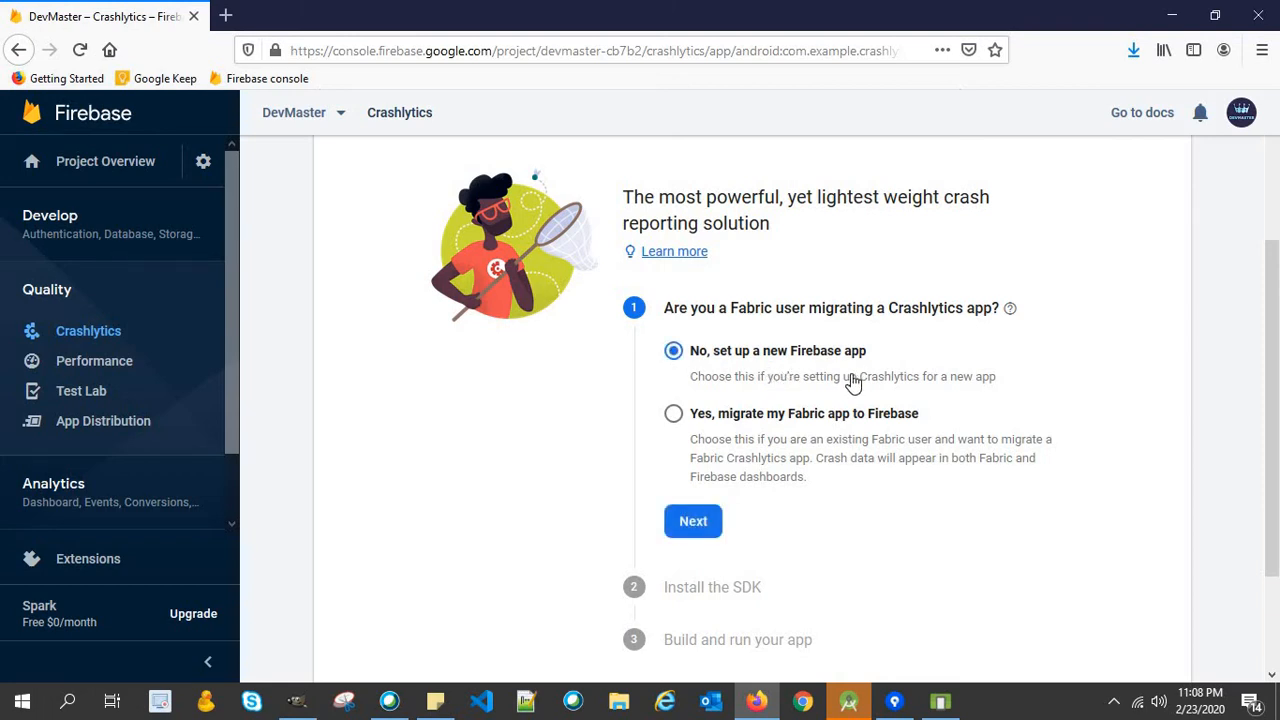
pyautogui.moveTo(790, 360)
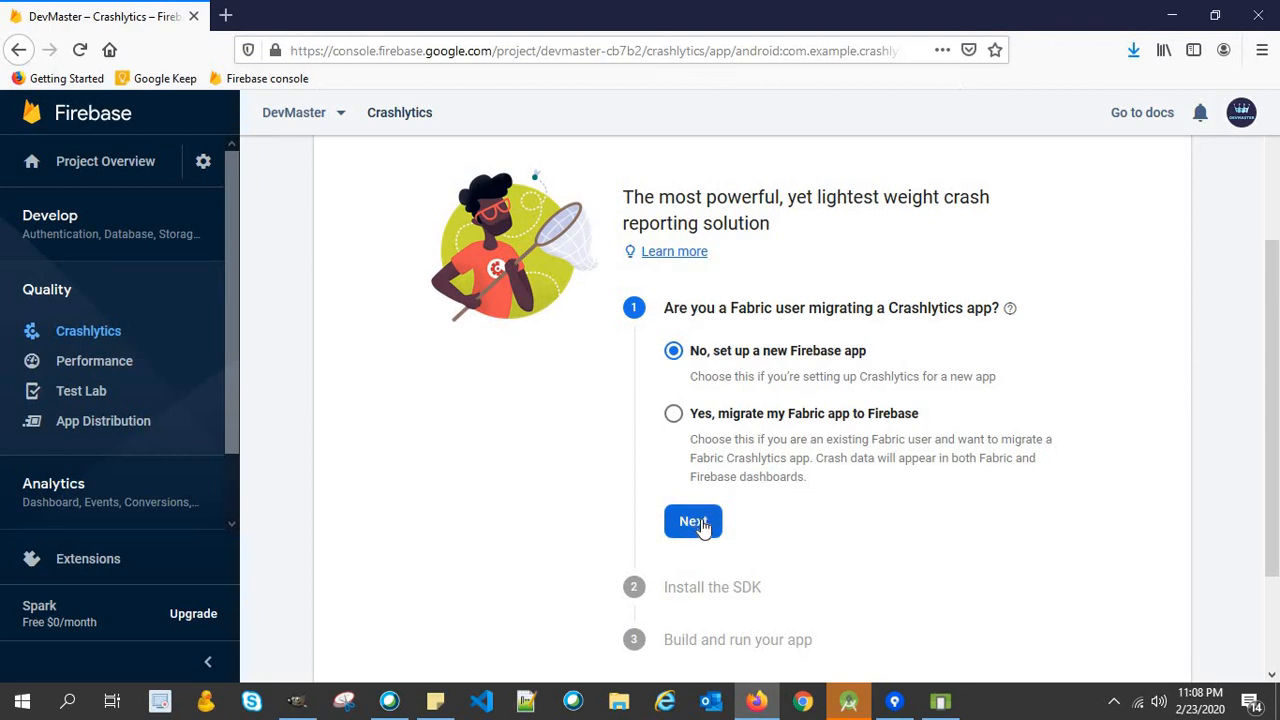
pyautogui.click(692, 521)
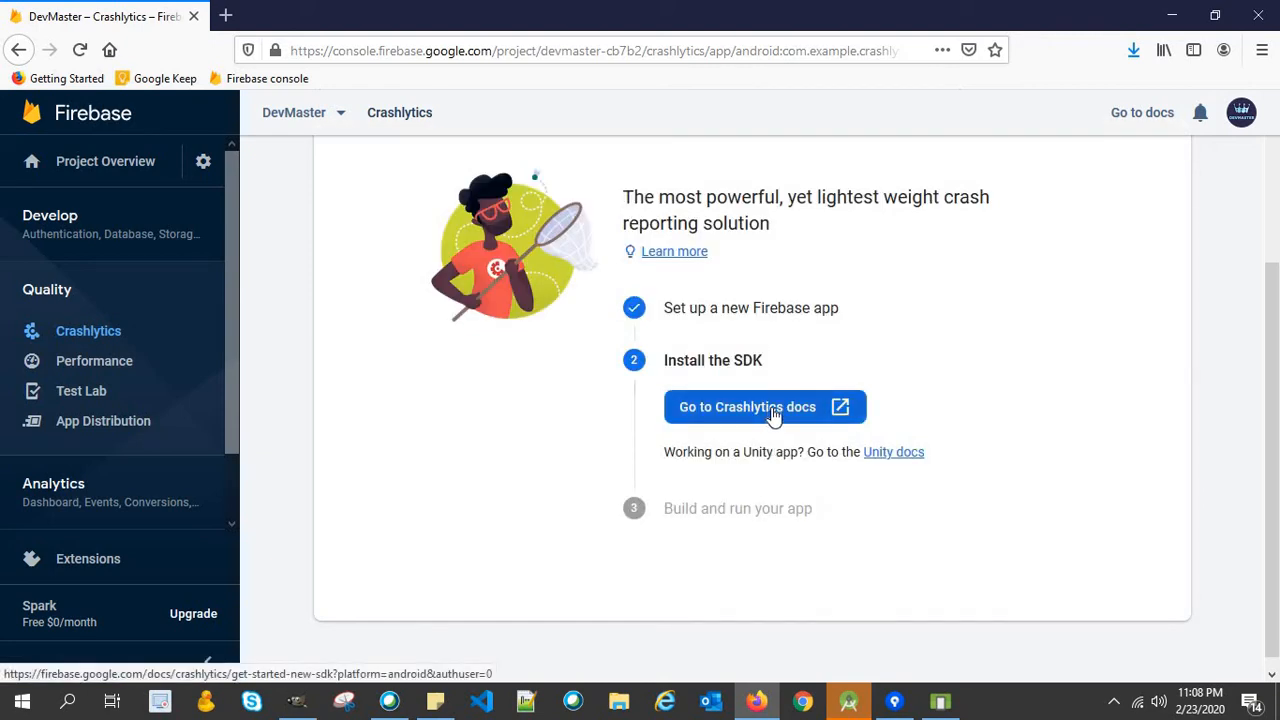
# Open the Crashlytics SDK get-started guide and scroll to Step 2's Gradle plugin classpath lines.
pyautogui.click(764, 406)
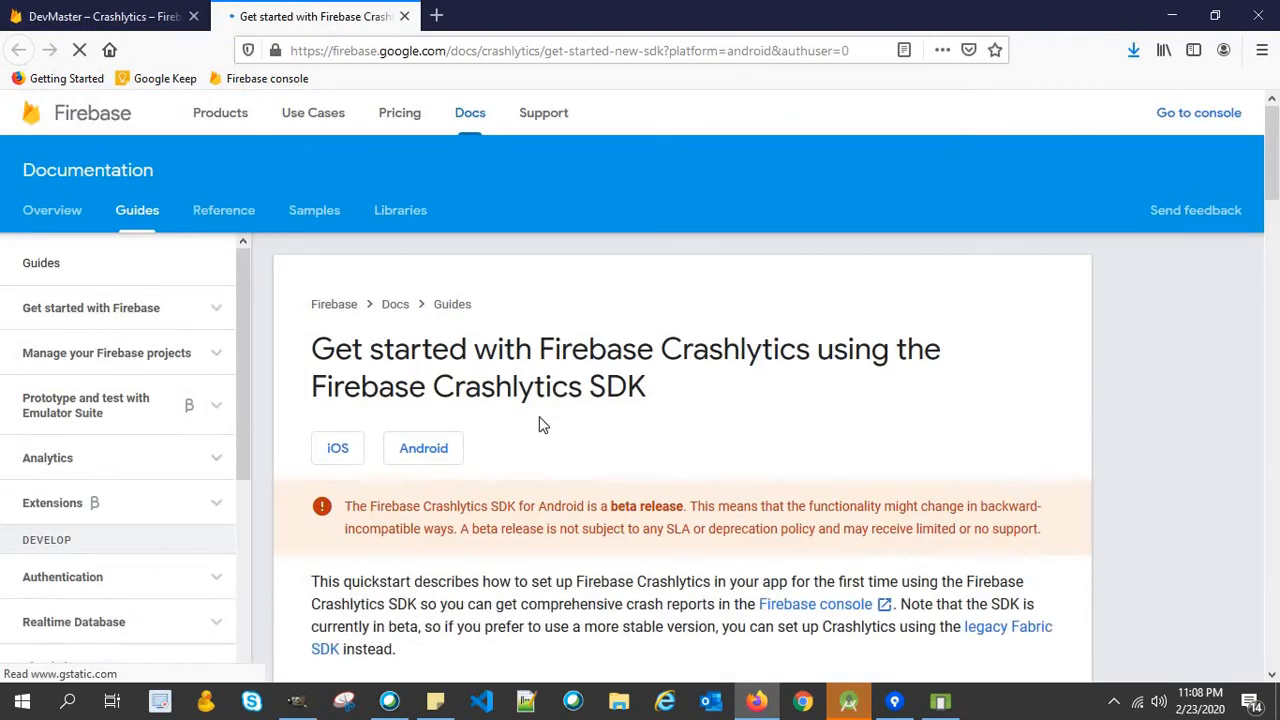
pyautogui.scroll(-3)
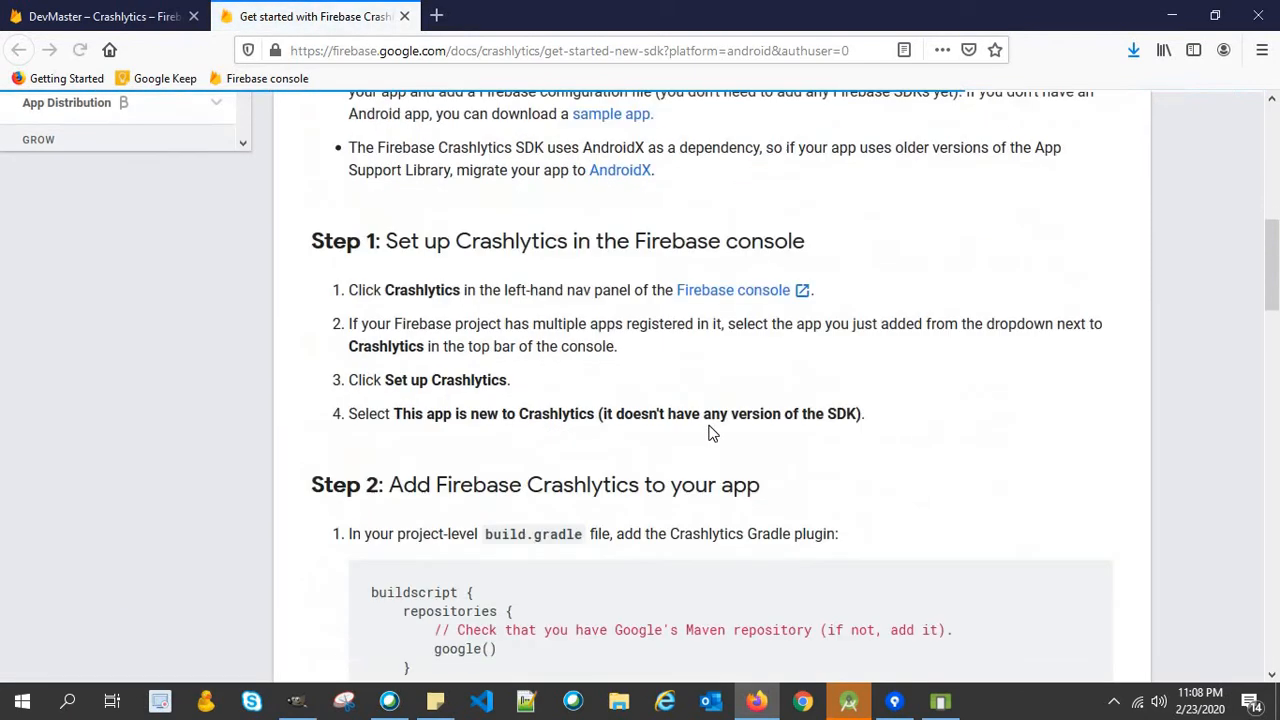
pyautogui.scroll(-3)
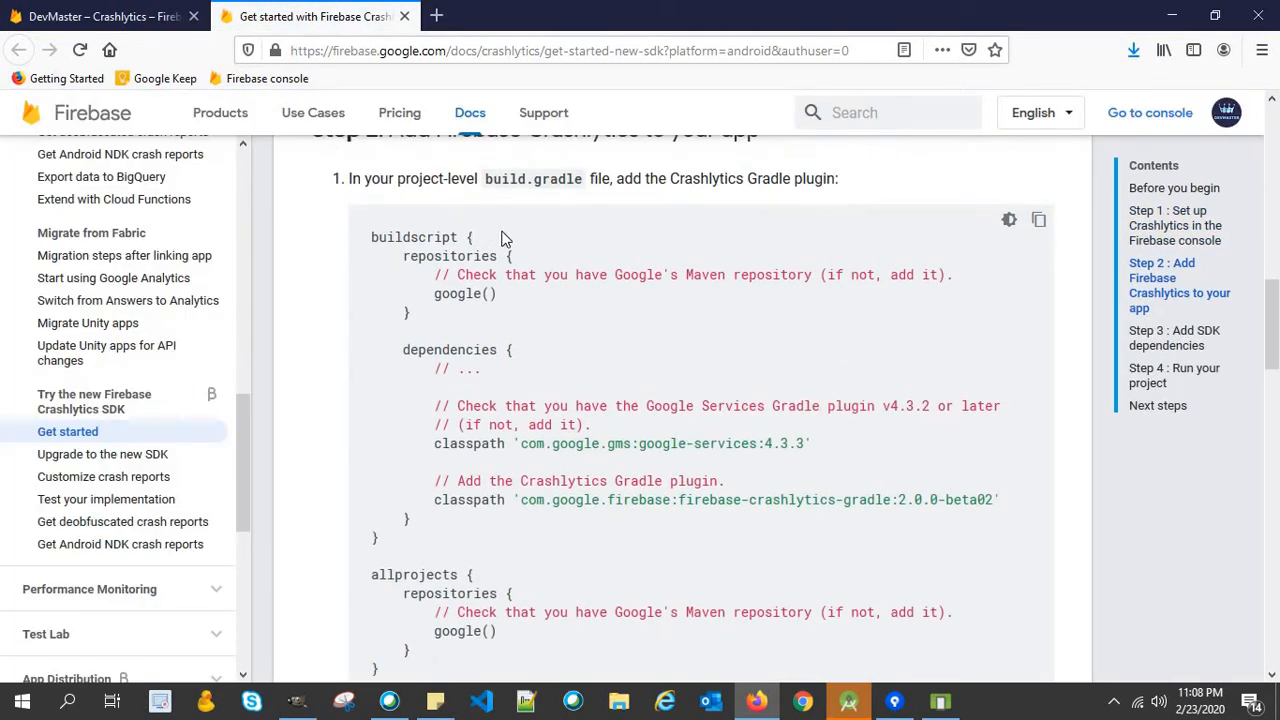
pyautogui.moveTo(572, 344)
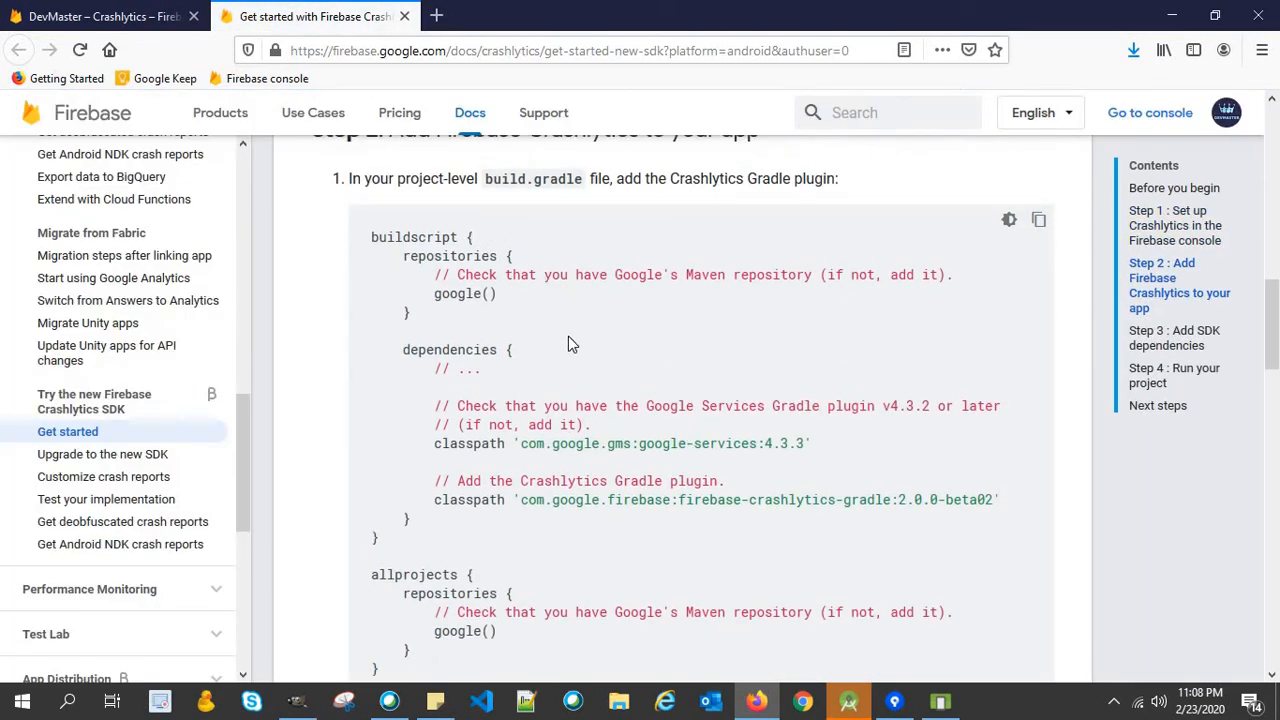
pyautogui.scroll(-3)
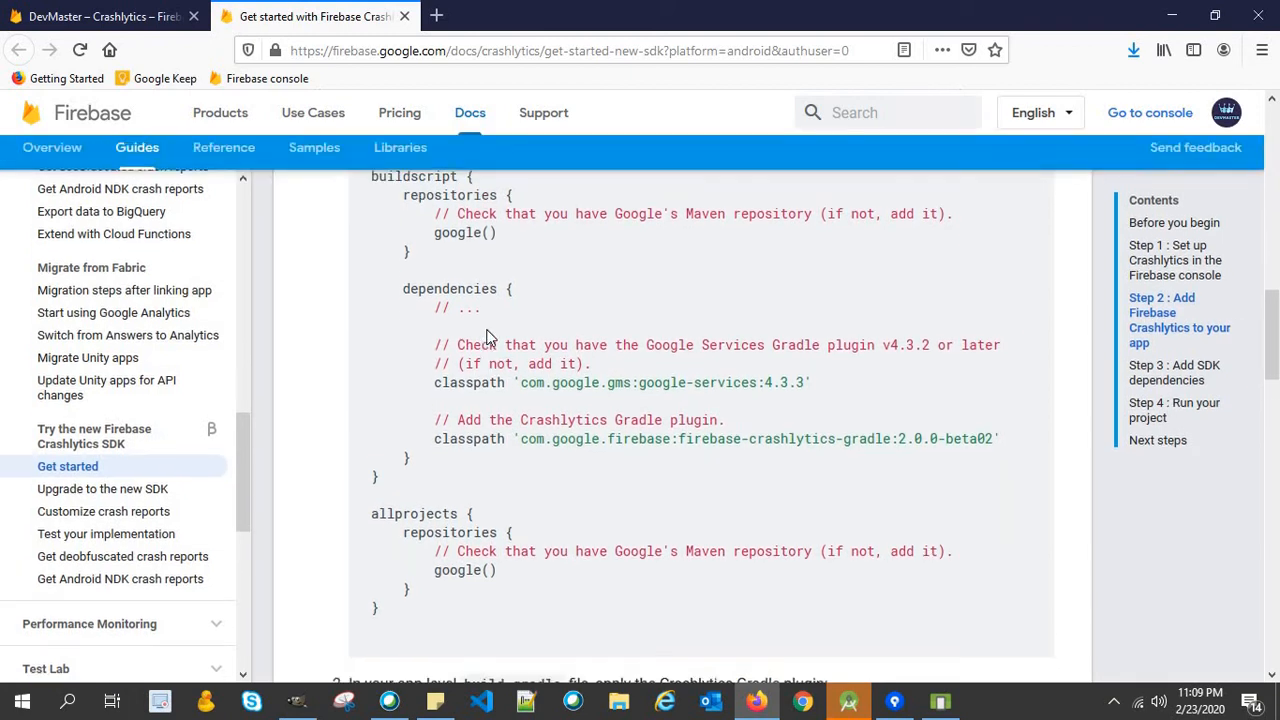
pyautogui.scroll(3)
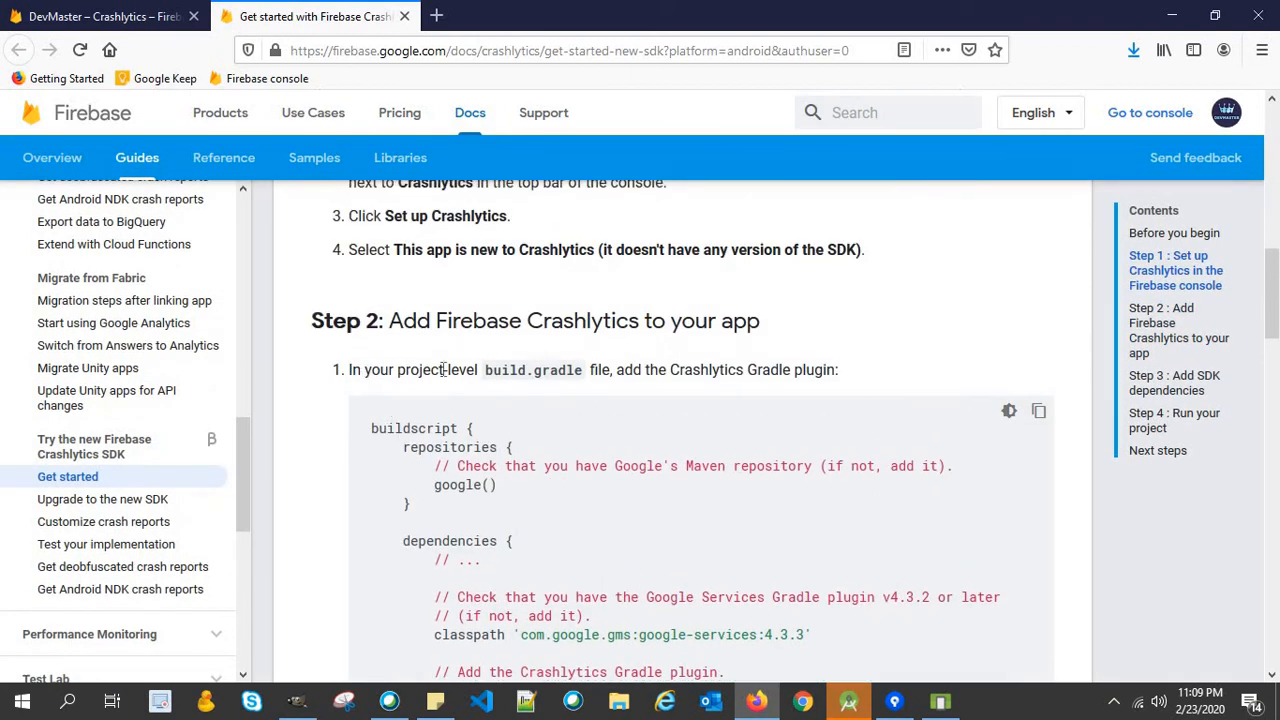
pyautogui.scroll(-3)
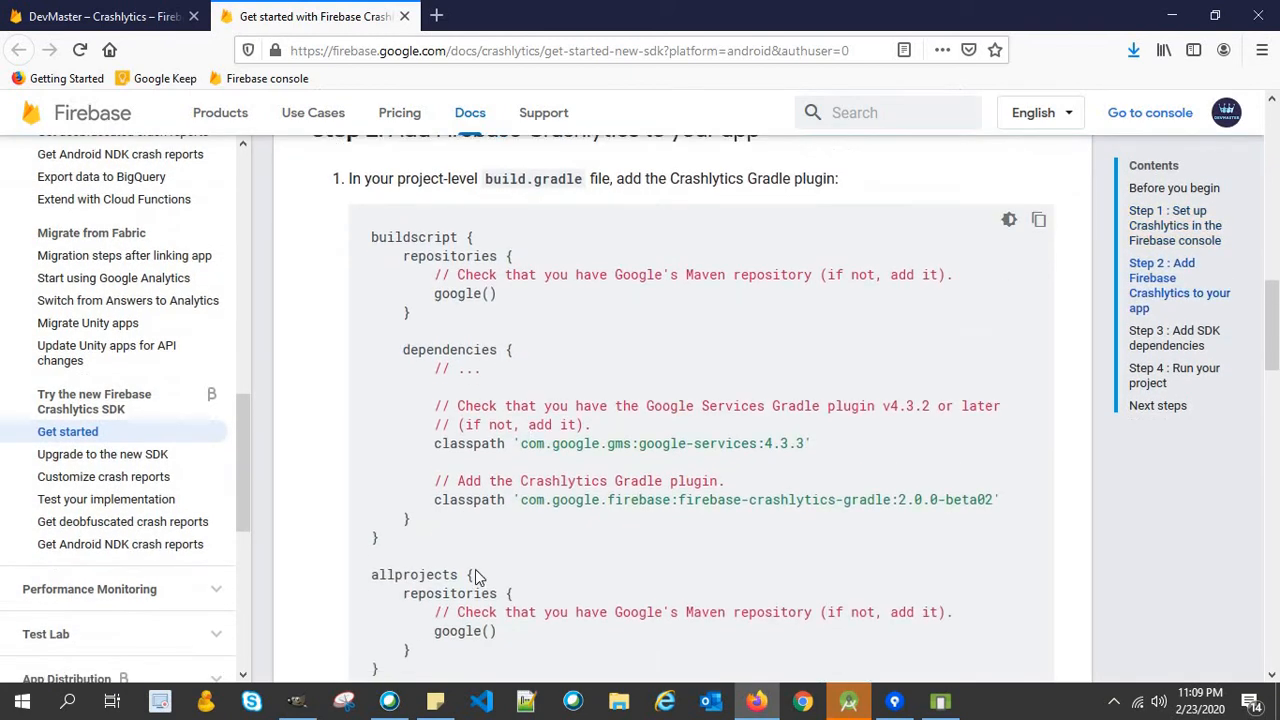
pyautogui.moveTo(460, 500)
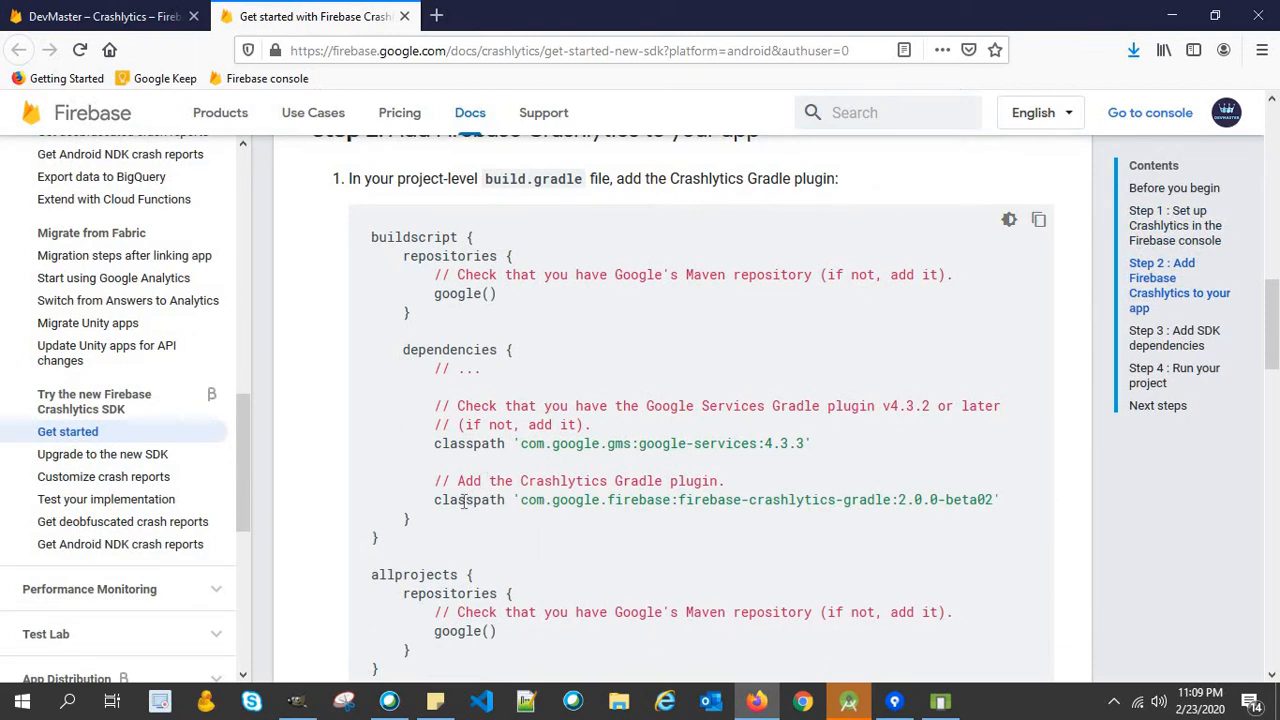
pyautogui.moveTo(435, 435)
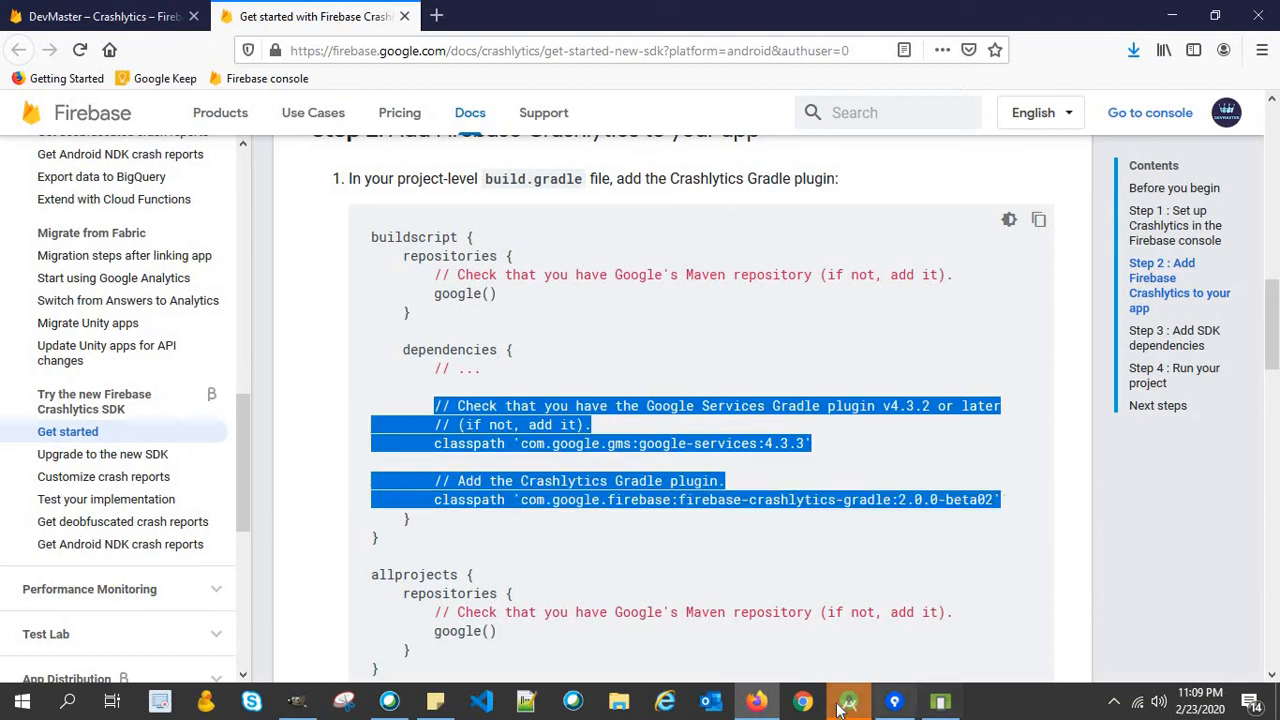
# Copy the apply Crashlytics plugin and firebase-analytics 17.2.2 / firebase-crashlytics 17.0.0-beta01 lines into app build.gradle.
pyautogui.click(846, 700)
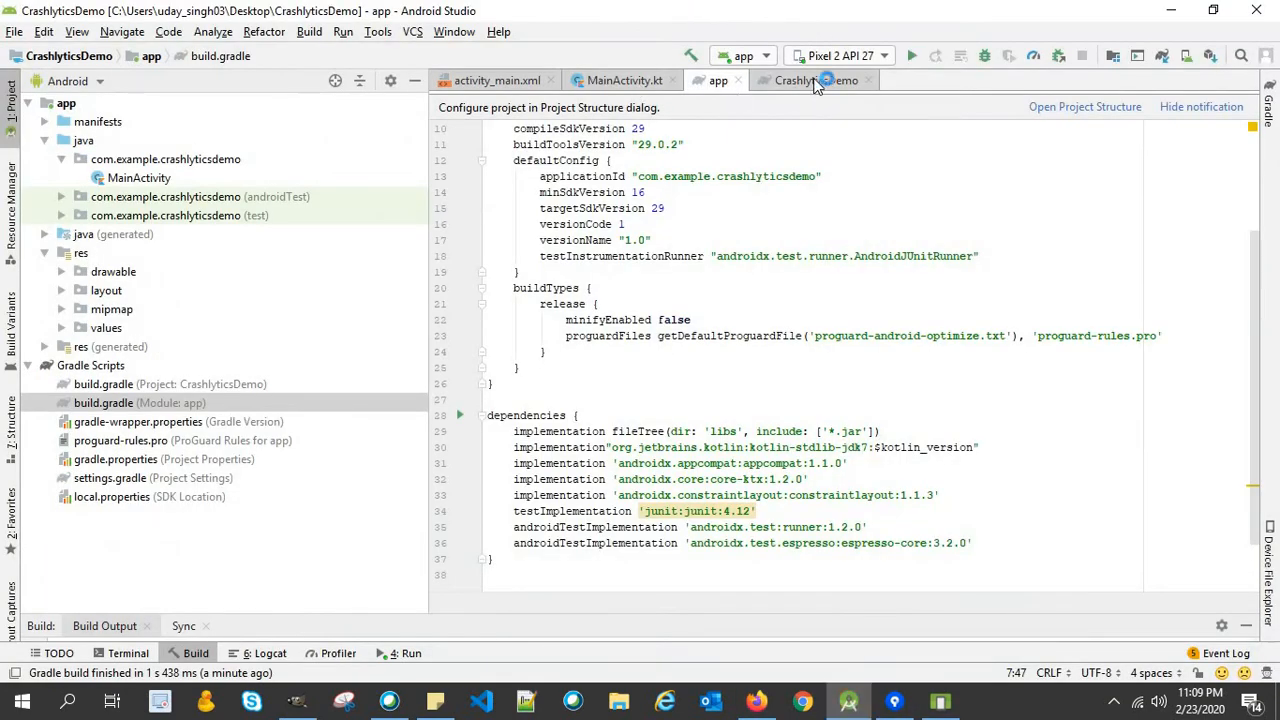
pyautogui.click(816, 80)
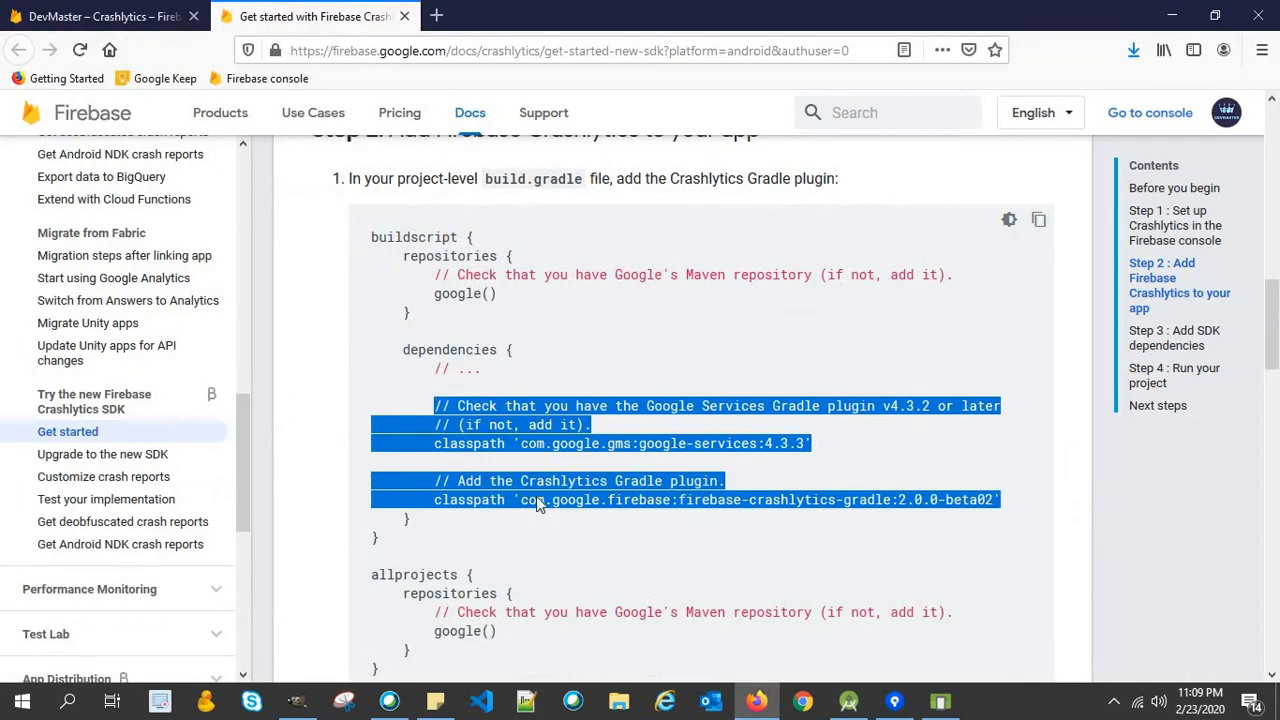
pyautogui.scroll(-3)
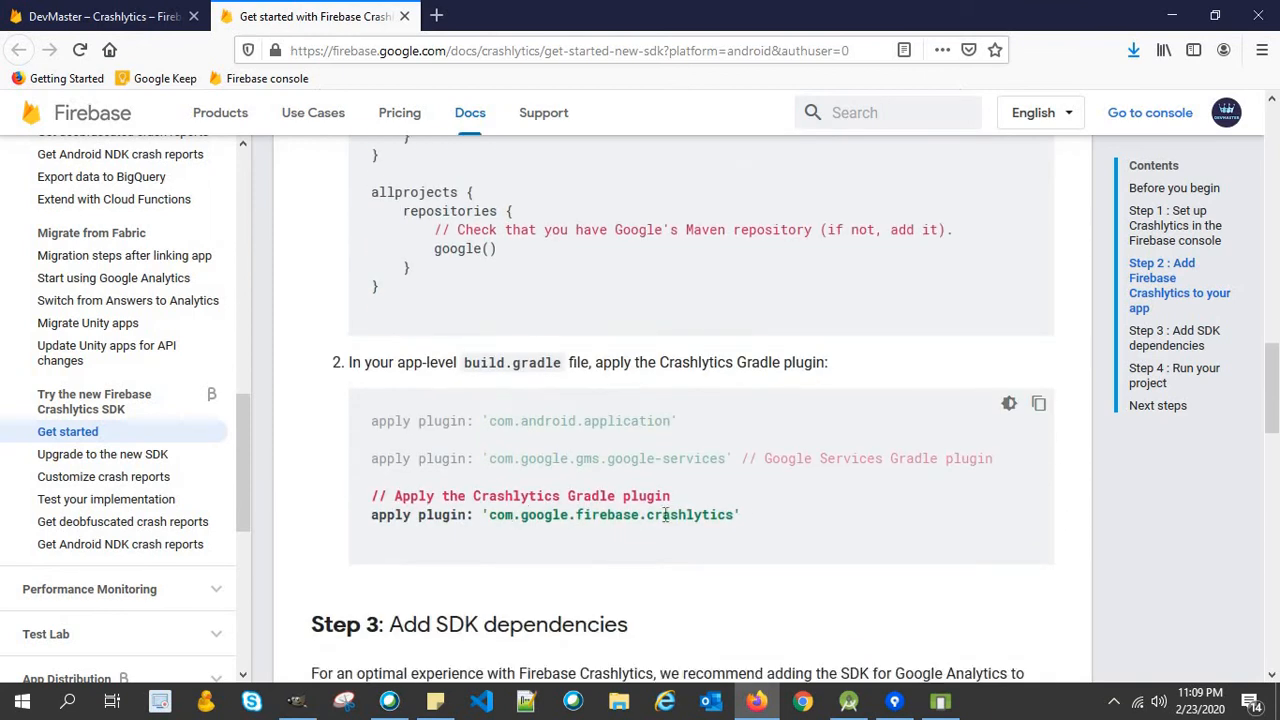
pyautogui.moveTo(788, 501)
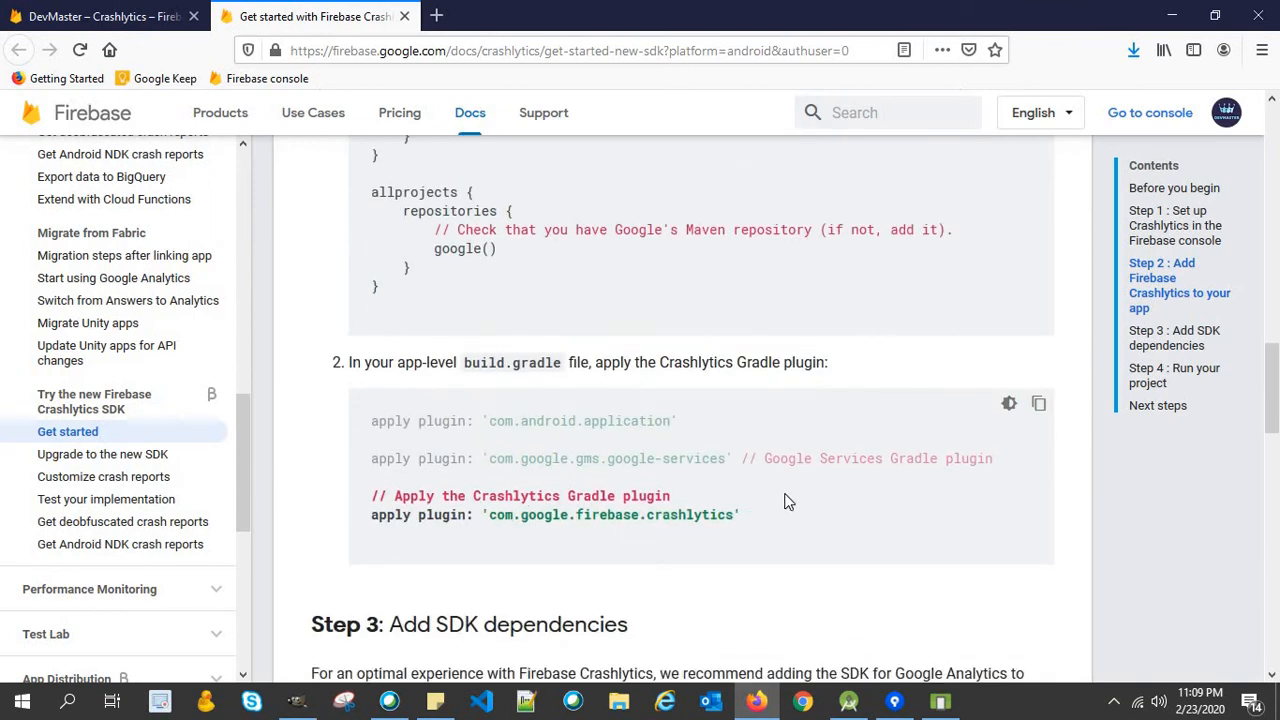
pyautogui.scroll(-3)
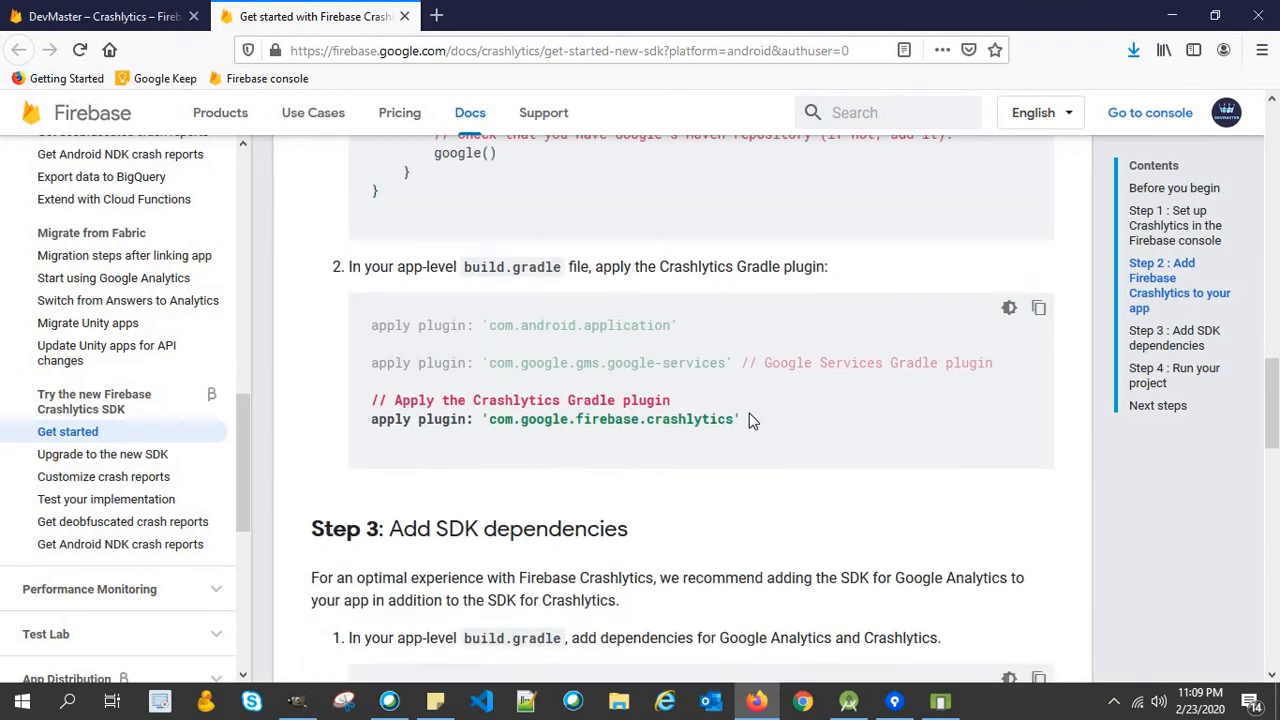
pyautogui.moveTo(371, 400); pyautogui.dragTo(740, 419)
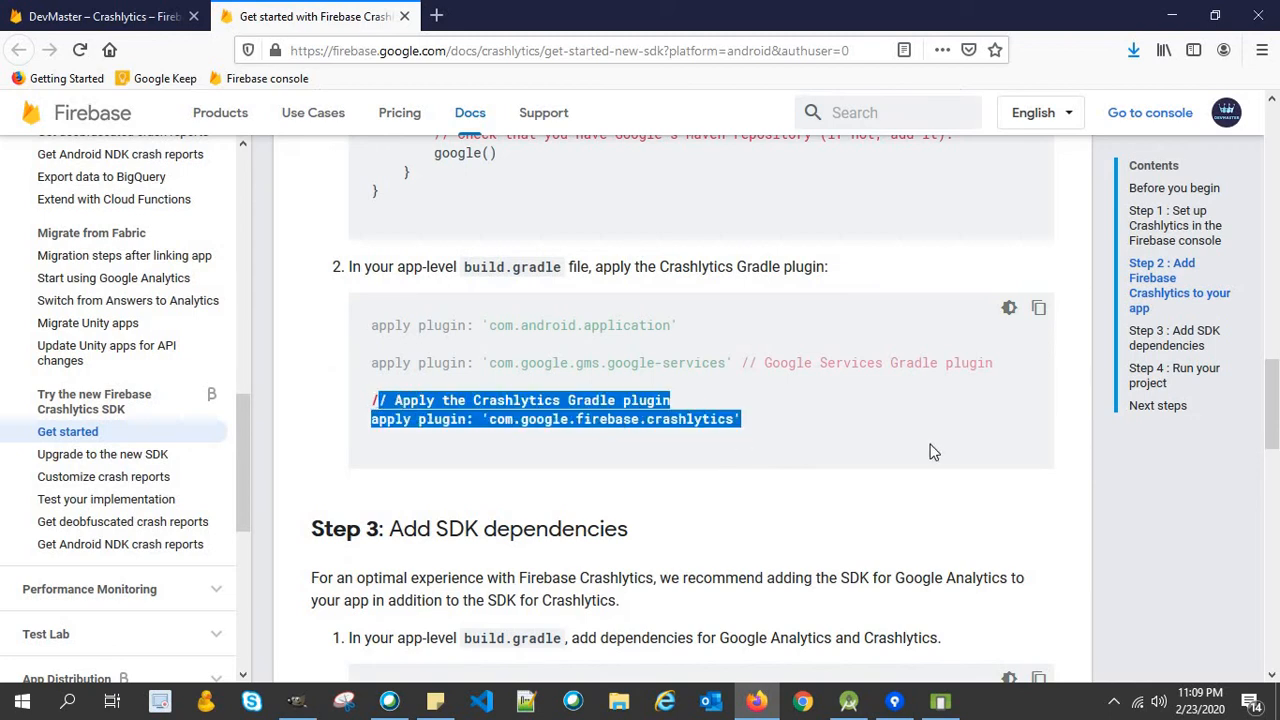
pyautogui.click(933, 451)
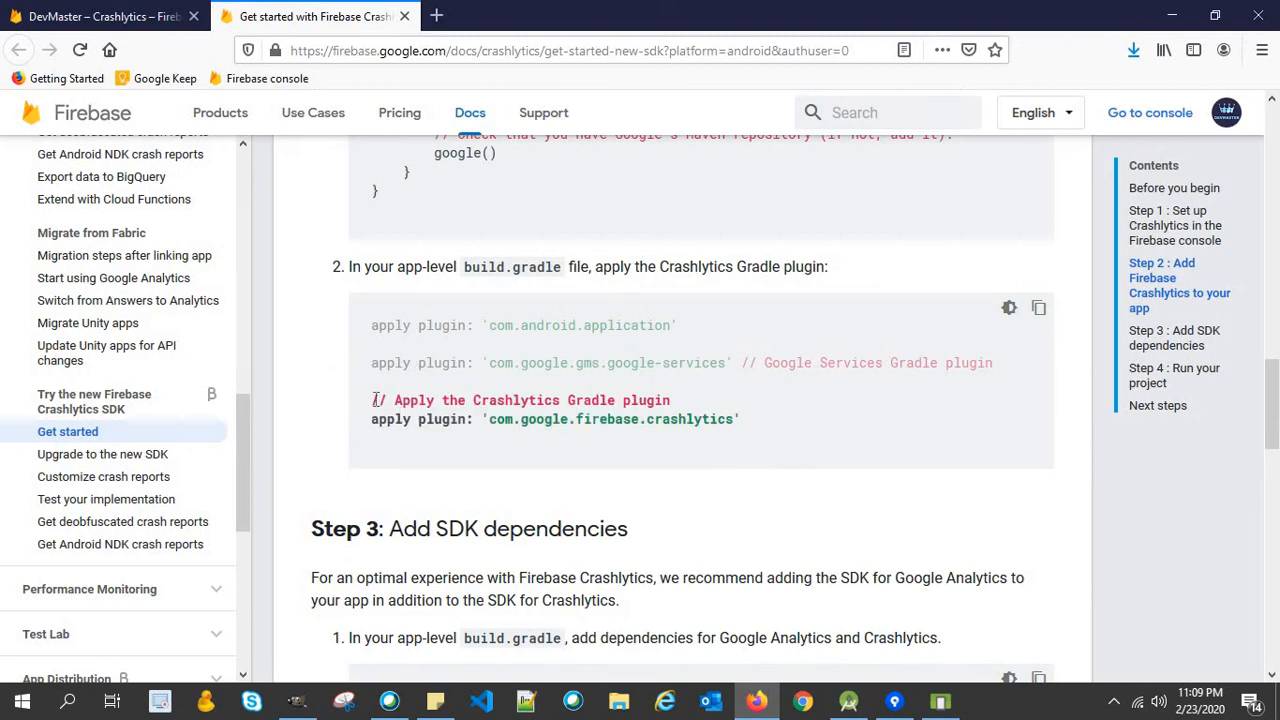
pyautogui.moveTo(371, 400); pyautogui.dragTo(740, 419)
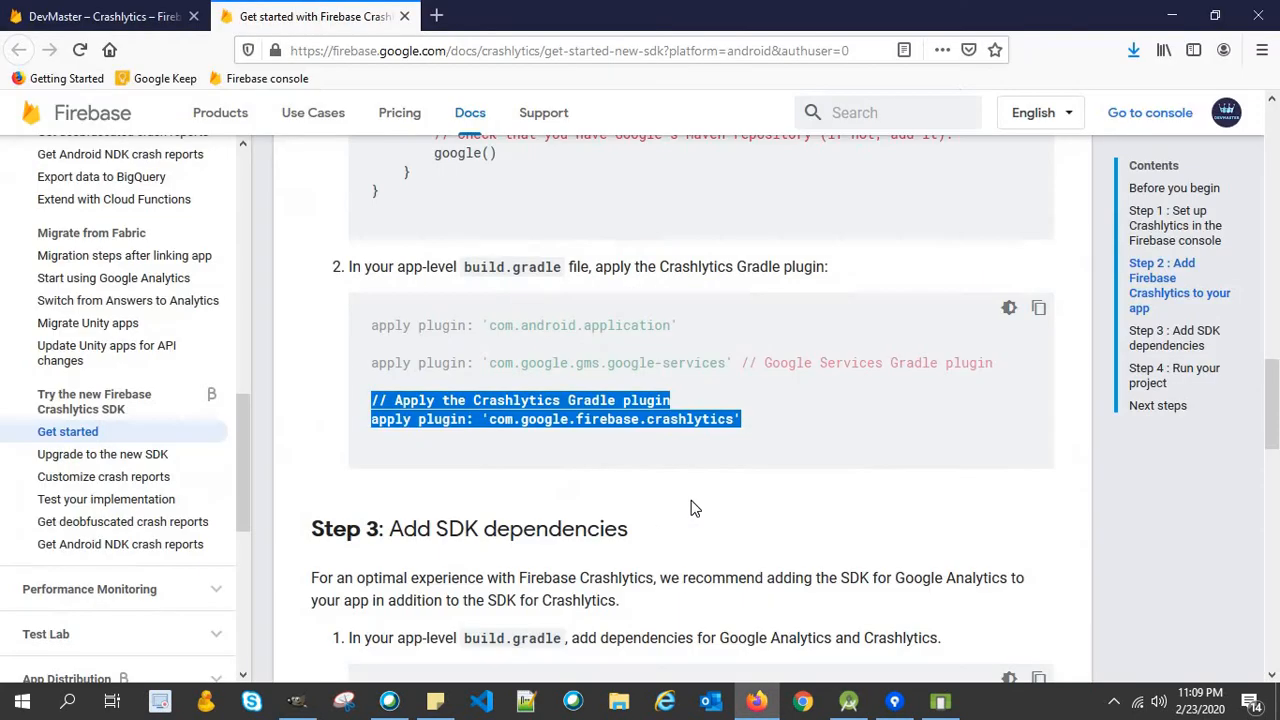
pyautogui.scroll(-3)
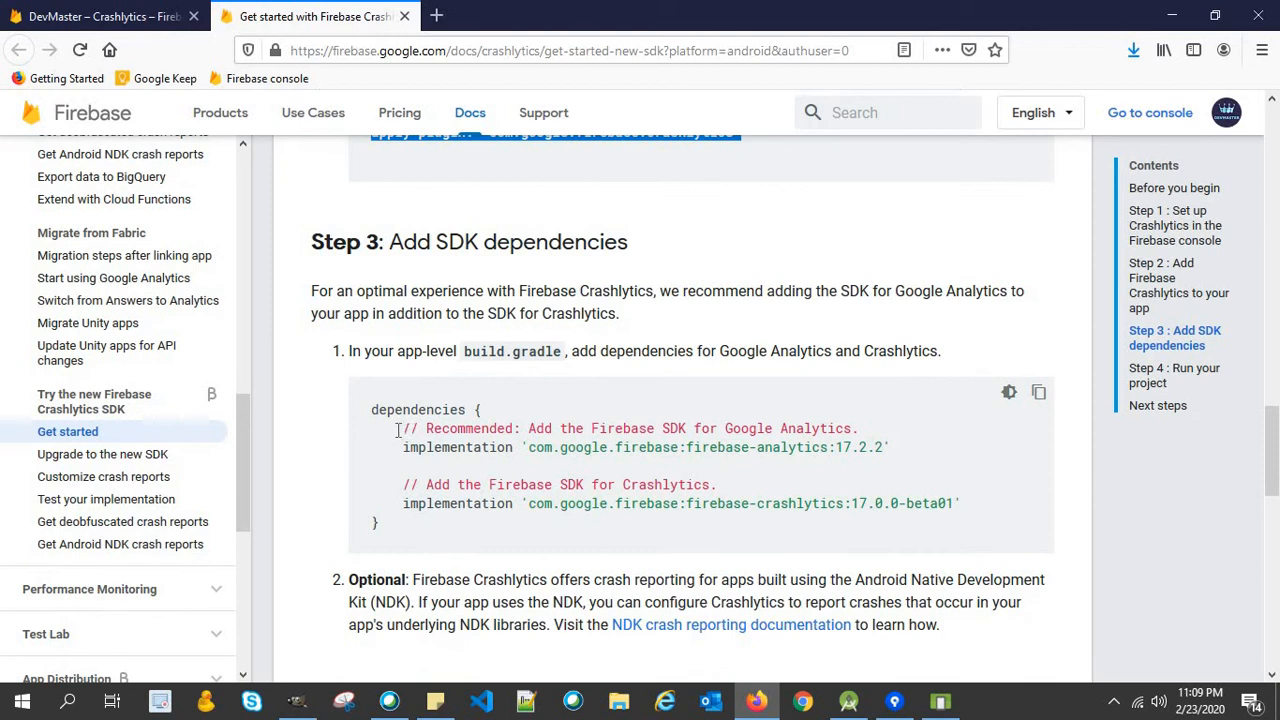
pyautogui.moveTo(395, 428); pyautogui.dragTo(788, 503)
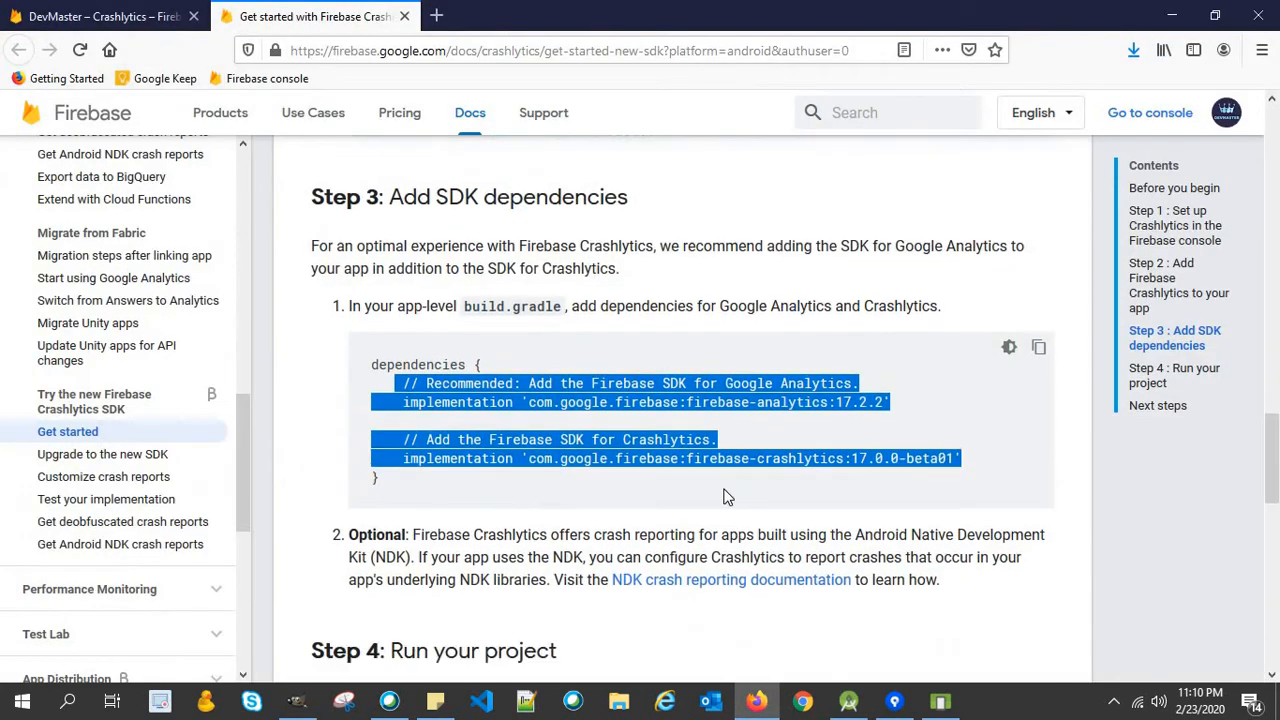
pyautogui.scroll(-3)
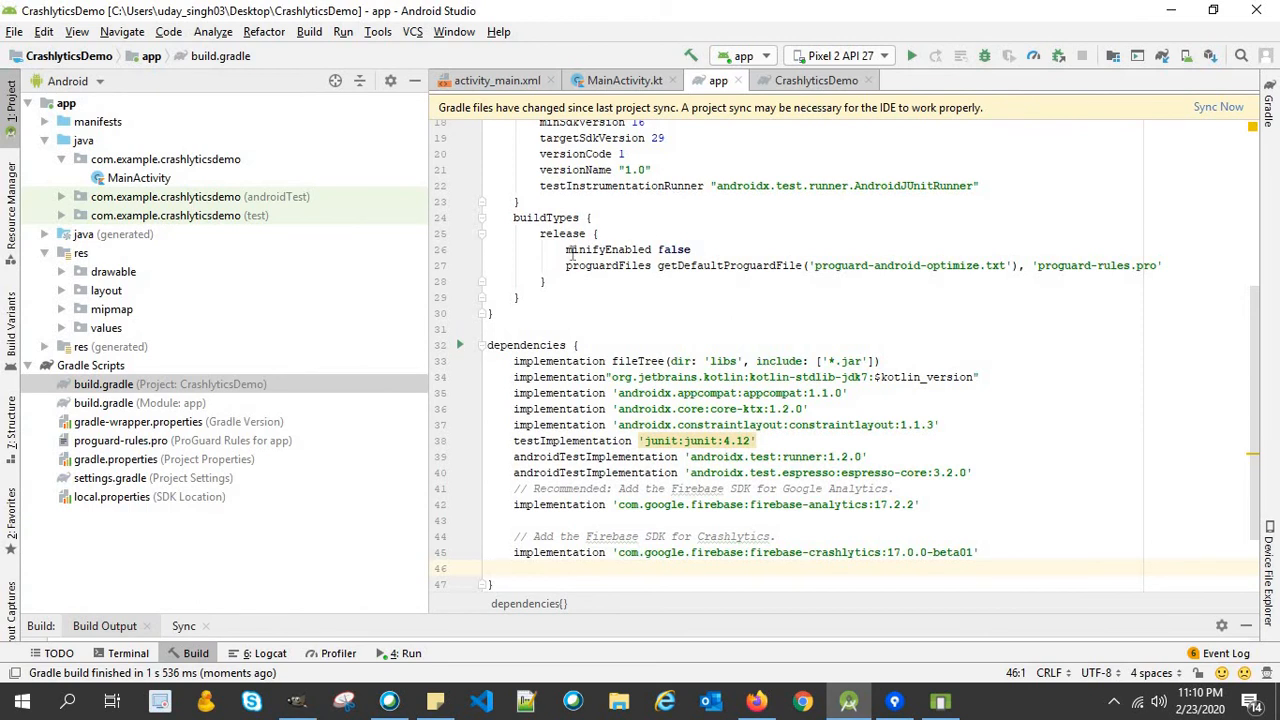
# Scroll the project-level build.gradle to its buildscript dependencies with the Crashlytics classpath.
pyautogui.scroll(3)
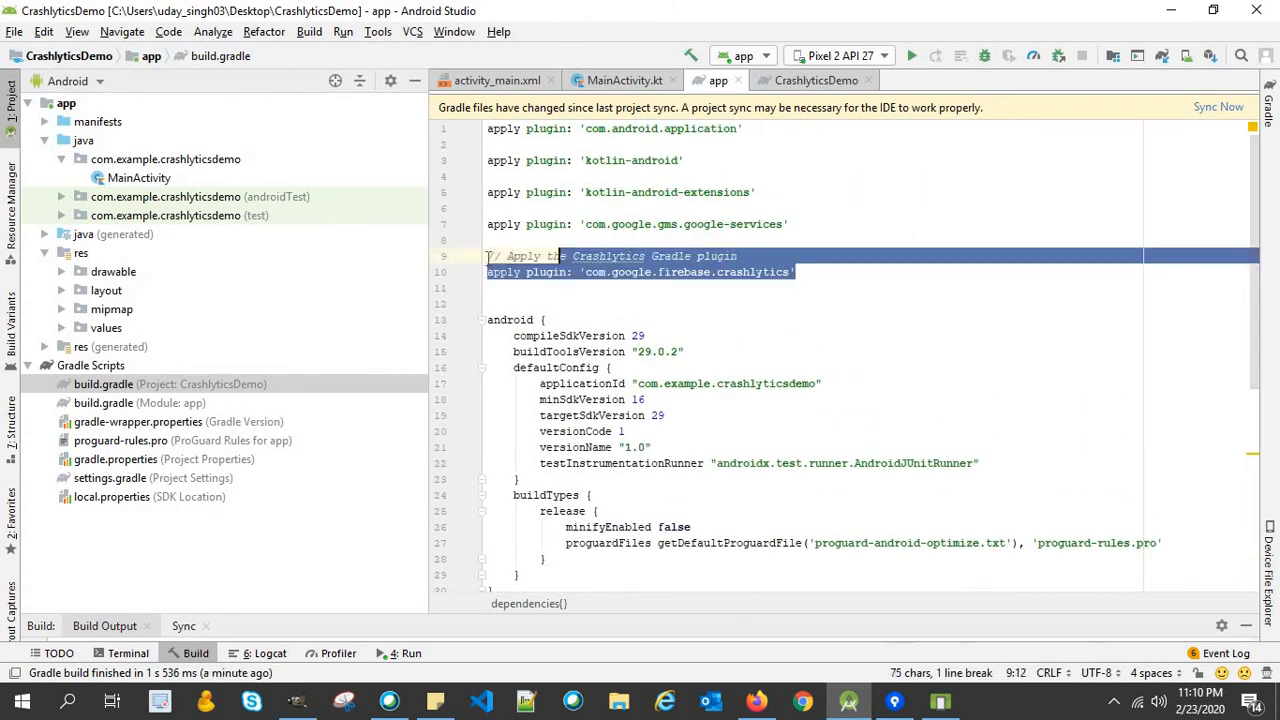
pyautogui.scroll(-3)
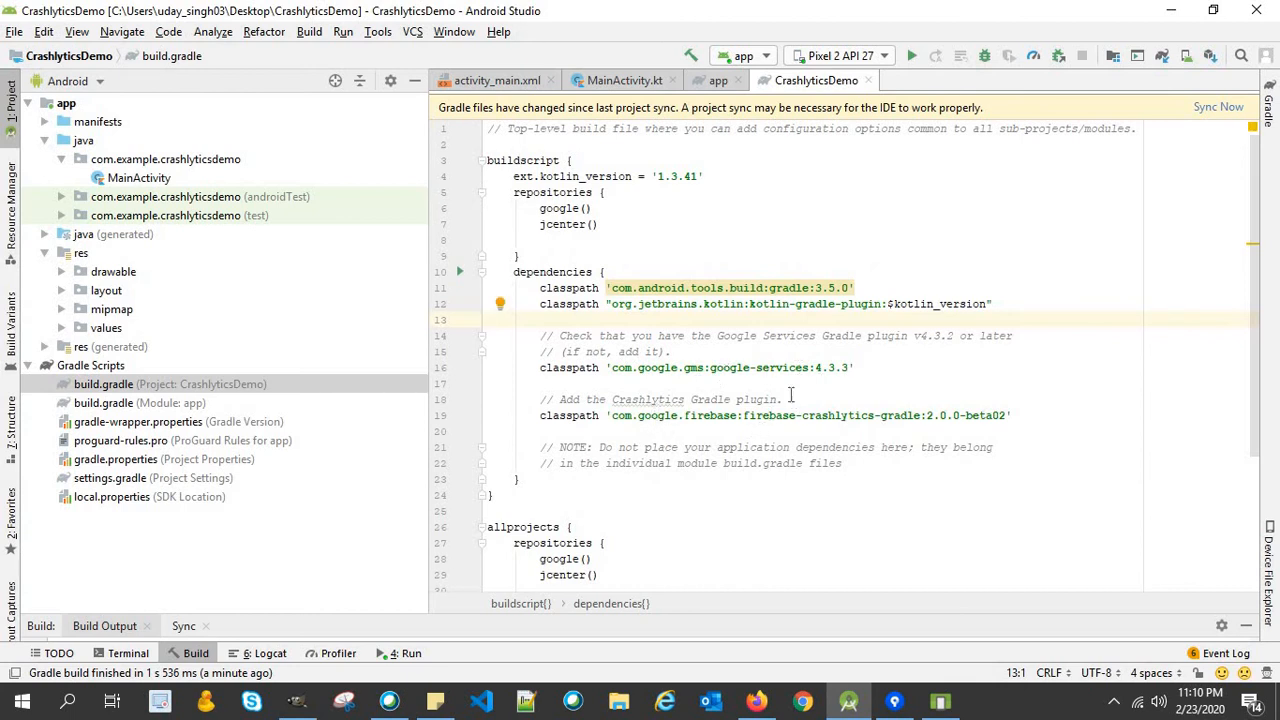
pyautogui.moveTo(1216, 118)
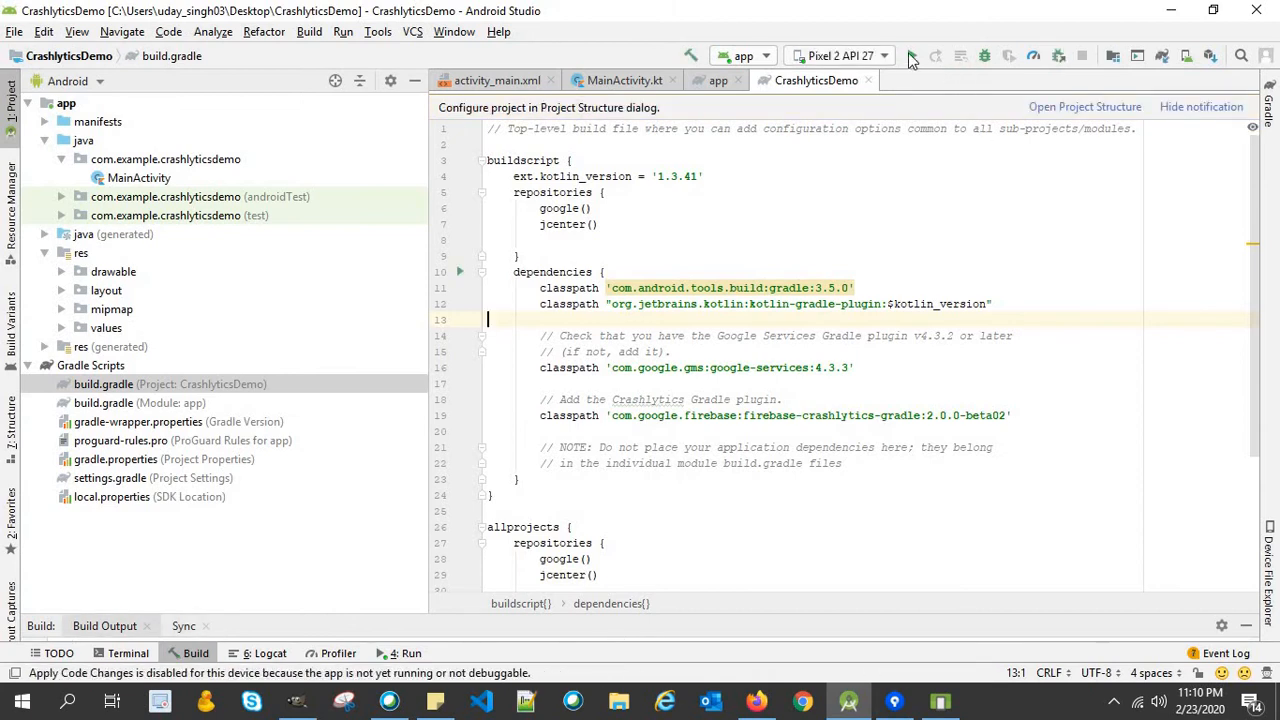
pyautogui.click(756, 700)
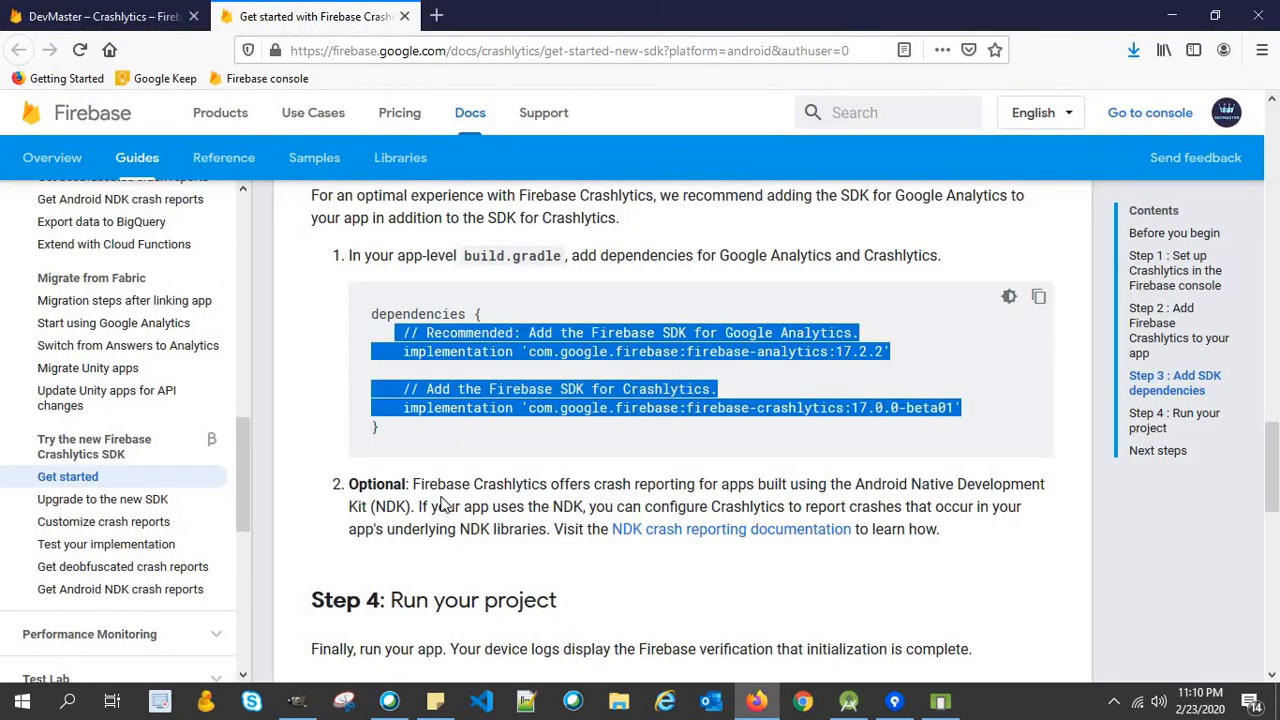
pyautogui.scroll(3)
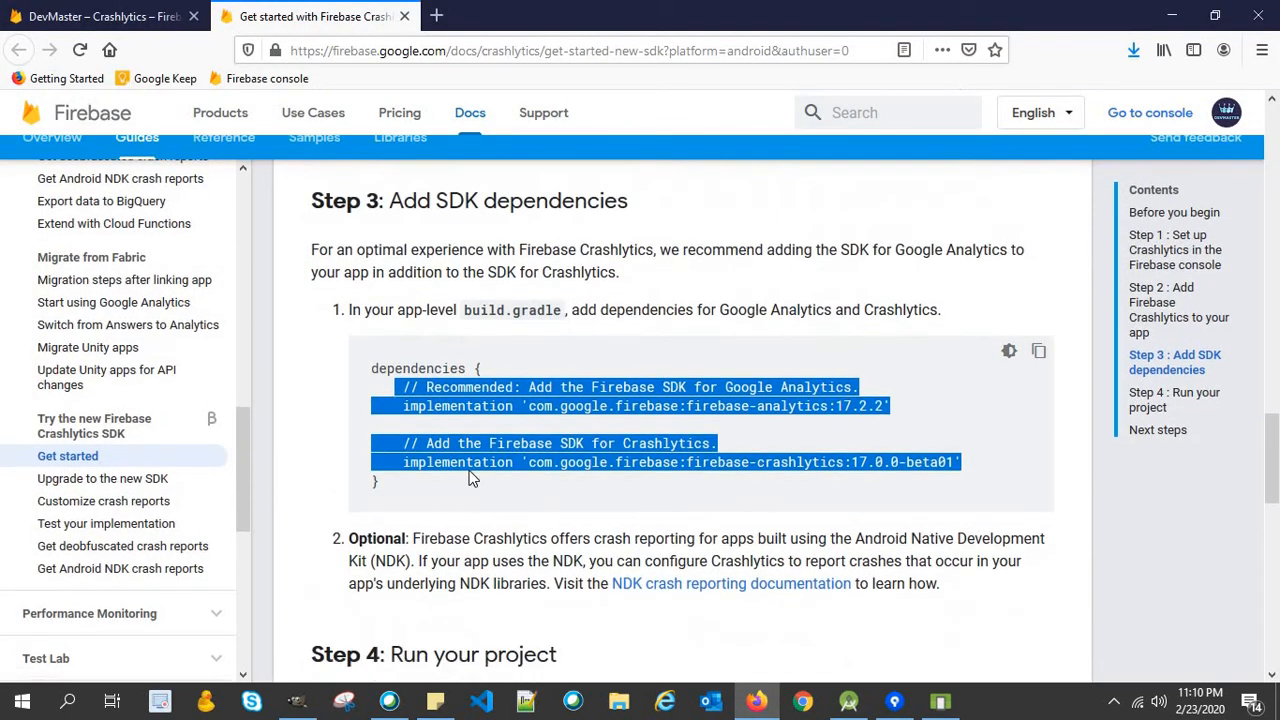
pyautogui.scroll(-3)
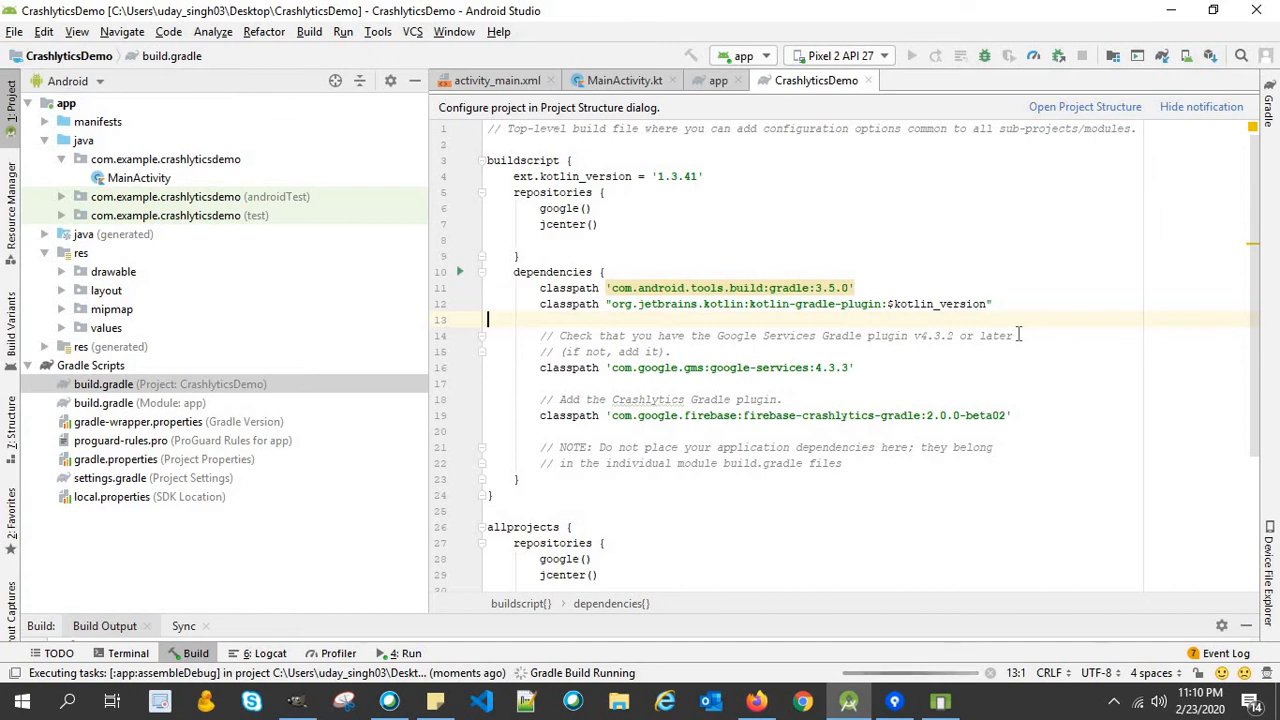
pyautogui.moveTo(907, 352)
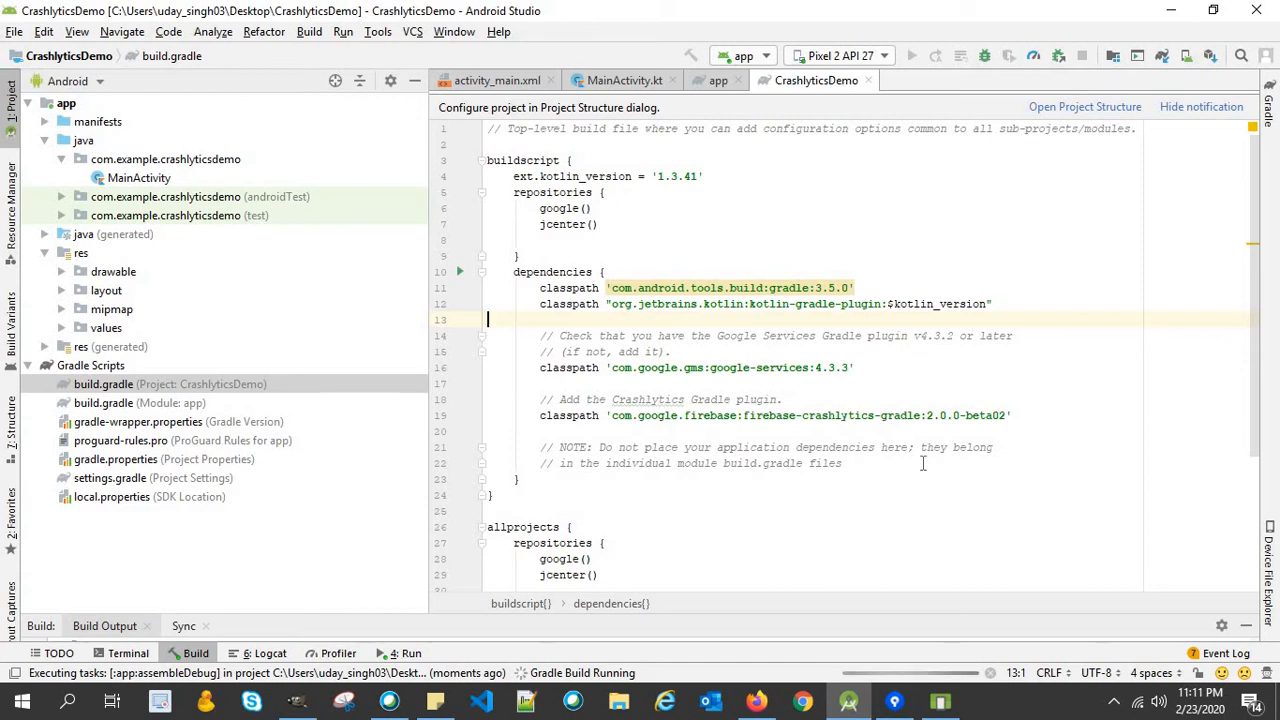
pyautogui.moveTo(720, 90)
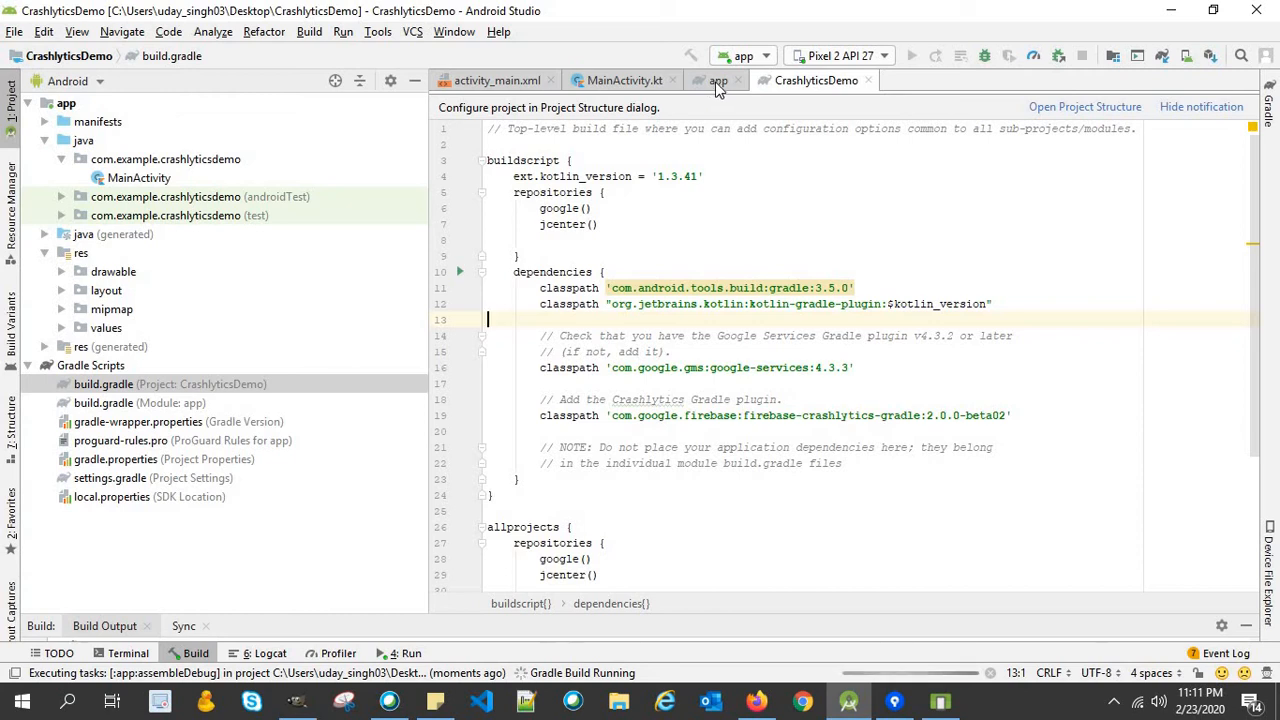
pyautogui.moveTo(717, 81)
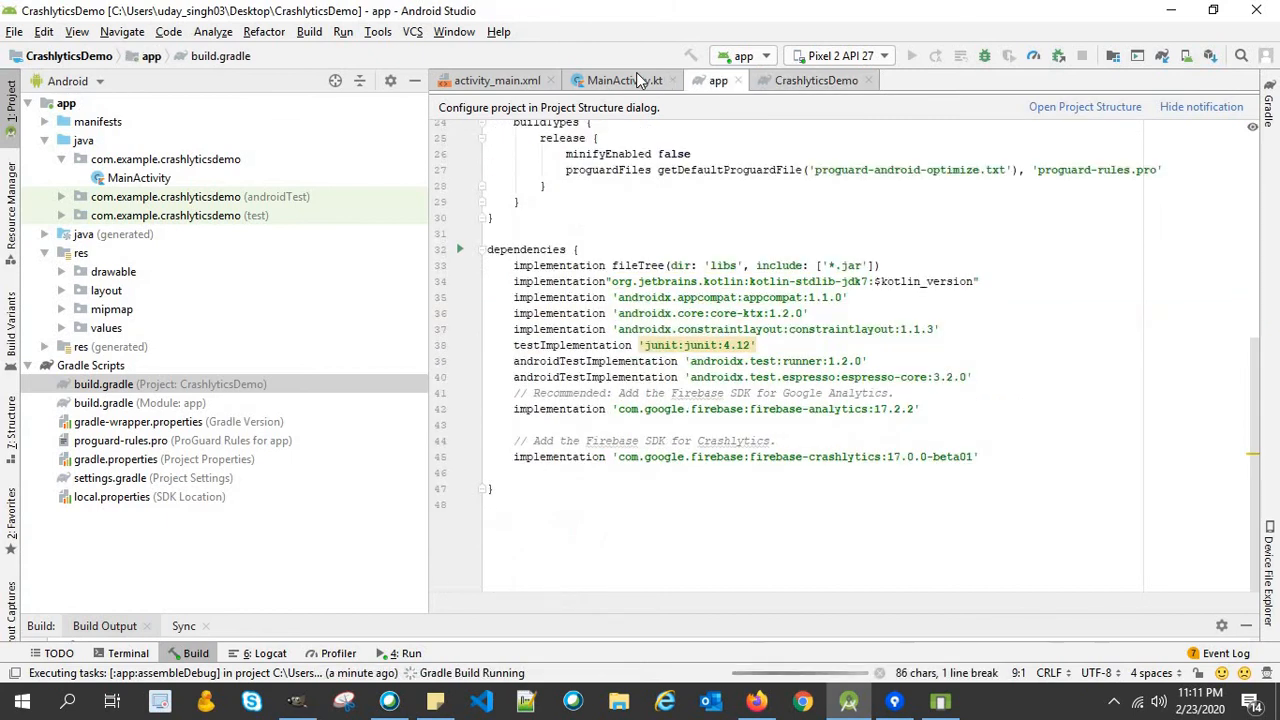
# Open MainActivity.kt while the app builds and installs on the Pixel 2 API 27 emulator.
pyautogui.click(623, 80)
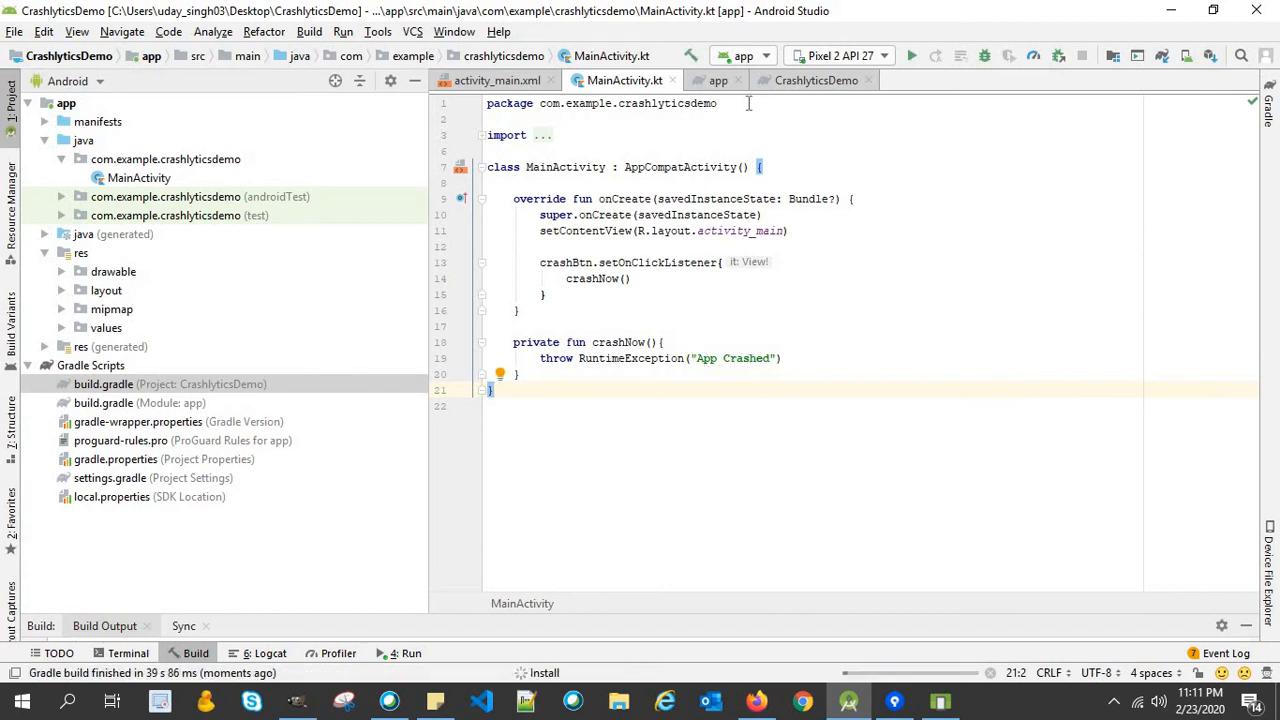
pyautogui.moveTo(717, 88)
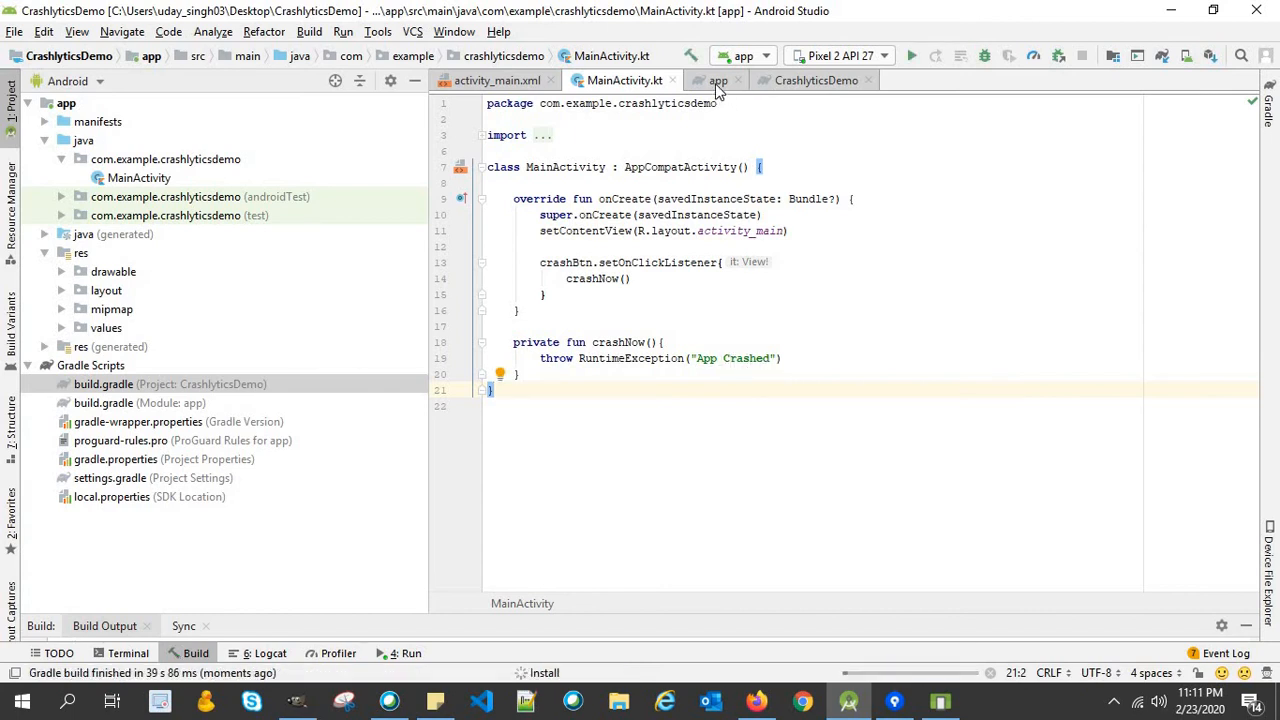
pyautogui.moveTo(597, 631)
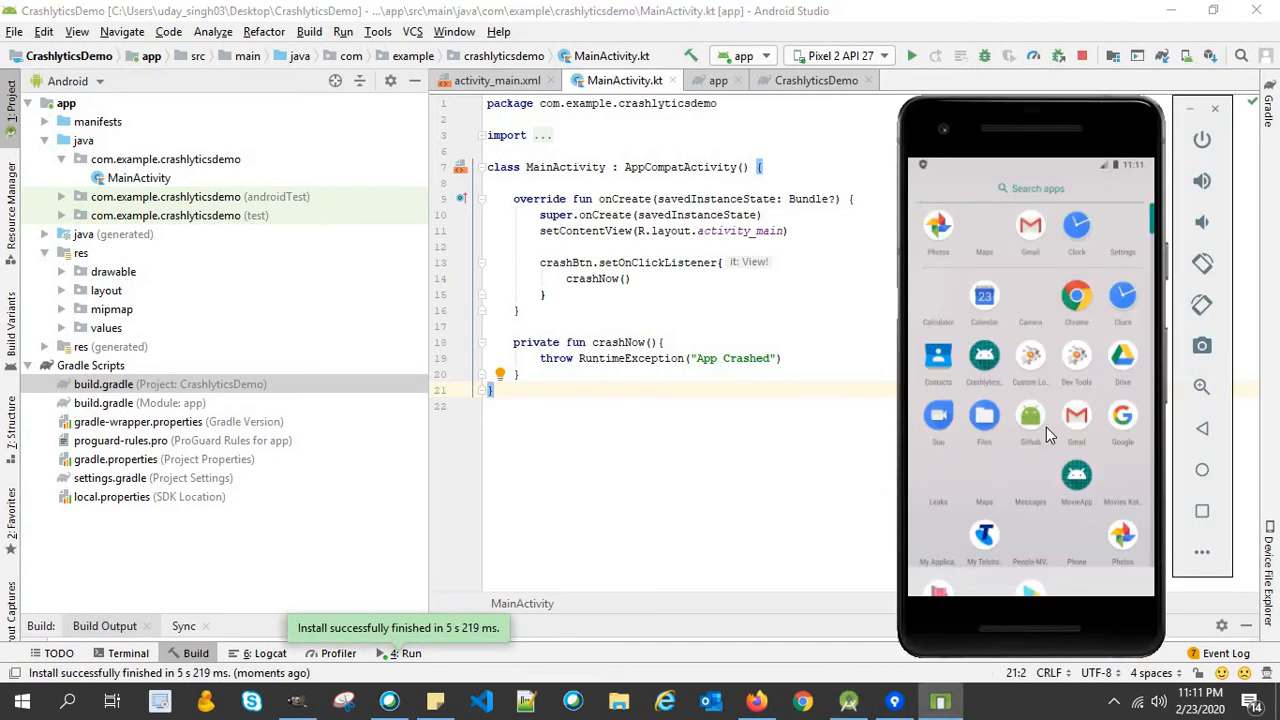
# Launch CrashlyticsDemo in the emulator, tap CLICK TO CRASH, and reopen the stopped app.
pyautogui.click(984, 360)
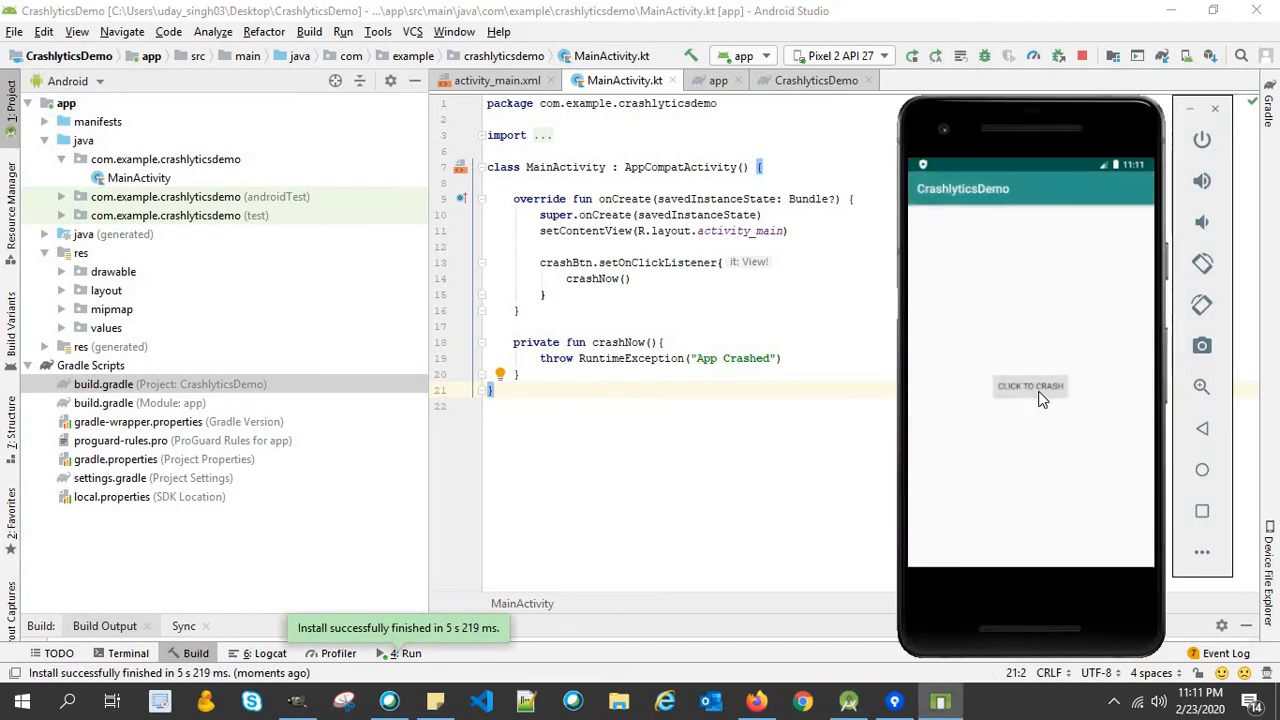
pyautogui.moveTo(1202, 470)
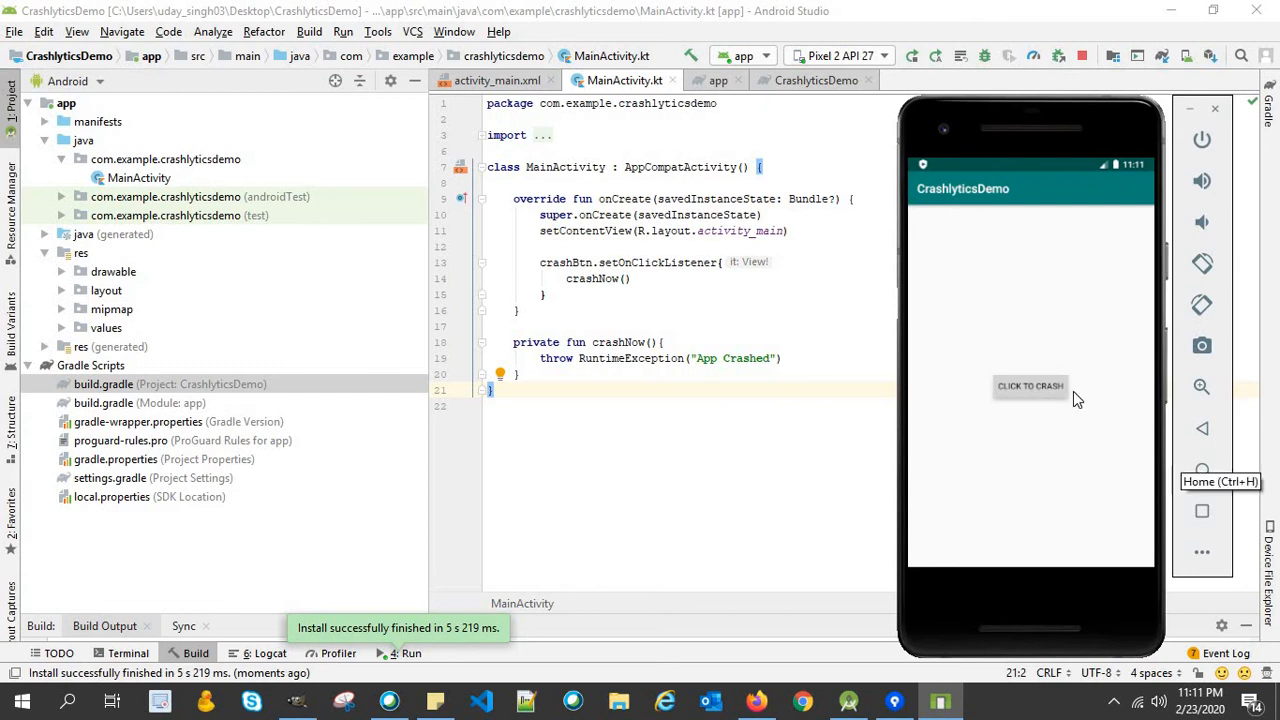
pyautogui.moveTo(1085, 393)
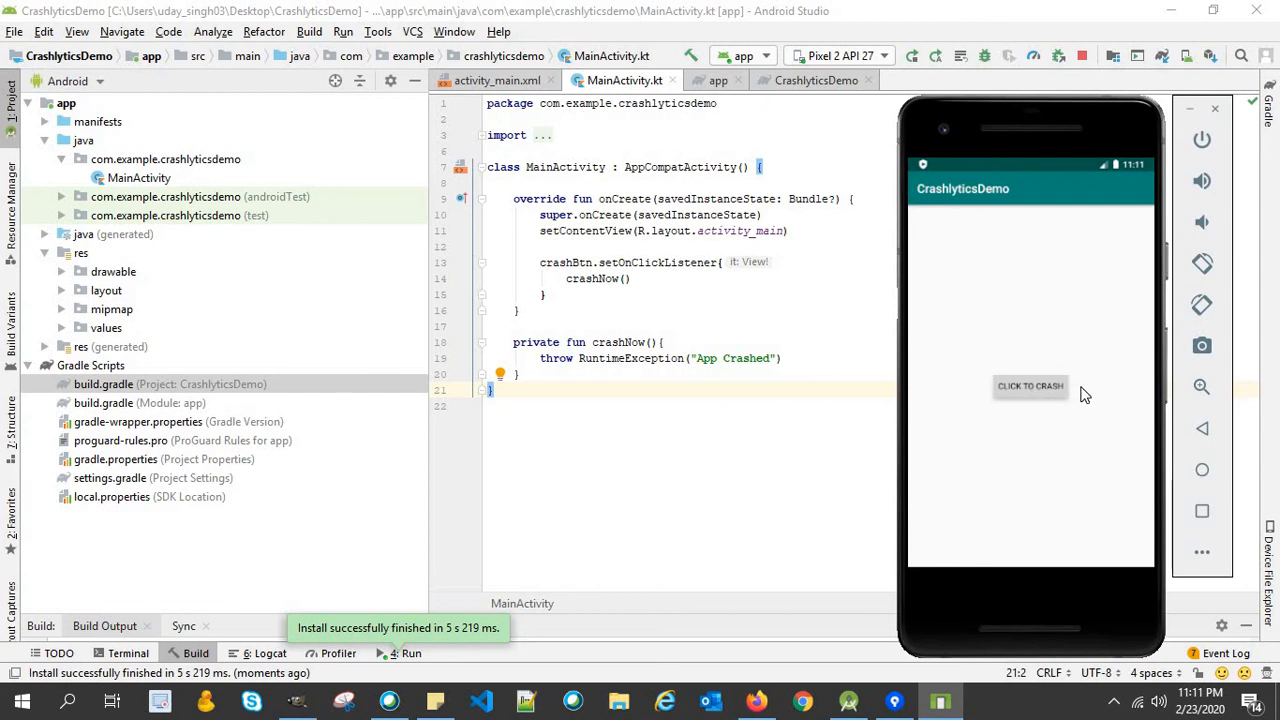
pyautogui.click(1030, 385)
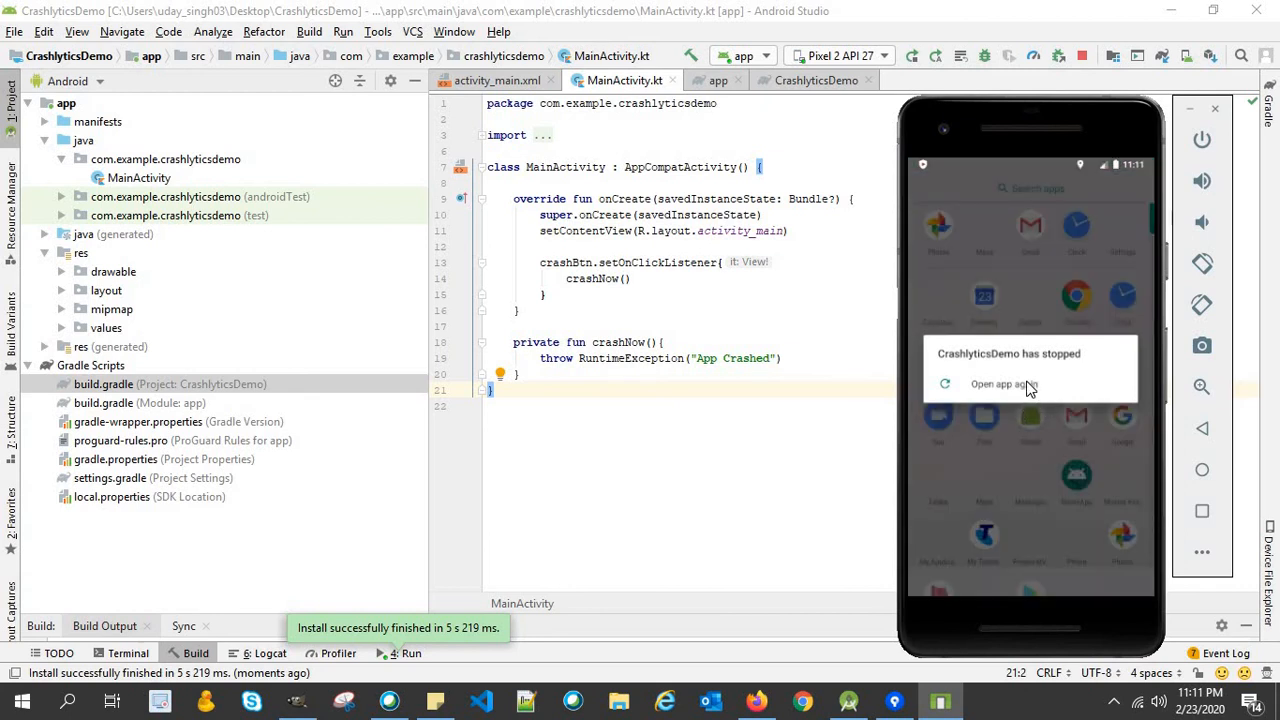
pyautogui.click(1003, 384)
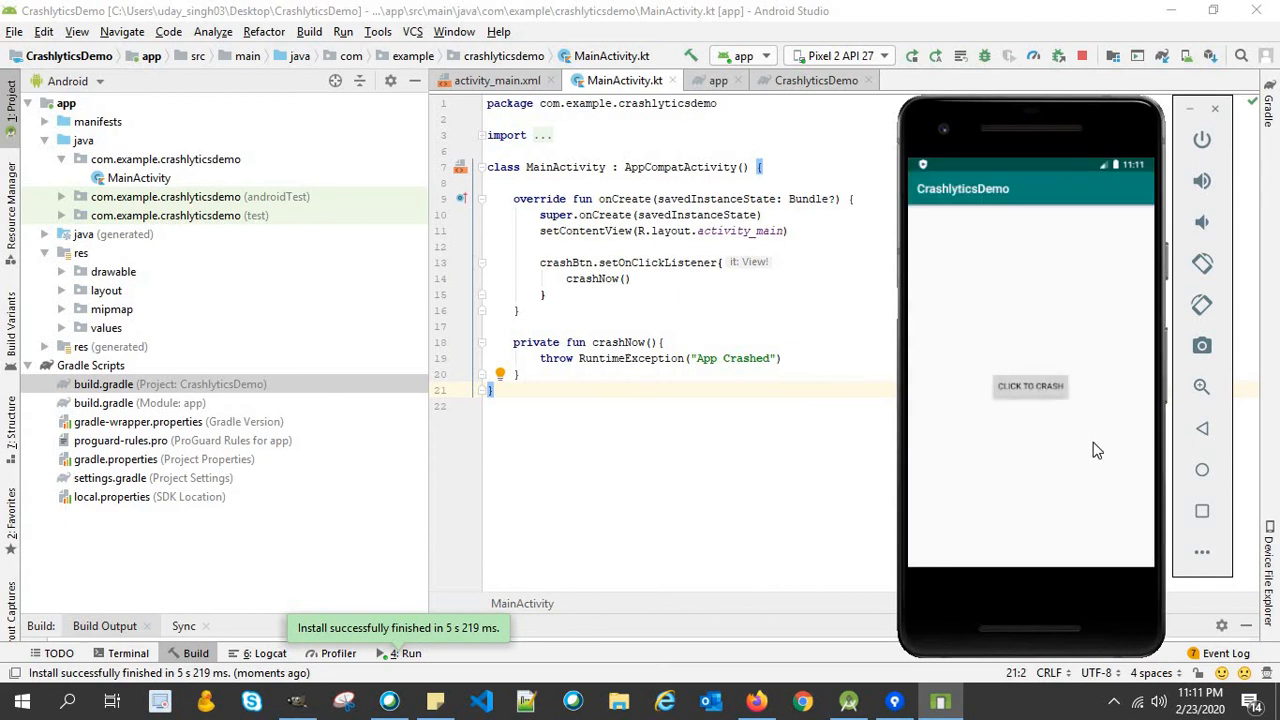
pyautogui.moveTo(869, 464)
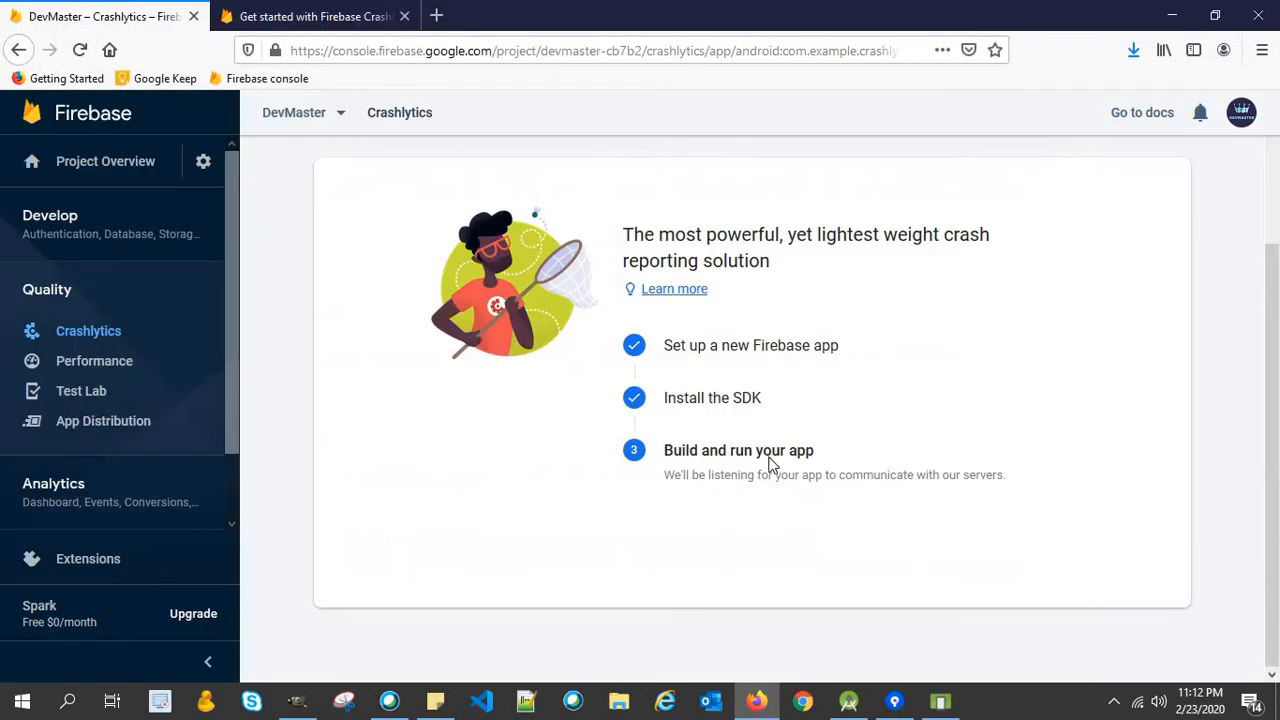
pyautogui.moveTo(816, 524)
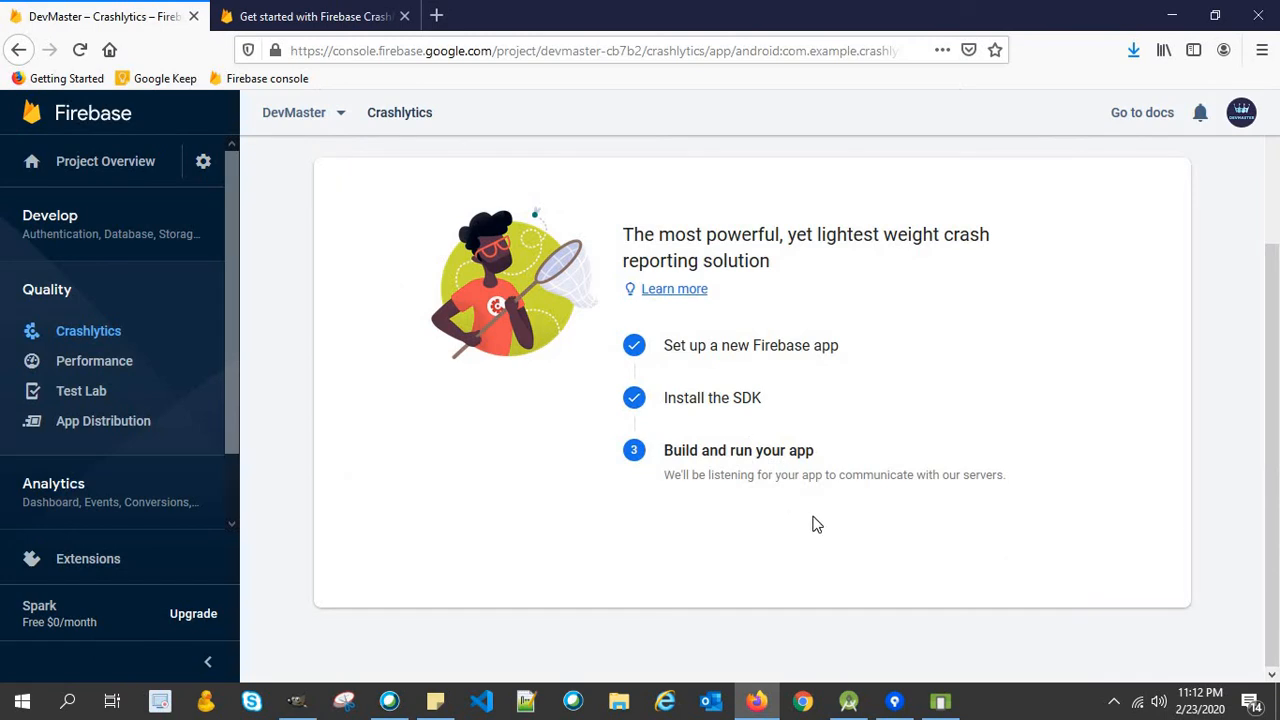
pyautogui.moveTo(834, 505)
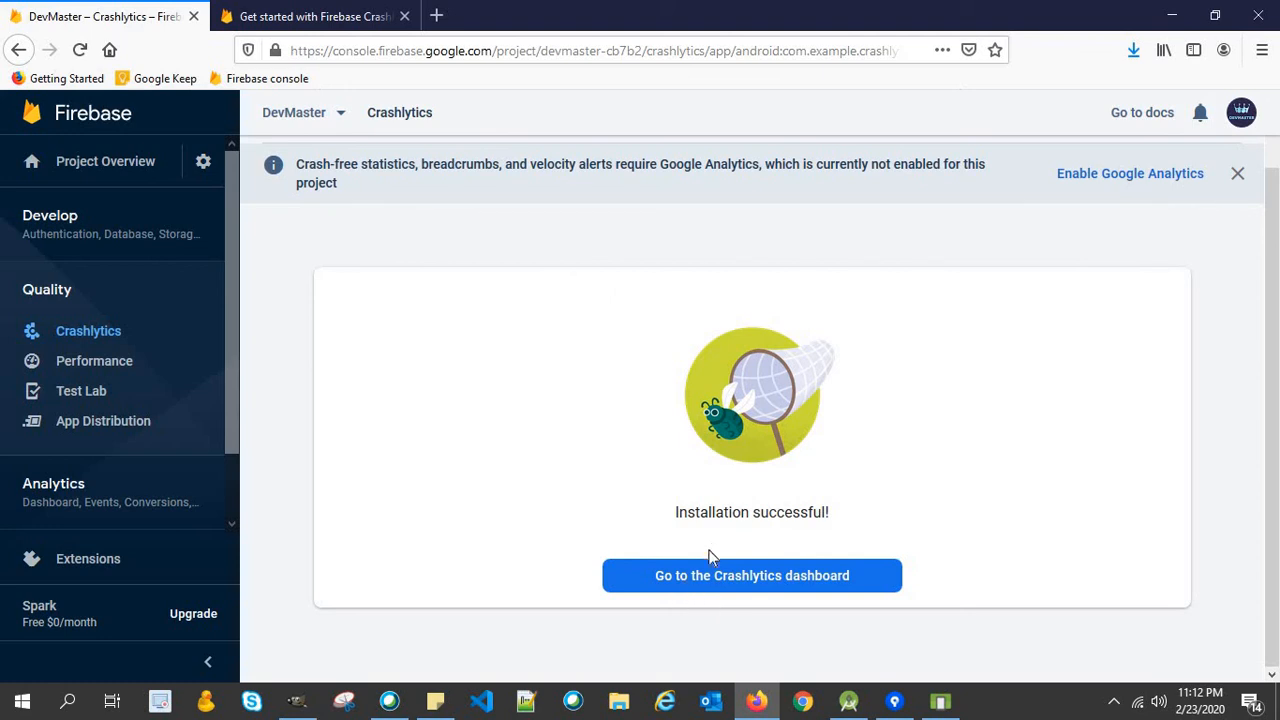
pyautogui.moveTo(833, 556)
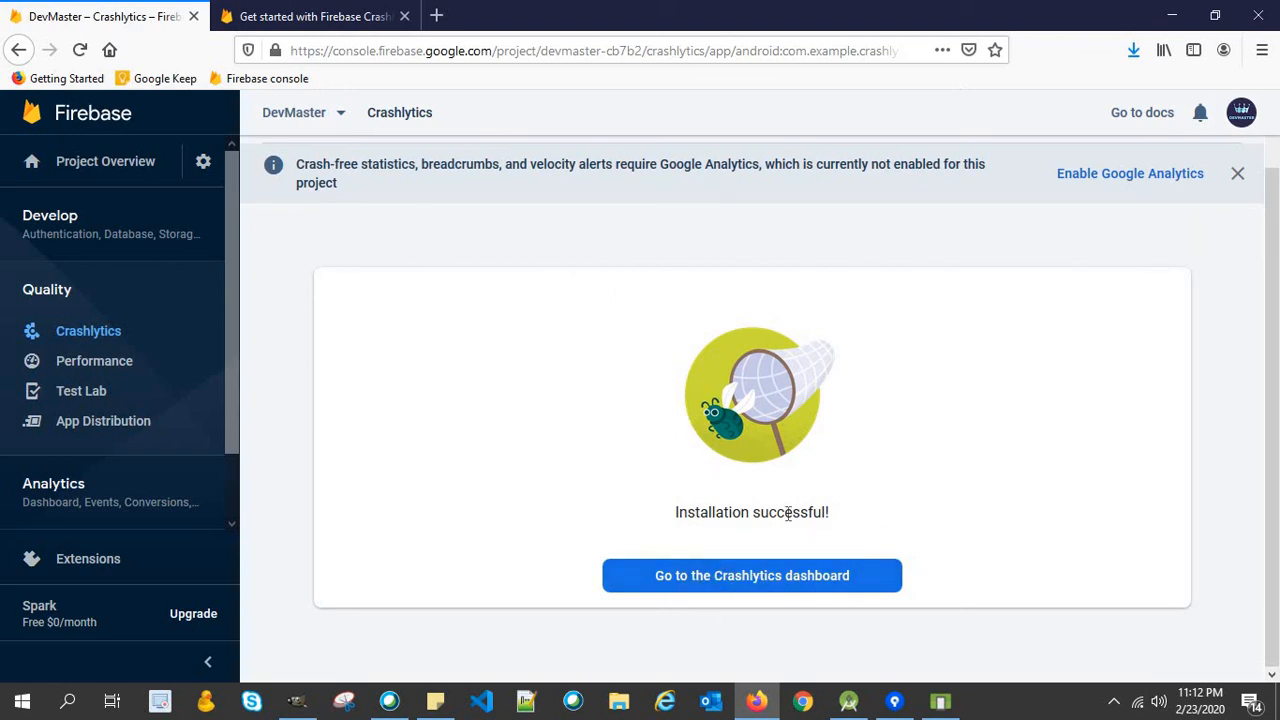
pyautogui.moveTo(770, 595)
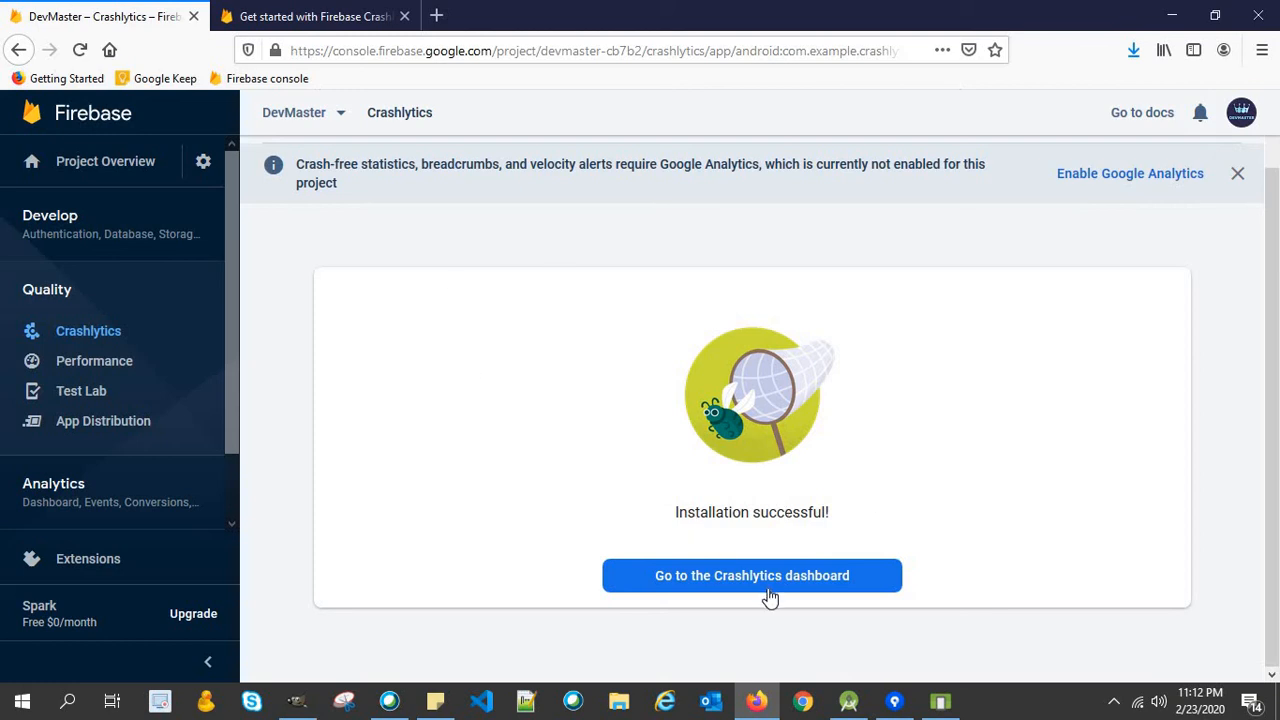
pyautogui.moveTo(873, 370)
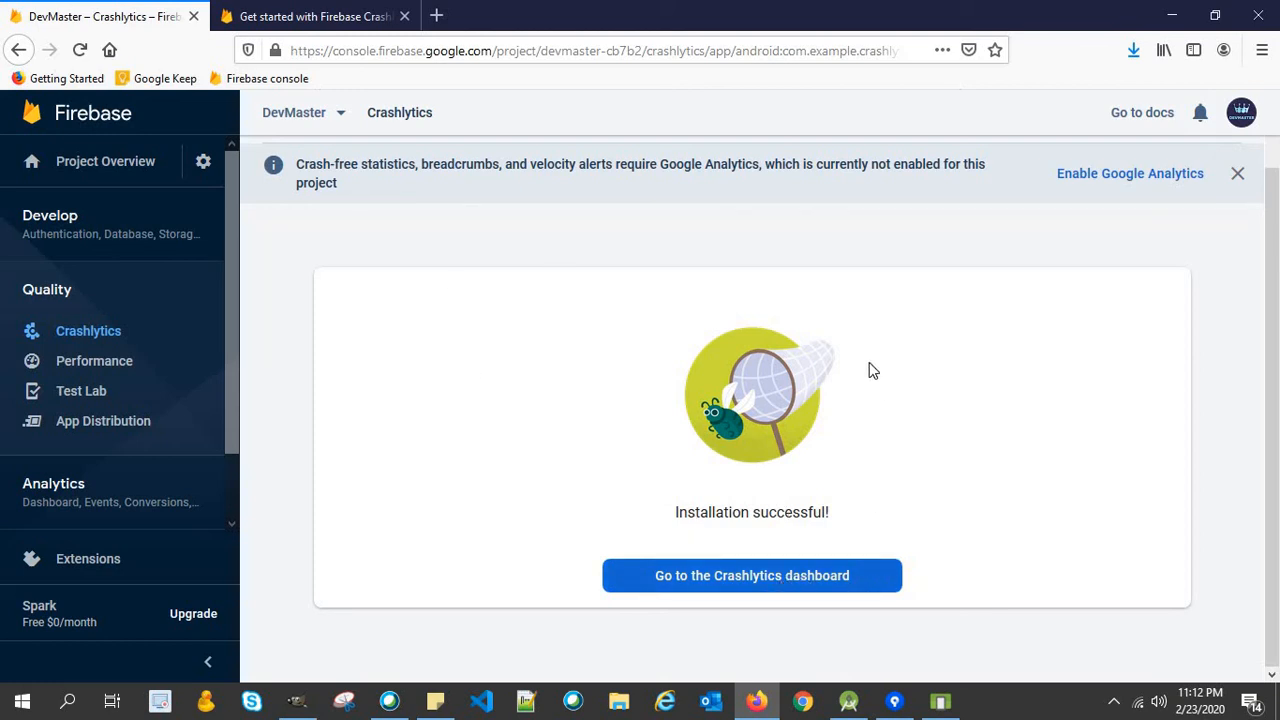
pyautogui.moveTo(812, 599)
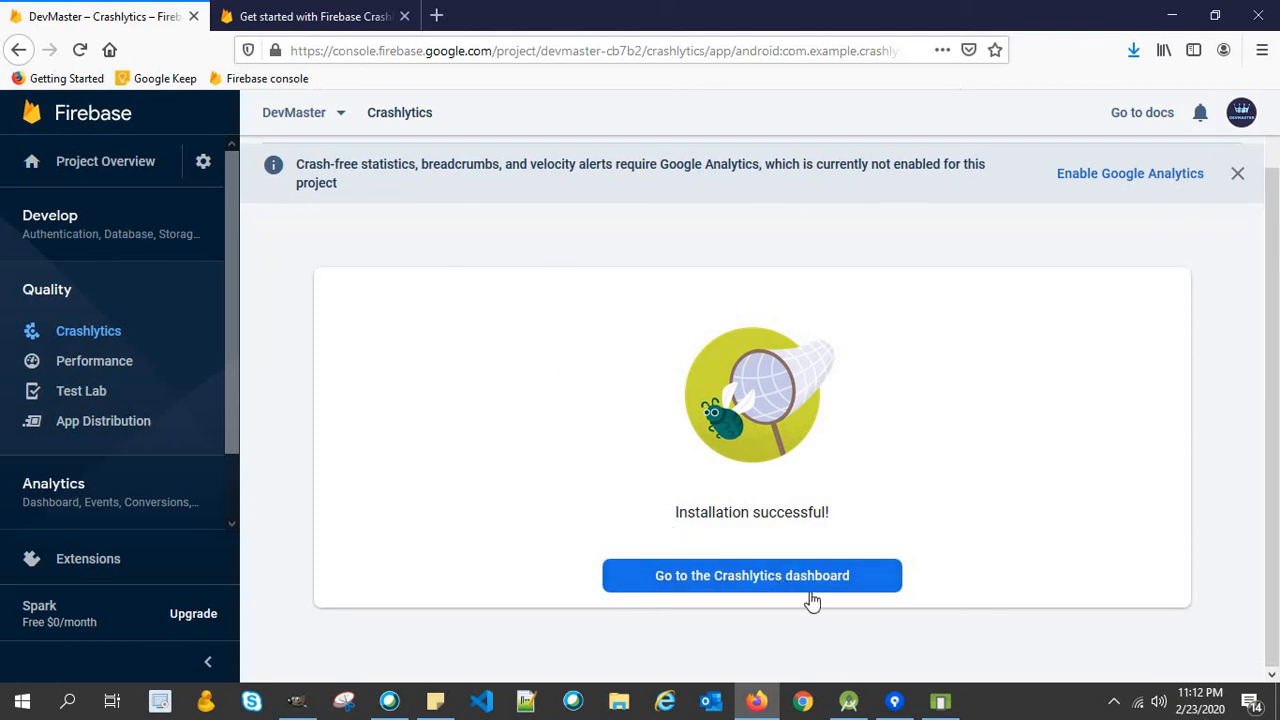
pyautogui.moveTo(1057, 585)
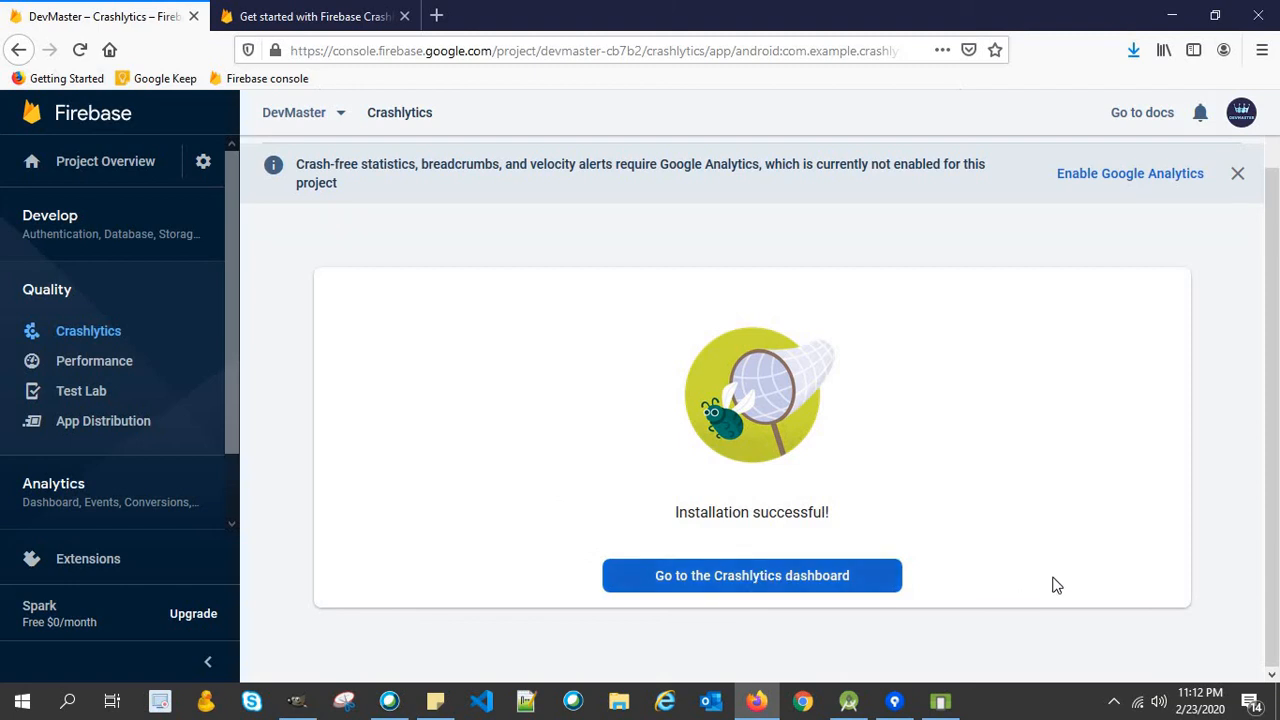
# Open the DevMaster Crashlytics dashboard for com.example.crashlyticsdemo.
pyautogui.click(752, 575)
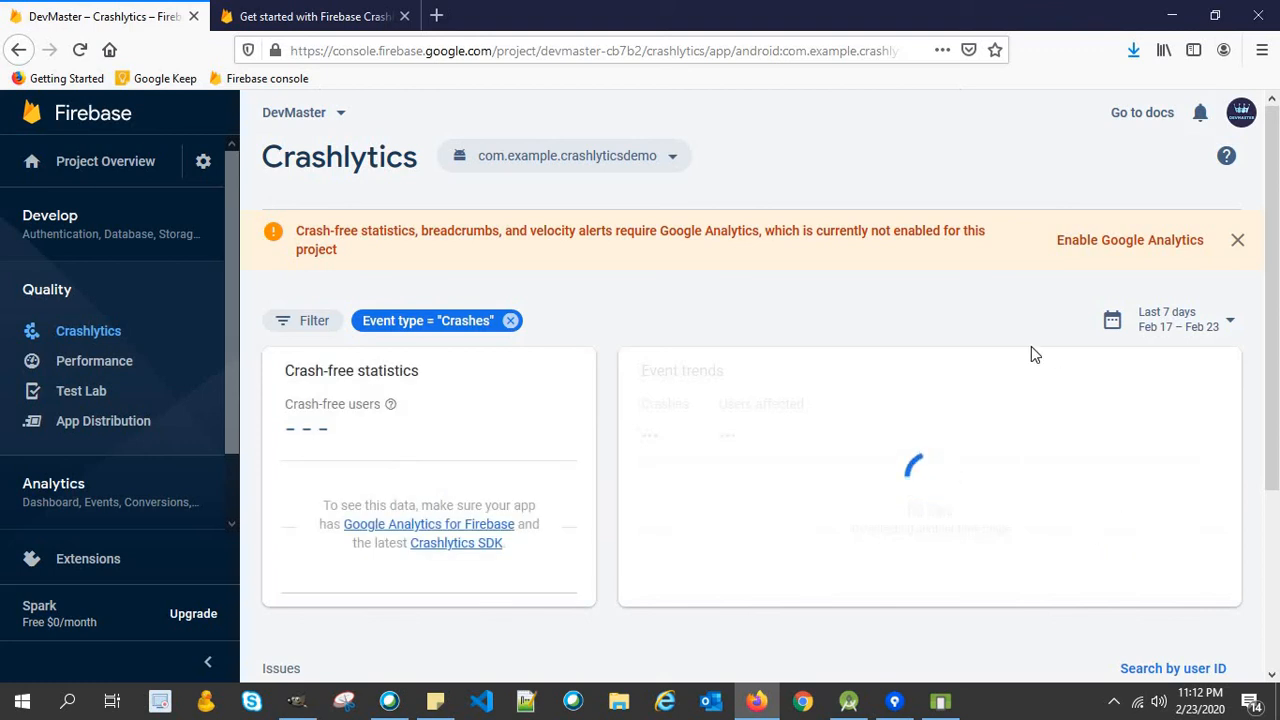
pyautogui.moveTo(770, 433)
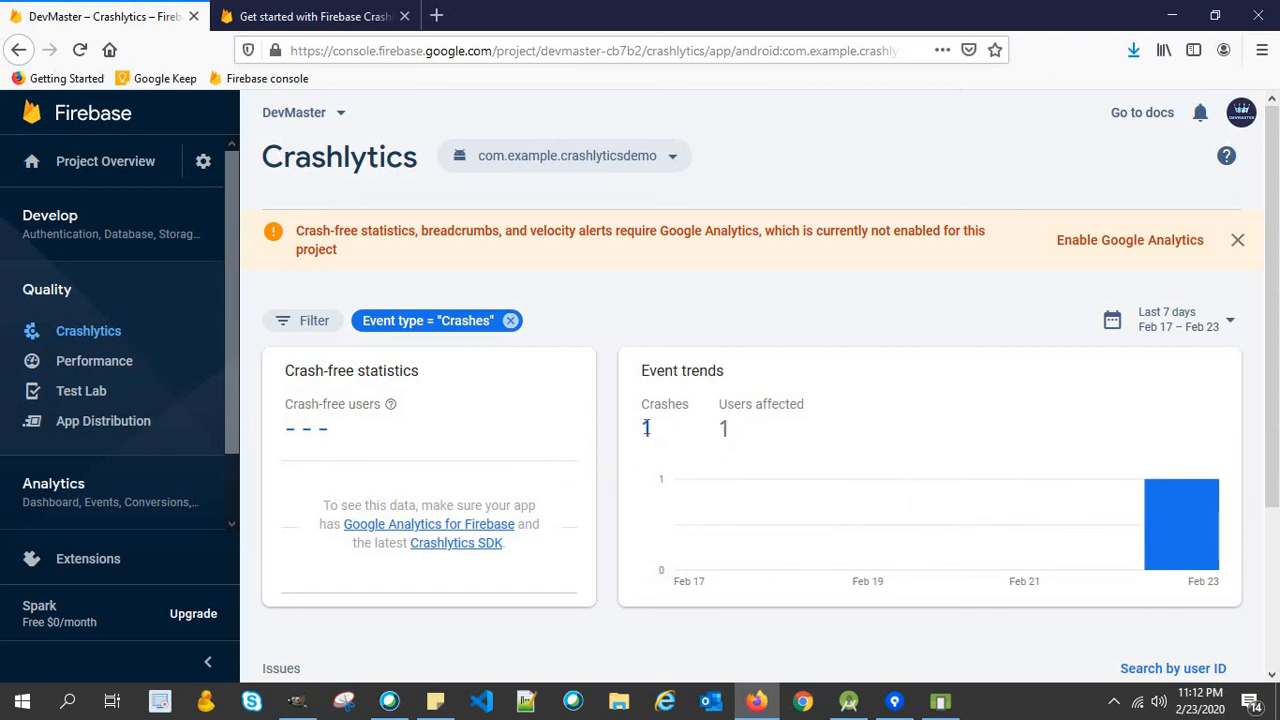
pyautogui.moveTo(750, 432)
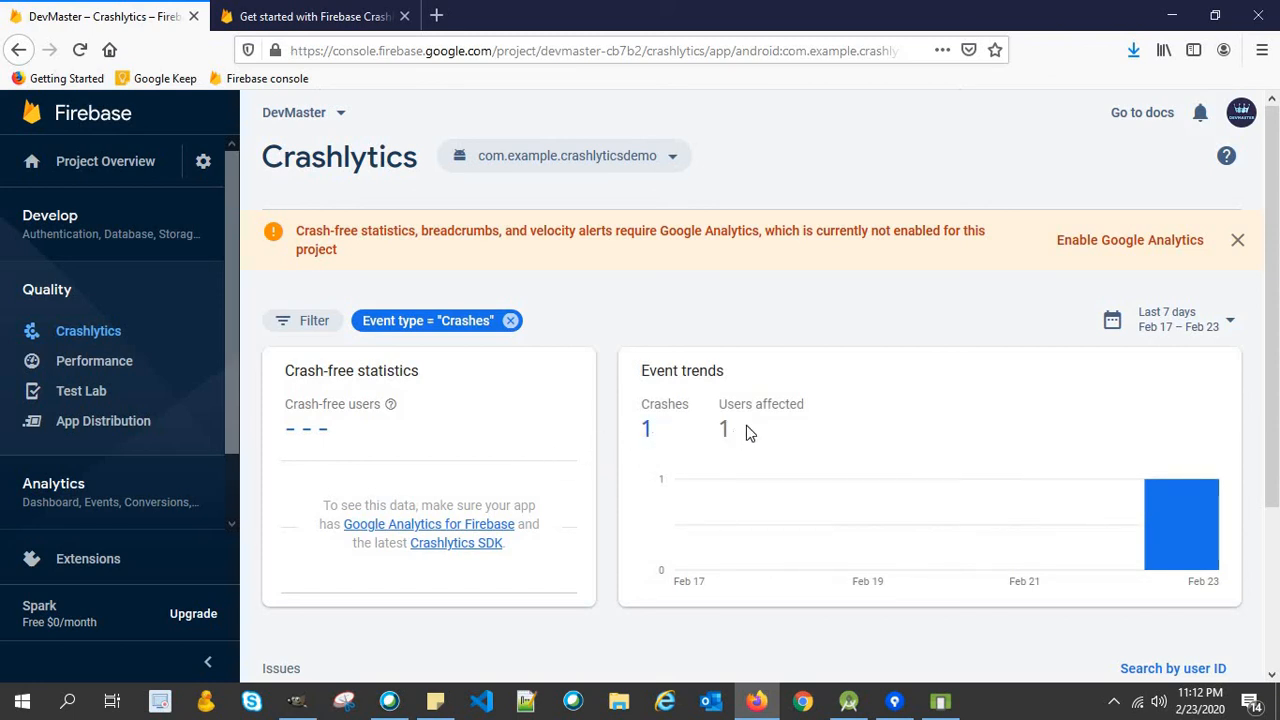
# Scroll to the RuntimeException stack trace and highlight MainActivity.kt line 19 and the onClick frame.
pyautogui.scroll(-3)
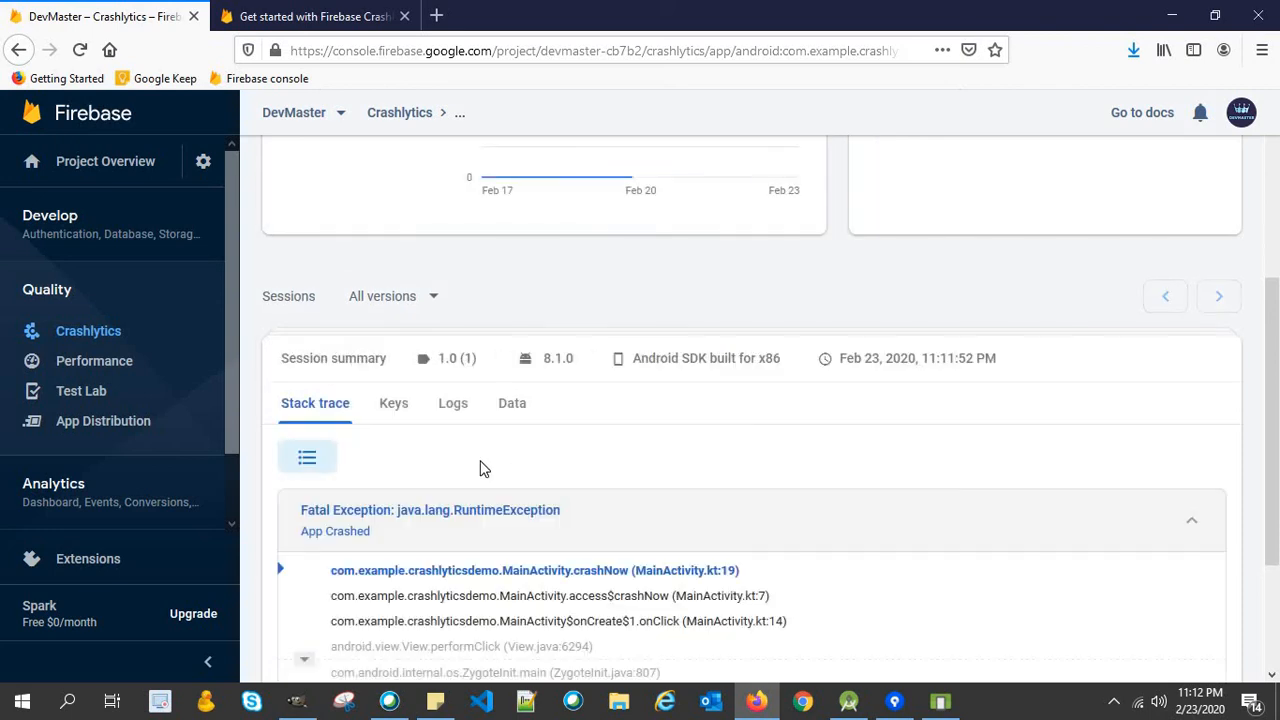
pyautogui.scroll(-3)
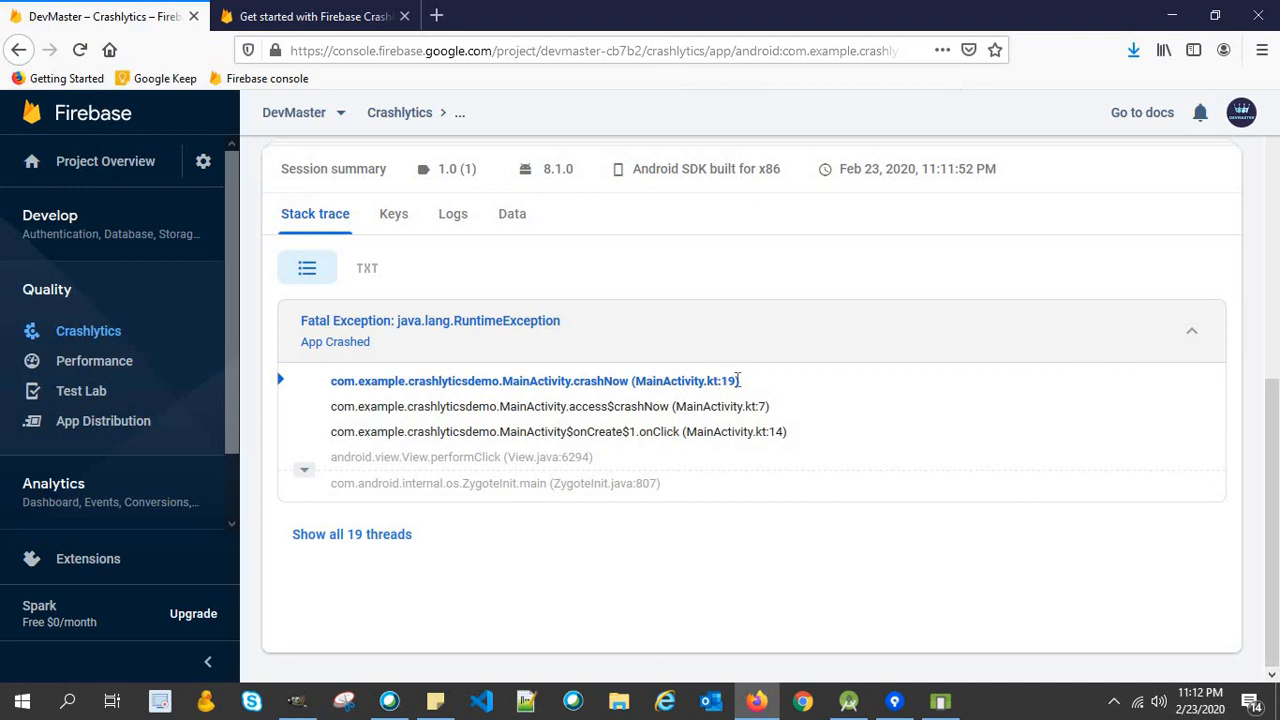
pyautogui.doubleClick(727, 381)
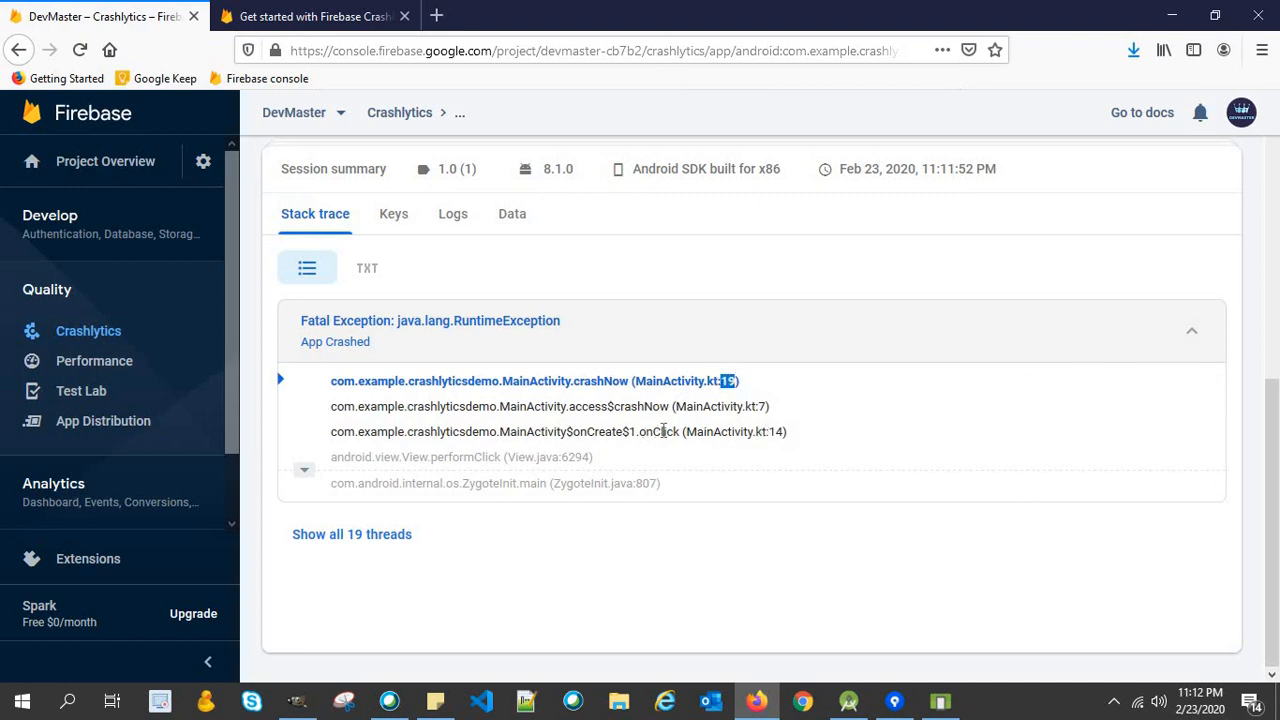
pyautogui.doubleClick(663, 431)
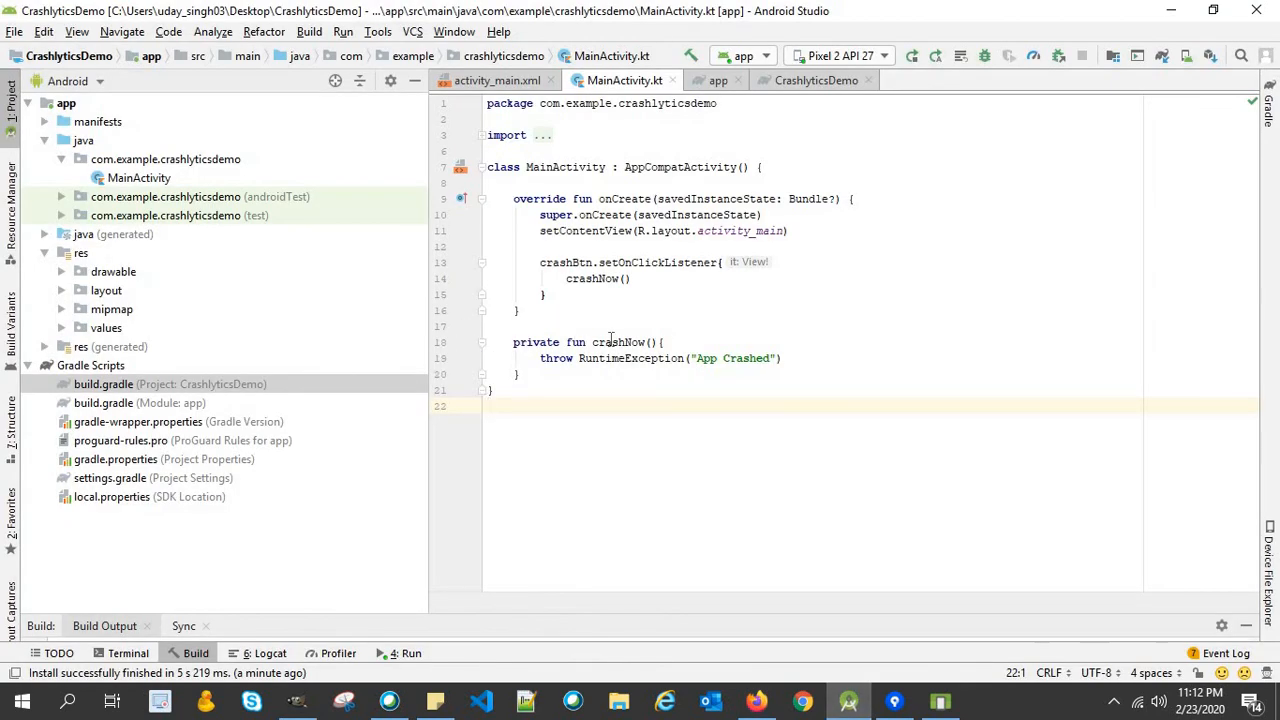
# Highlight crashNow in MainActivity.kt, the function throwing RuntimeException("App Crashed").
pyautogui.doubleClick(618, 342)
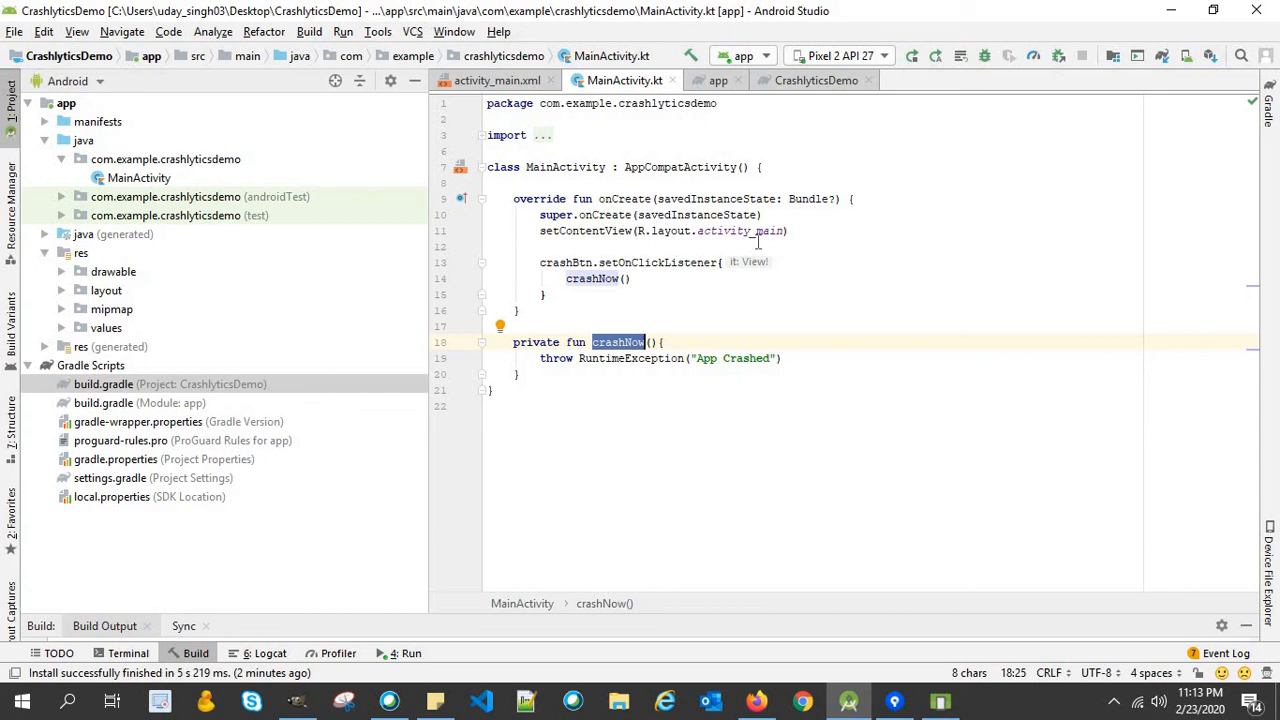
pyautogui.moveTo(790, 231)
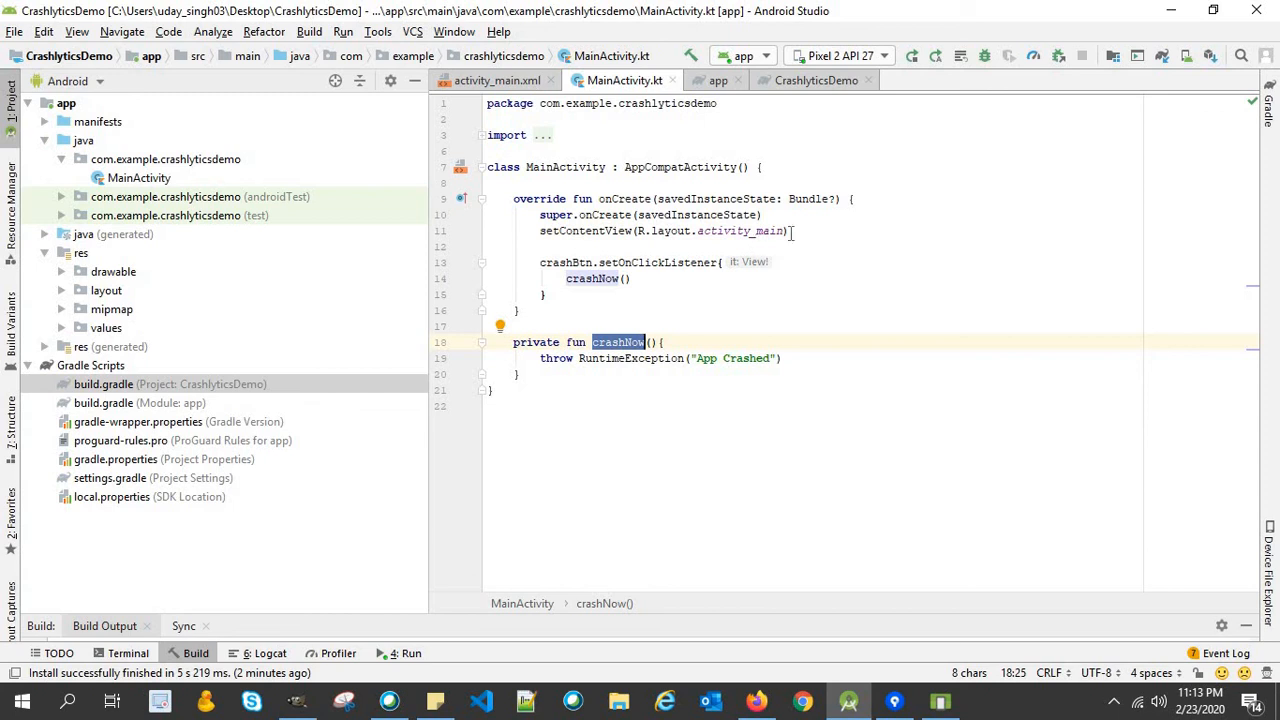
pyautogui.moveTo(854, 473)
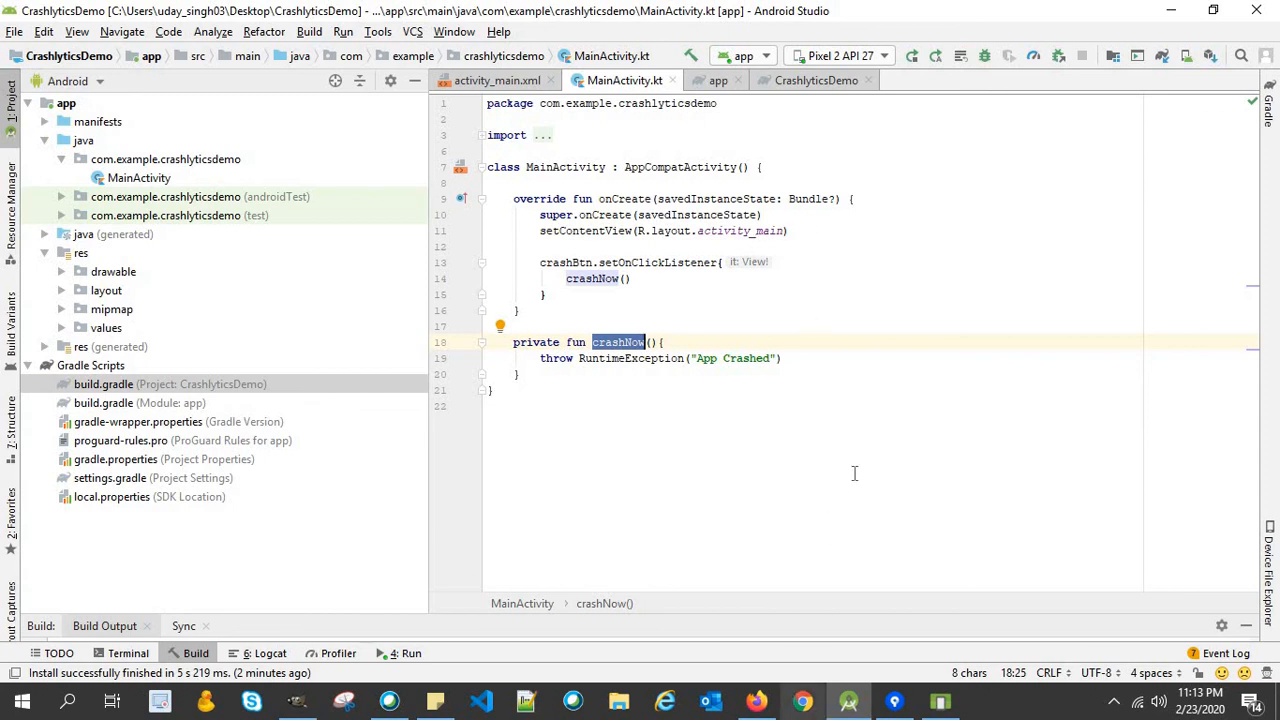